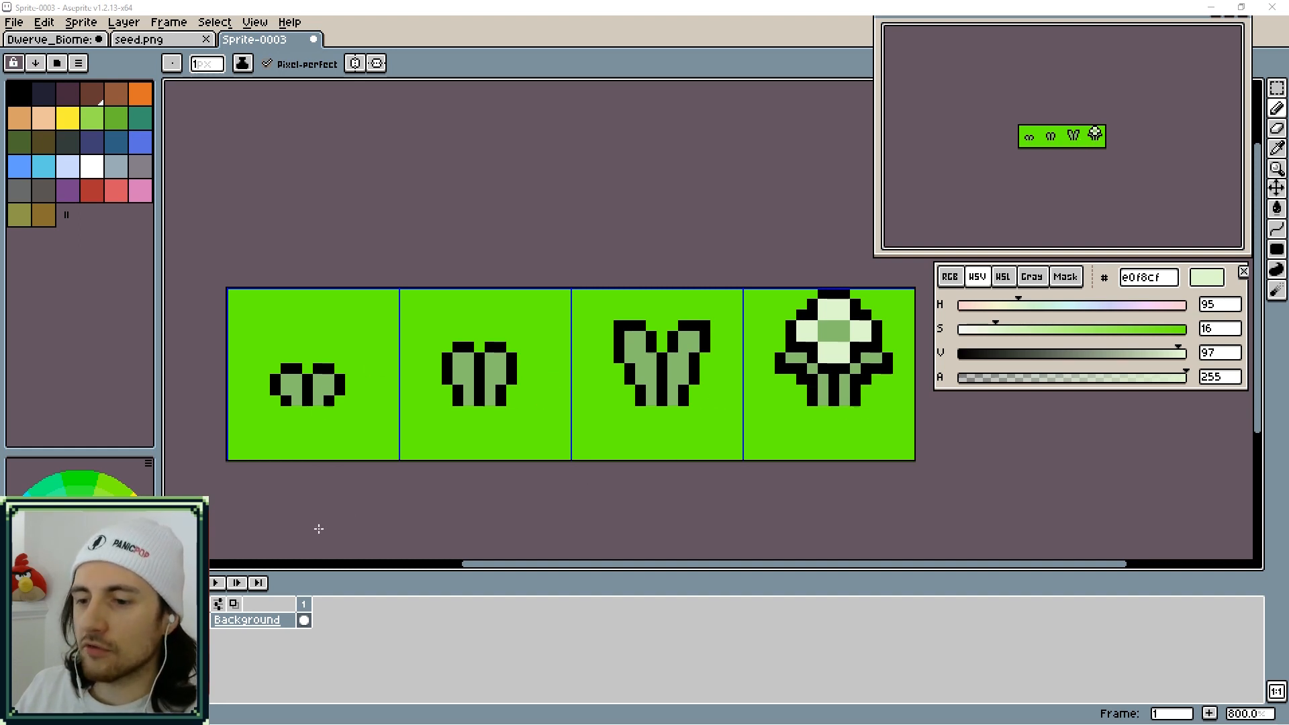
Review the seed, plant and Dwerve biome sprites and their frames, then exit Aseprite from the File menu
{"action": "left_click", "coordinate": [141, 39]}
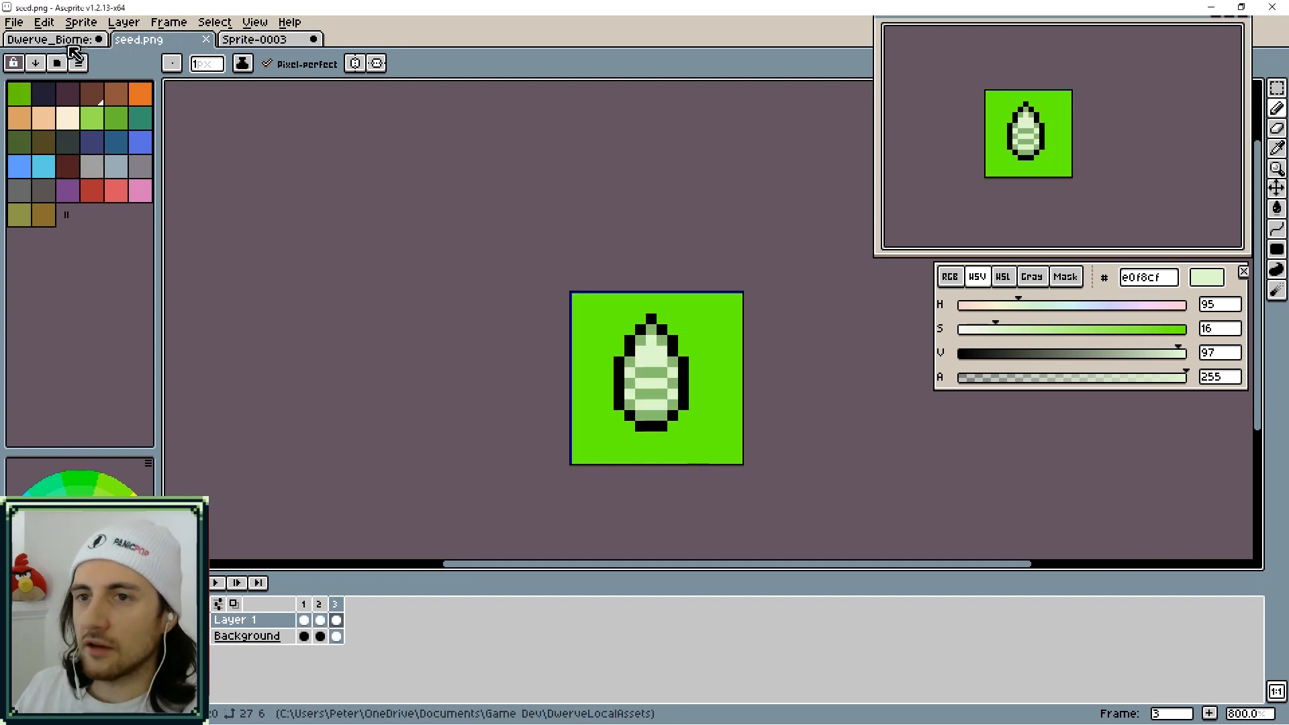
{"action": "left_click", "coordinate": [54, 39]}
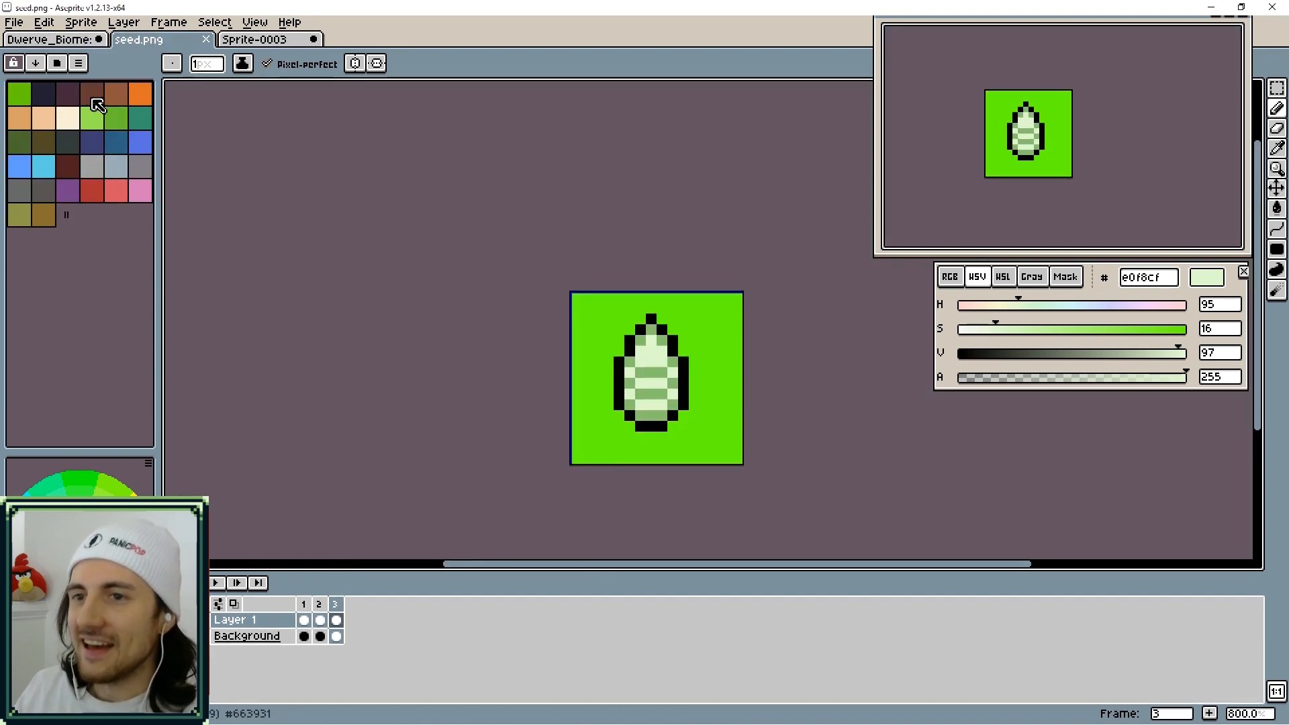
{"action": "left_click", "coordinate": [52, 39]}
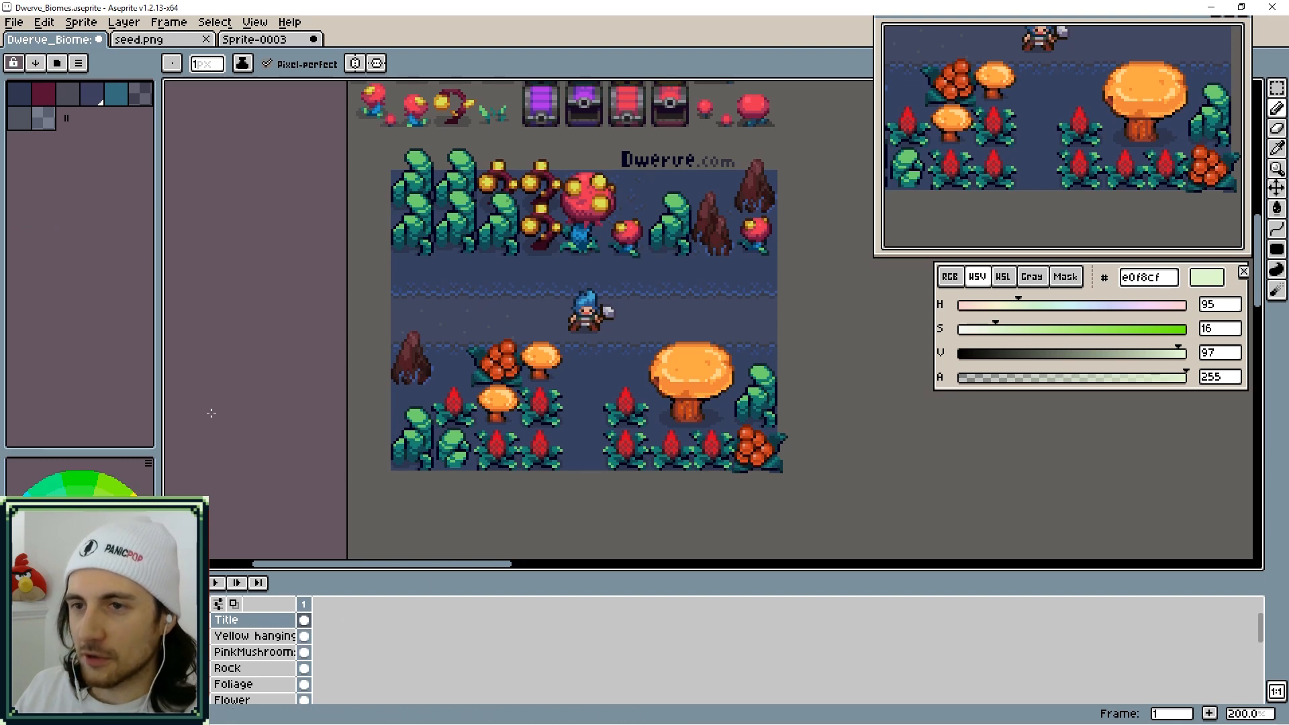
{"action": "left_click", "coordinate": [139, 39]}
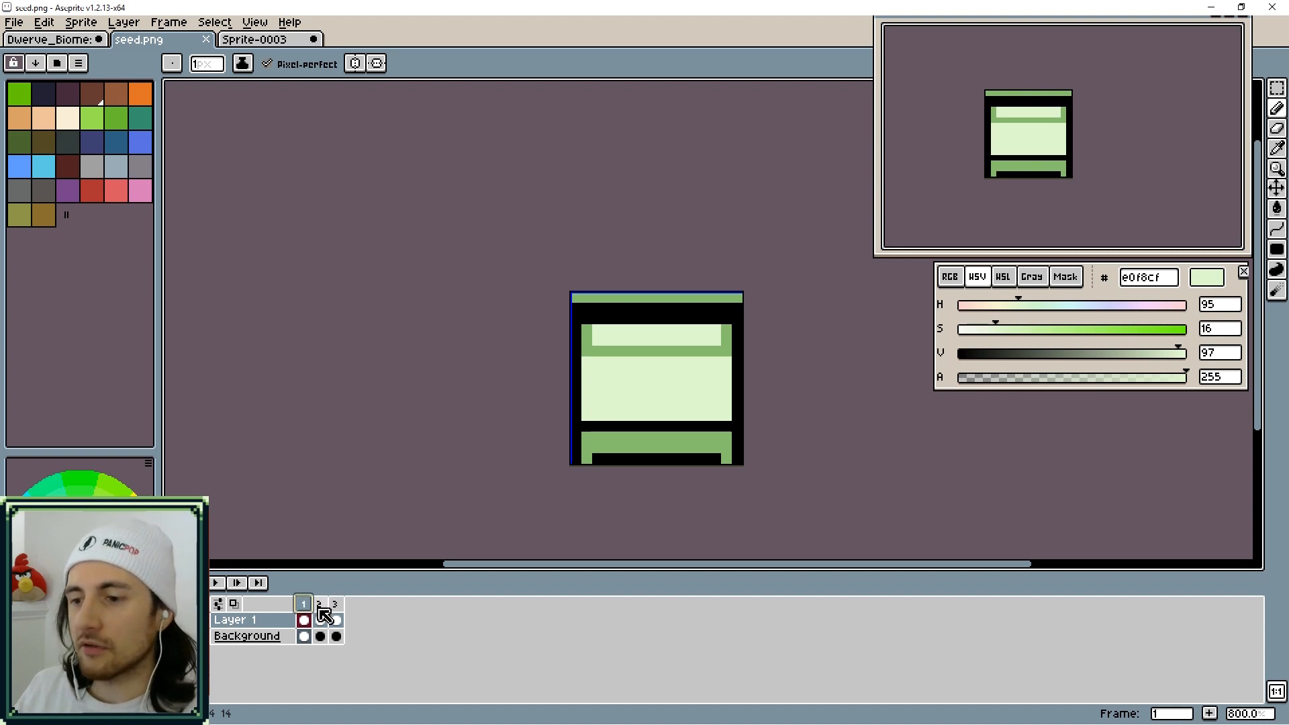
{"action": "left_click", "coordinate": [320, 603]}
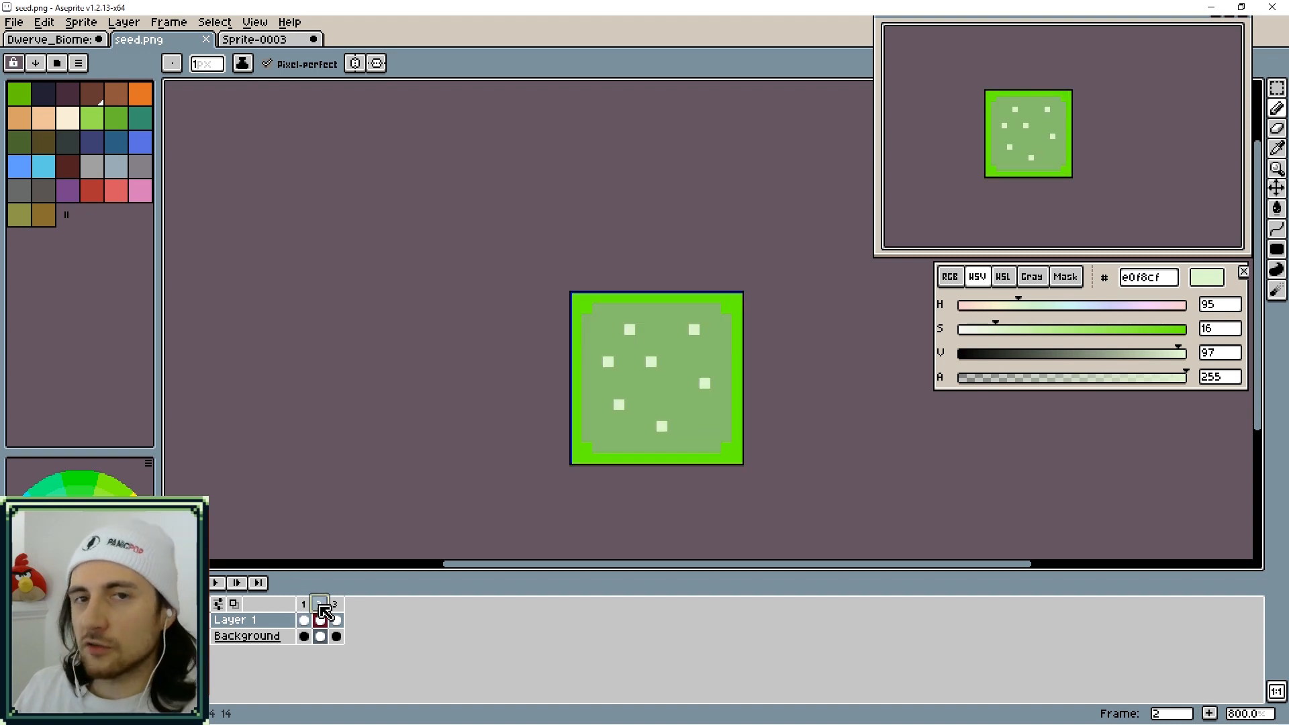
{"action": "left_click", "coordinate": [320, 603]}
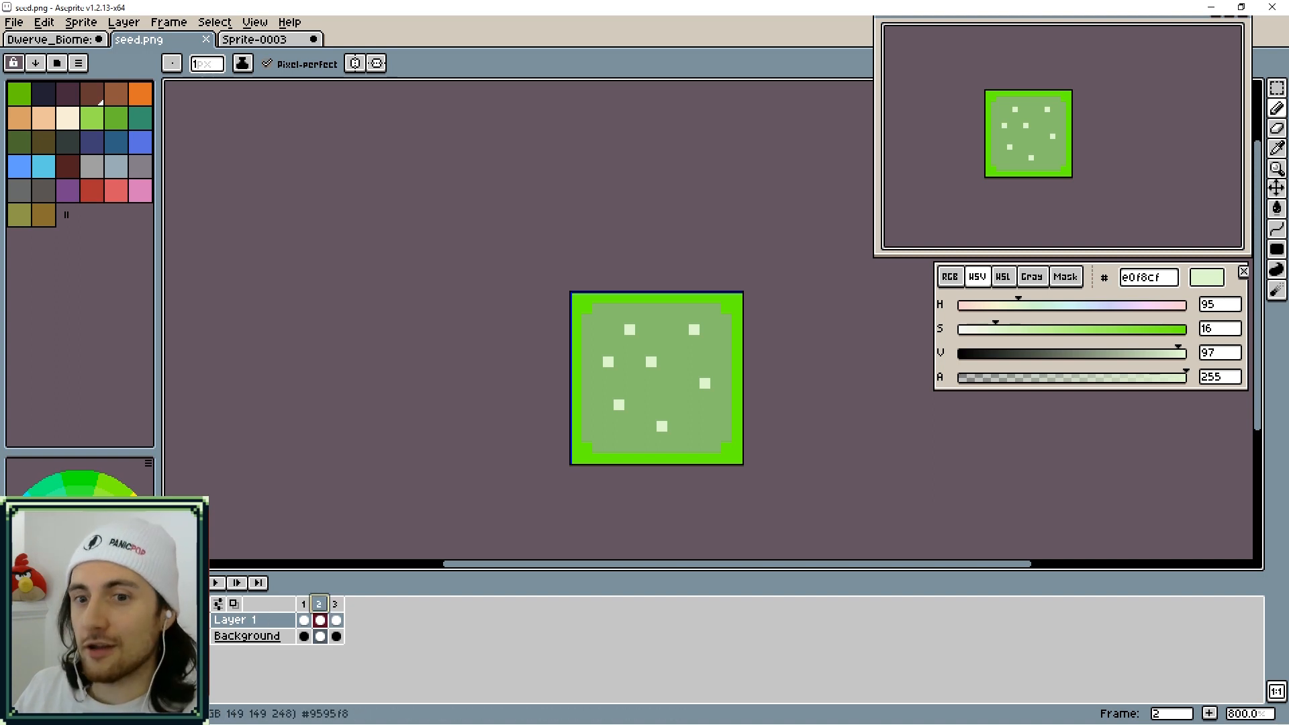
{"action": "left_click", "coordinate": [13, 23]}
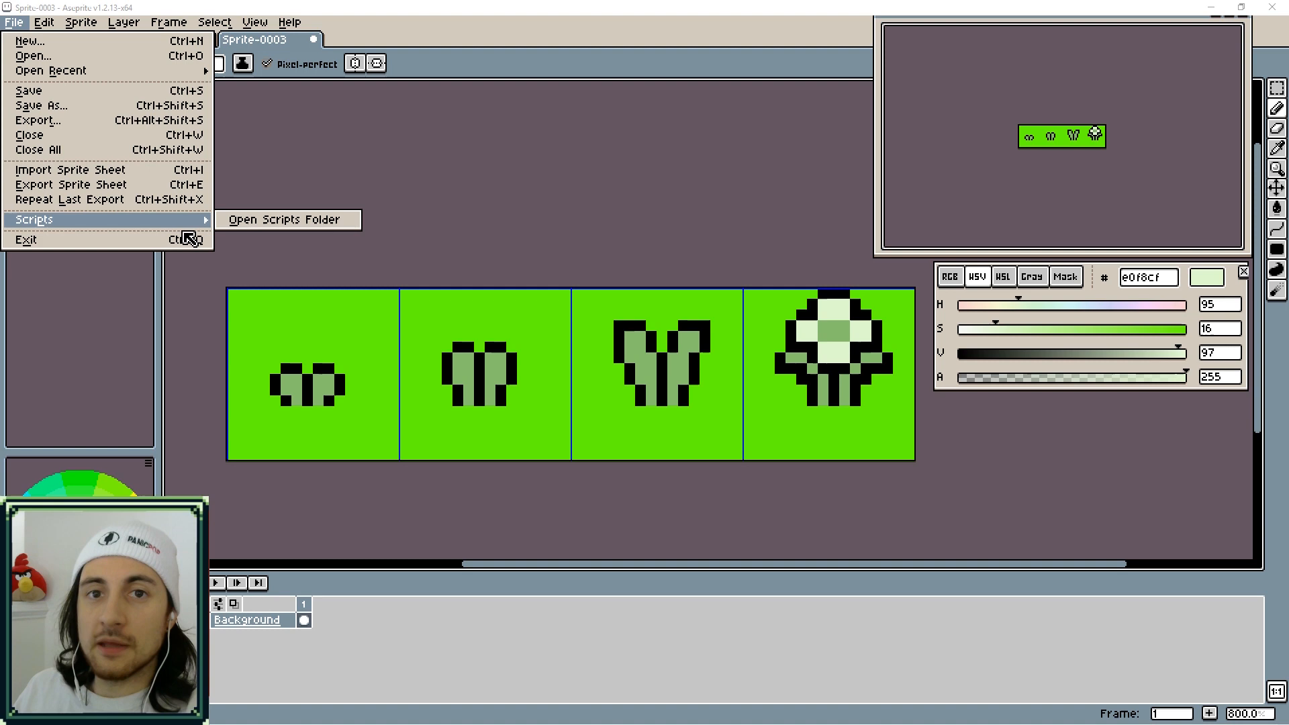
{"action": "mouse_move", "coordinate": [42, 105]}
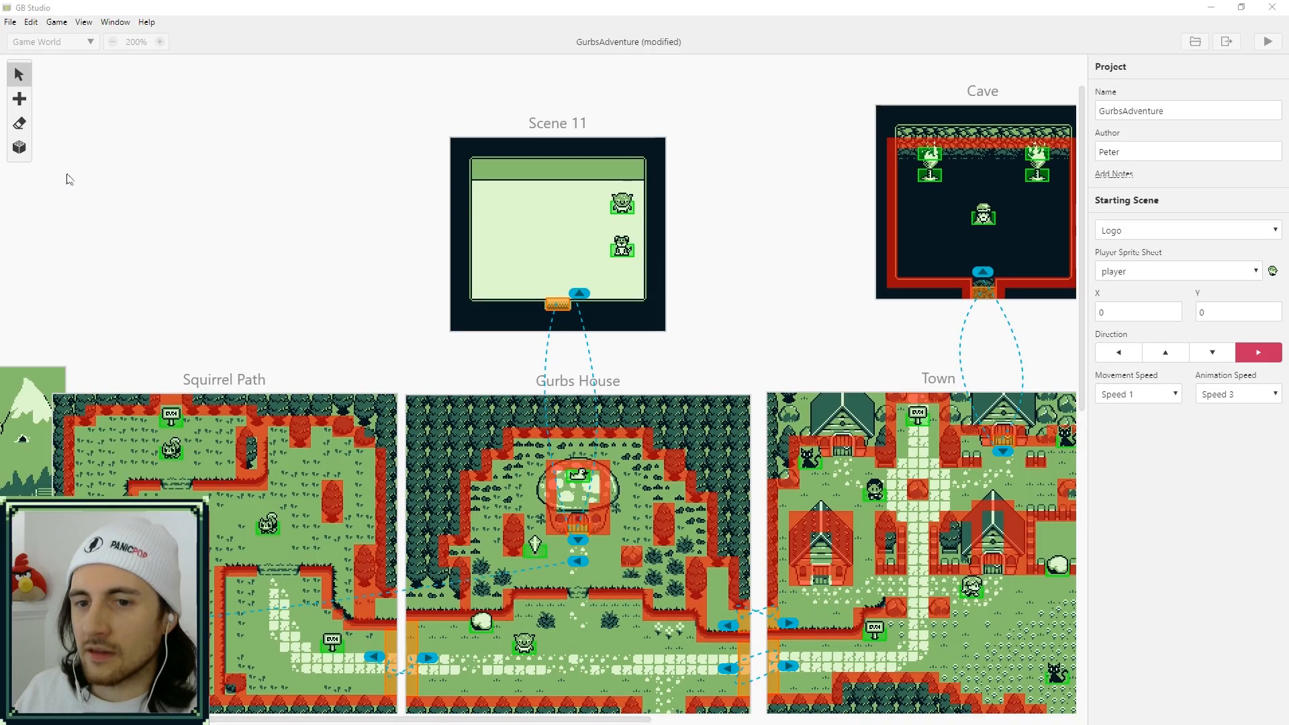
Add an actor using the bed sprite sheet and position it near the top centre of Scene 11
{"action": "left_click", "coordinate": [18, 99]}
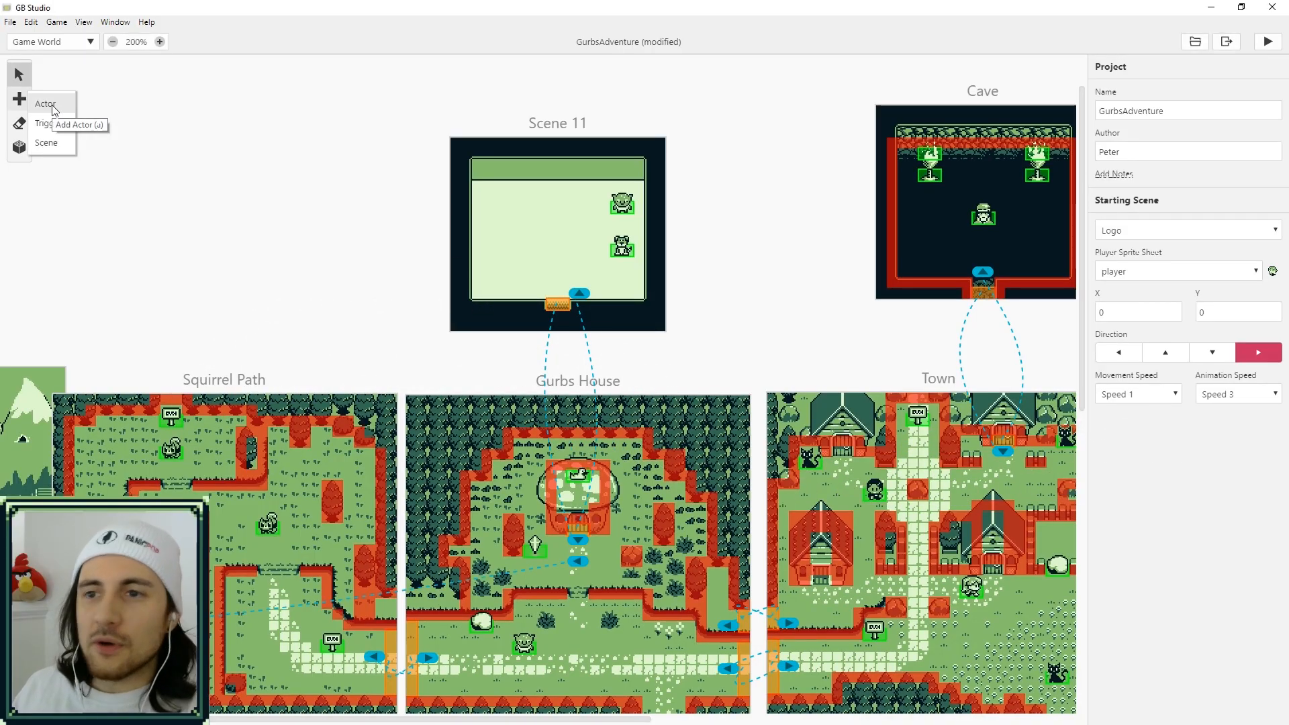
{"action": "left_click", "coordinate": [46, 104]}
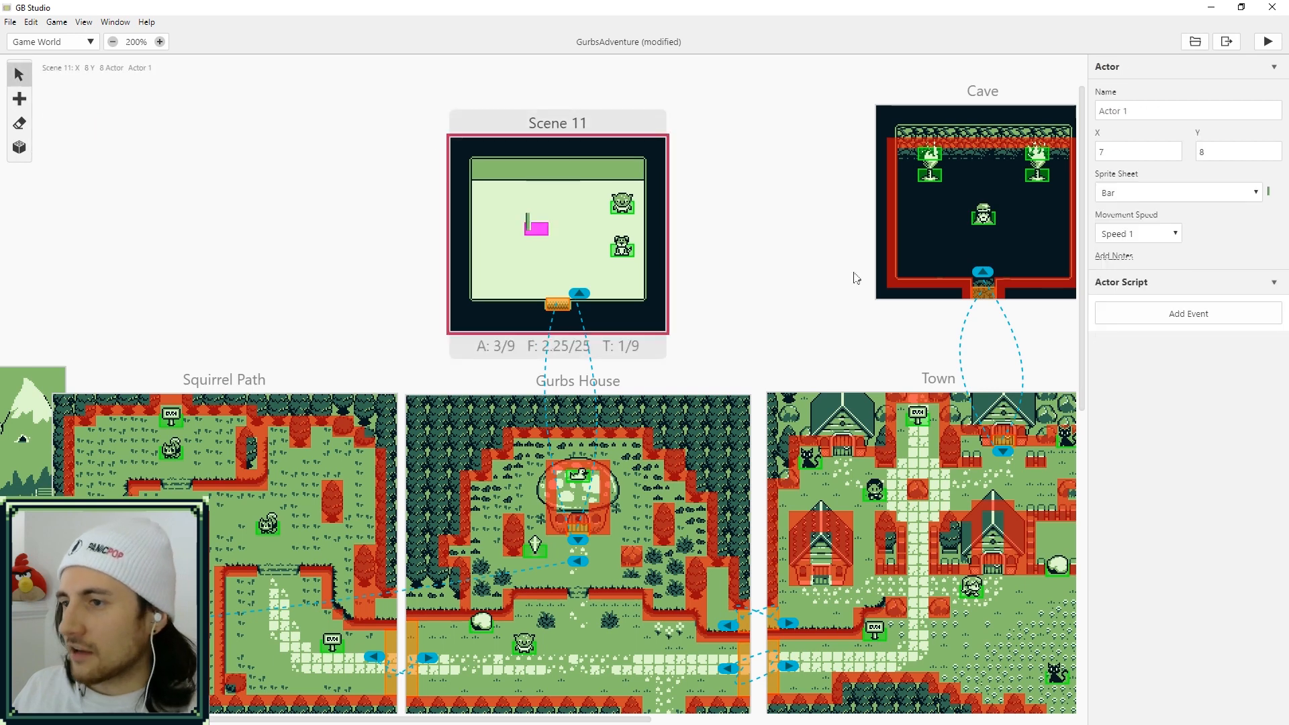
{"action": "left_click", "coordinate": [1178, 192]}
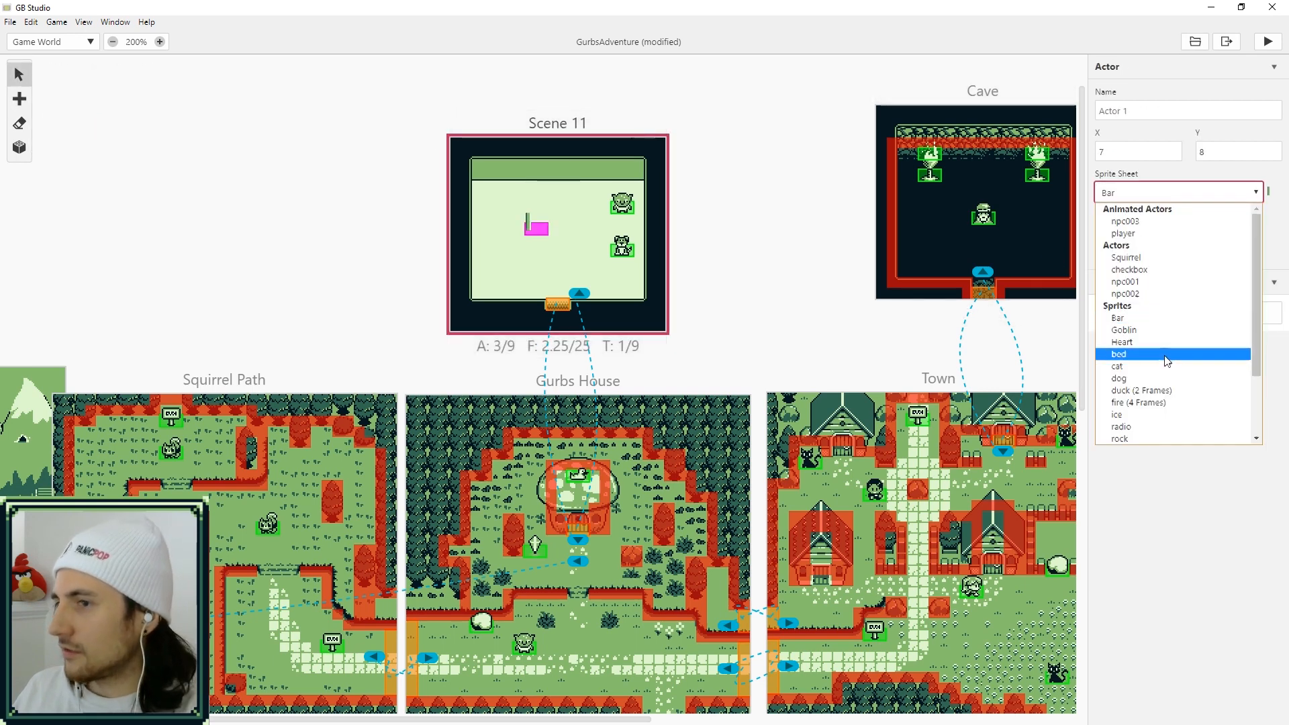
{"action": "left_click", "coordinate": [1118, 353]}
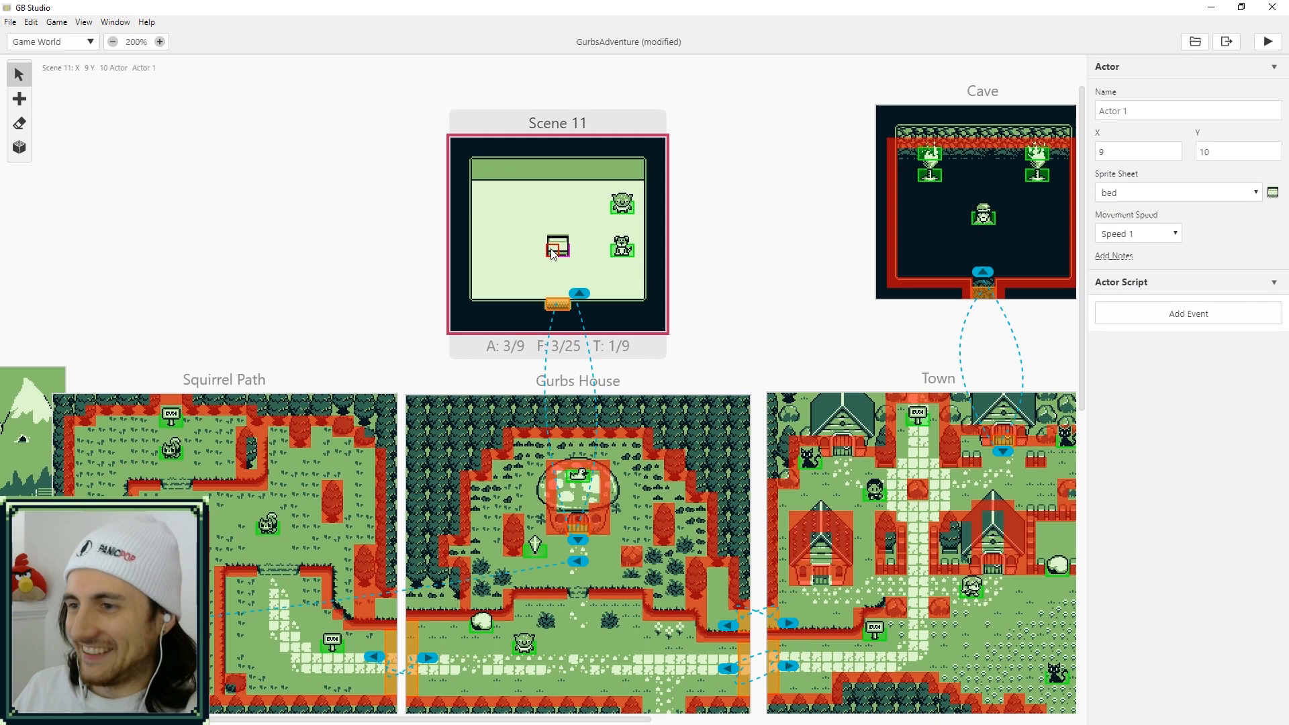
{"action": "left_click", "coordinate": [622, 207]}
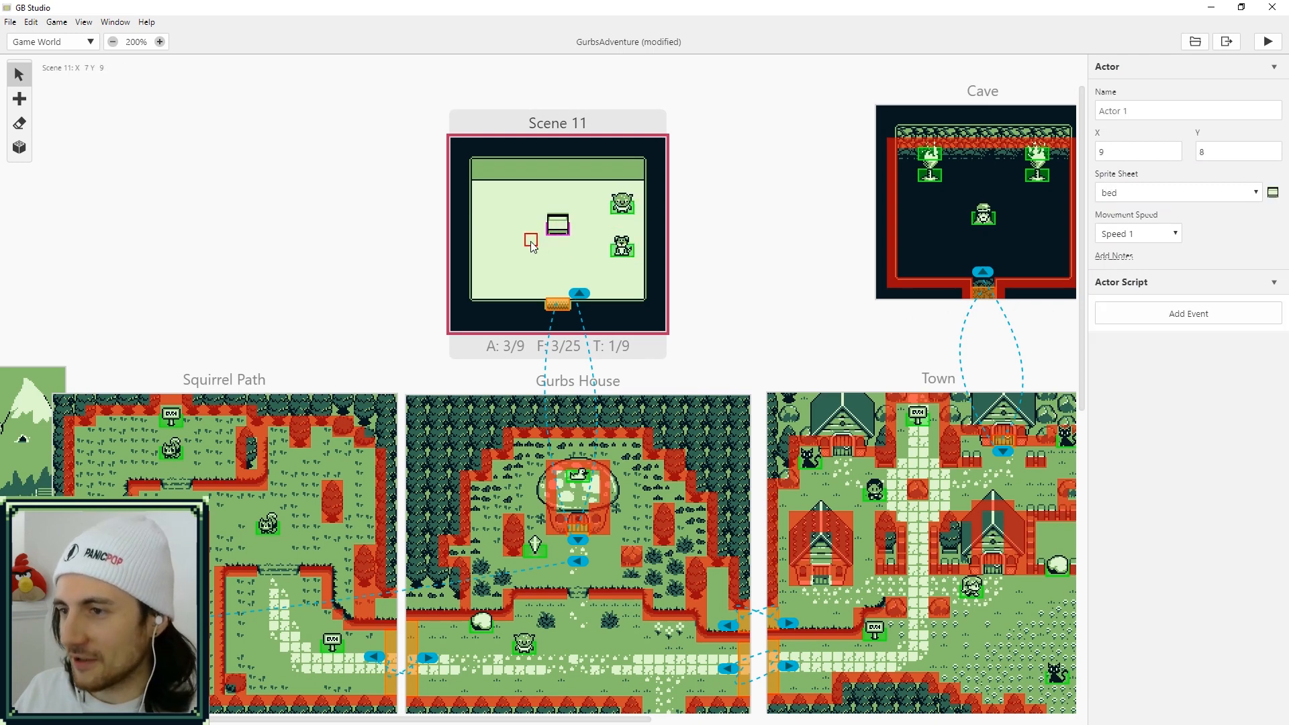
{"action": "left_click_drag", "start_coordinate": [530, 241], "coordinate": [555, 225]}
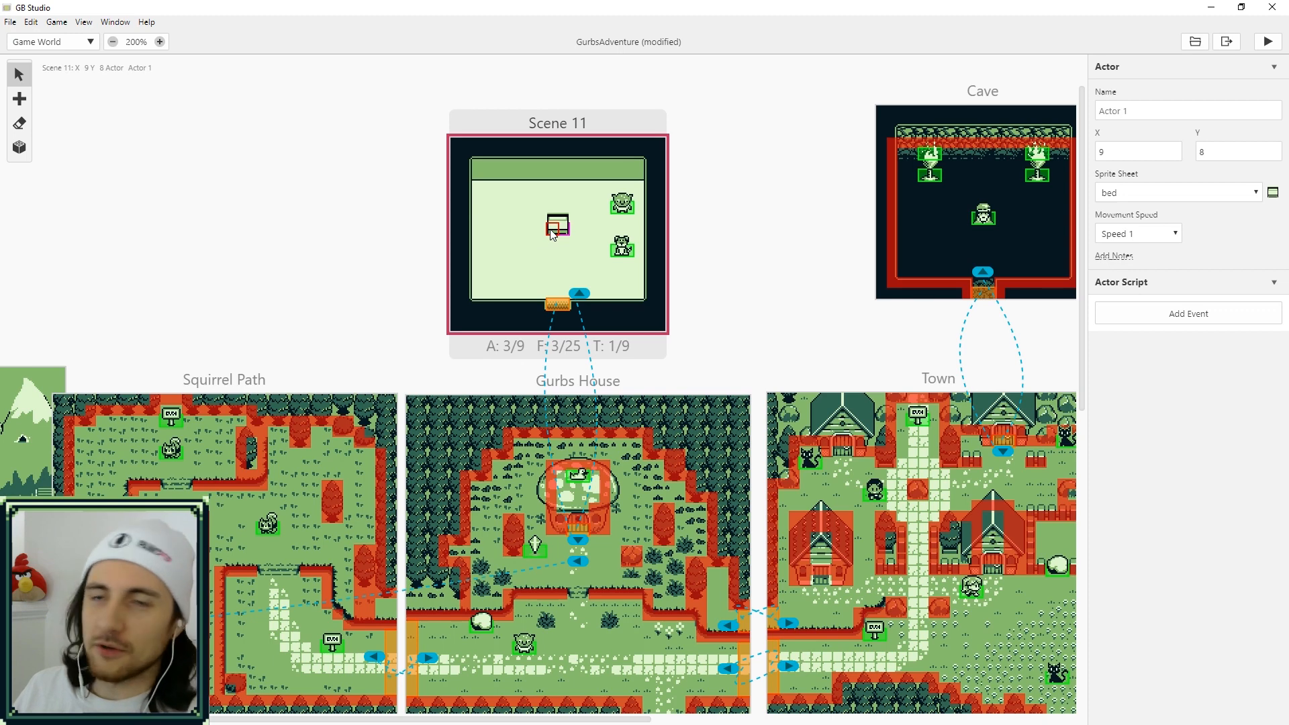
{"action": "left_click_drag", "start_coordinate": [556, 226], "coordinate": [552, 262]}
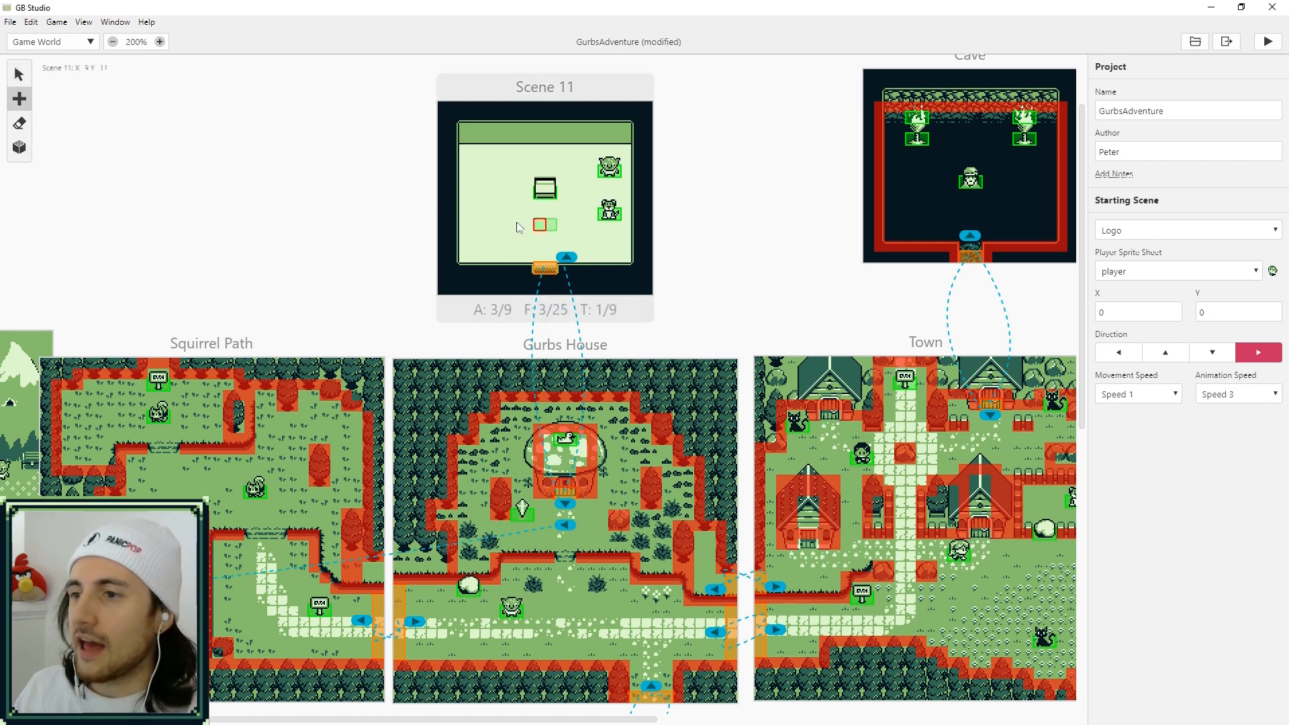
Add a second actor at the lower left using the soil sprite sheet and name it 'soil'
{"action": "left_click", "coordinate": [540, 224]}
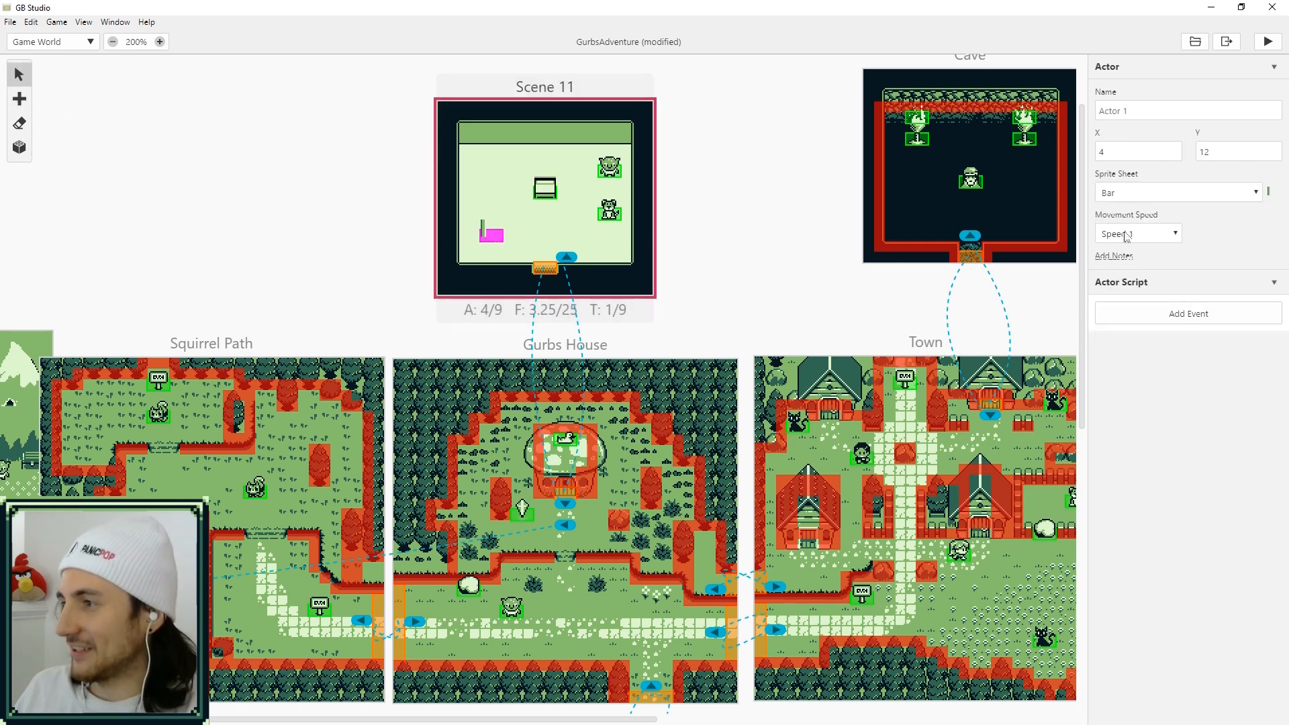
{"action": "left_click", "coordinate": [1178, 193]}
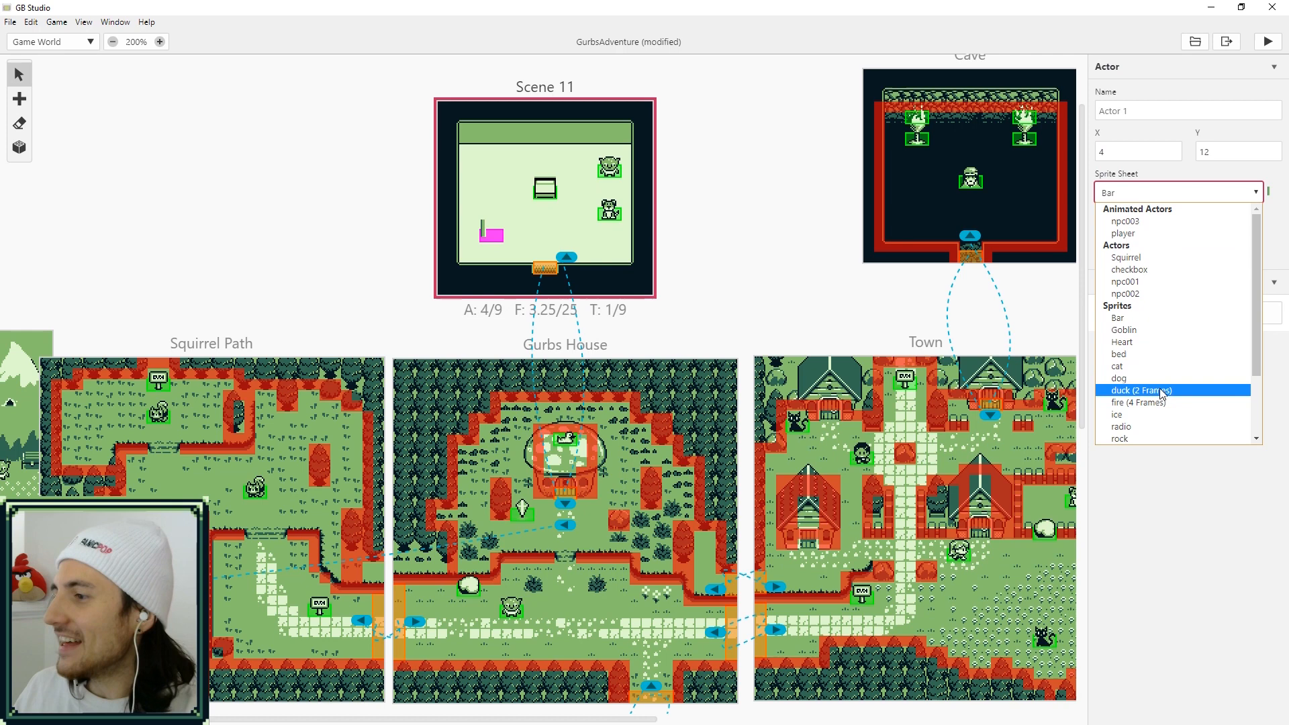
{"action": "scroll", "scroll_direction": "down", "scroll_amount": 3}
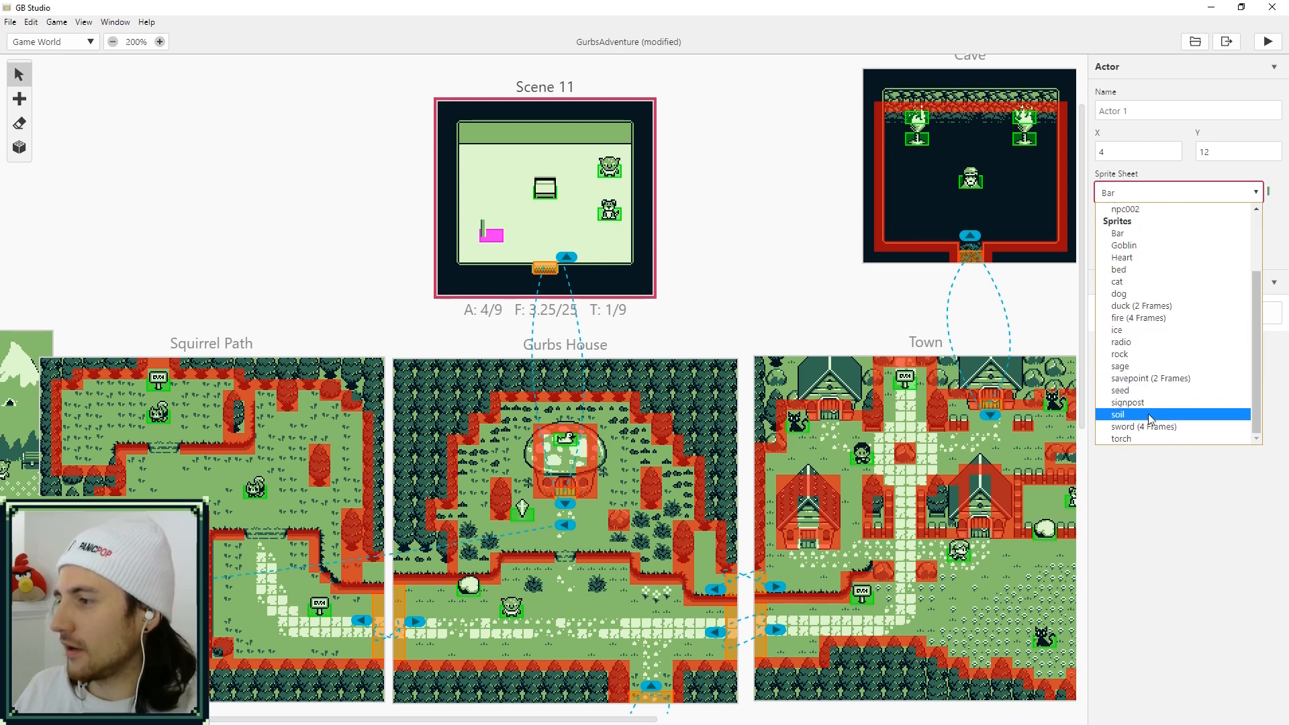
{"action": "left_click", "coordinate": [120, 271]}
{"action": "type", "text": "seed"}
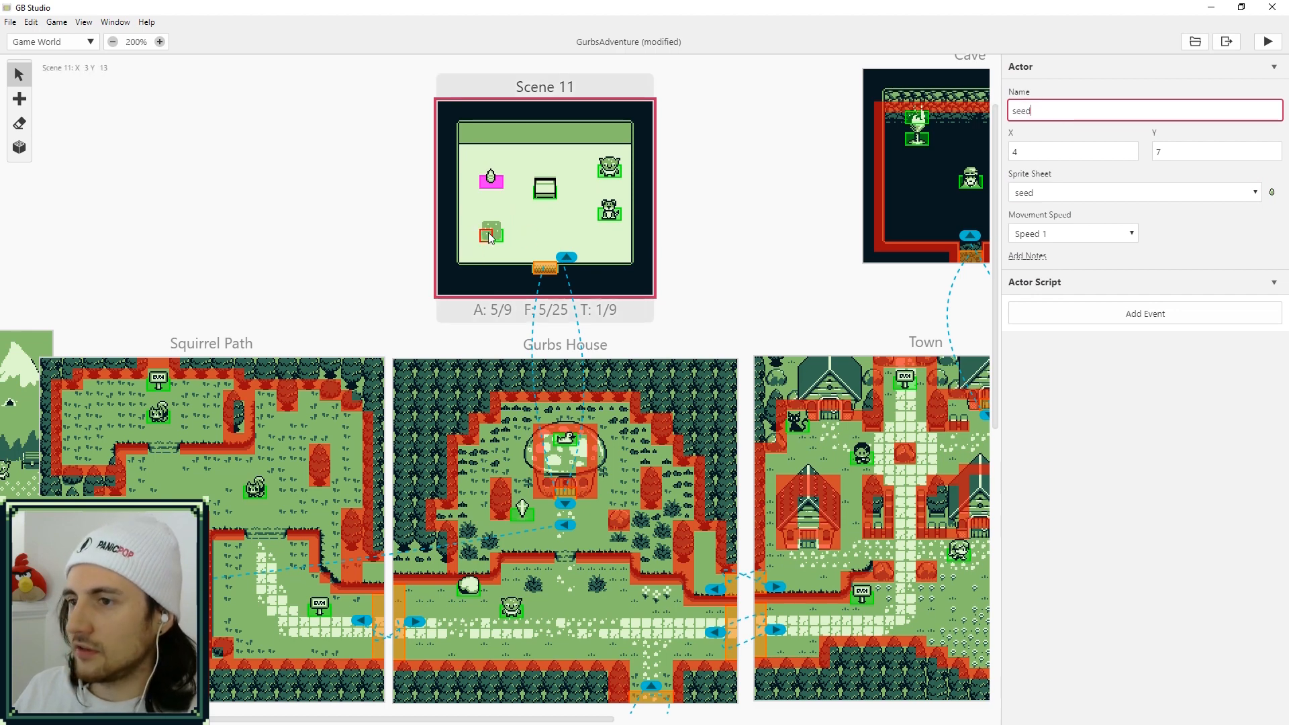
{"action": "type", "text": "soil"}
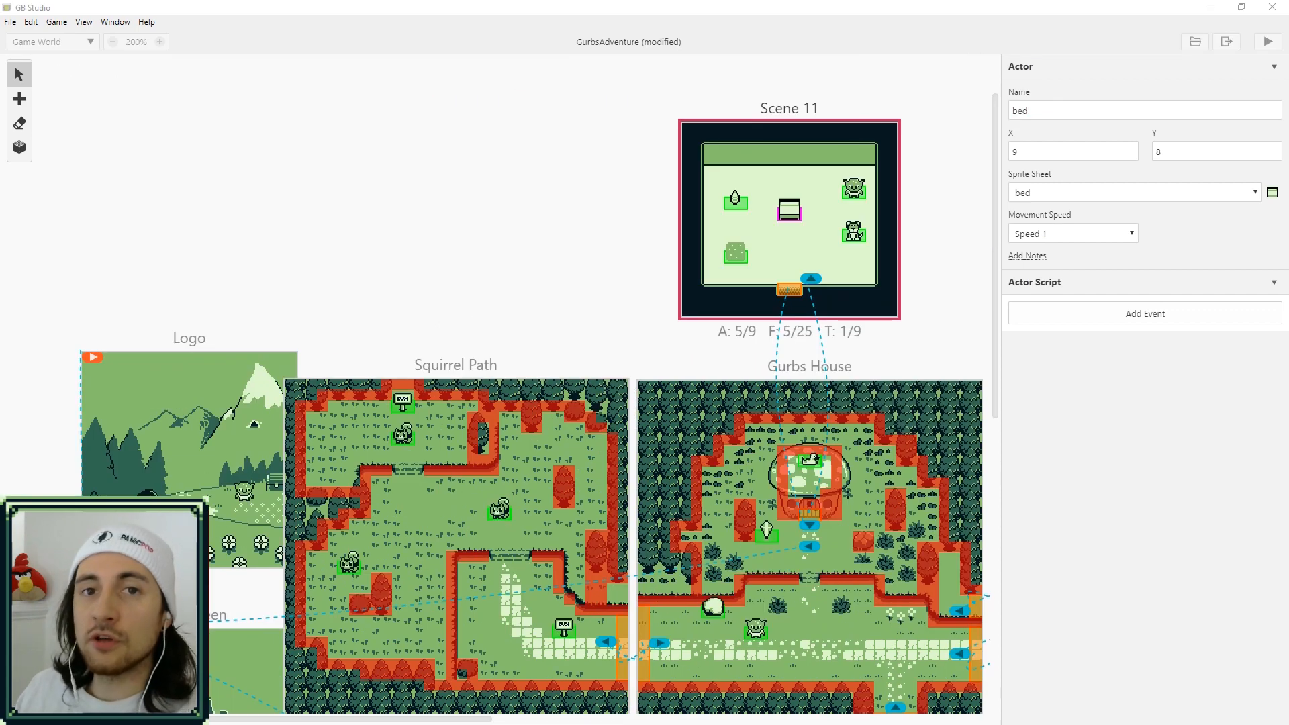
Make the bed script increment the Day variable and then wait 3 seconds
{"action": "left_click", "coordinate": [787, 211]}
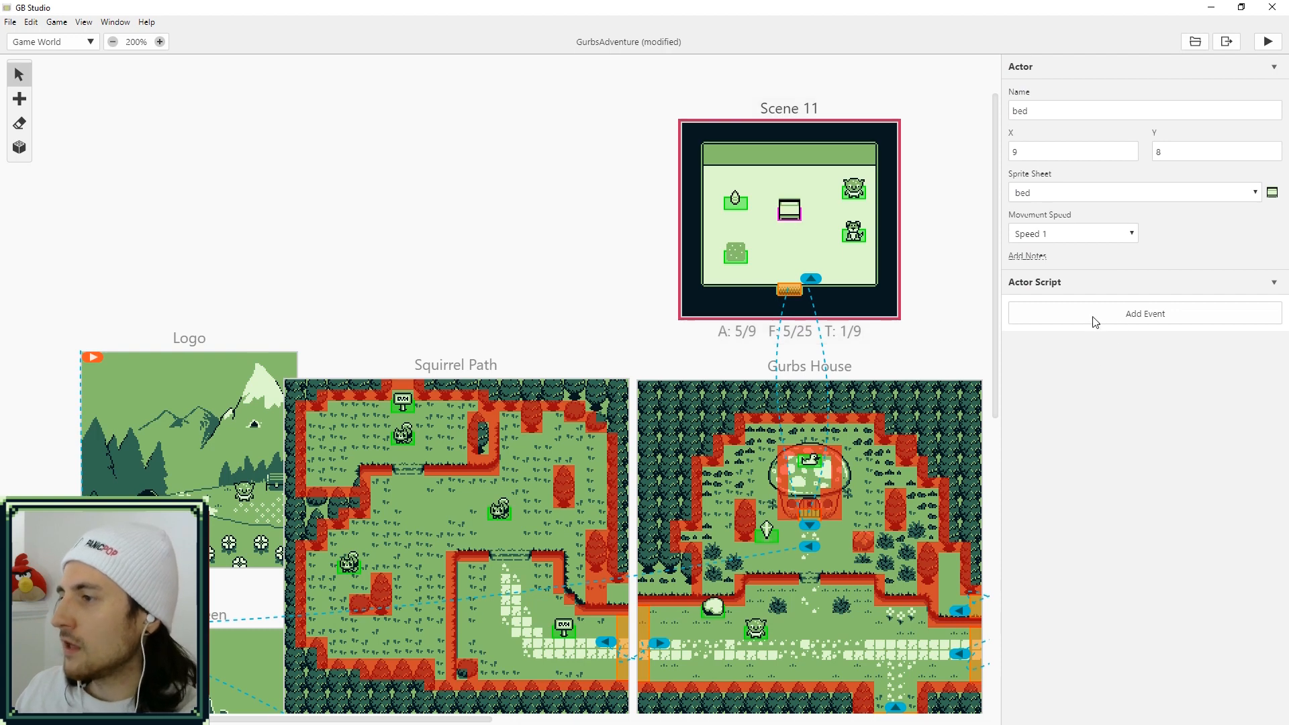
{"action": "type", "text": "incr"}
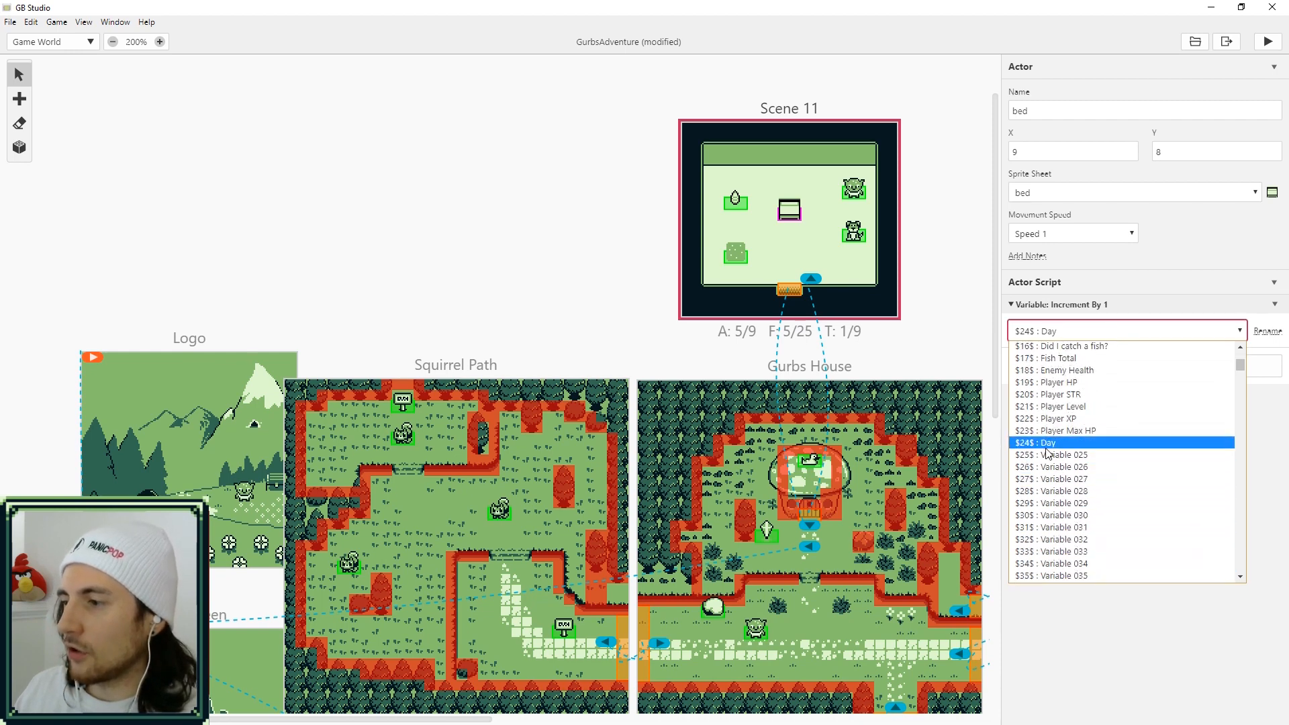
{"action": "left_click", "coordinate": [1043, 442]}
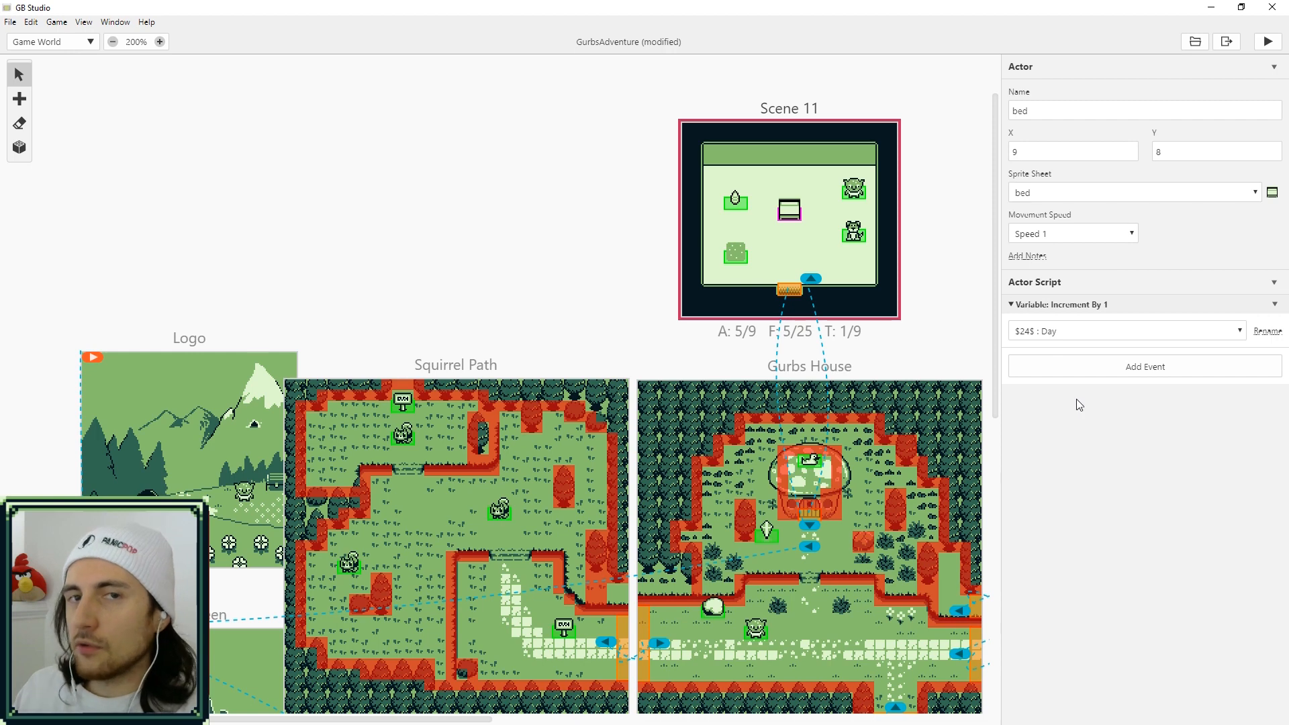
{"action": "left_click", "coordinate": [1143, 365]}
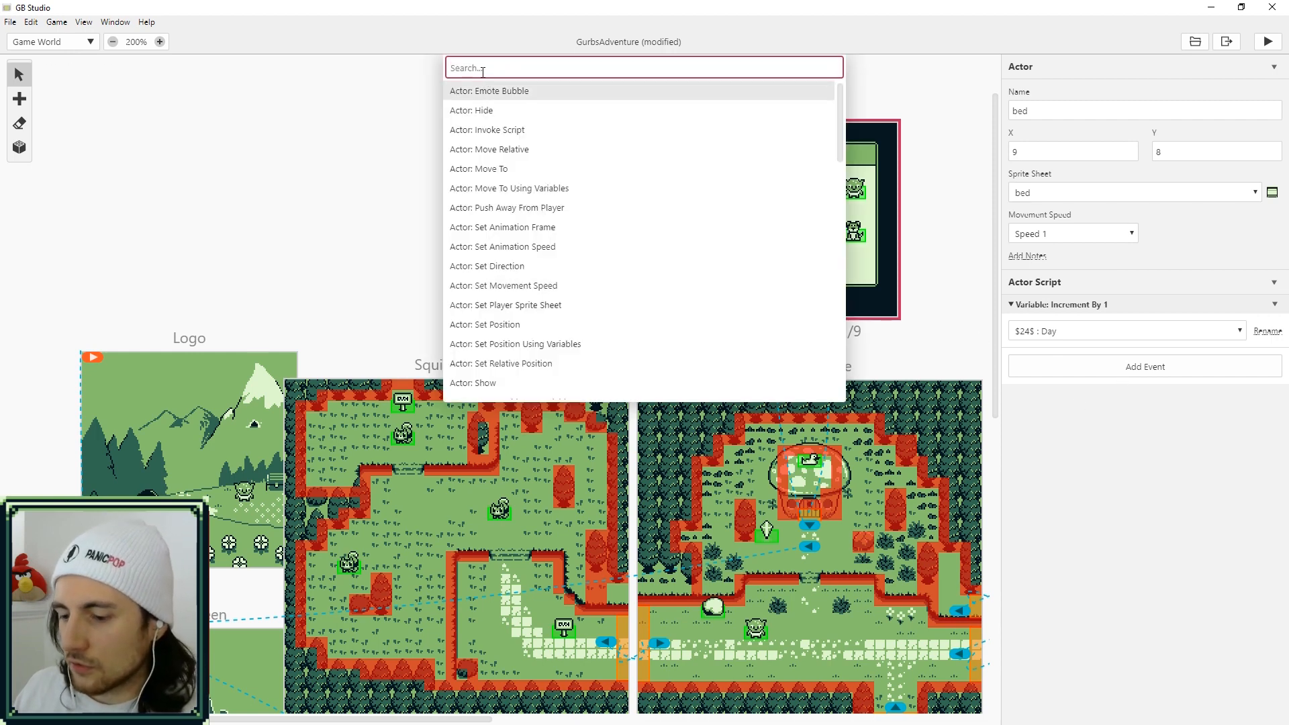
{"action": "type", "text": "wa"}
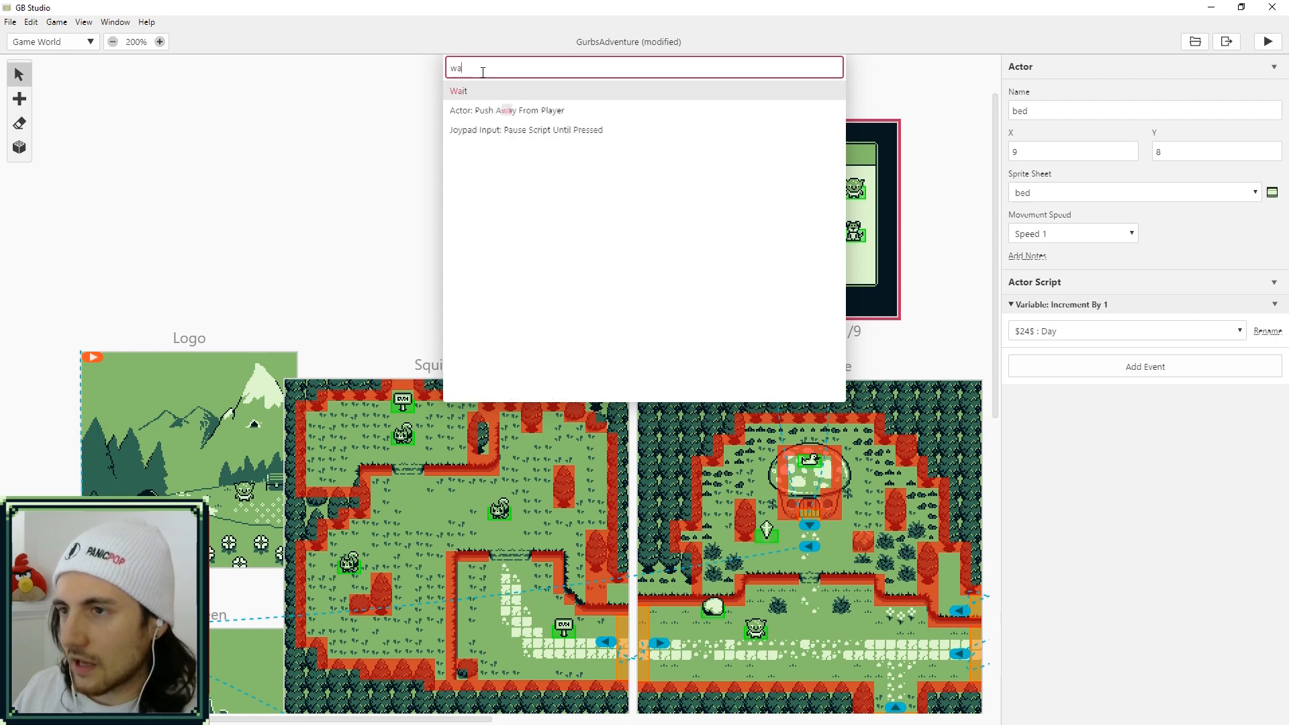
{"action": "left_click", "coordinate": [458, 90]}
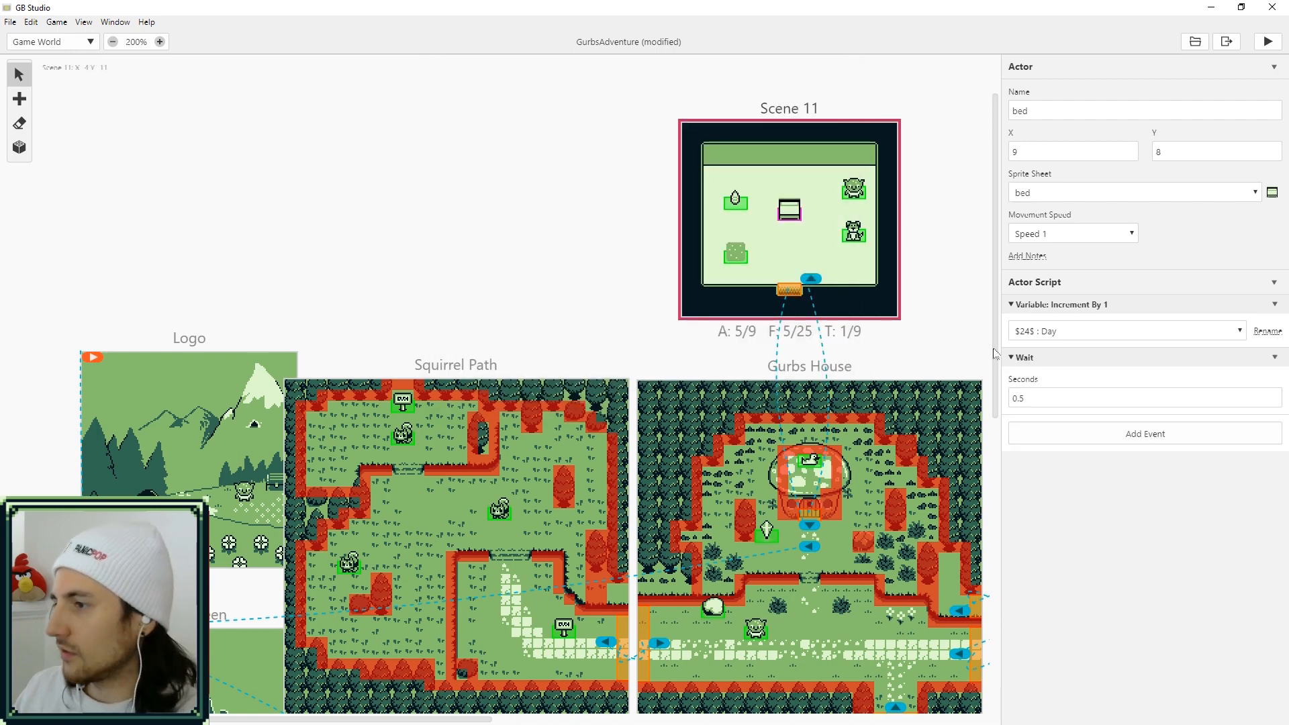
{"action": "type", "text": "3"}
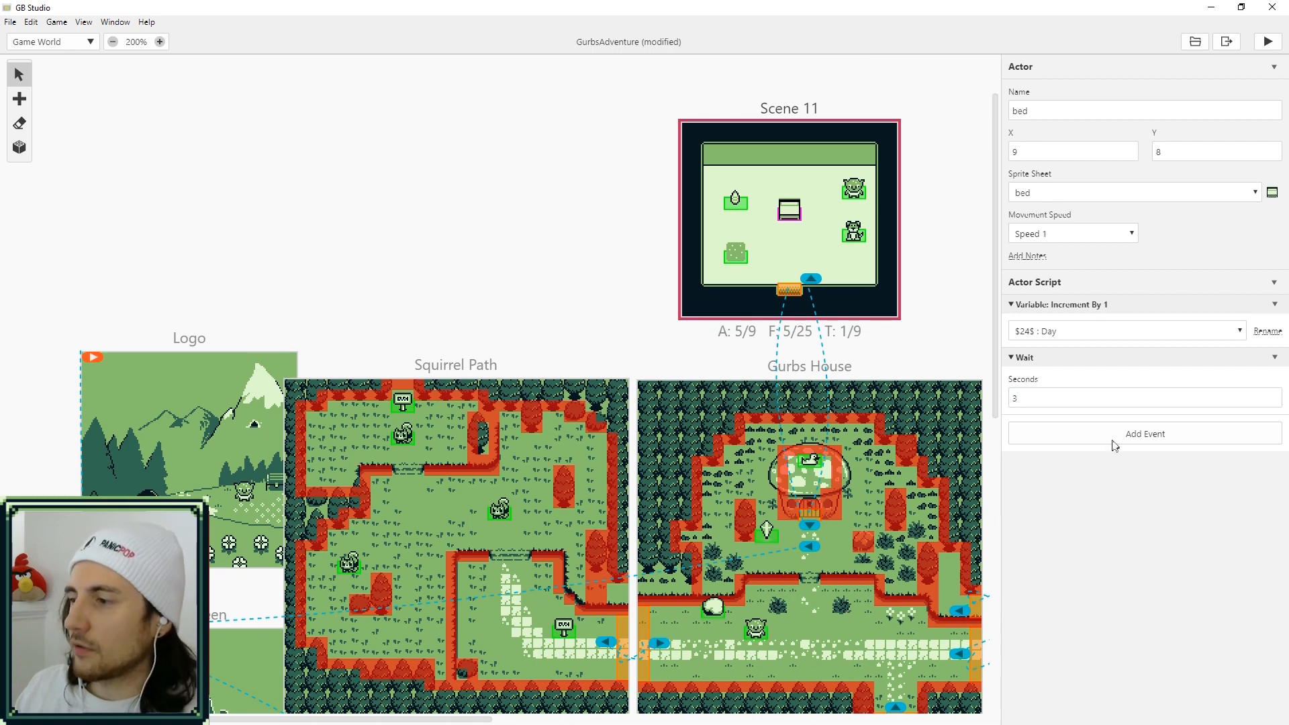
Add an Actor: Emote Bubble event showing the Sleep emote over the player
{"action": "left_click", "coordinate": [1143, 434]}
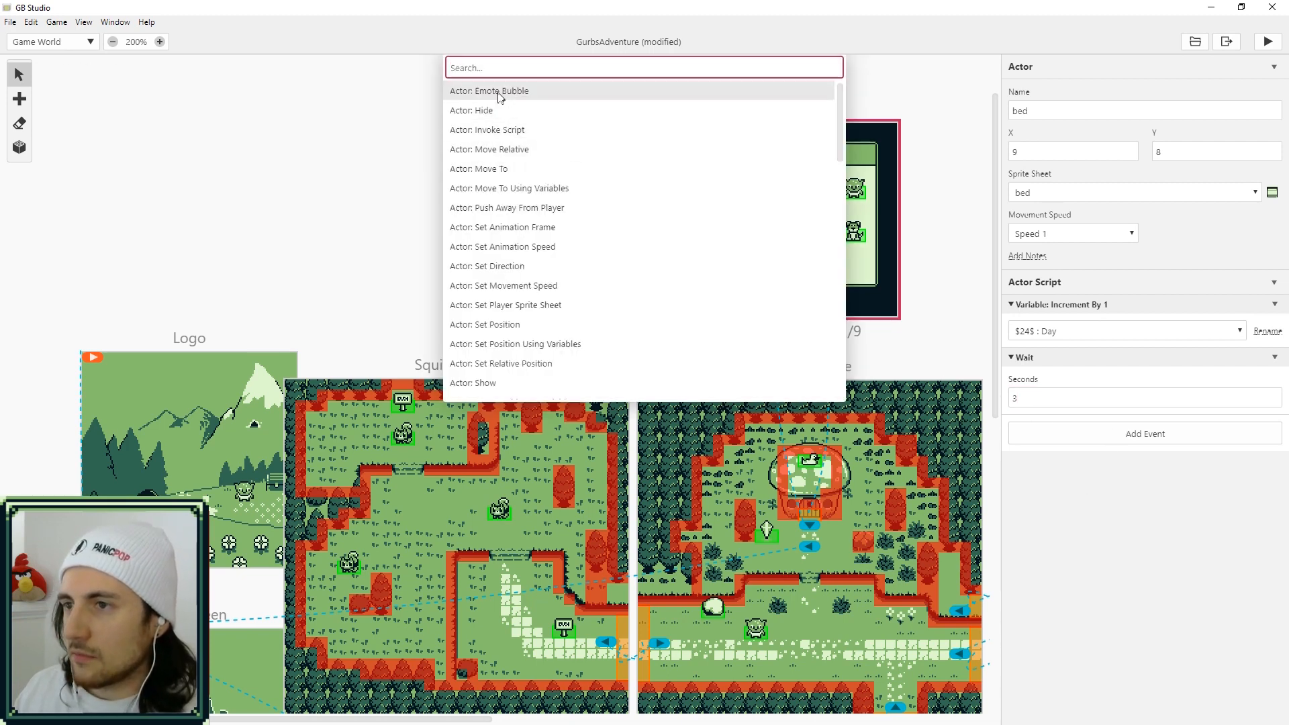
{"action": "left_click", "coordinate": [489, 90]}
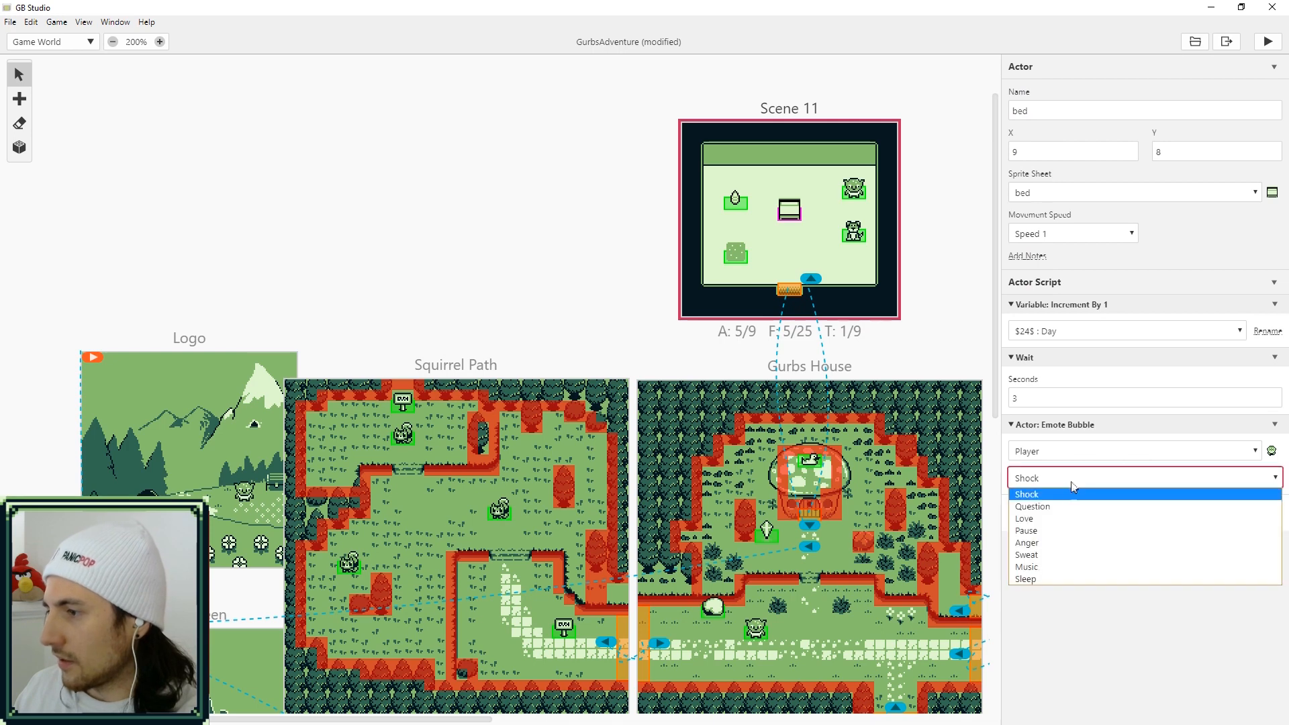
{"action": "mouse_move", "coordinate": [1064, 531]}
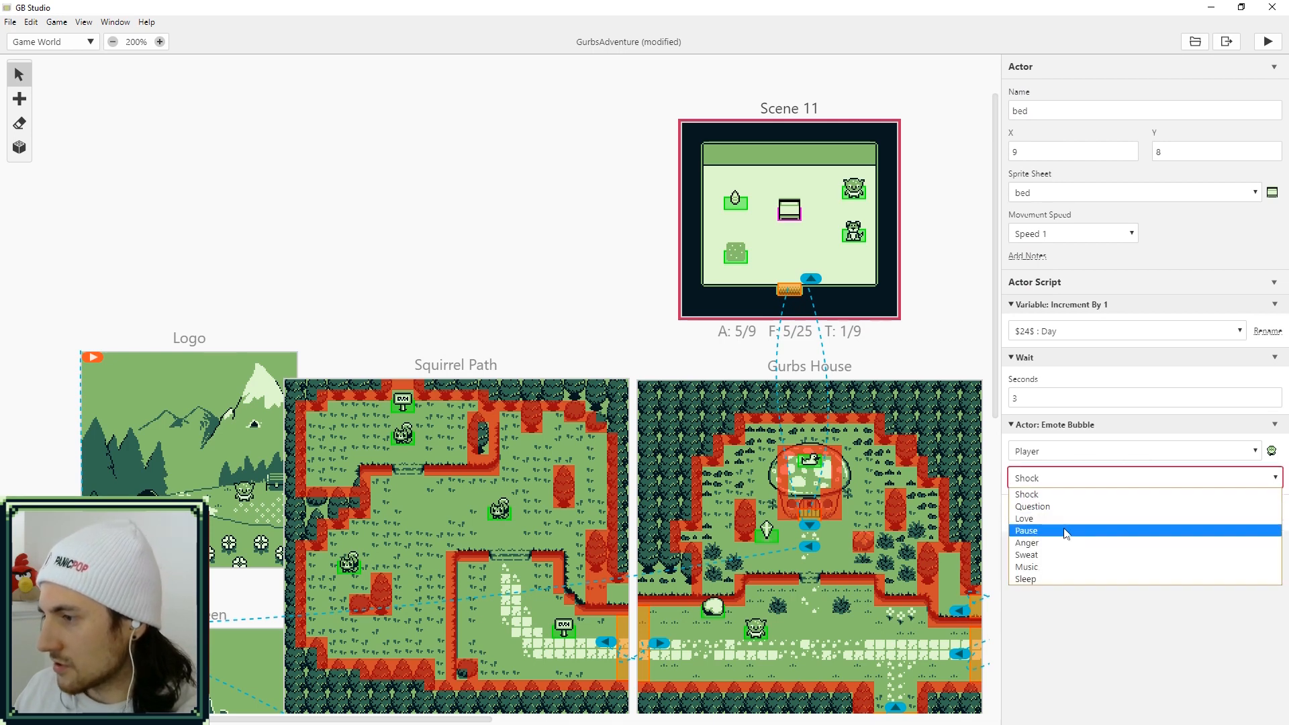
{"action": "mouse_move", "coordinate": [1059, 570]}
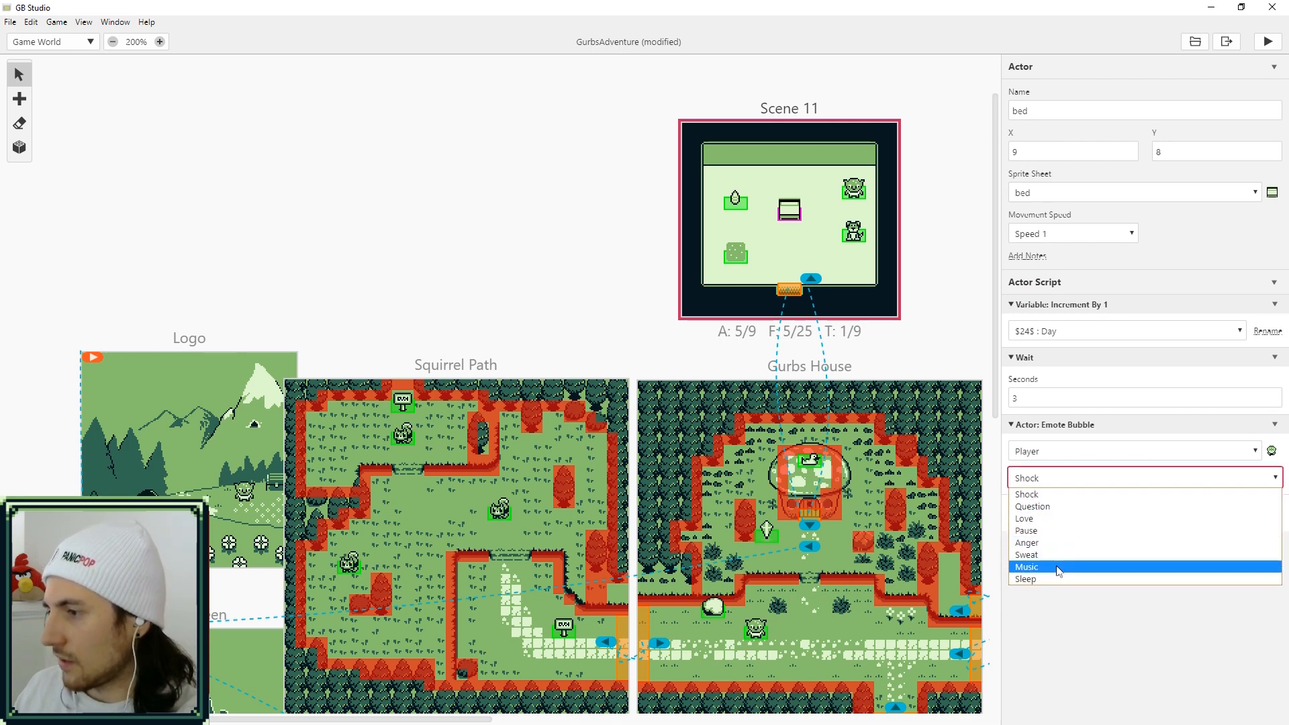
{"action": "left_click", "coordinate": [1025, 578]}
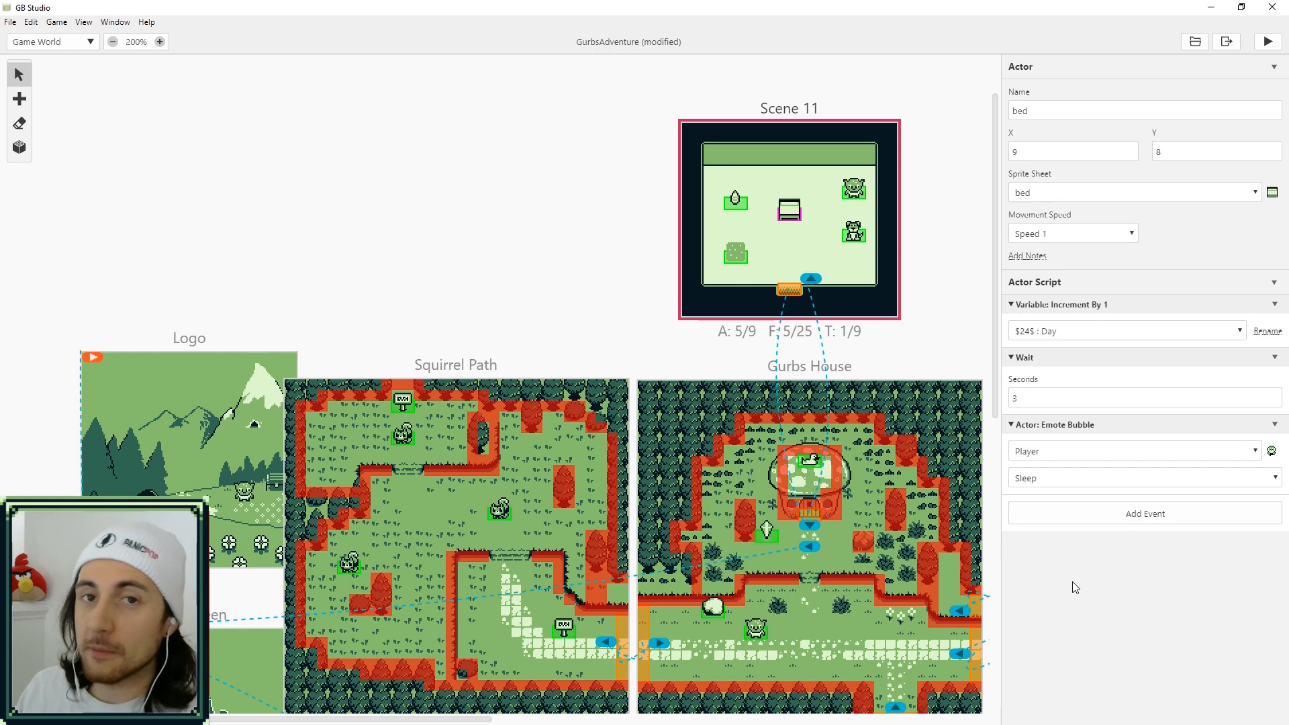
Add an Actor: Move To event sending the player to X 9, Y 7
{"action": "left_click", "coordinate": [1143, 513]}
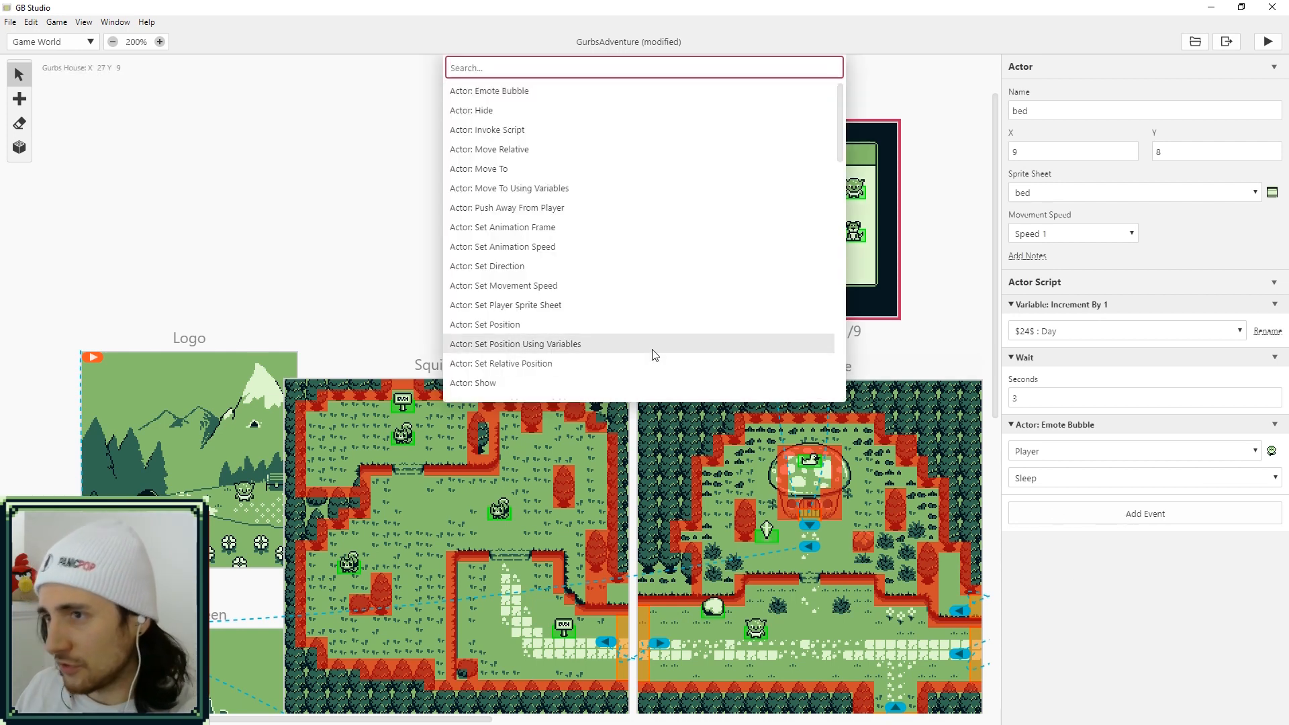
{"action": "type", "text": "move"}
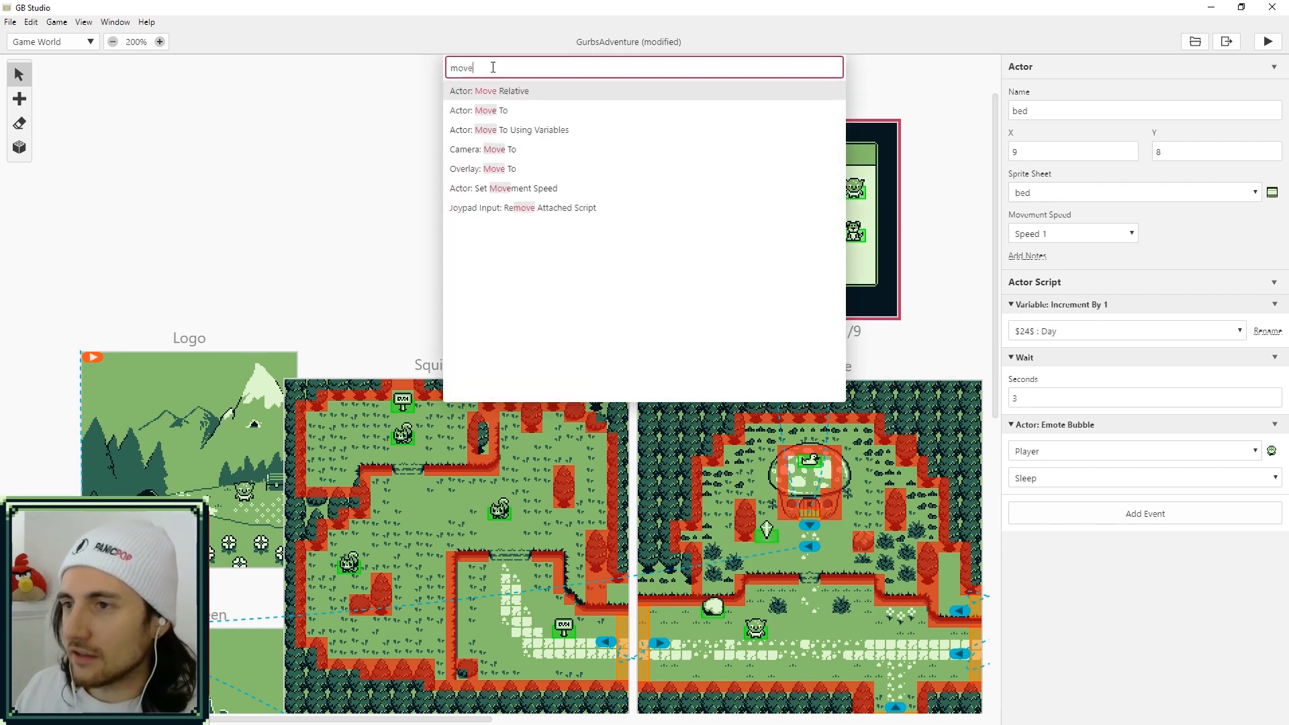
{"action": "left_click", "coordinate": [478, 110]}
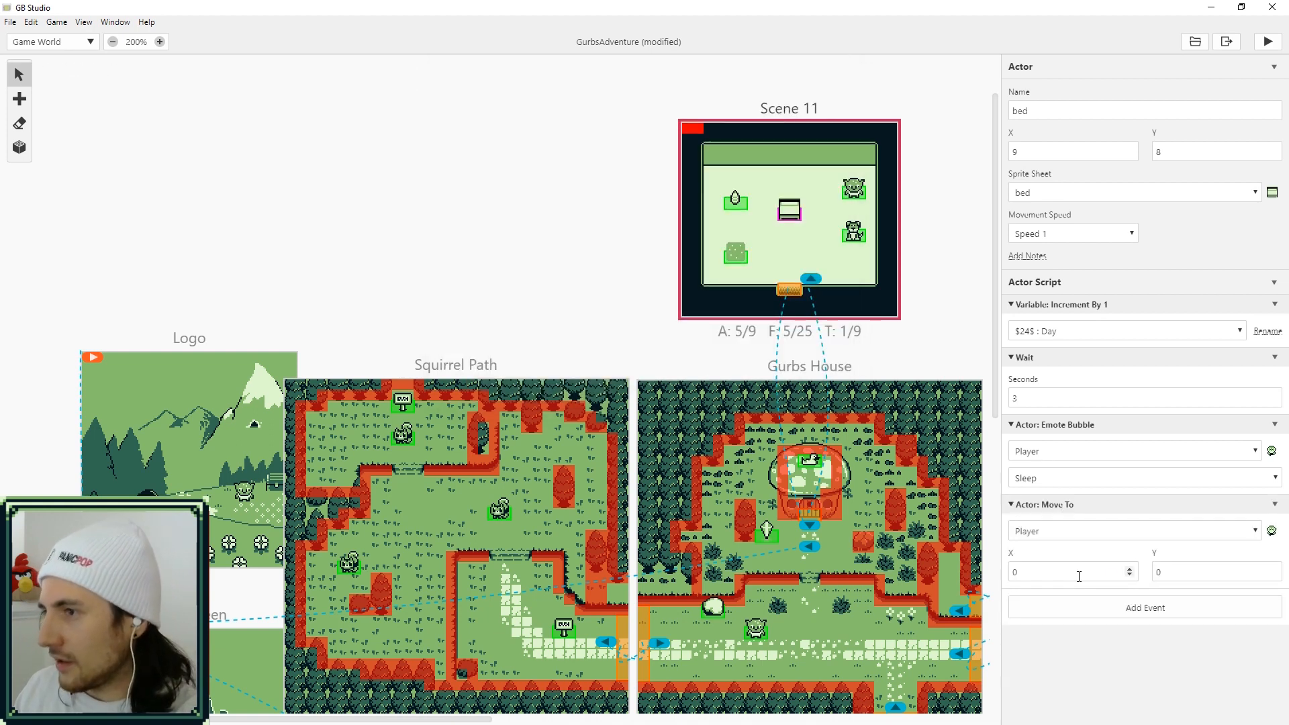
{"action": "left_click", "coordinate": [1069, 572]}
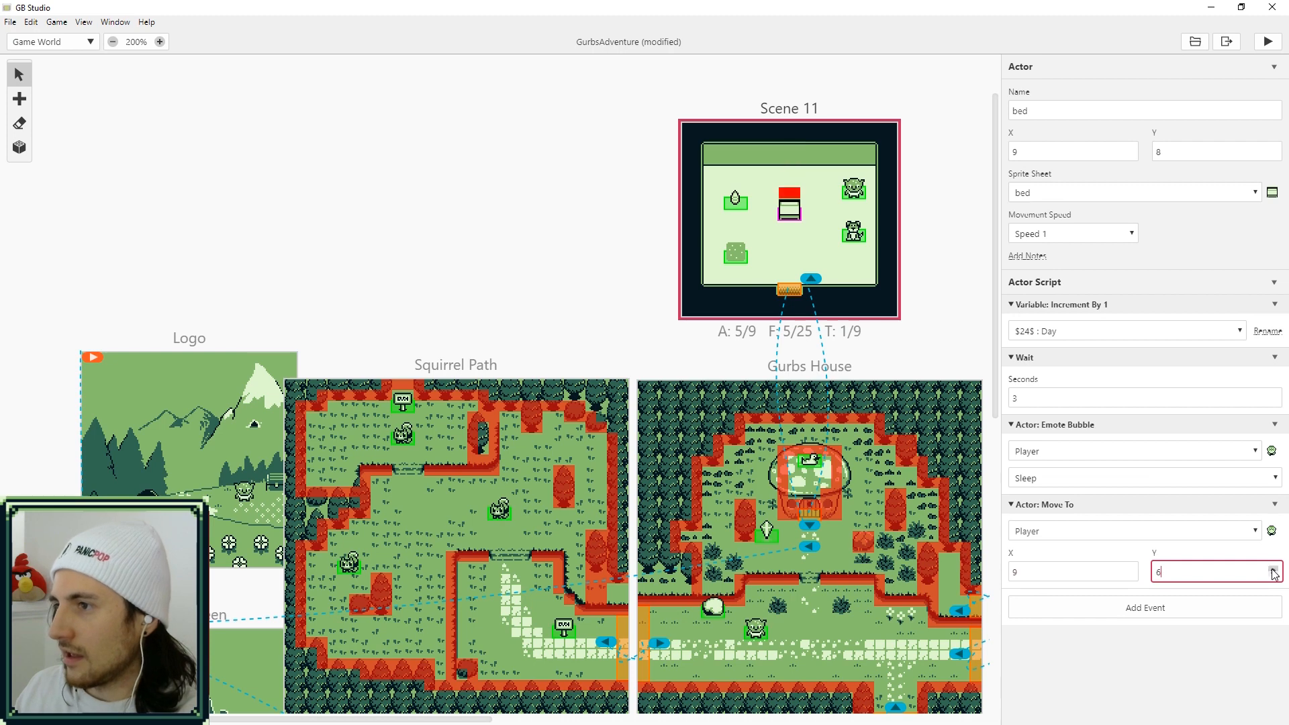
{"action": "left_click", "coordinate": [1275, 569]}
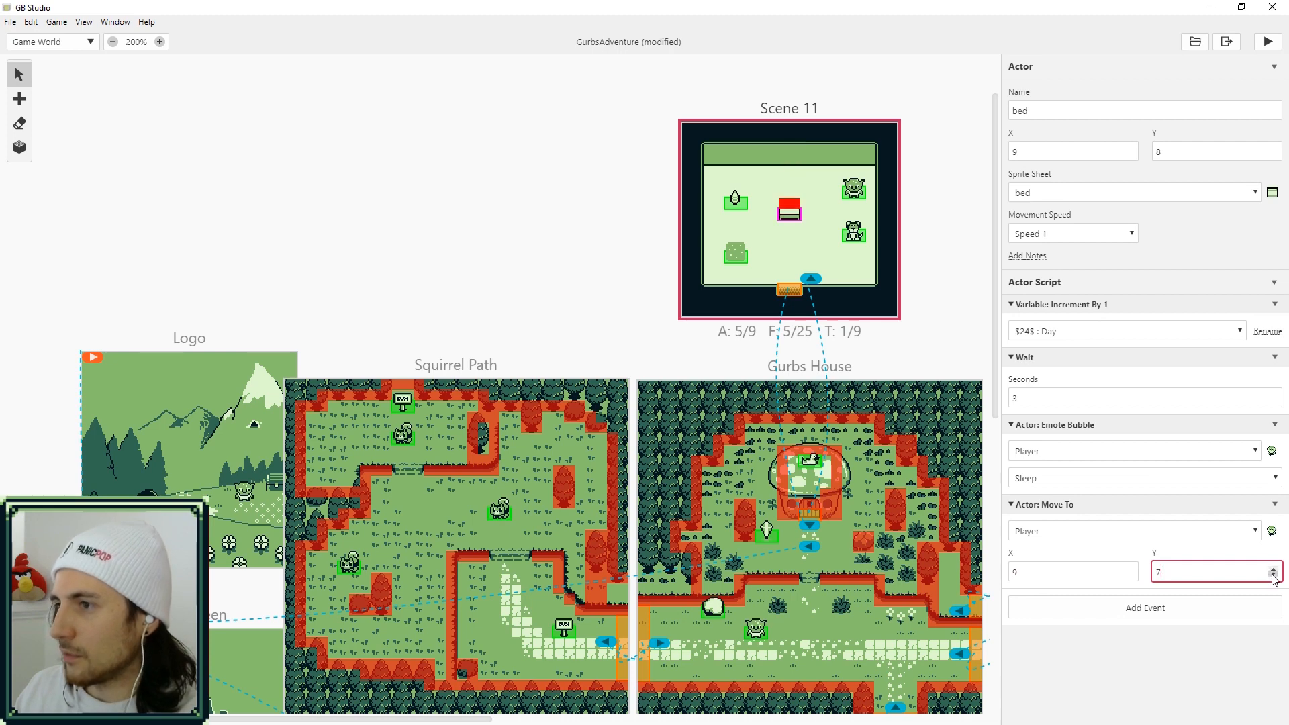
{"action": "mouse_move", "coordinate": [1273, 576]}
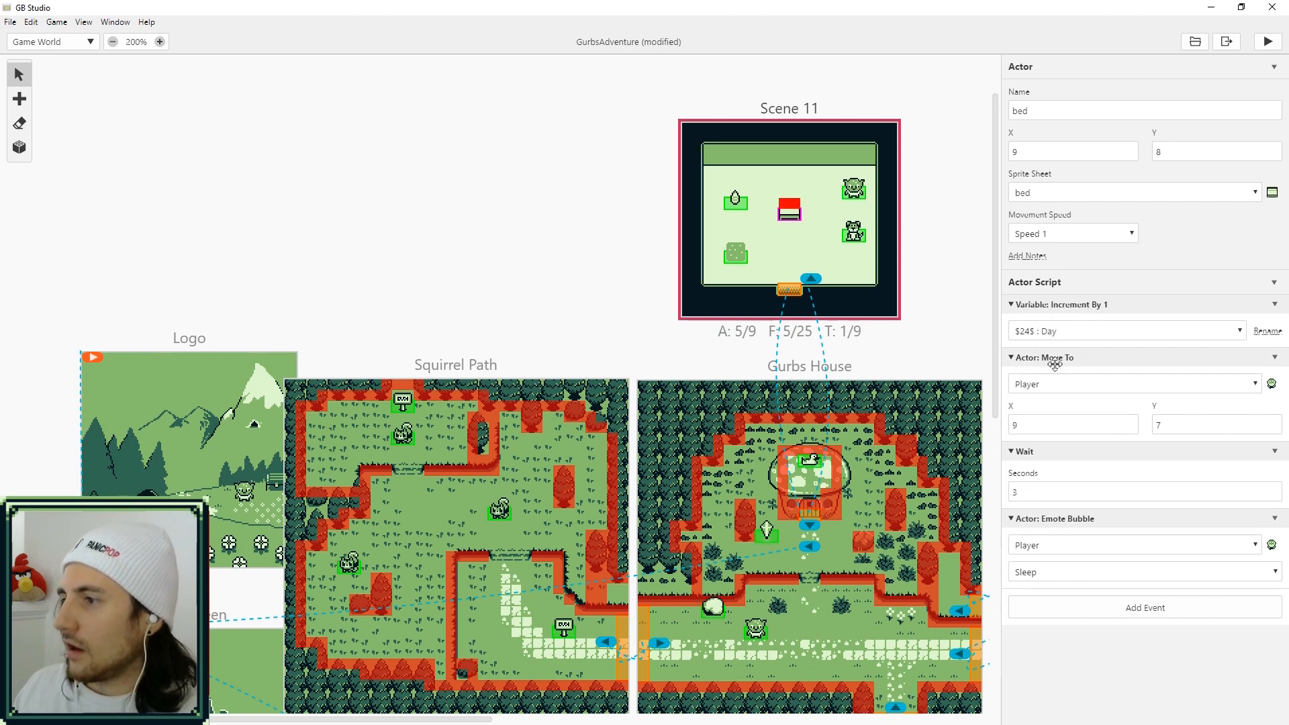
Add dialogue asking 'Should I sleep?' with a multiple choice stored in the Sleep variable
{"action": "left_click", "coordinate": [1143, 607]}
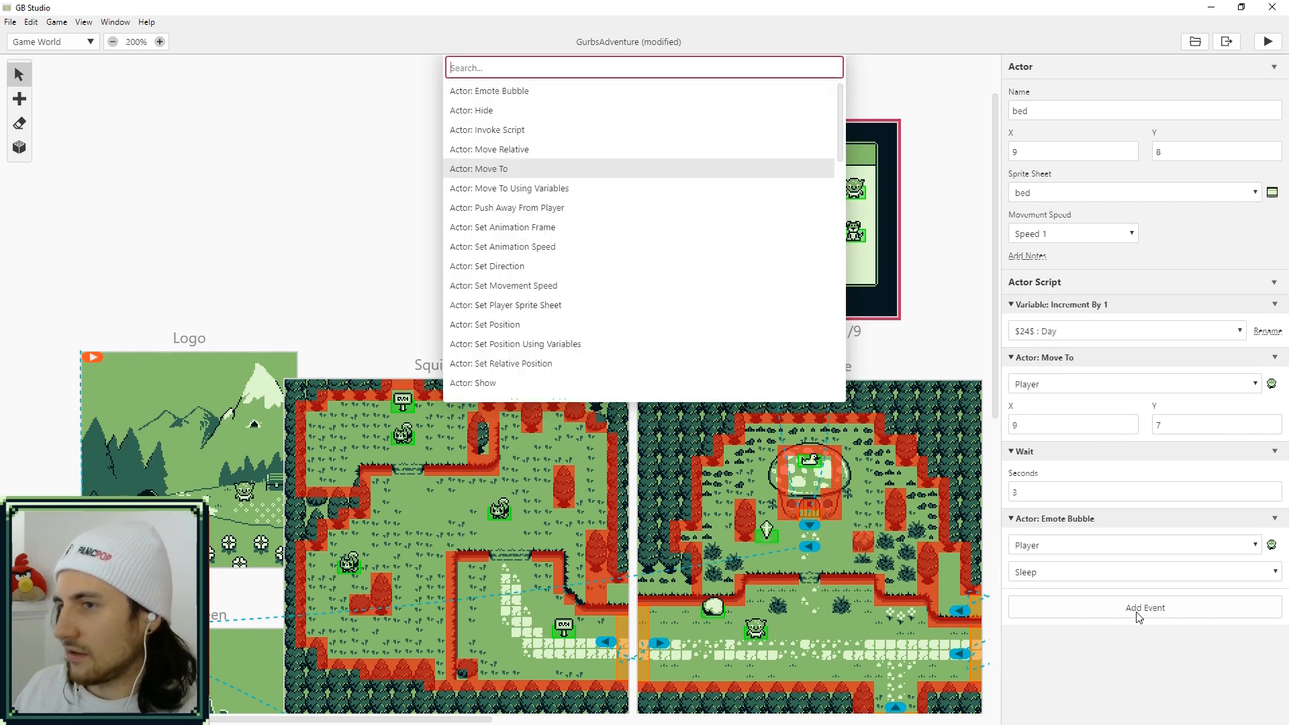
{"action": "type", "text": "t"}
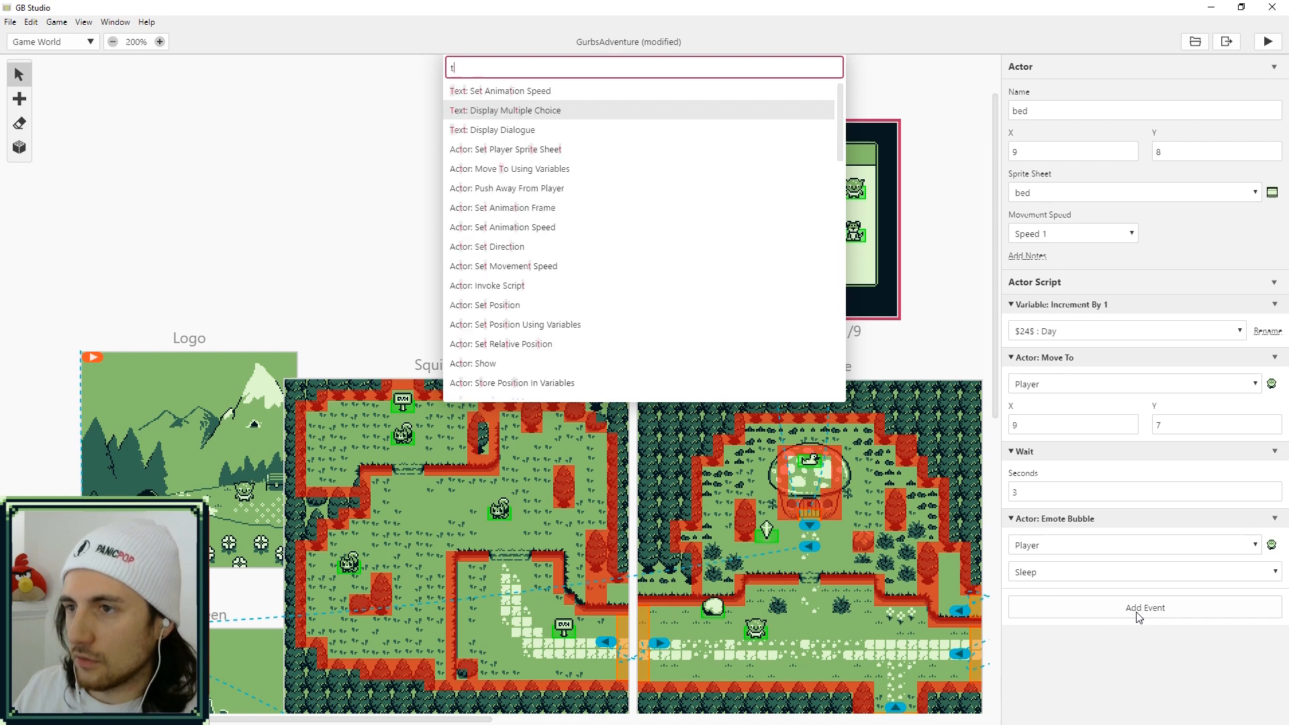
{"action": "type", "text": "ex"}
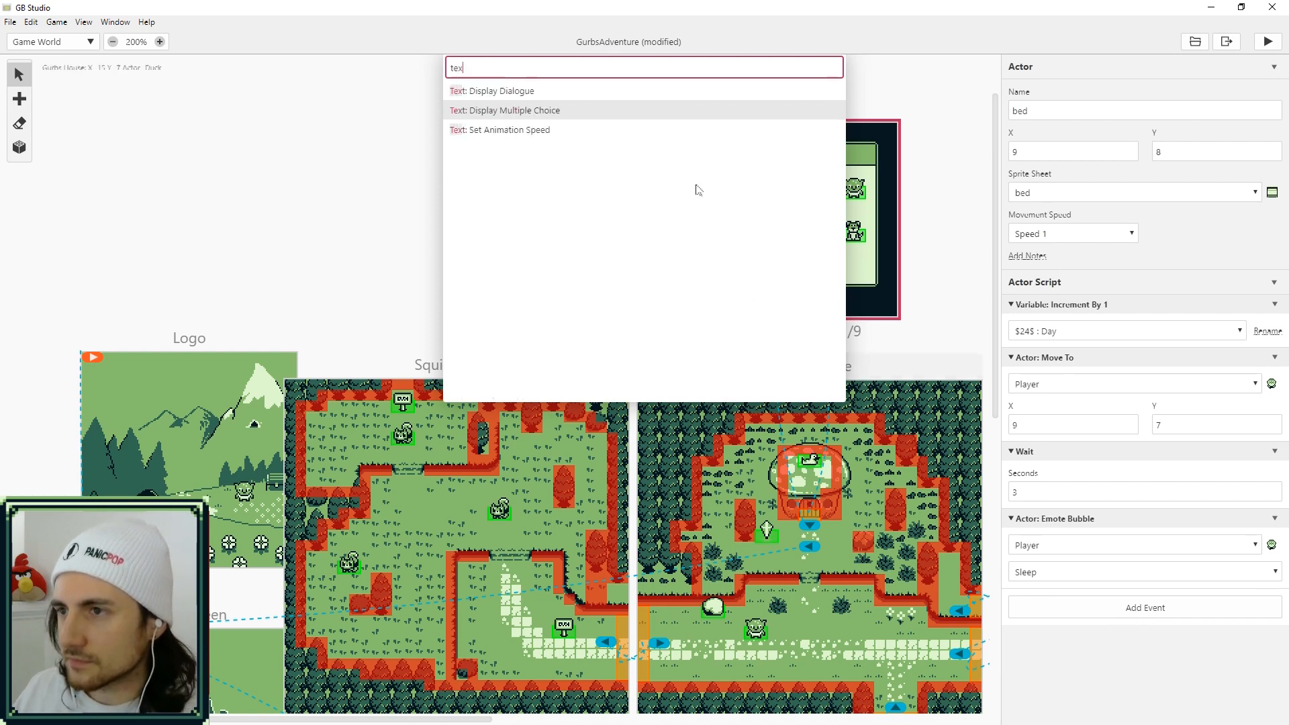
{"action": "left_click", "coordinate": [500, 90]}
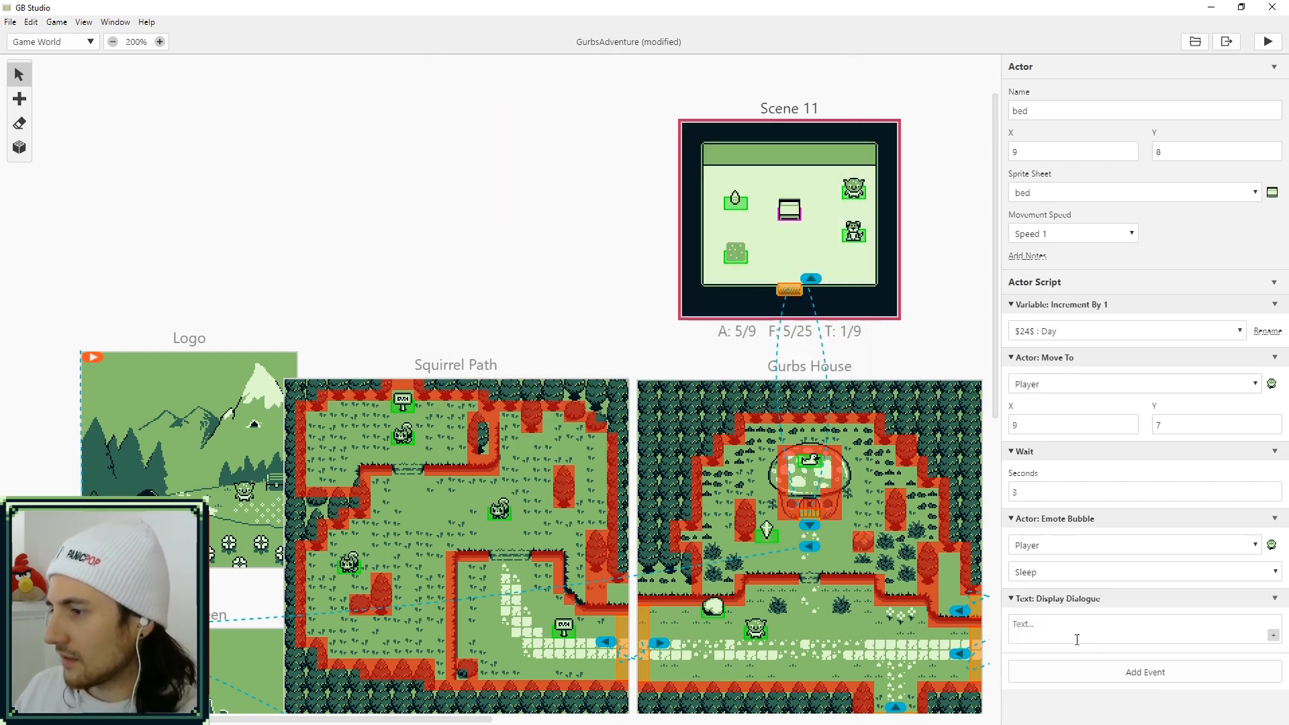
{"action": "left_click", "coordinate": [1143, 629]}
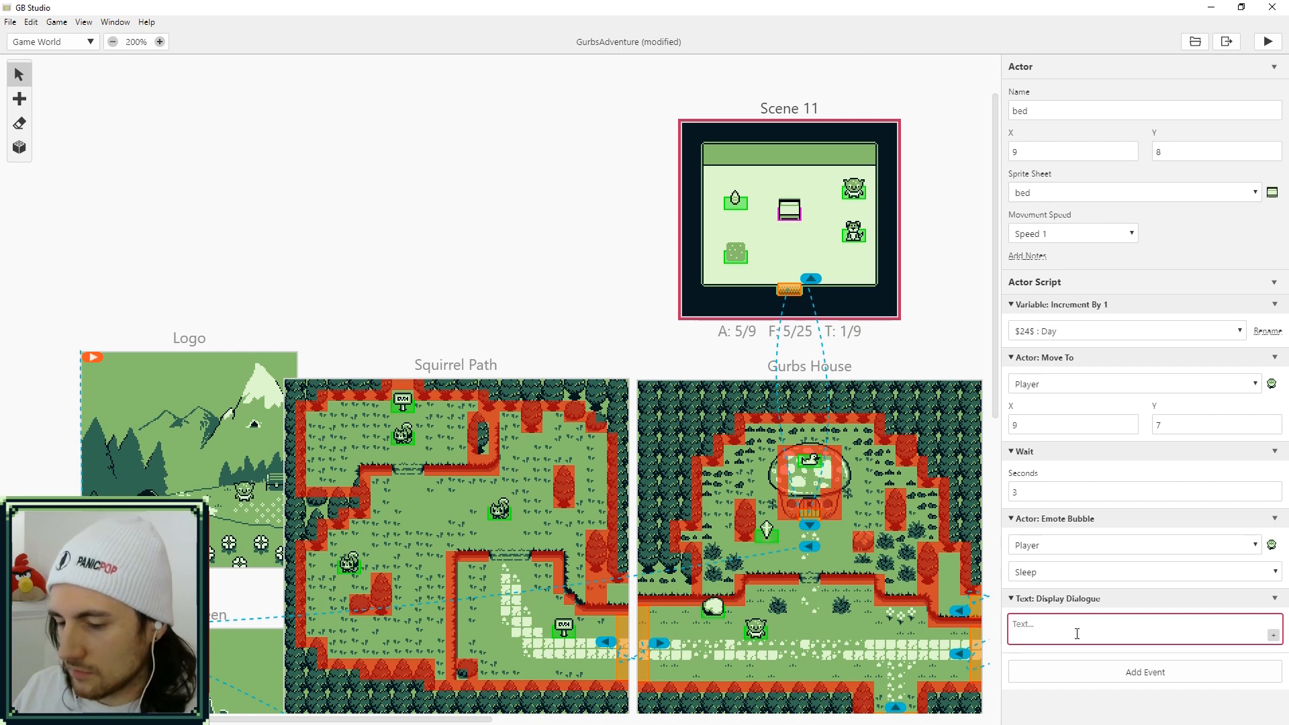
{"action": "type", "text": "Should I sleep?"}
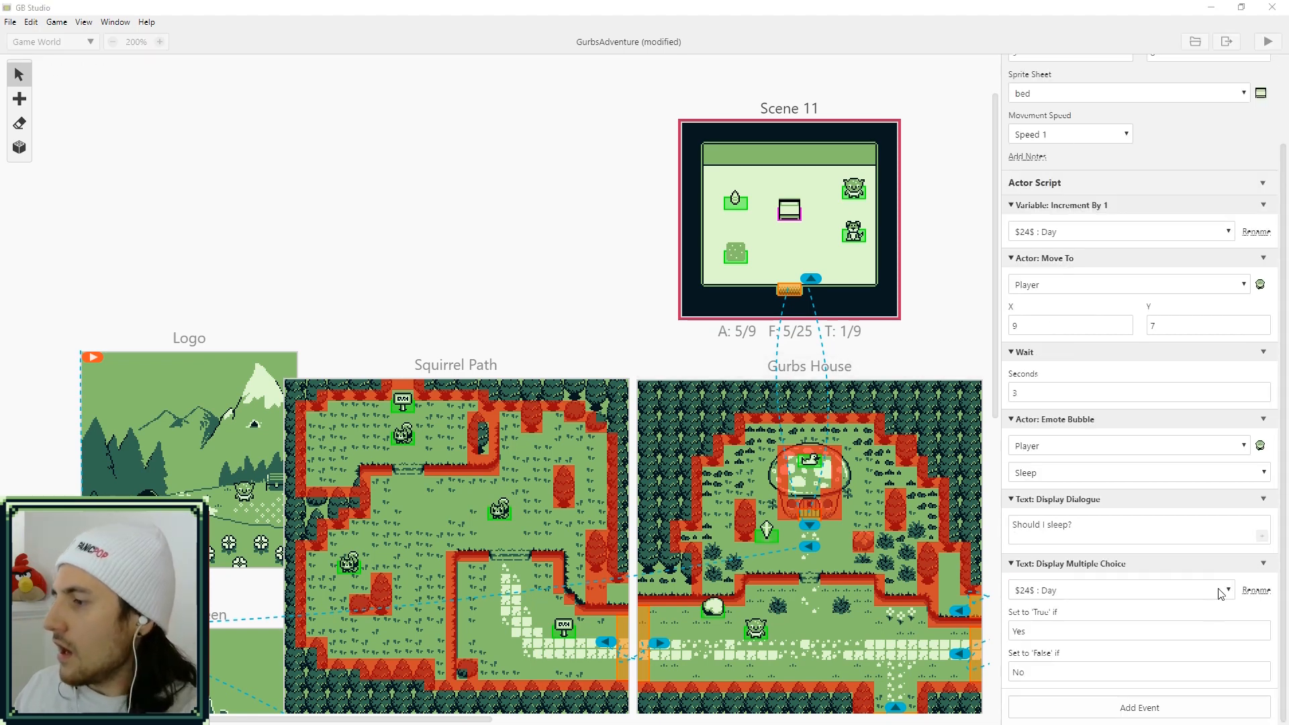
{"action": "left_click", "coordinate": [1119, 590]}
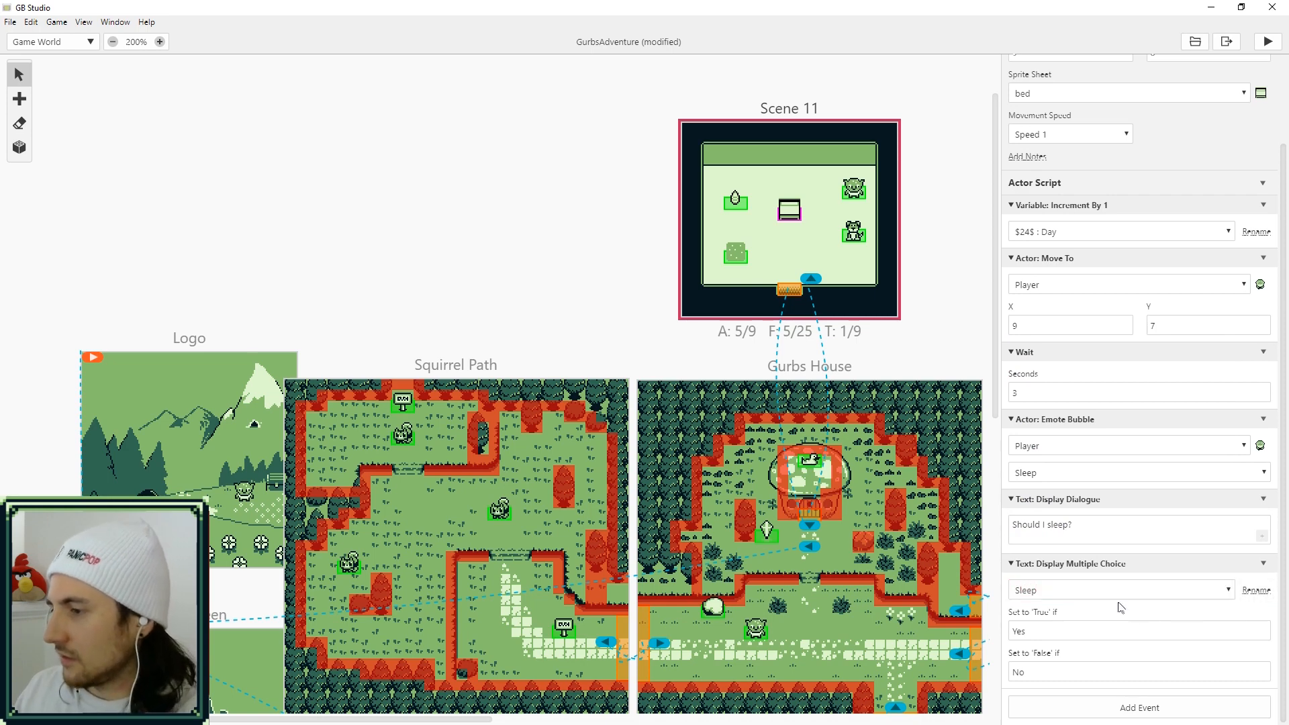
Add an If Variable Is 'True' condition on Sleep to hold the move, emote and wait events
{"action": "left_click", "coordinate": [1139, 708]}
{"action": "type", "text": "if"}
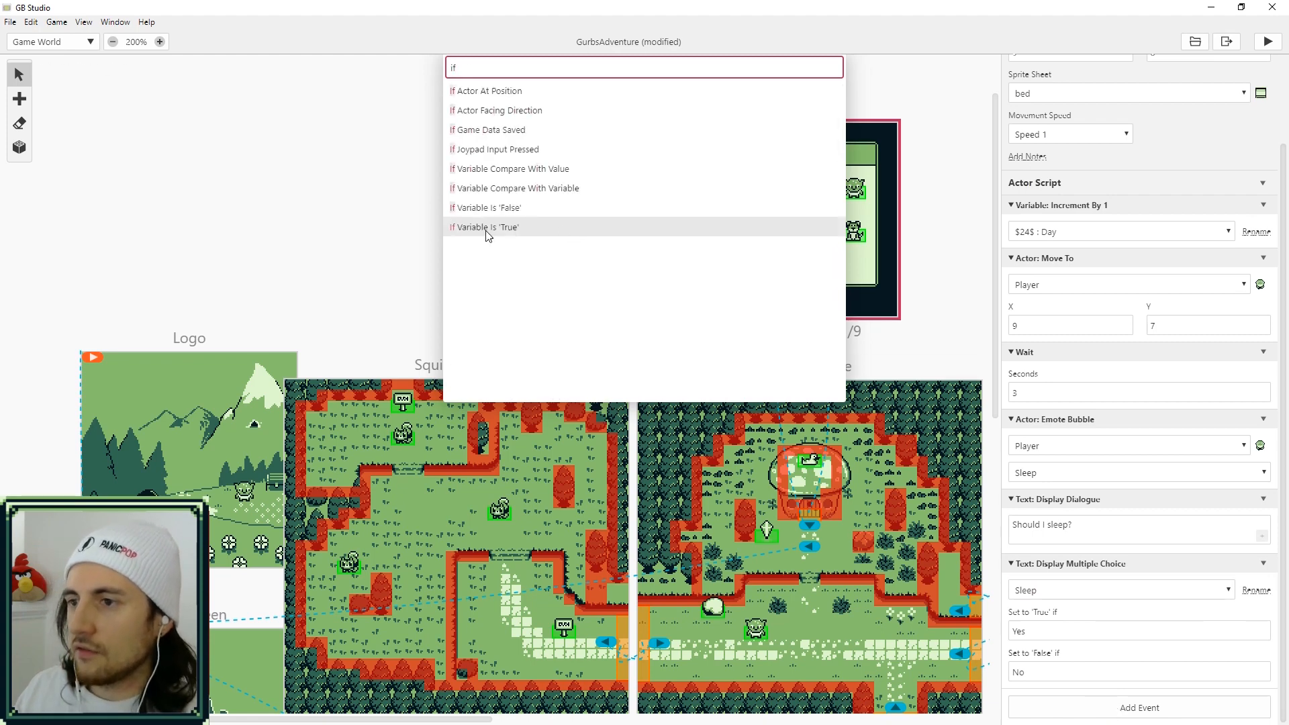
{"action": "left_click", "coordinate": [489, 227]}
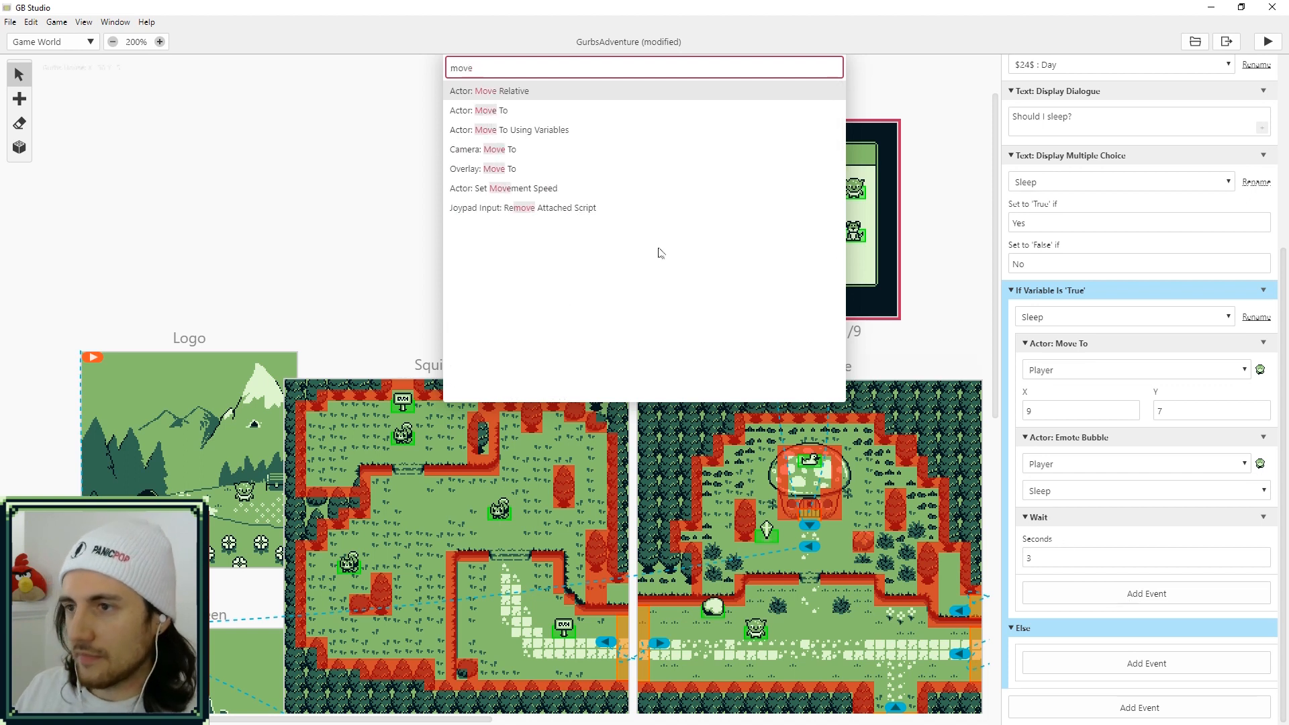
{"action": "mouse_move", "coordinate": [565, 207]}
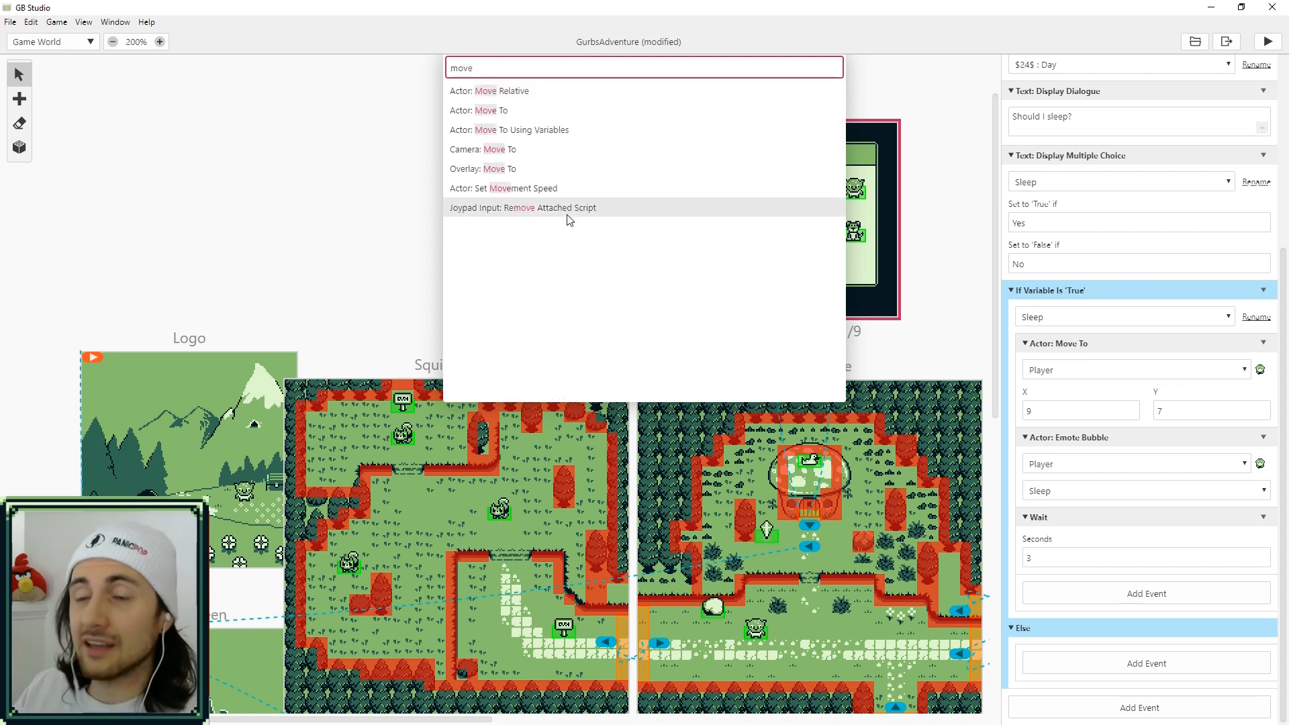
{"action": "mouse_move", "coordinate": [497, 115]}
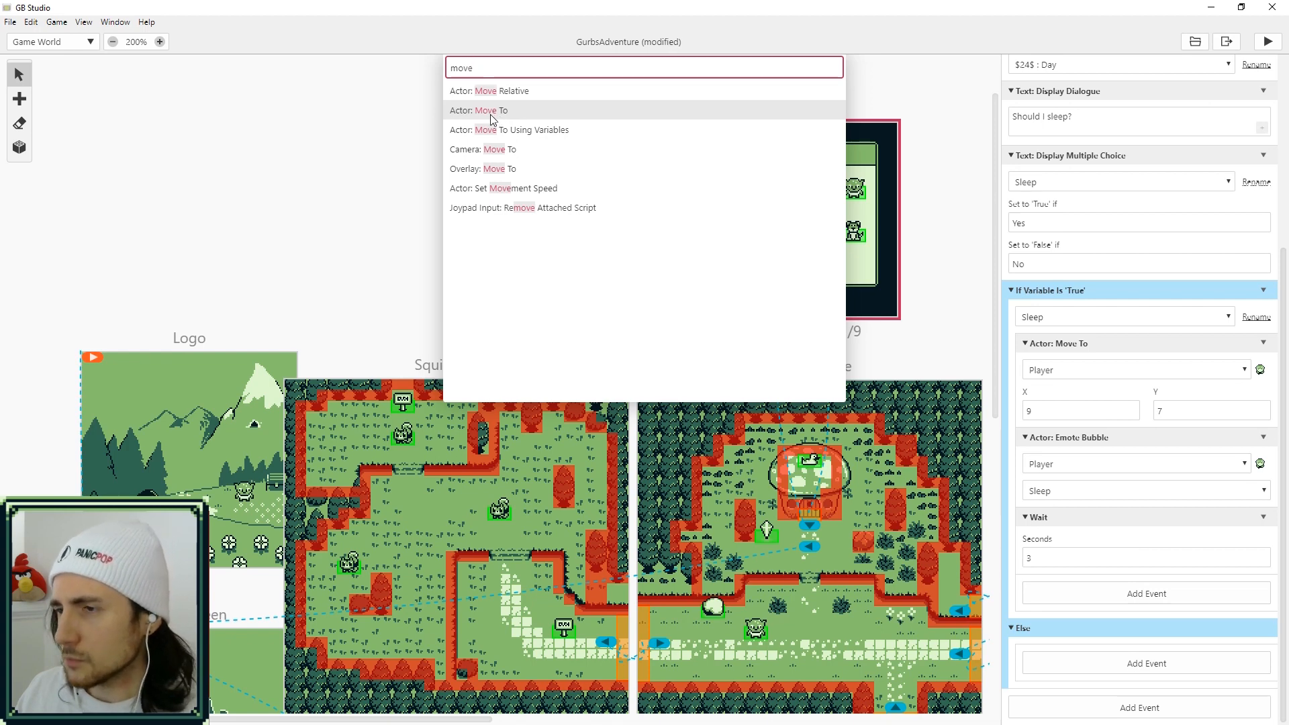
Add a second player Move To inside the Sleep branch targeting X 9, Y 10
{"action": "left_click", "coordinate": [478, 110]}
{"action": "type", "text": "9"}
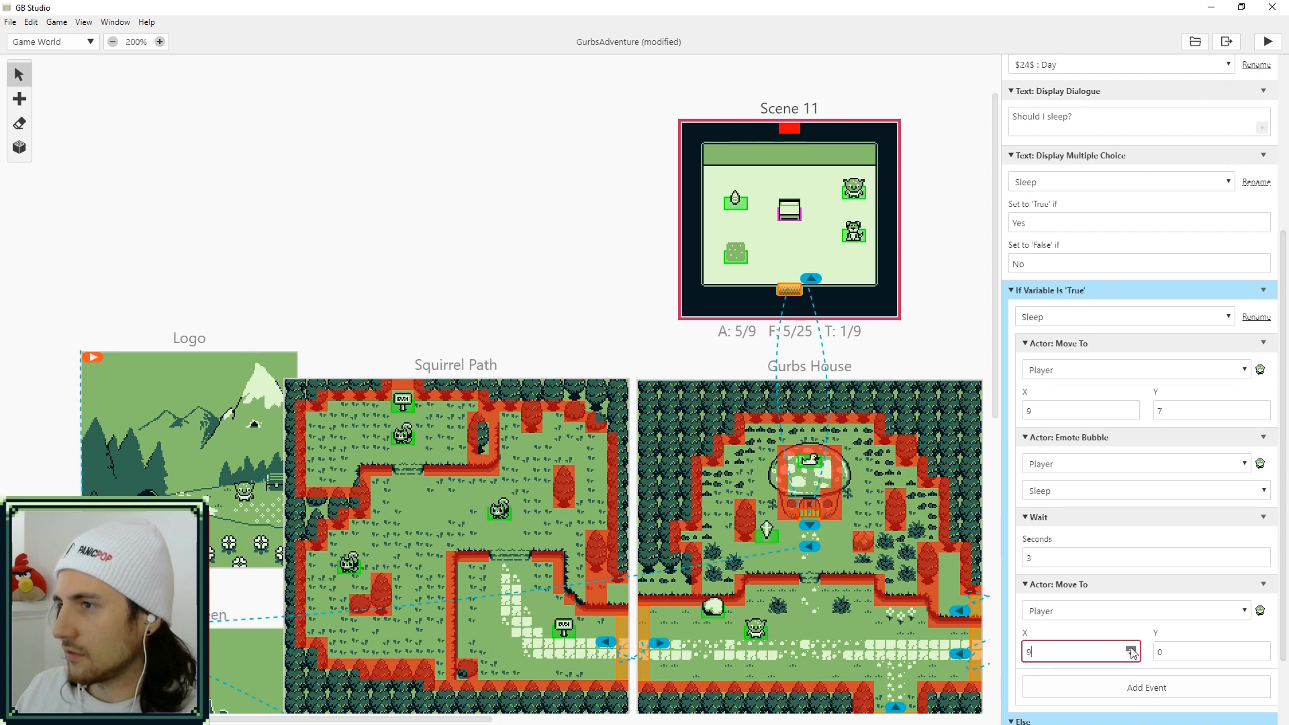
{"action": "type", "text": "5"}
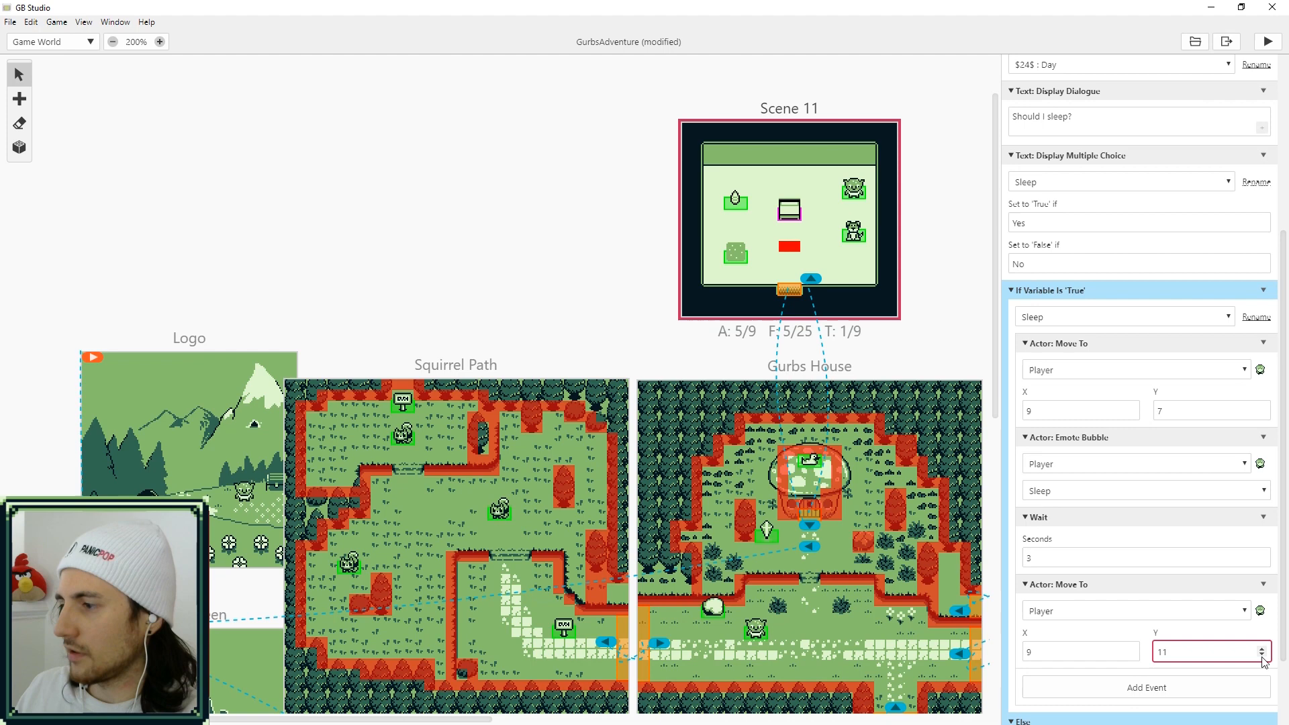
{"action": "left_click", "coordinate": [1266, 655]}
{"action": "type", "text": "fade"}
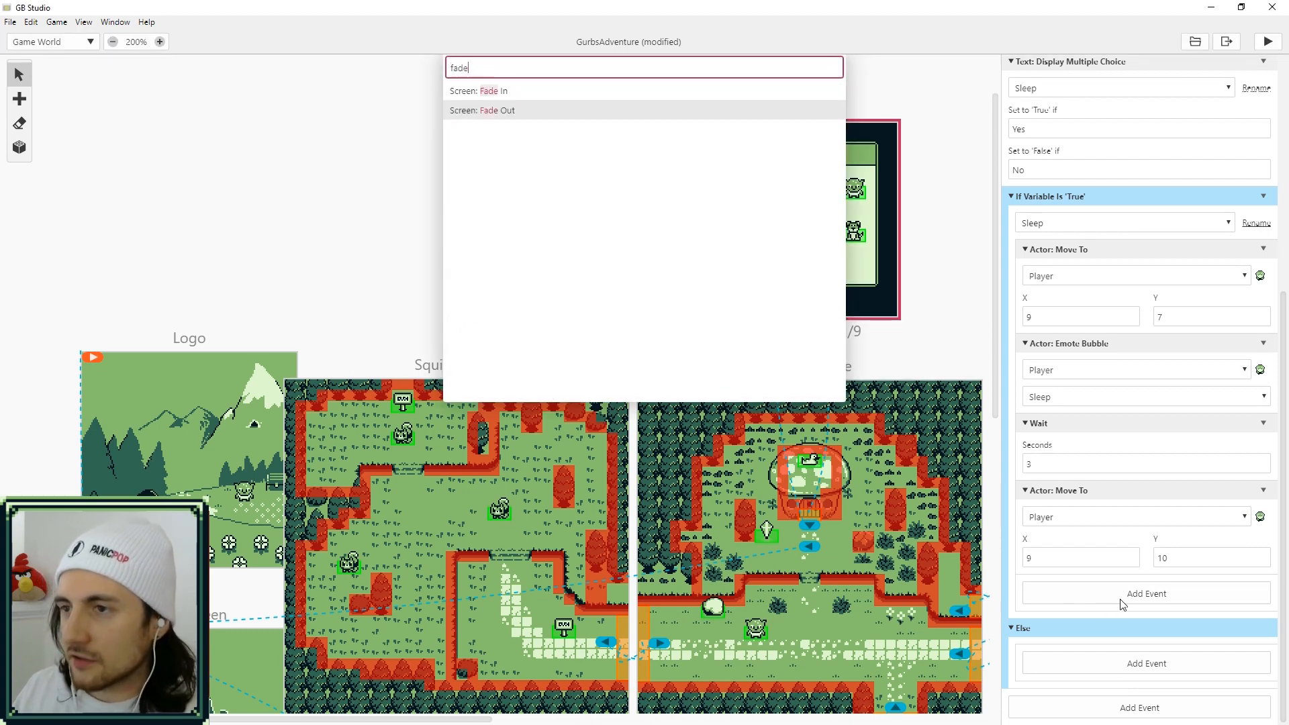
Add Screen: Fade Out before the wait and Fade In after it, then play-test and close the game window
{"action": "left_click", "coordinate": [483, 110]}
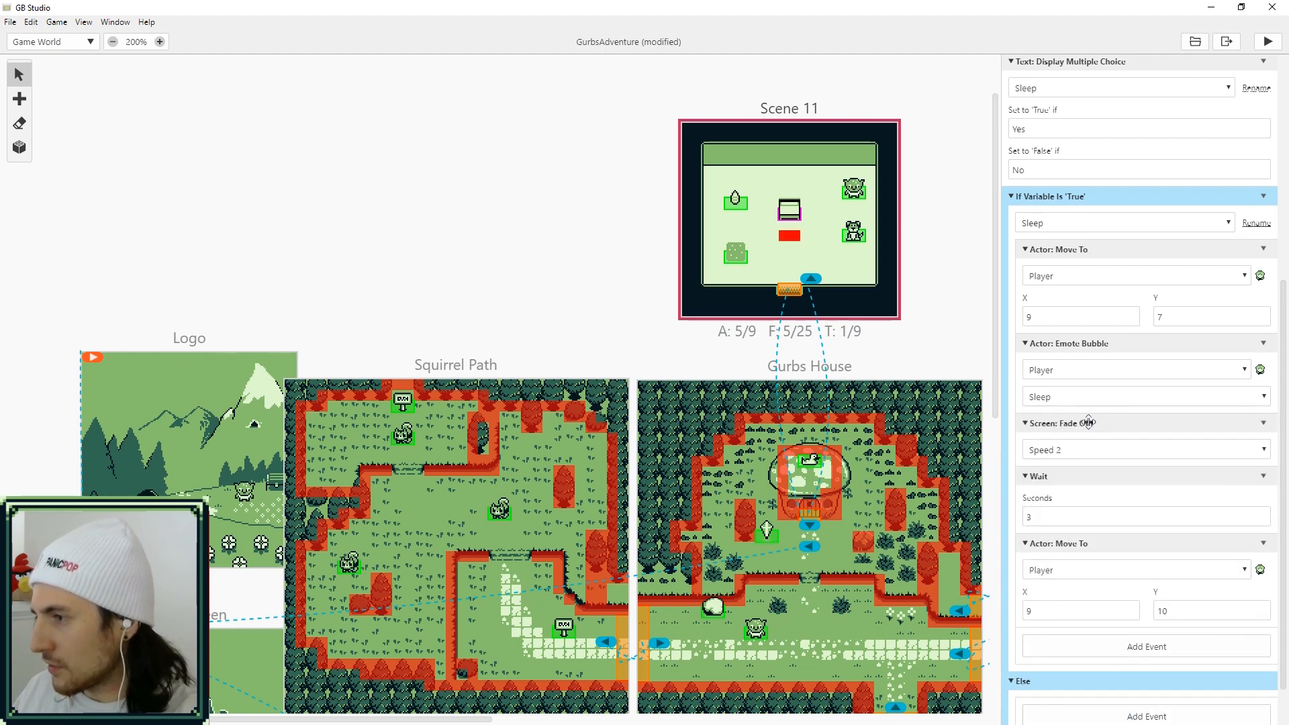
{"action": "left_click", "coordinate": [1146, 646]}
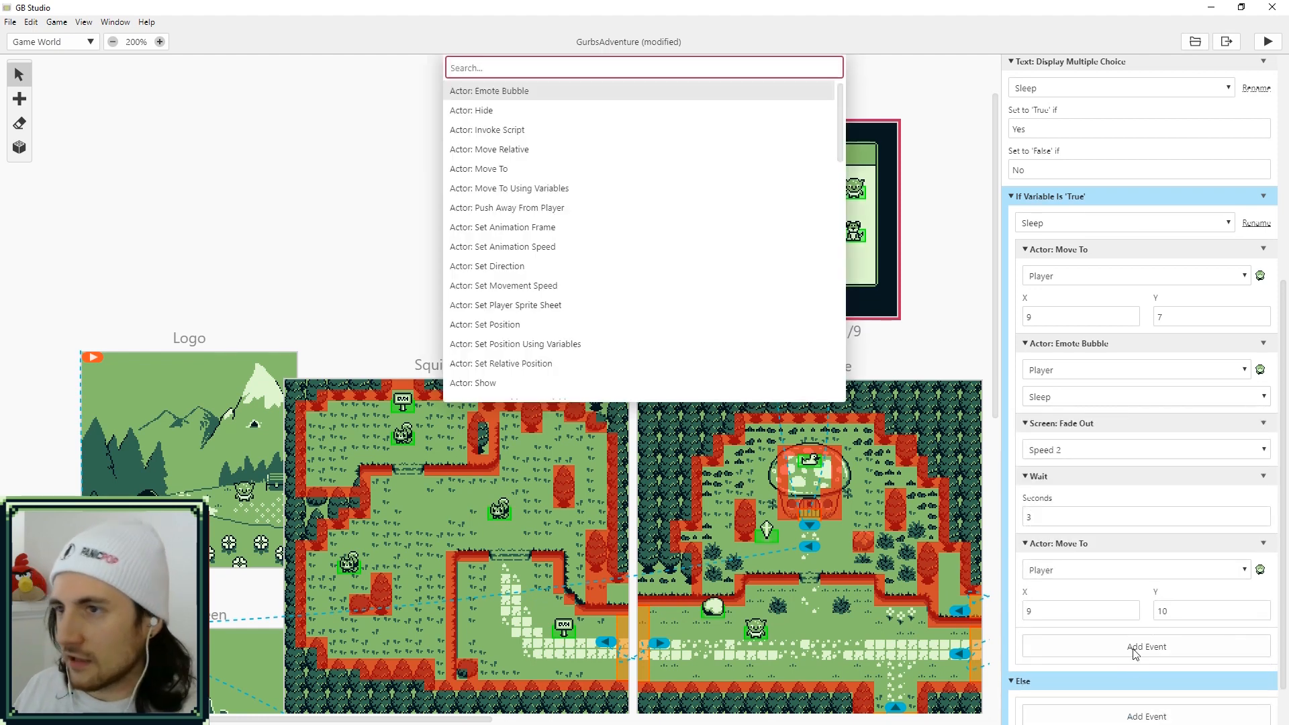
{"action": "type", "text": "fade"}
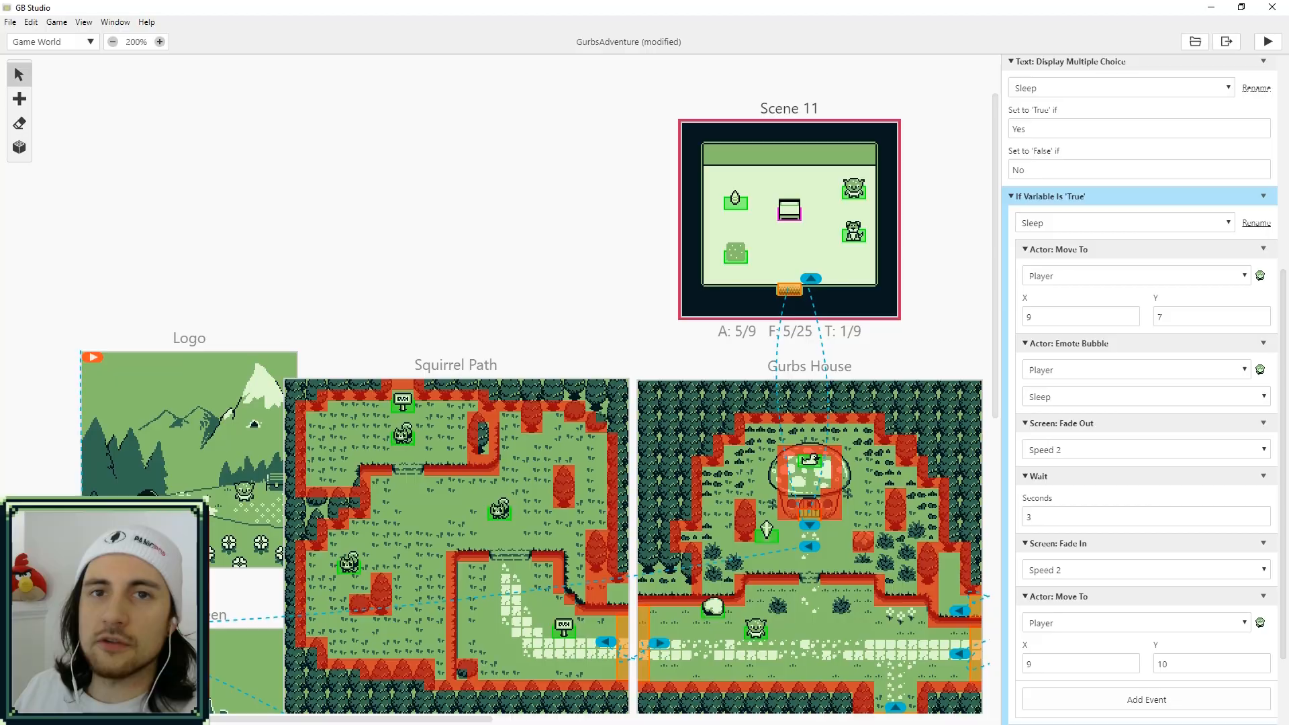
{"action": "left_click", "coordinate": [1266, 42]}
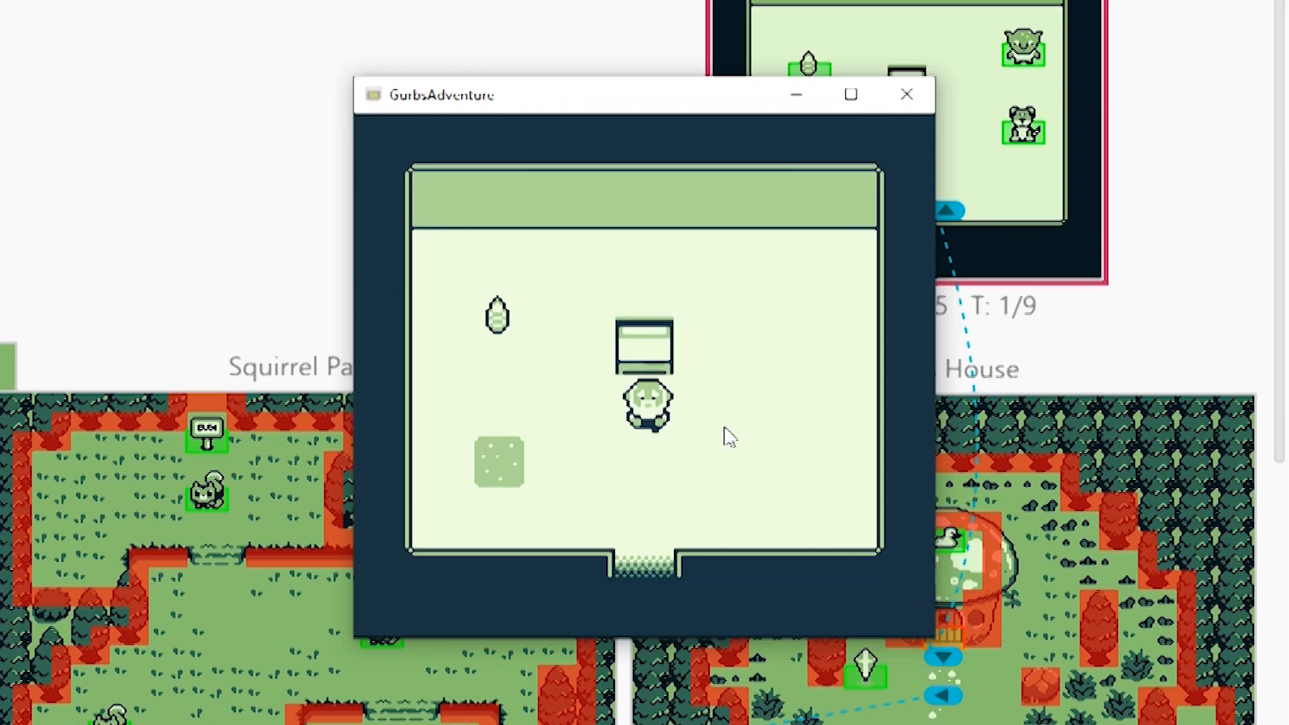
{"action": "left_click", "coordinate": [906, 94]}
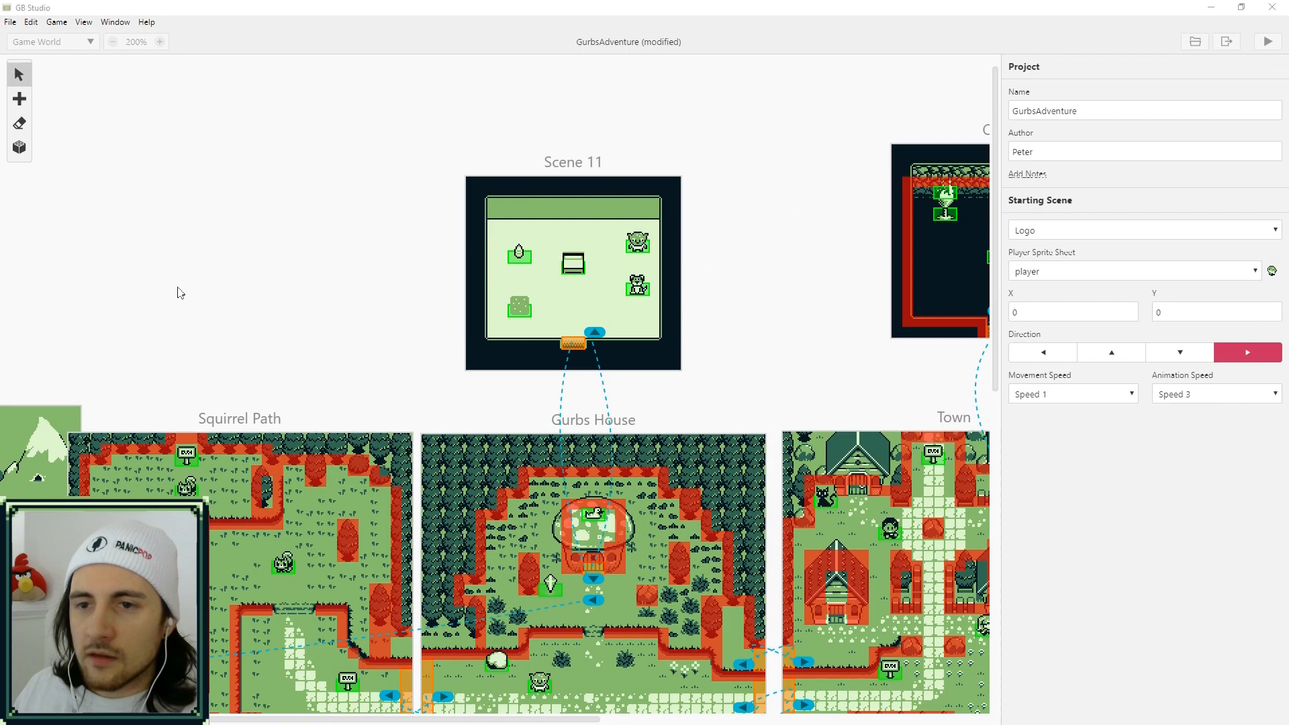
Add an actor in Scene 11 using the four-frame flower1 sprite sheet at initial frame 0
{"action": "left_click", "coordinate": [19, 98]}
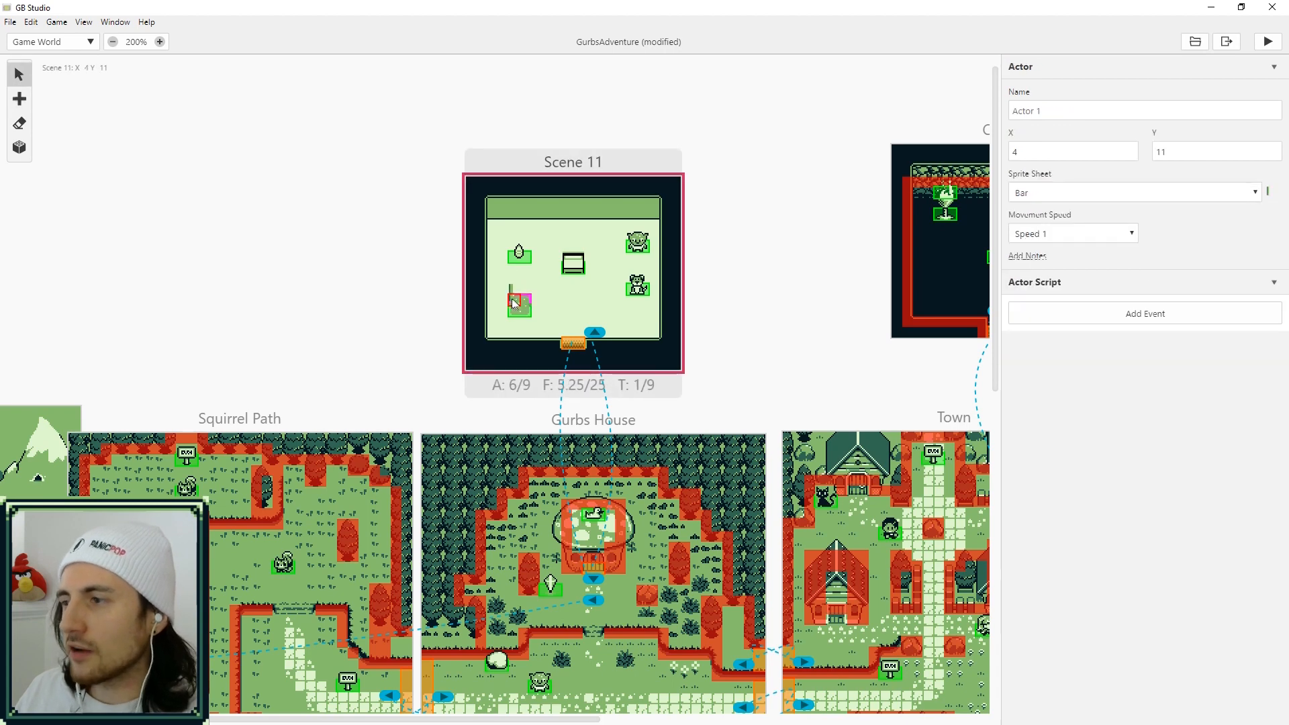
{"action": "left_click", "coordinate": [1135, 192]}
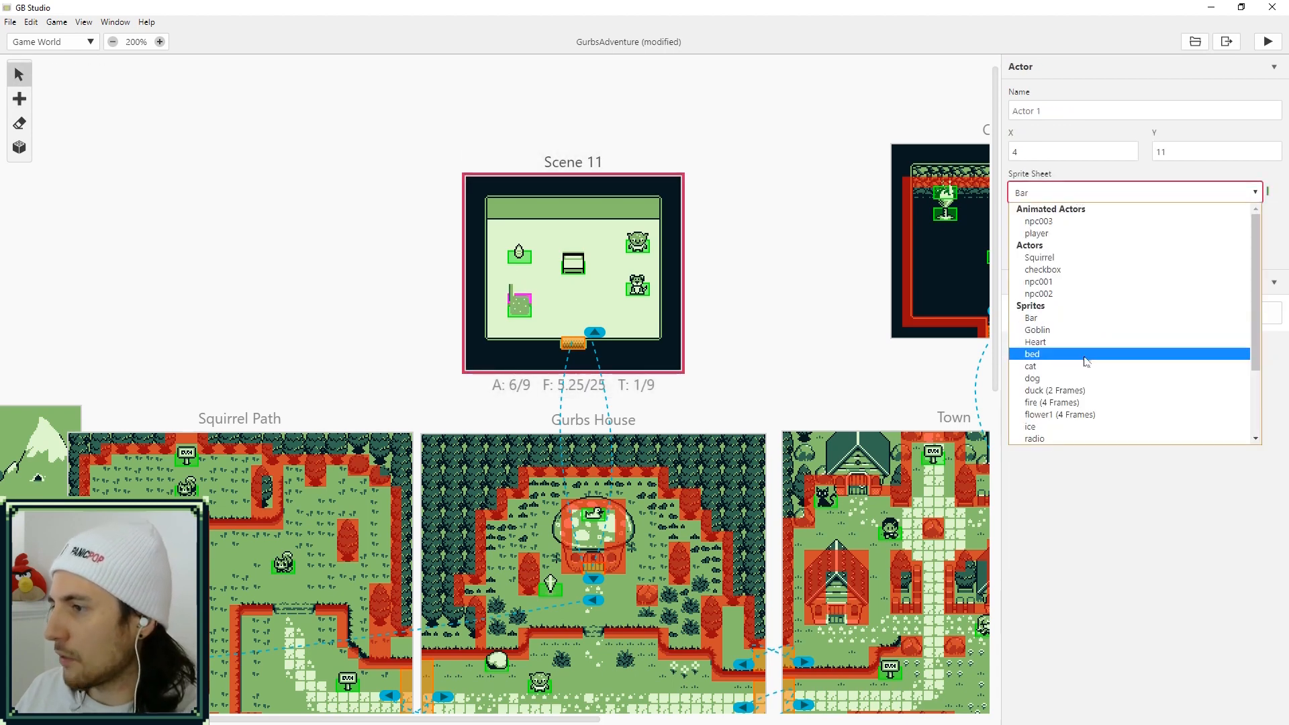
{"action": "left_click", "coordinate": [1059, 415]}
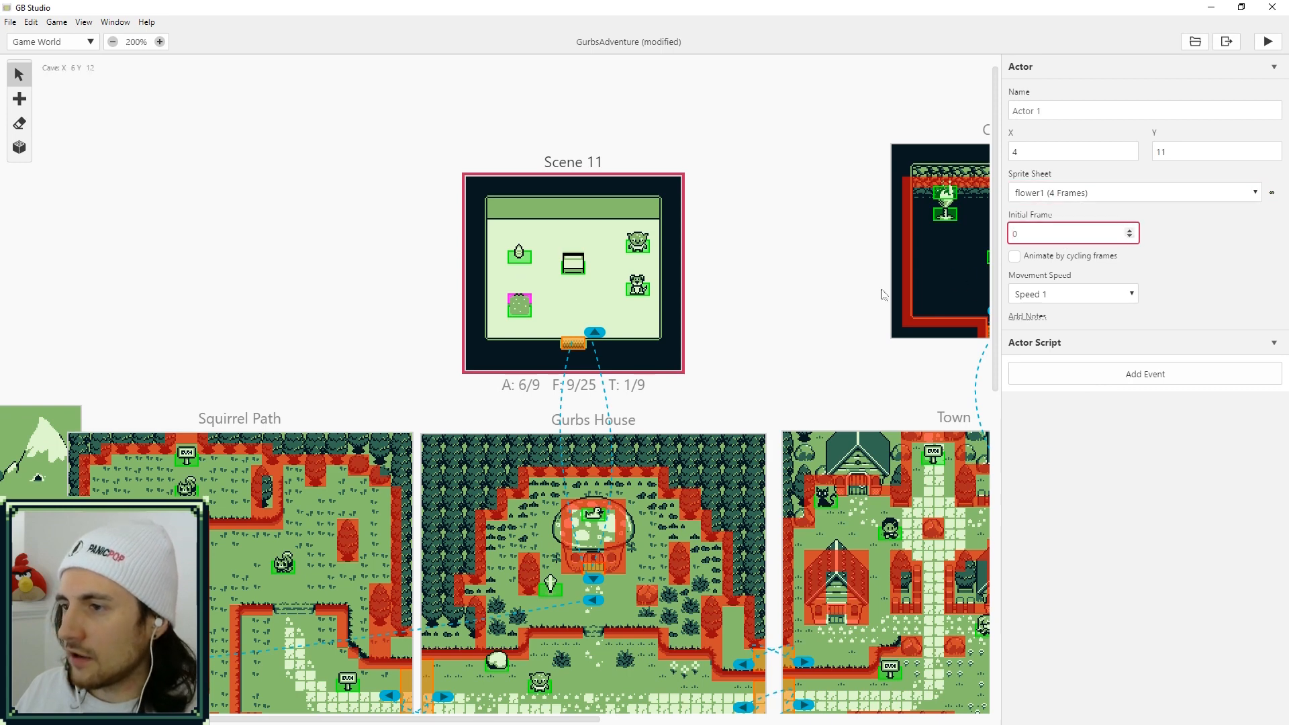
{"action": "left_click_drag", "start_coordinate": [517, 305], "coordinate": [540, 300]}
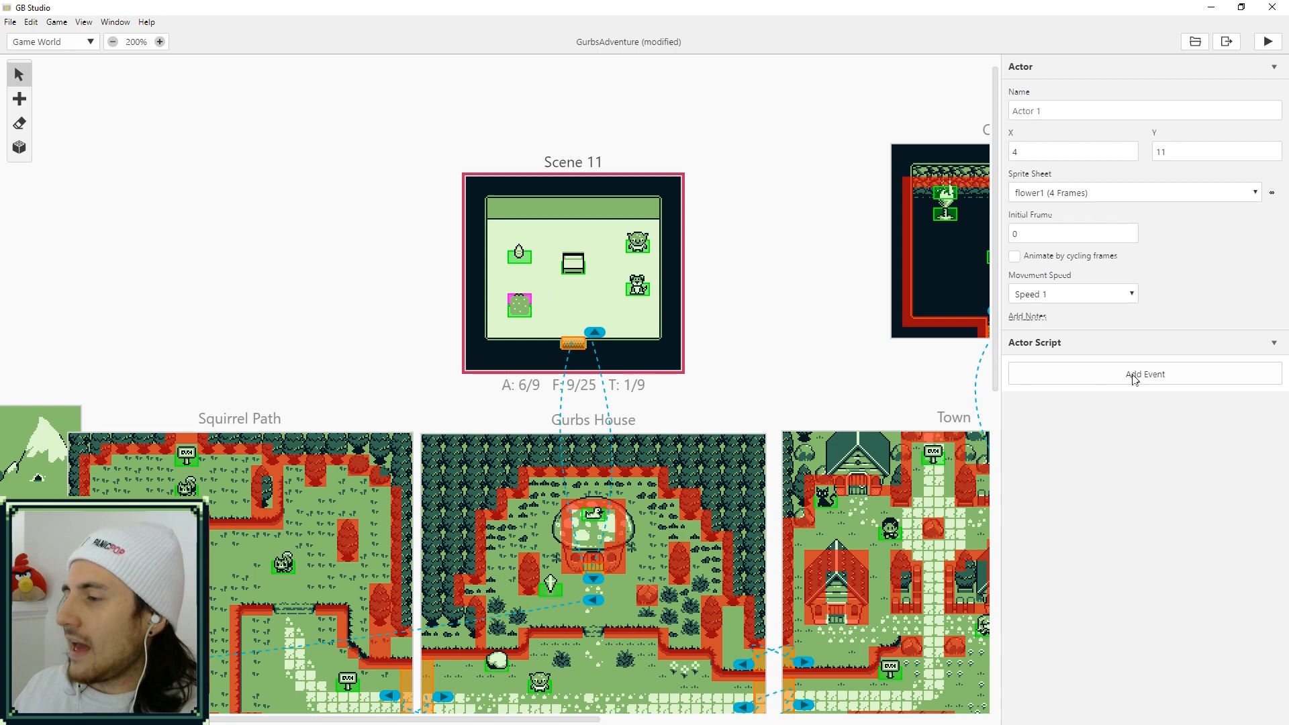
{"action": "mouse_move", "coordinate": [1140, 379]}
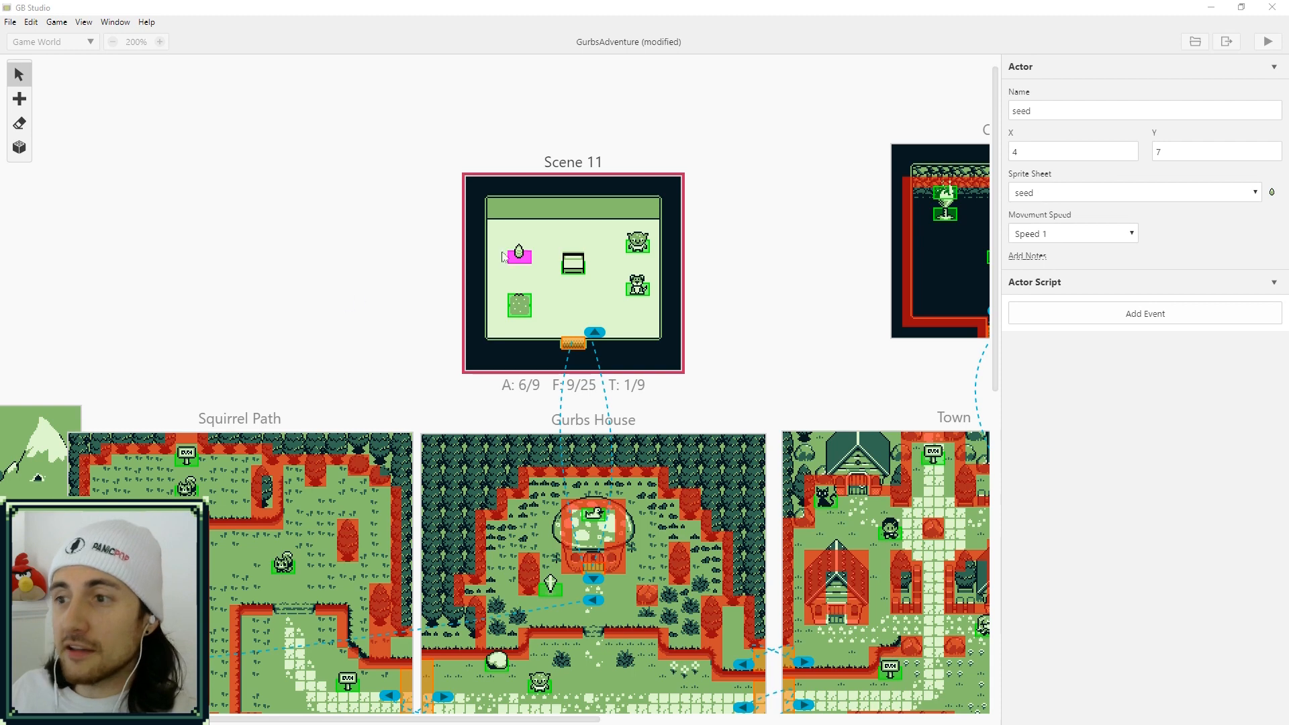
Make the seed script increment an unused variable renamed to 'flower 1'
{"action": "left_click", "coordinate": [1143, 313]}
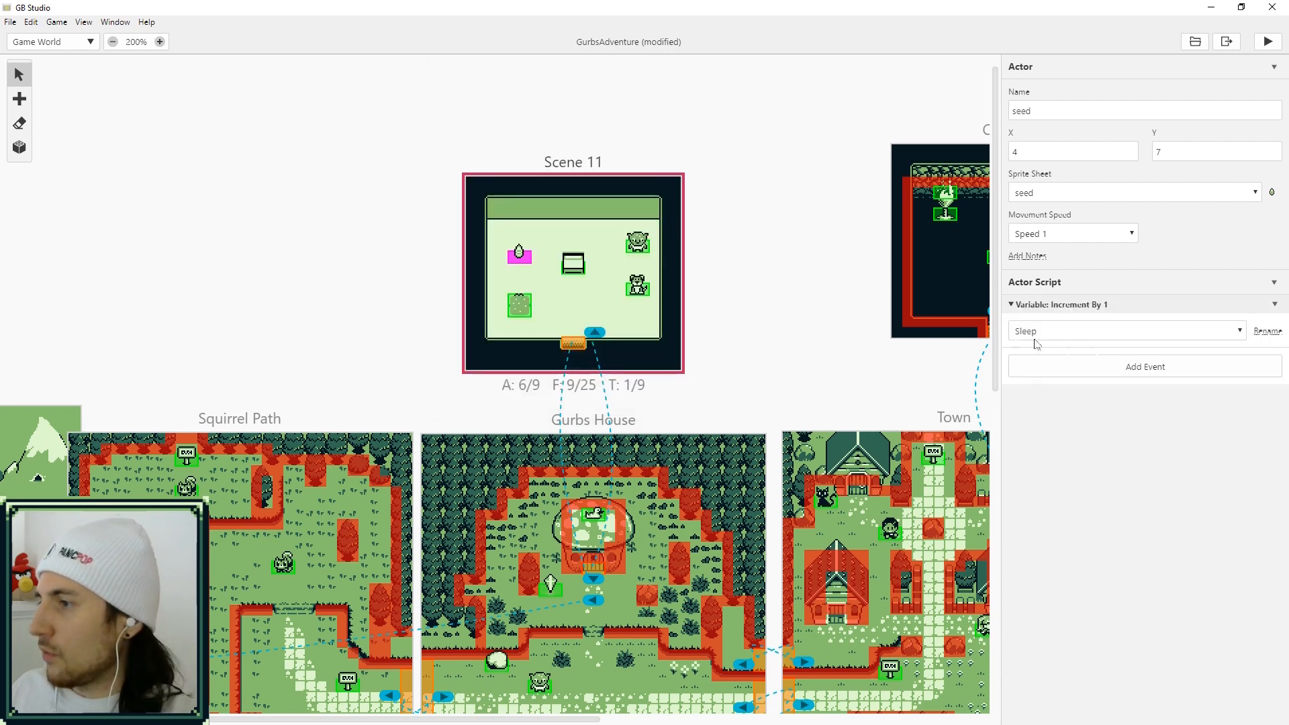
{"action": "left_click", "coordinate": [1124, 330]}
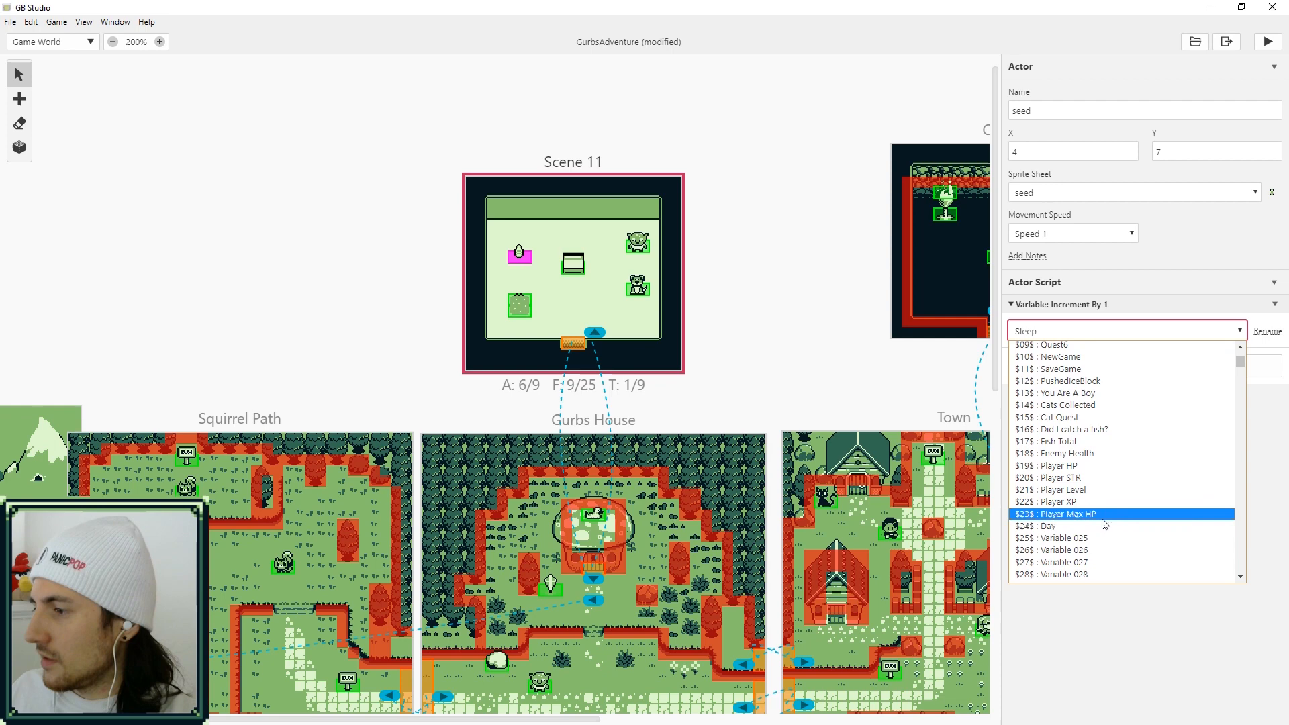
{"action": "left_click", "coordinate": [1060, 538]}
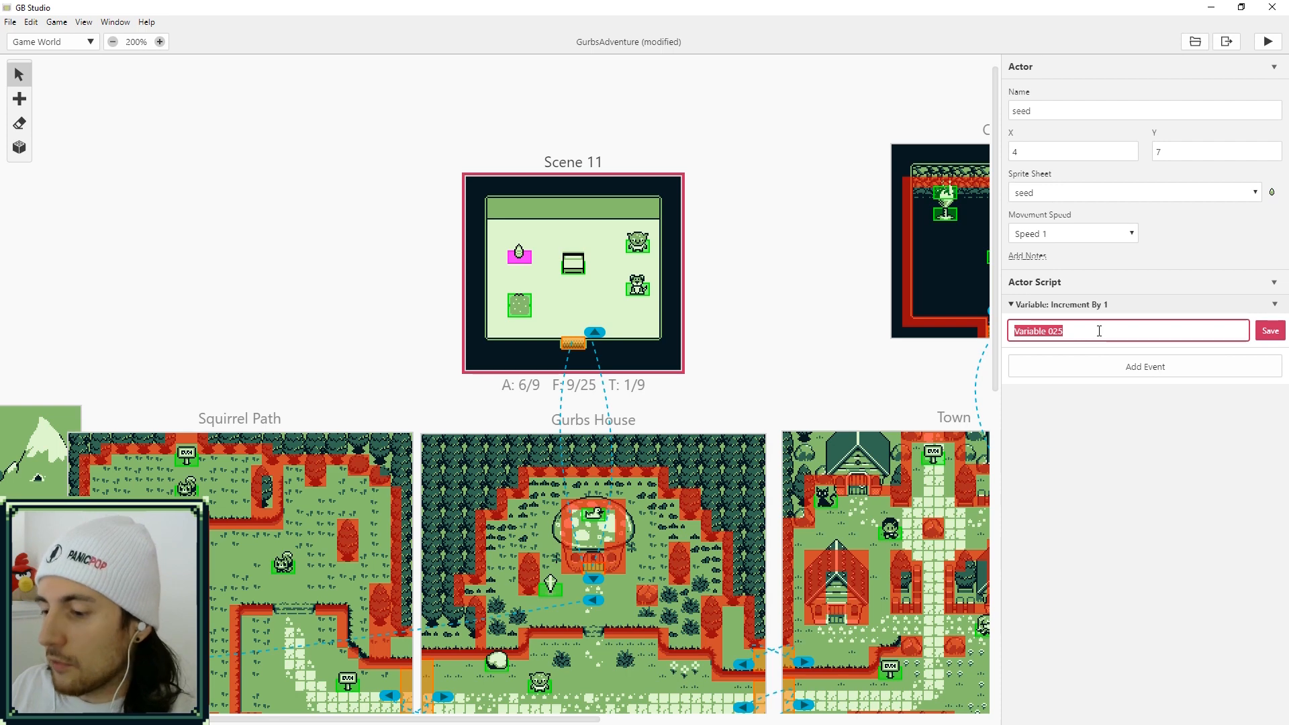
{"action": "type", "text": "flower 1"}
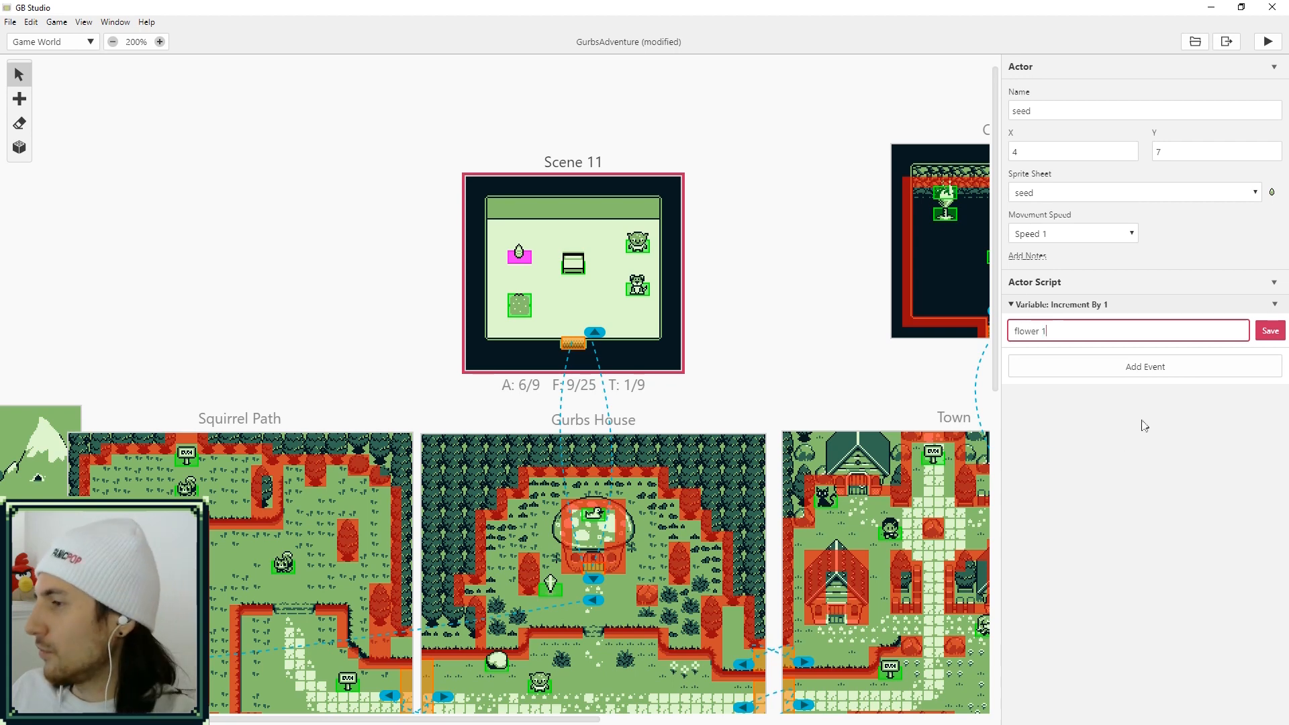
{"action": "left_click", "coordinate": [1269, 331]}
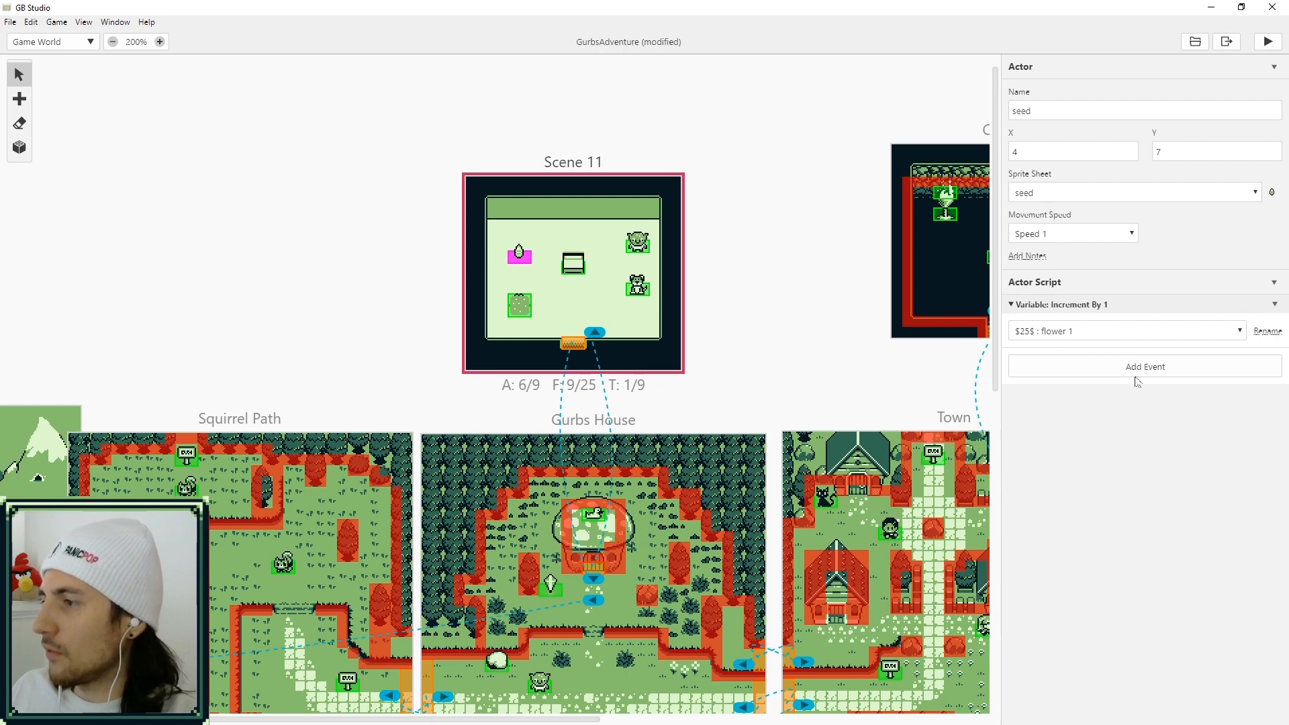
Hide the seed actor, then show a Love emote bubble above the player
{"action": "type", "text": "hide"}
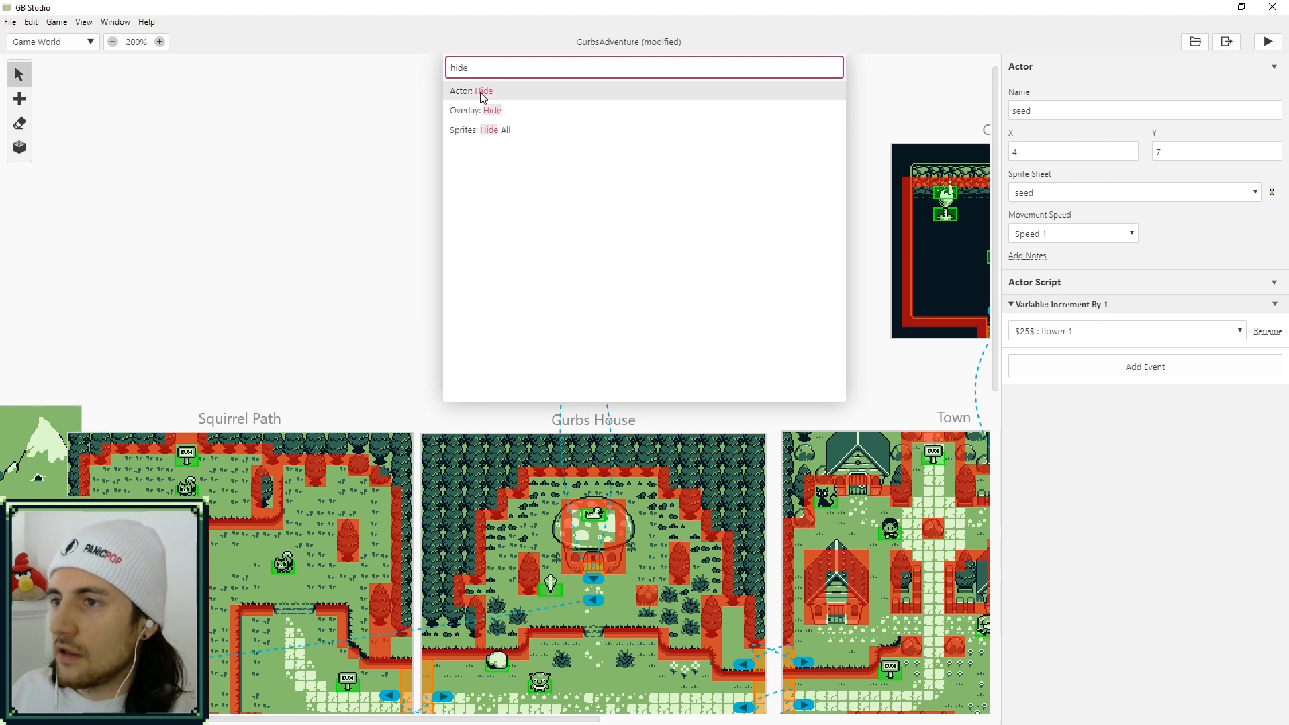
{"action": "left_click", "coordinate": [484, 90]}
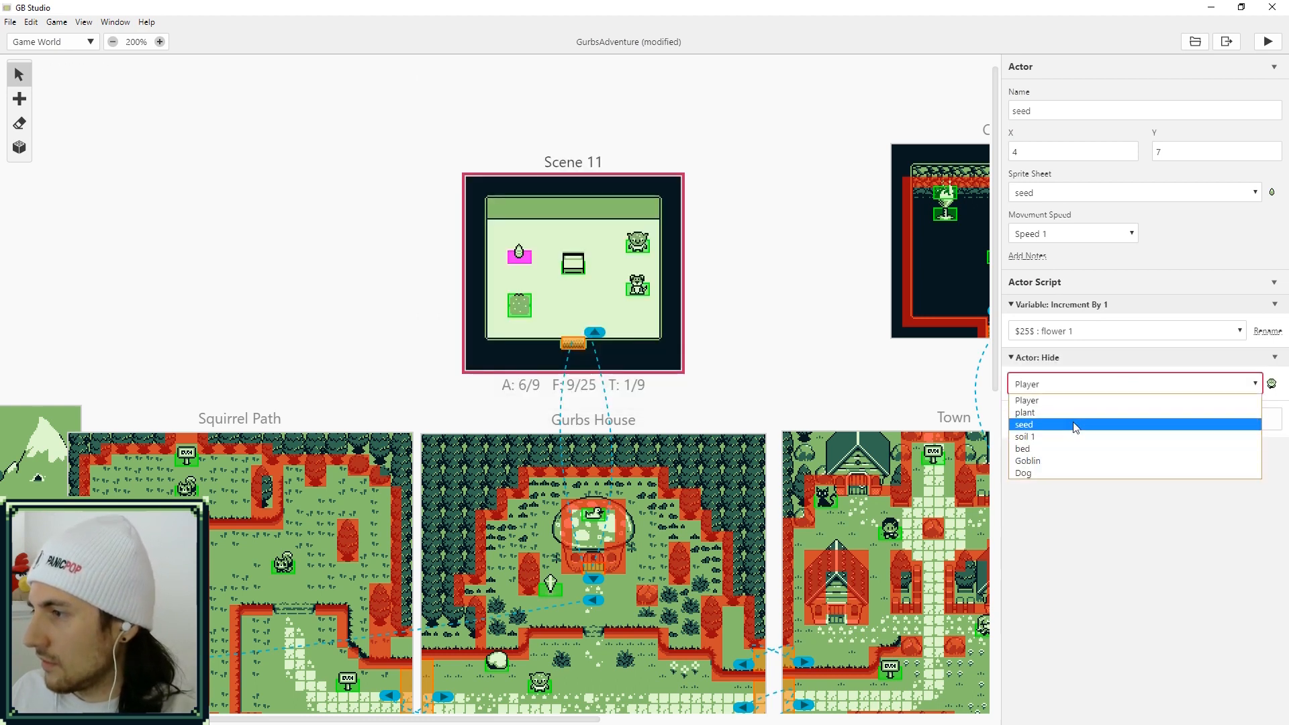
{"action": "left_click", "coordinate": [1023, 424]}
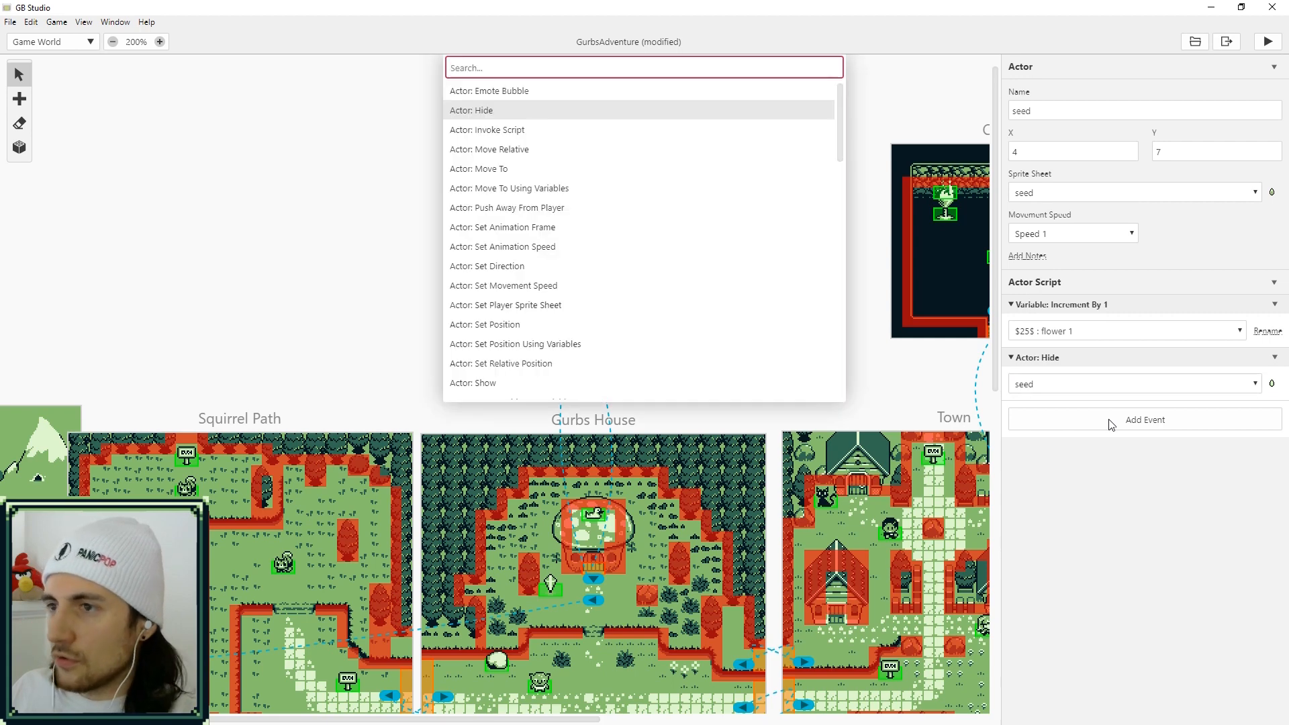
{"action": "left_click", "coordinate": [489, 90]}
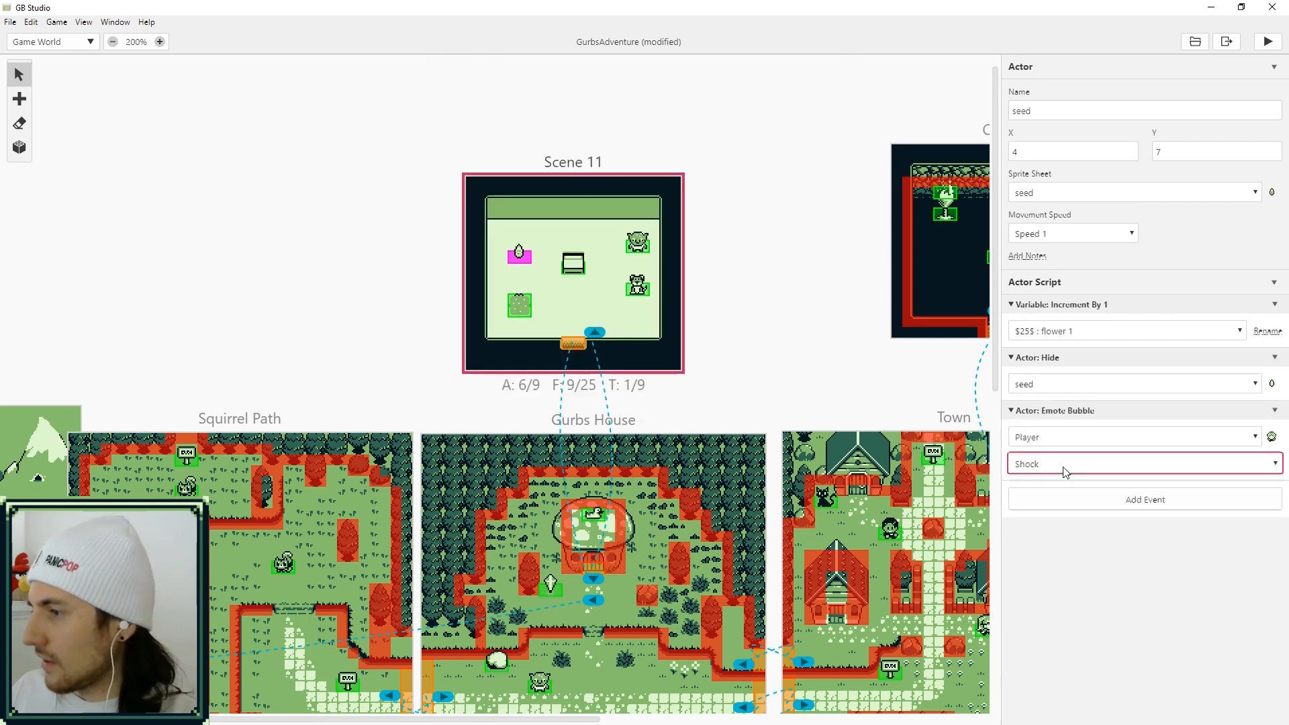
{"action": "left_click", "coordinate": [1143, 463]}
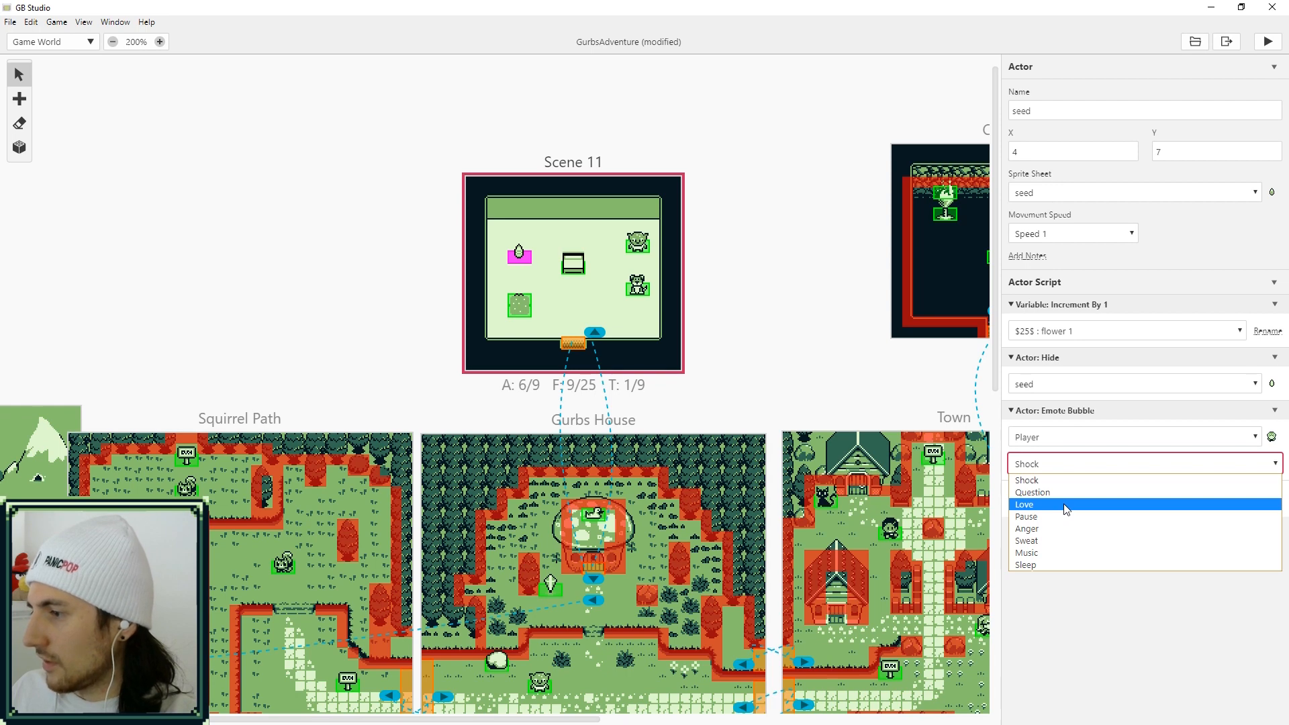
{"action": "left_click", "coordinate": [1025, 503]}
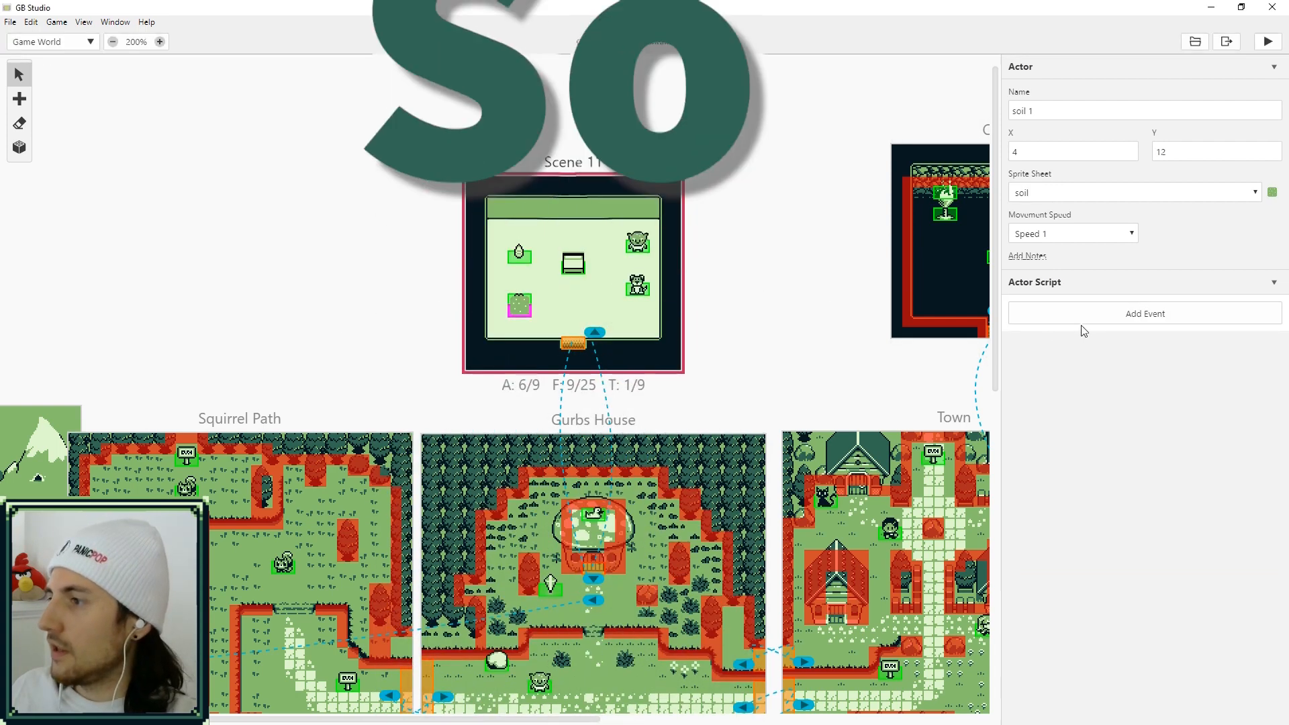
Give the soil script an If Variable Compare With Value on flower 1 equals 0, renaming it 'seed flower 1'
{"action": "left_click", "coordinate": [1143, 313]}
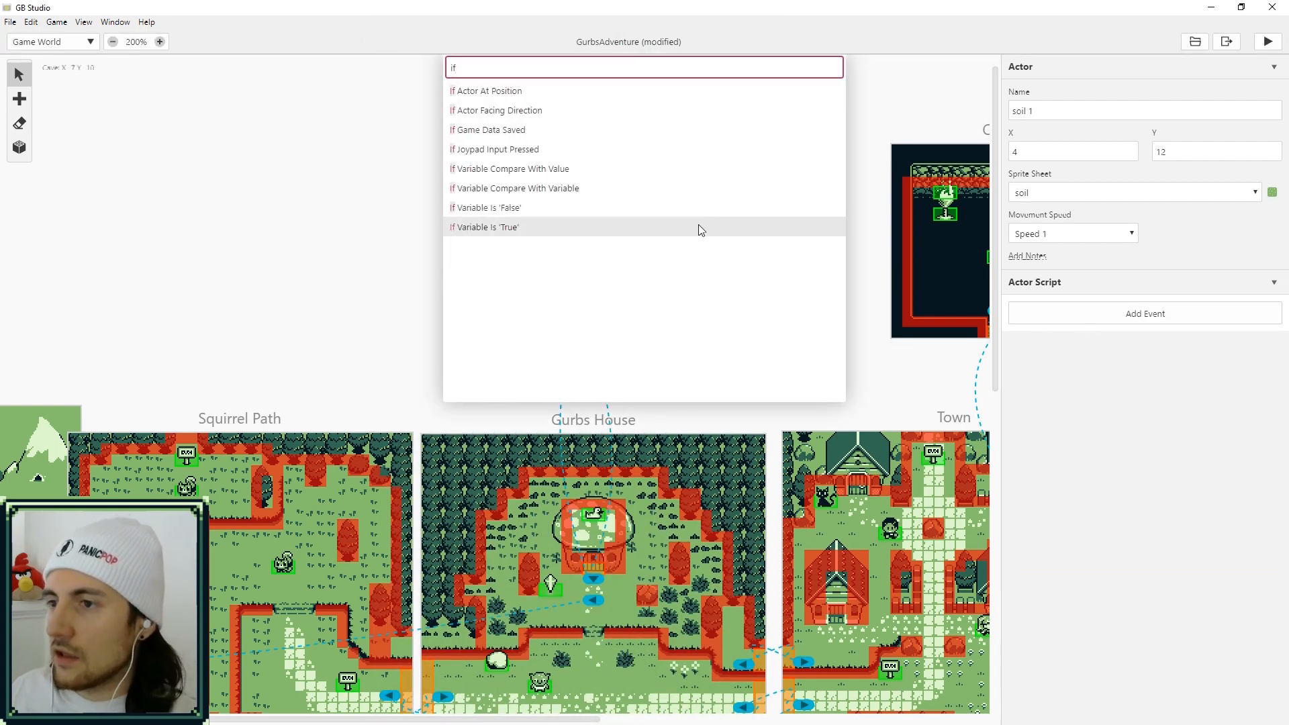
{"action": "mouse_move", "coordinate": [495, 207]}
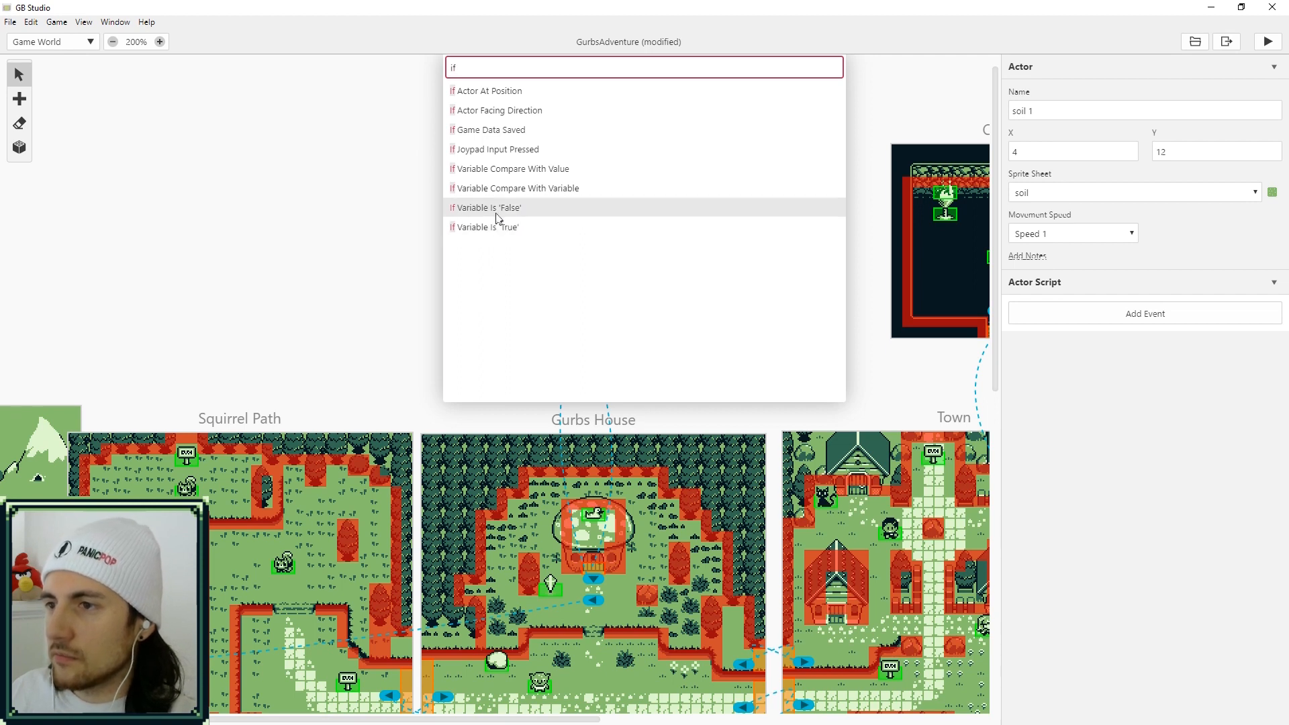
{"action": "mouse_move", "coordinate": [504, 169]}
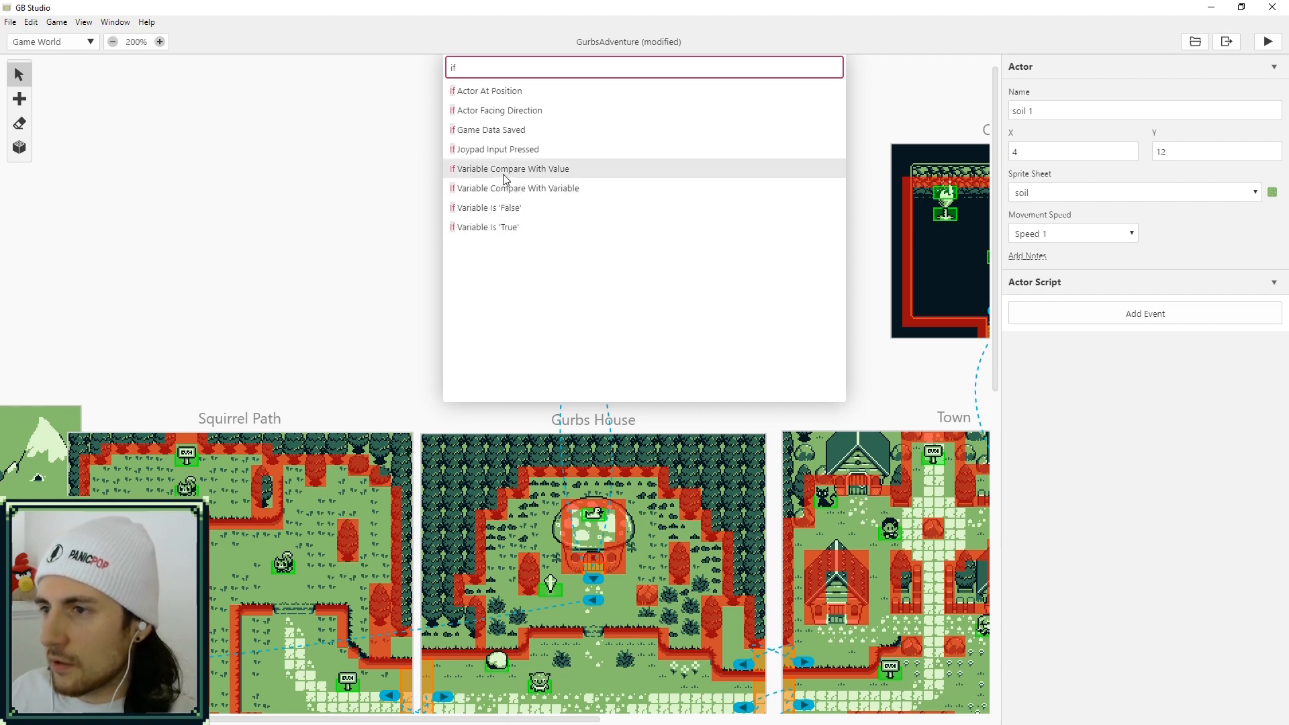
{"action": "left_click", "coordinate": [512, 169]}
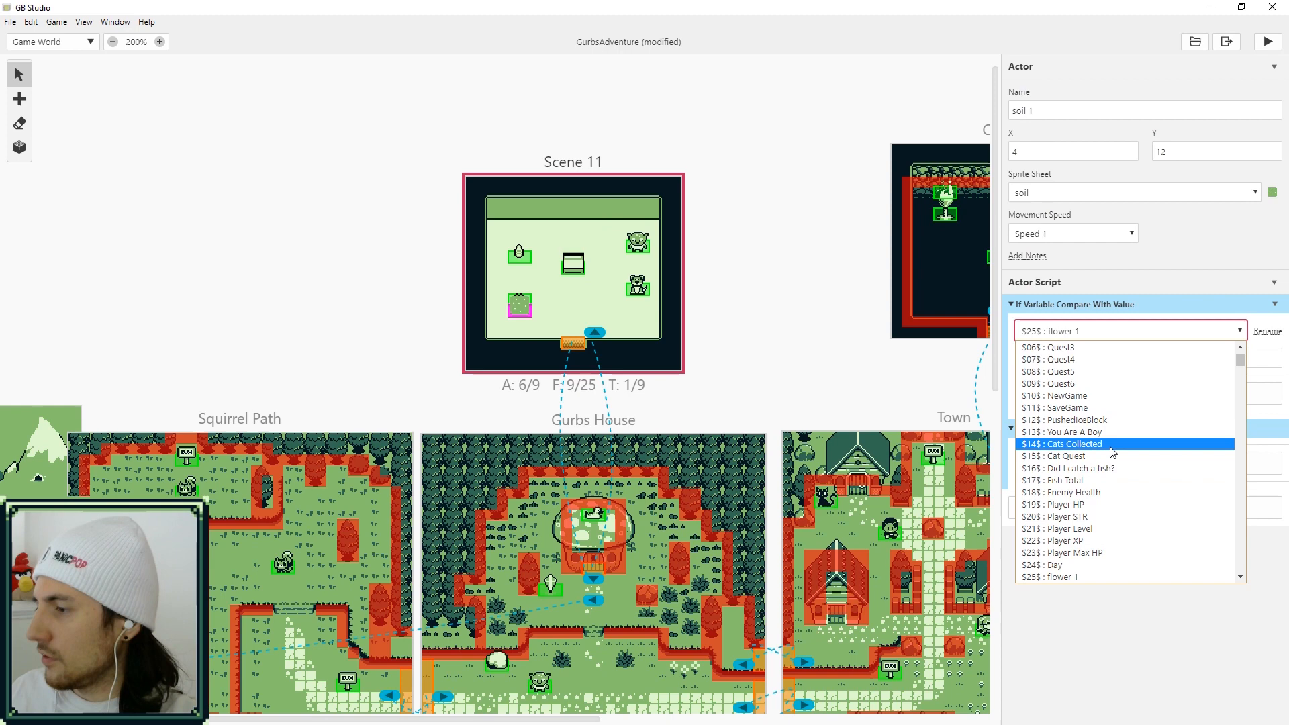
{"action": "scroll", "scroll_direction": "down", "scroll_amount": 3}
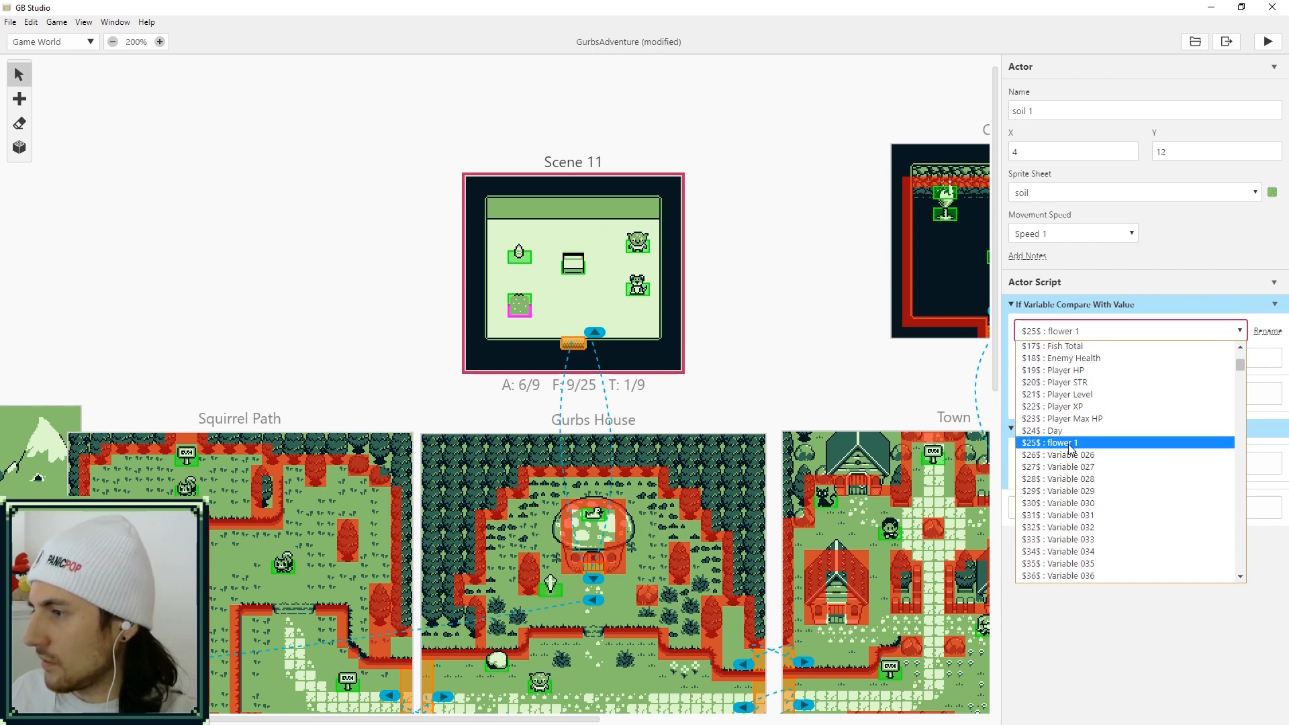
{"action": "left_click", "coordinate": [1049, 442]}
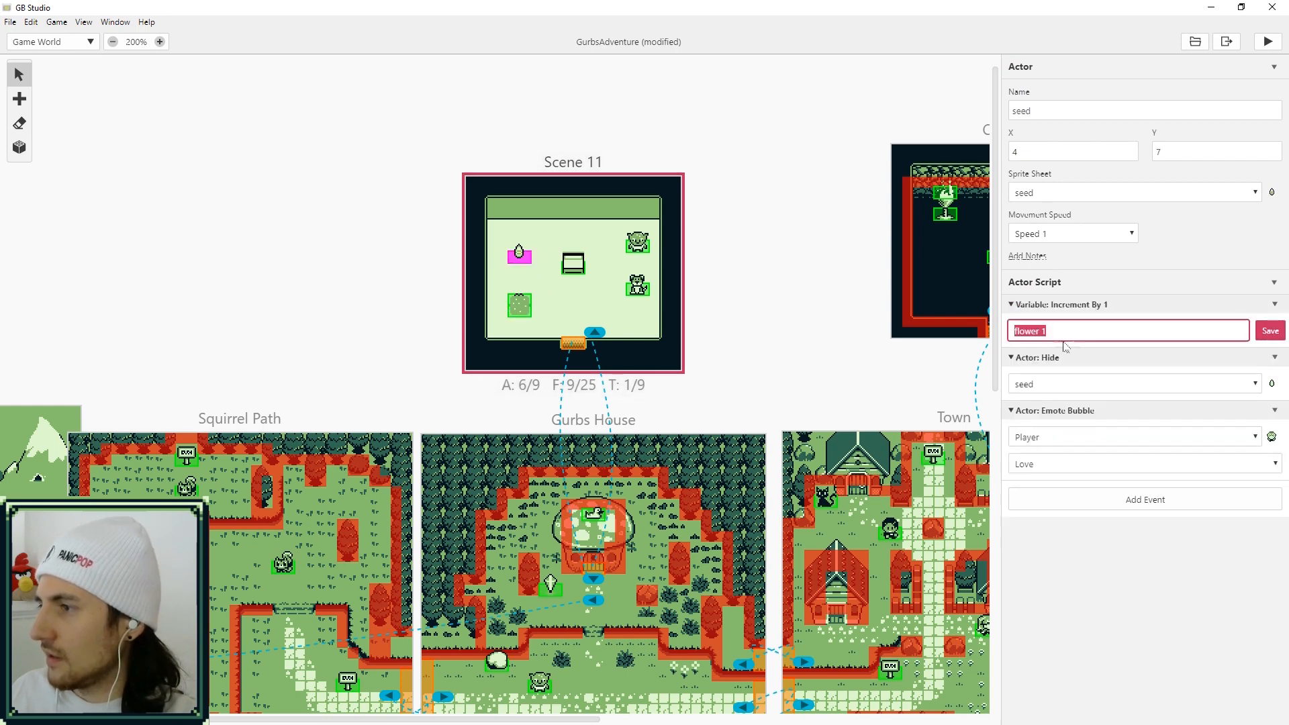
{"action": "double_click", "coordinate": [1028, 330]}
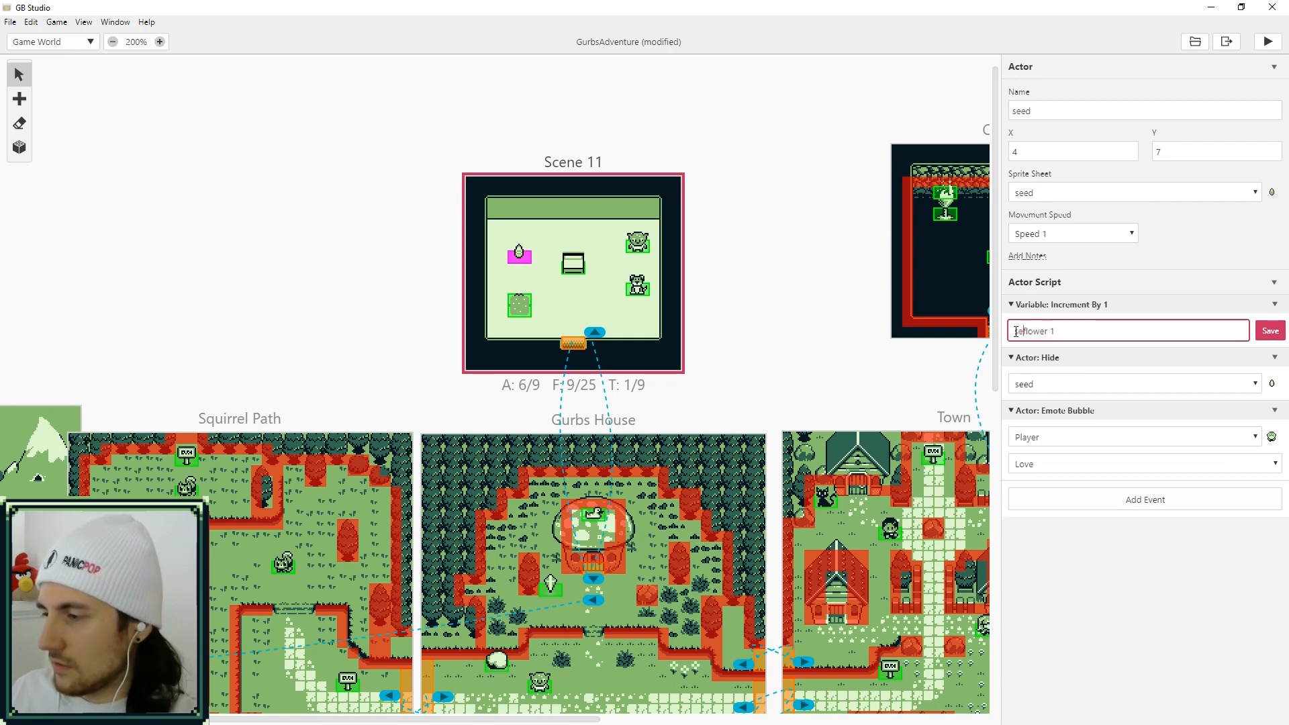
{"action": "left_click", "coordinate": [1269, 331]}
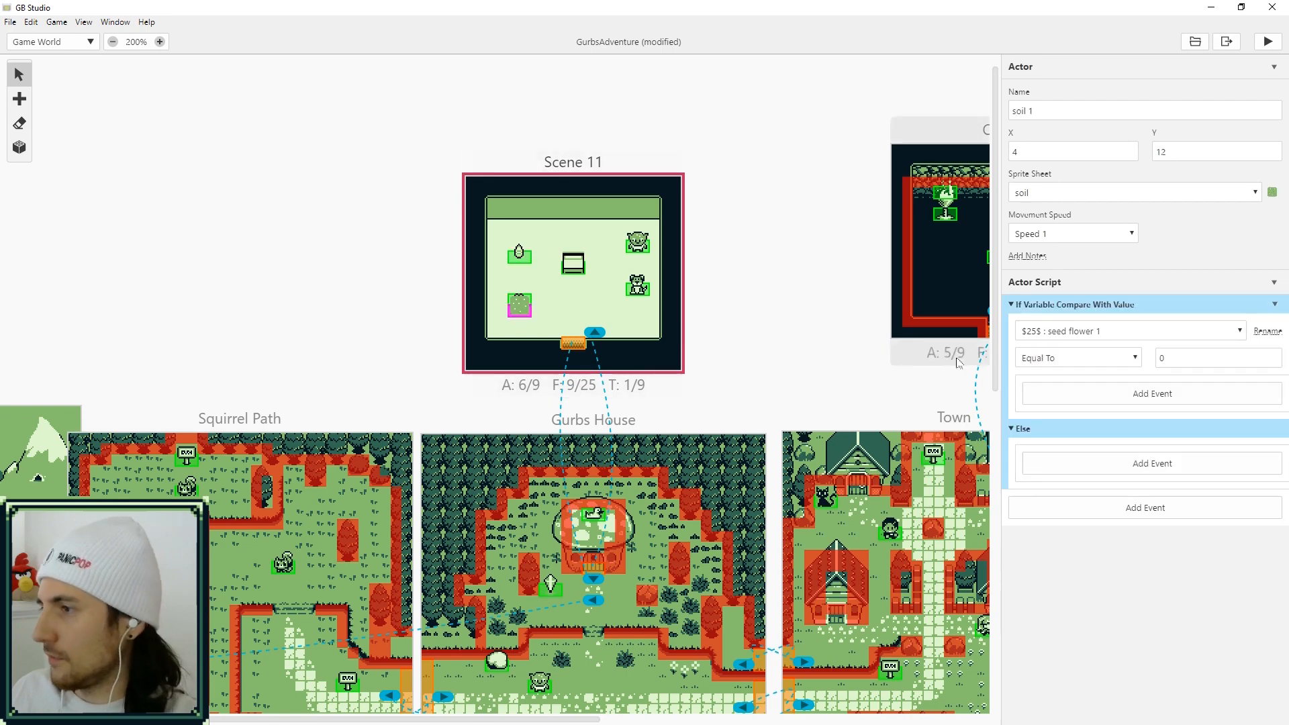
Make the seed flower 1 check Greater Than 0 and show 'Seed planted, wait a few days.' inside it
{"action": "left_click", "coordinate": [1075, 357]}
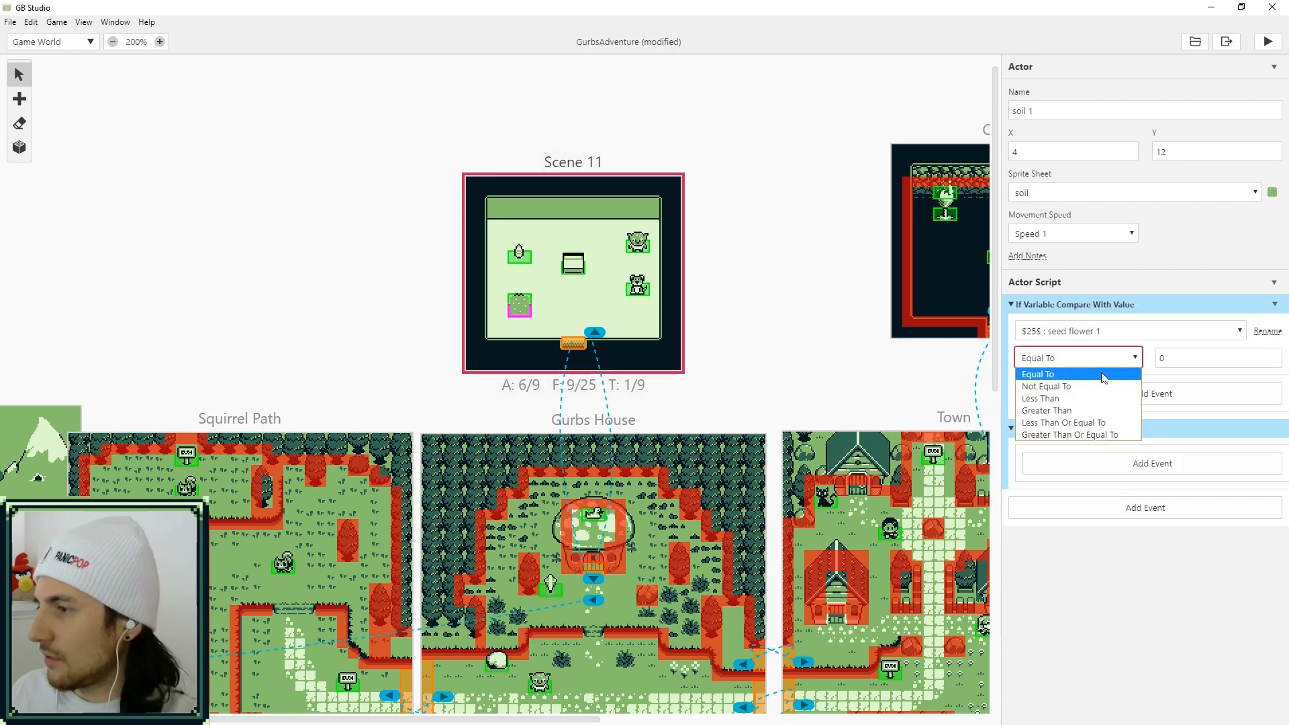
{"action": "left_click", "coordinate": [1047, 411]}
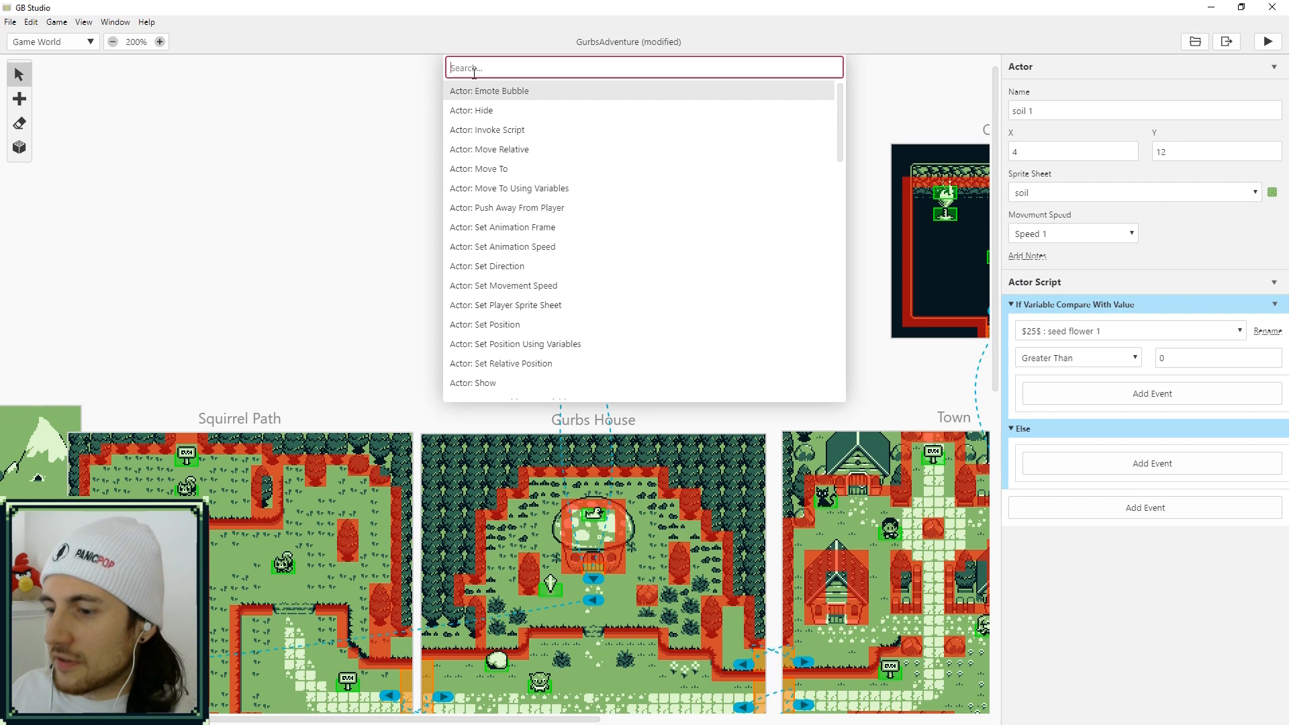
{"action": "type", "text": "text"}
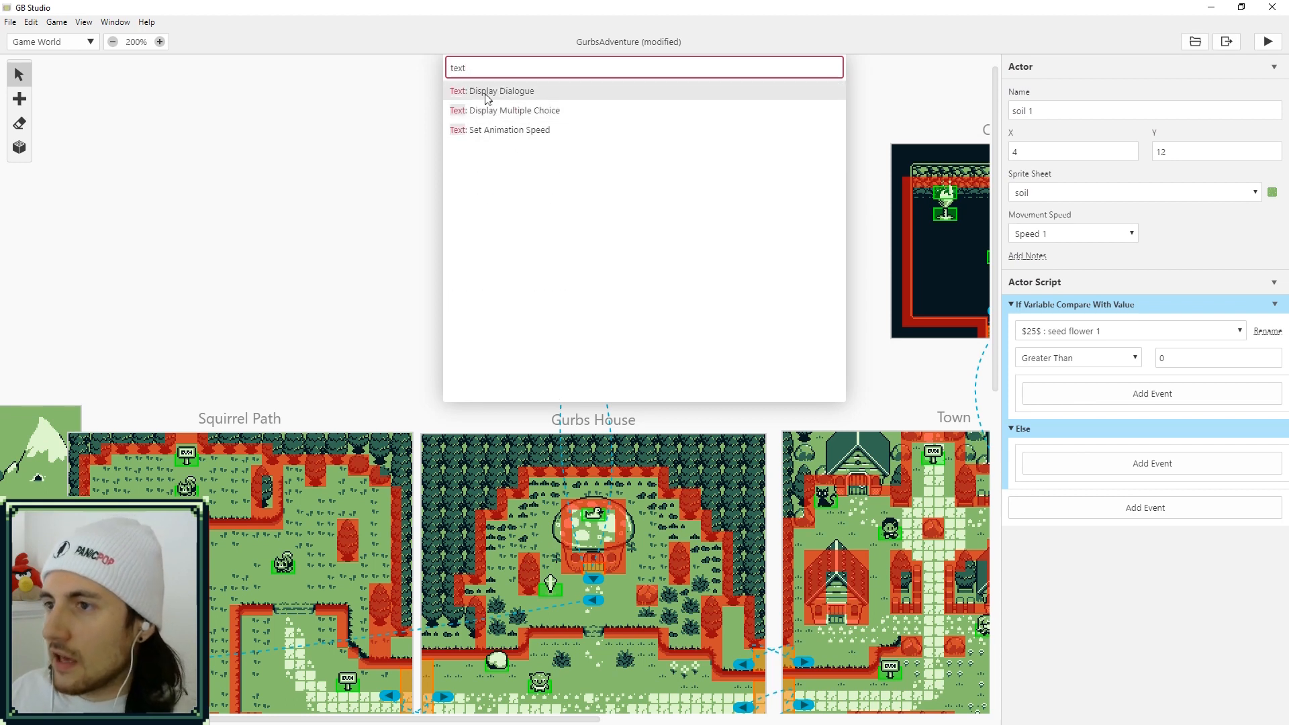
{"action": "left_click", "coordinate": [492, 90]}
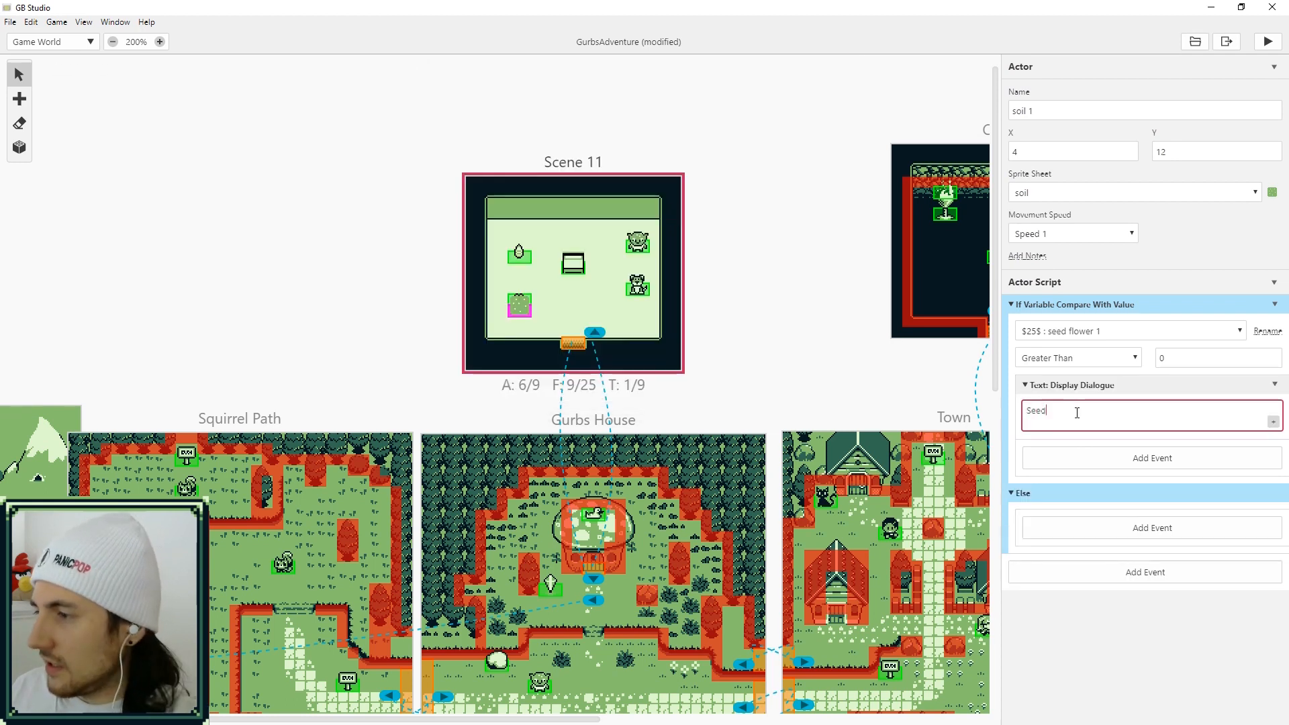
{"action": "type", "text": "planted"}
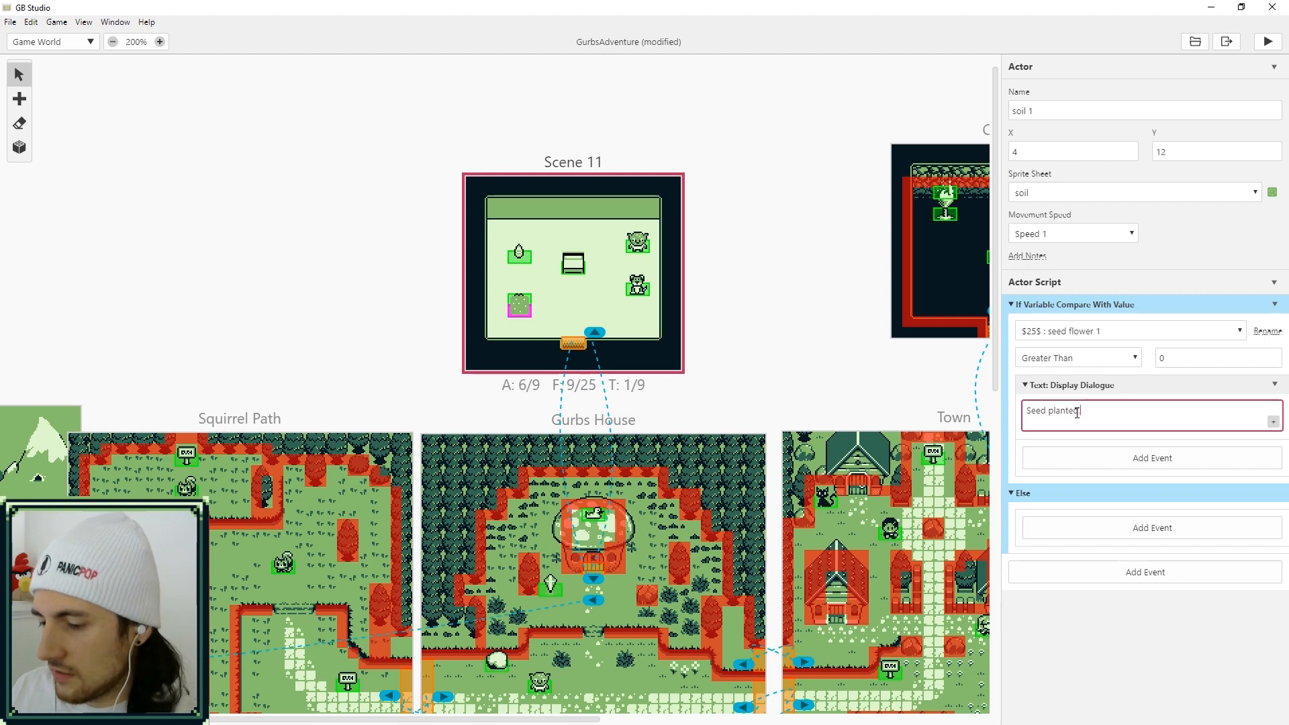
{"action": "type", "text": "wait a d"}
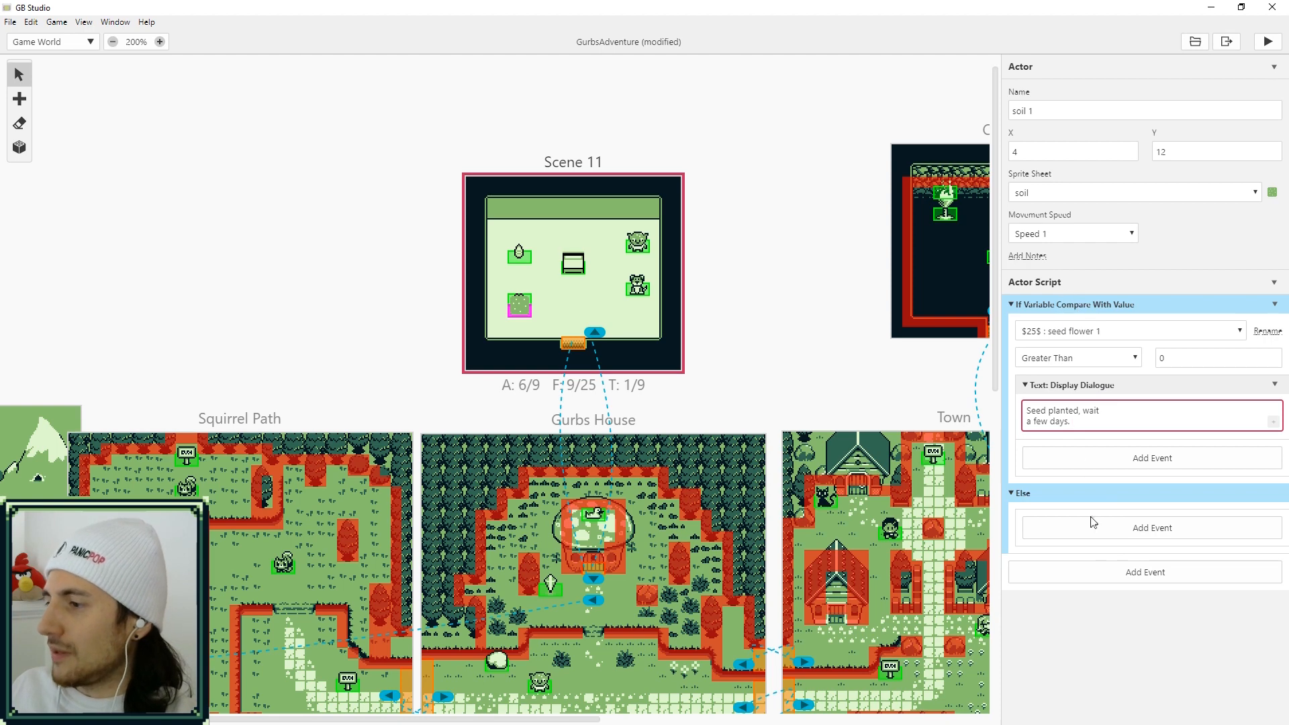
Add a Display Dialogue event after the condition for a new line
{"action": "left_click", "coordinate": [1153, 572]}
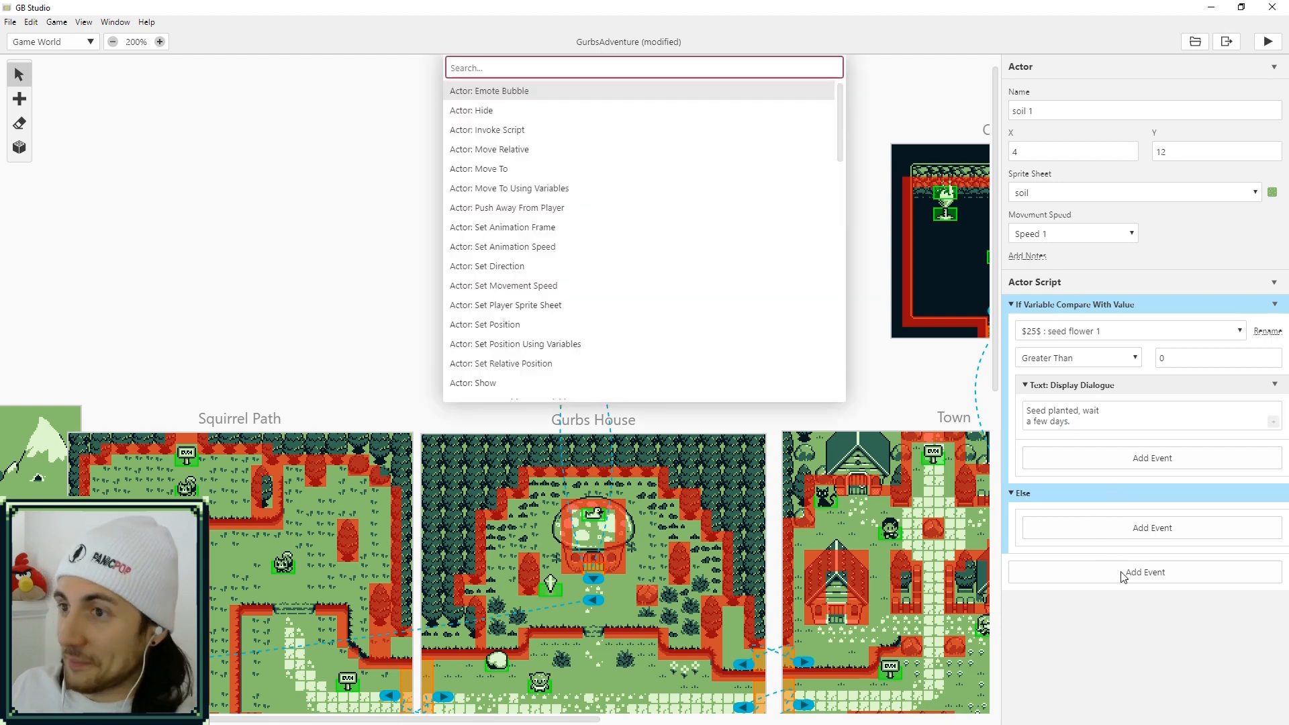
{"action": "type", "text": "tex"}
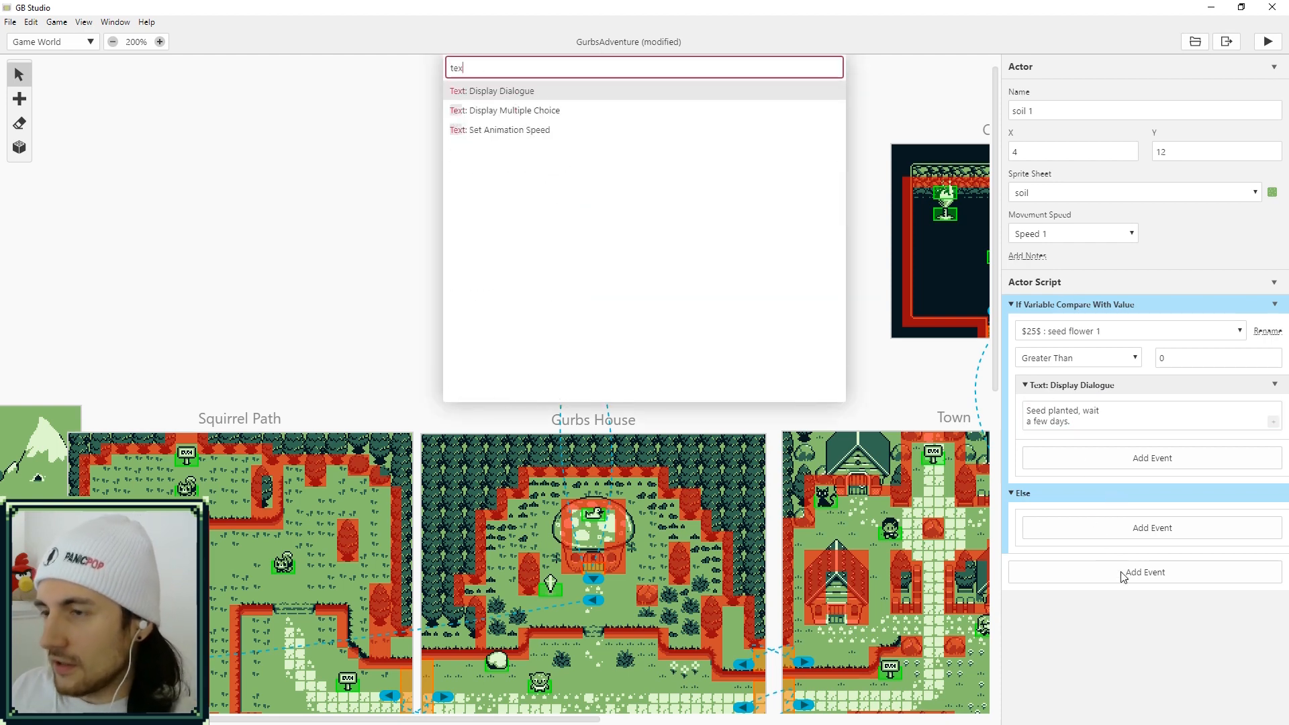
{"action": "left_click", "coordinate": [497, 90]}
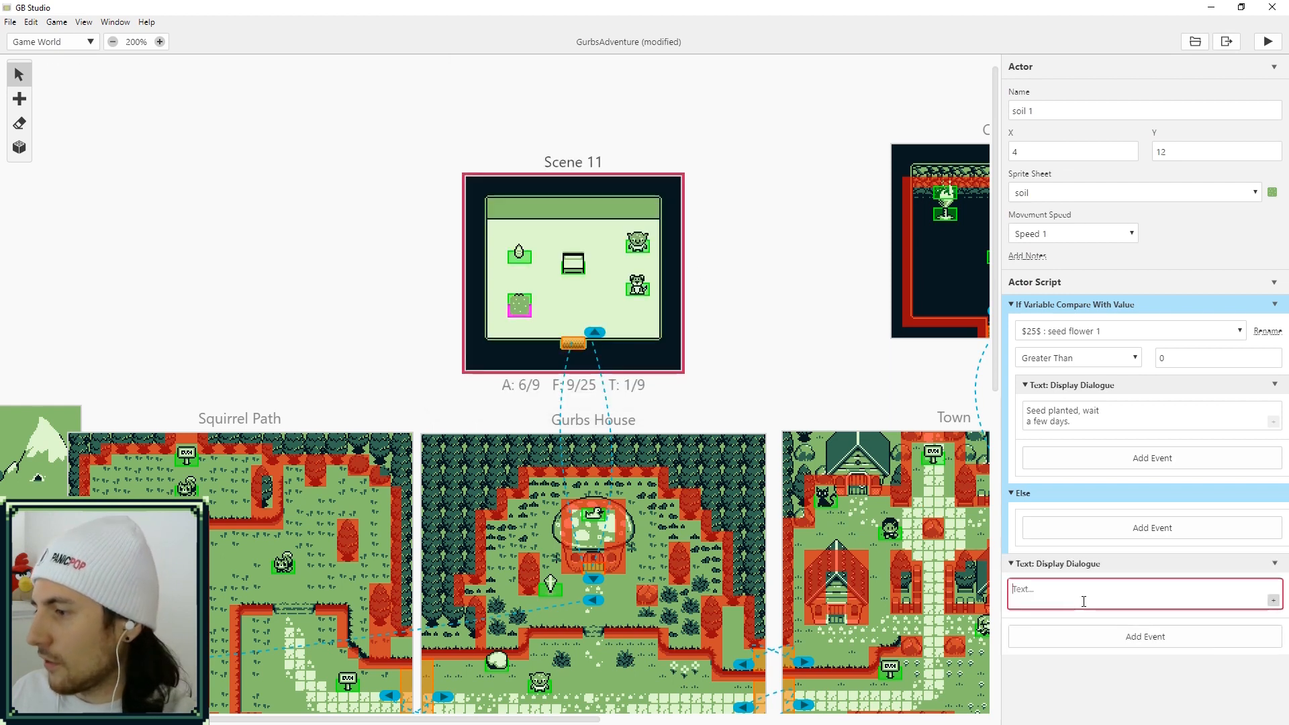
Write 'Plant seed?' in the dialogue and add a Yes/No multiple choice after it
{"action": "type", "text": "P"}
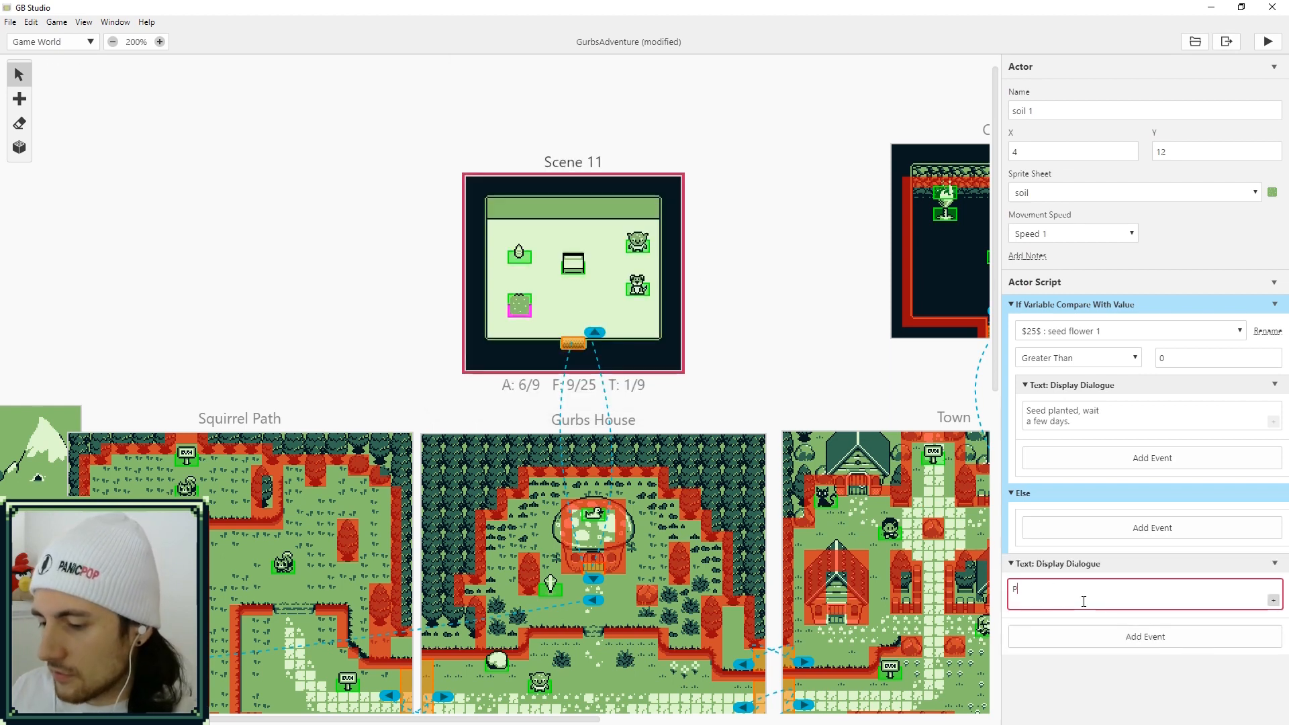
{"action": "type", "text": "Plant seed?"}
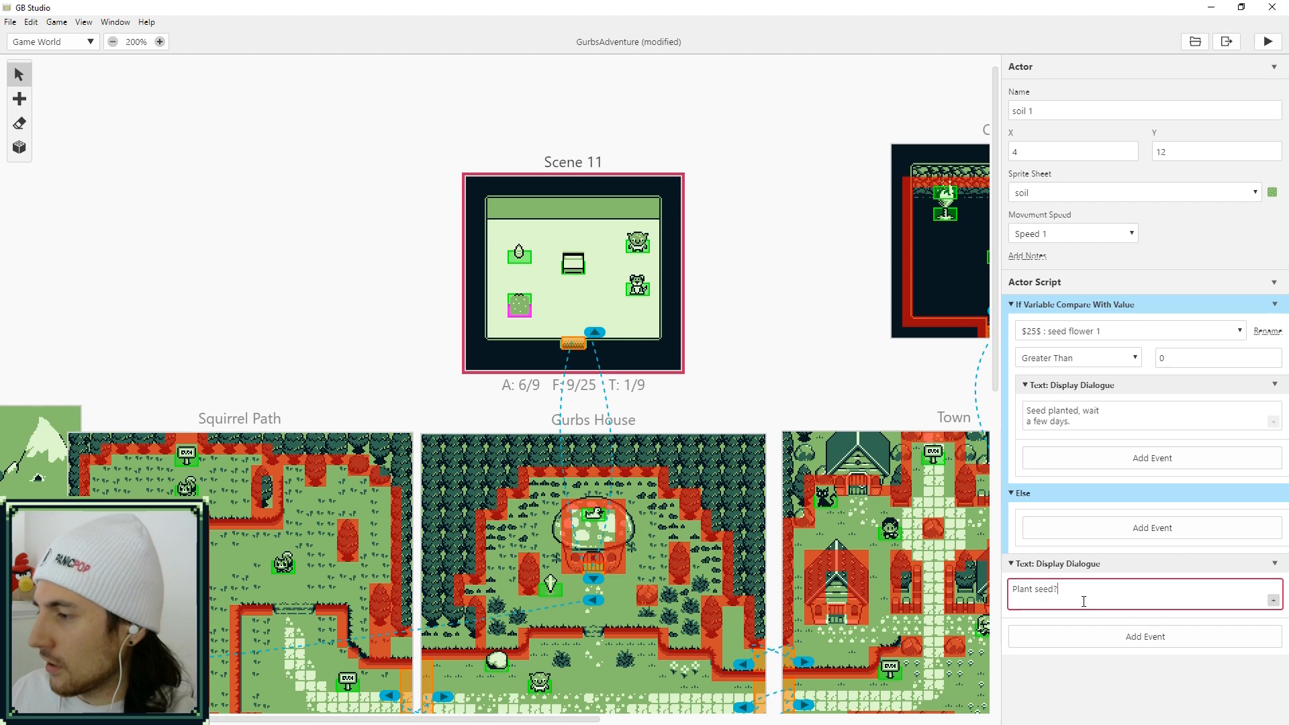
{"action": "left_click", "coordinate": [1144, 637]}
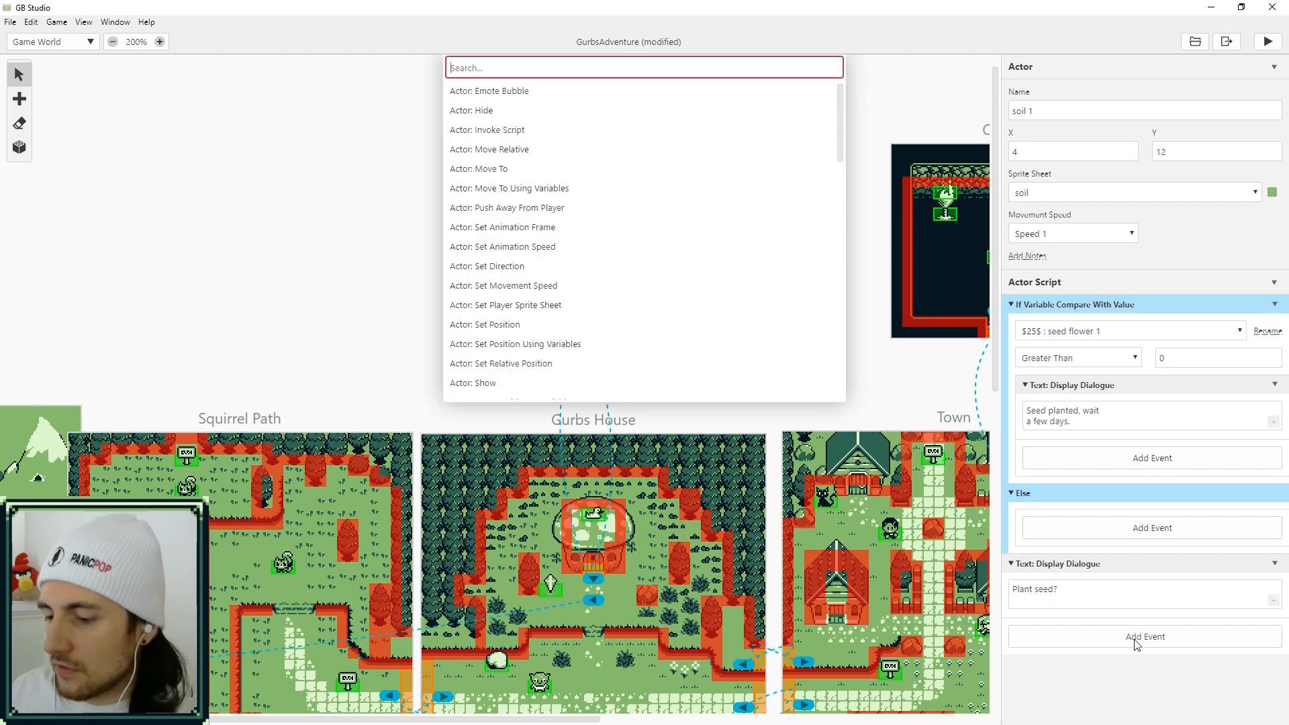
{"action": "type", "text": "mu"}
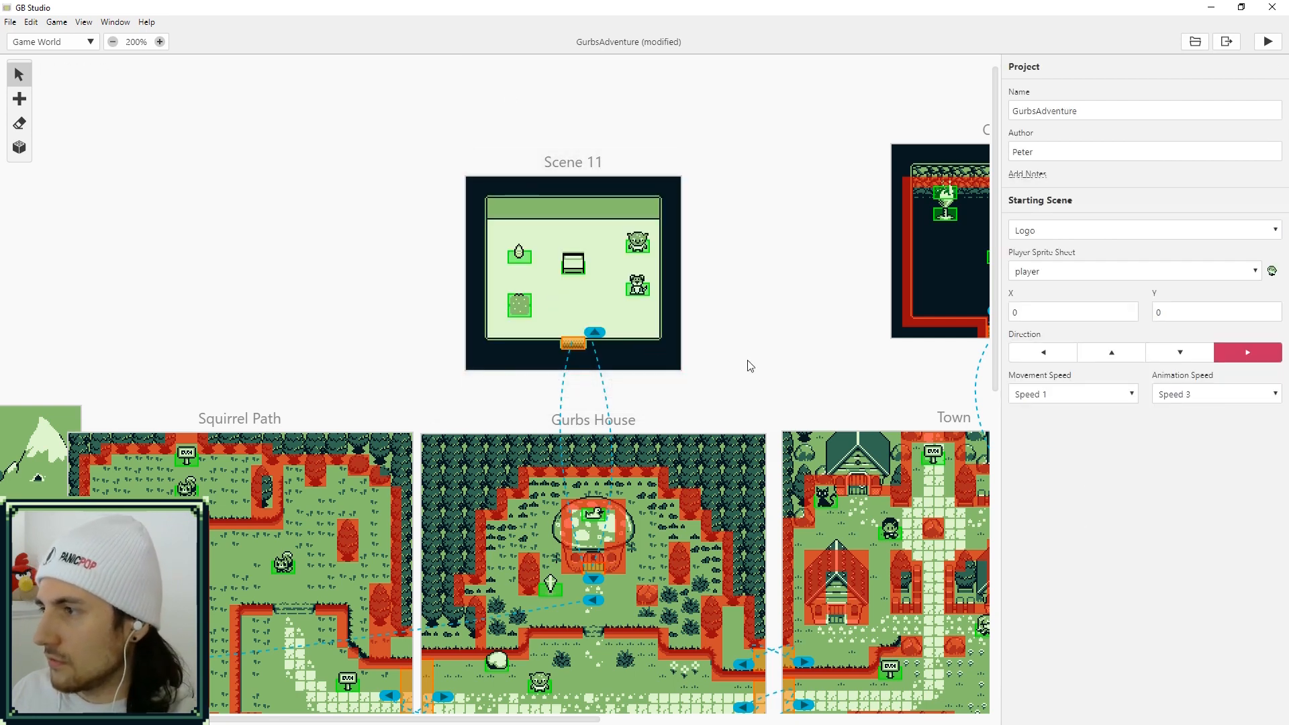
{"action": "left_click", "coordinate": [519, 307]}
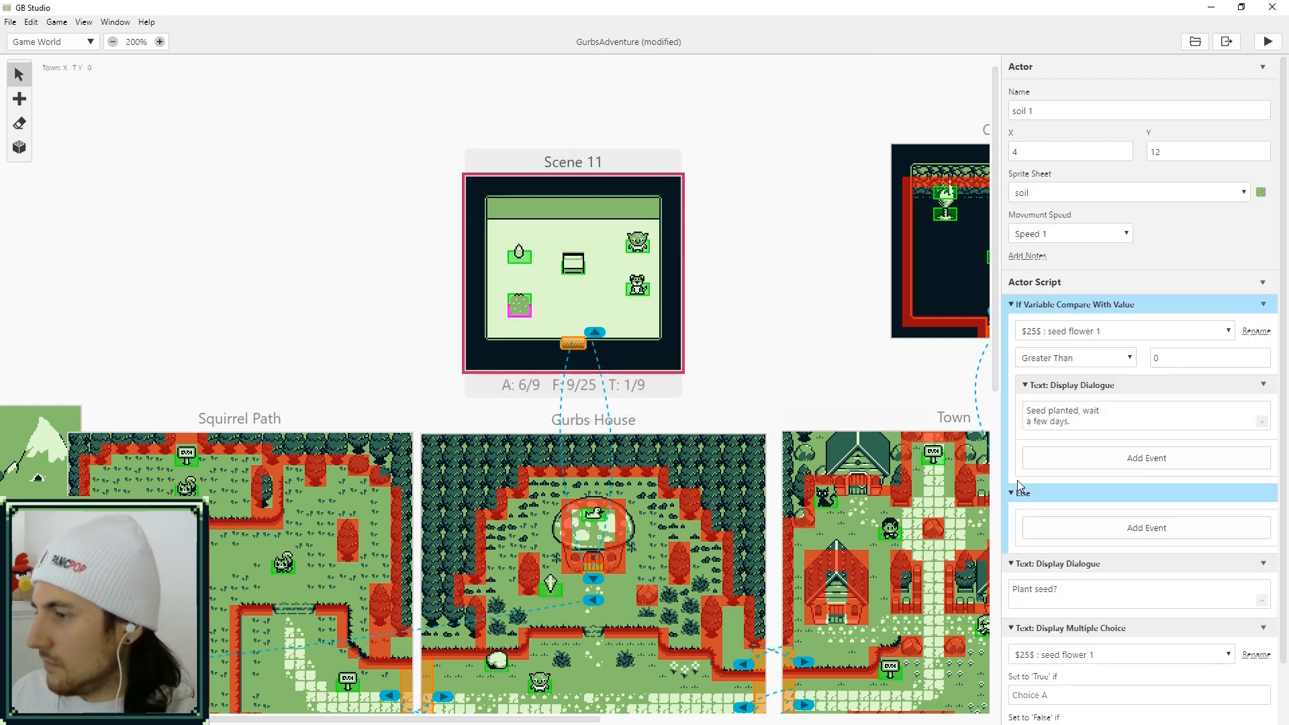
{"action": "scroll", "scroll_direction": "down", "scroll_amount": 3}
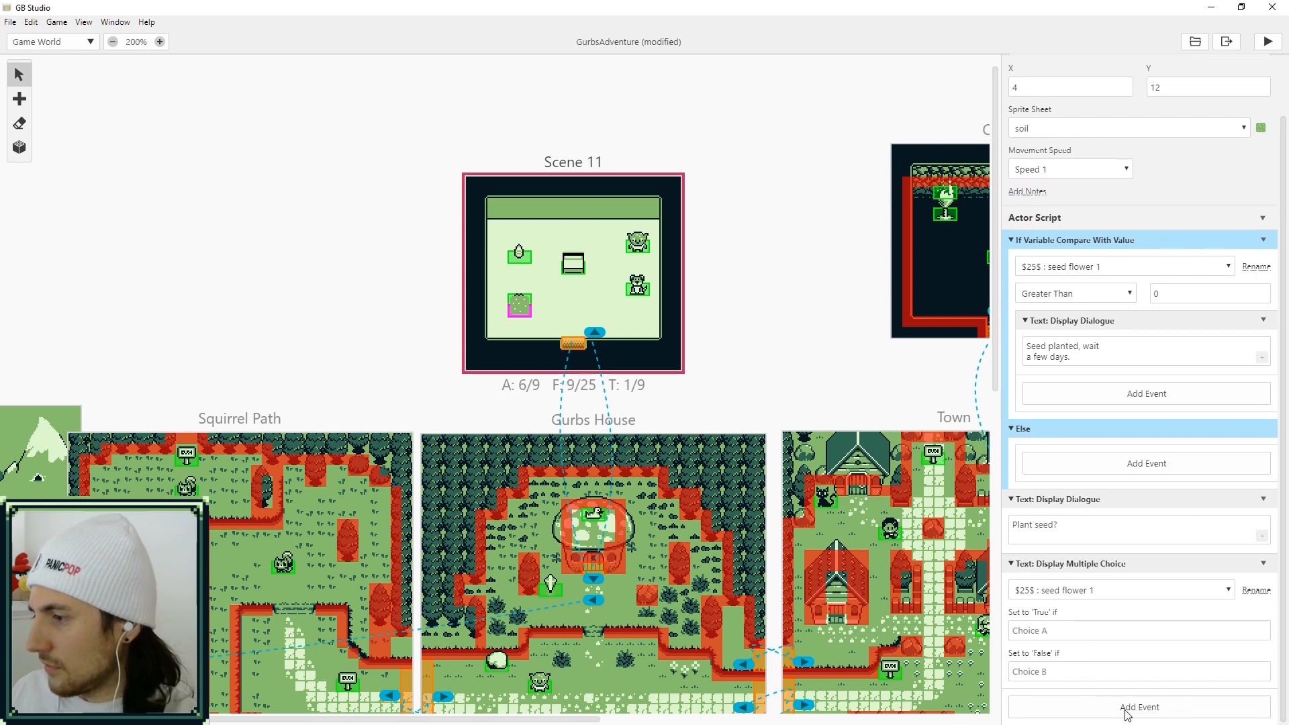
{"action": "left_click", "coordinate": [1139, 631]}
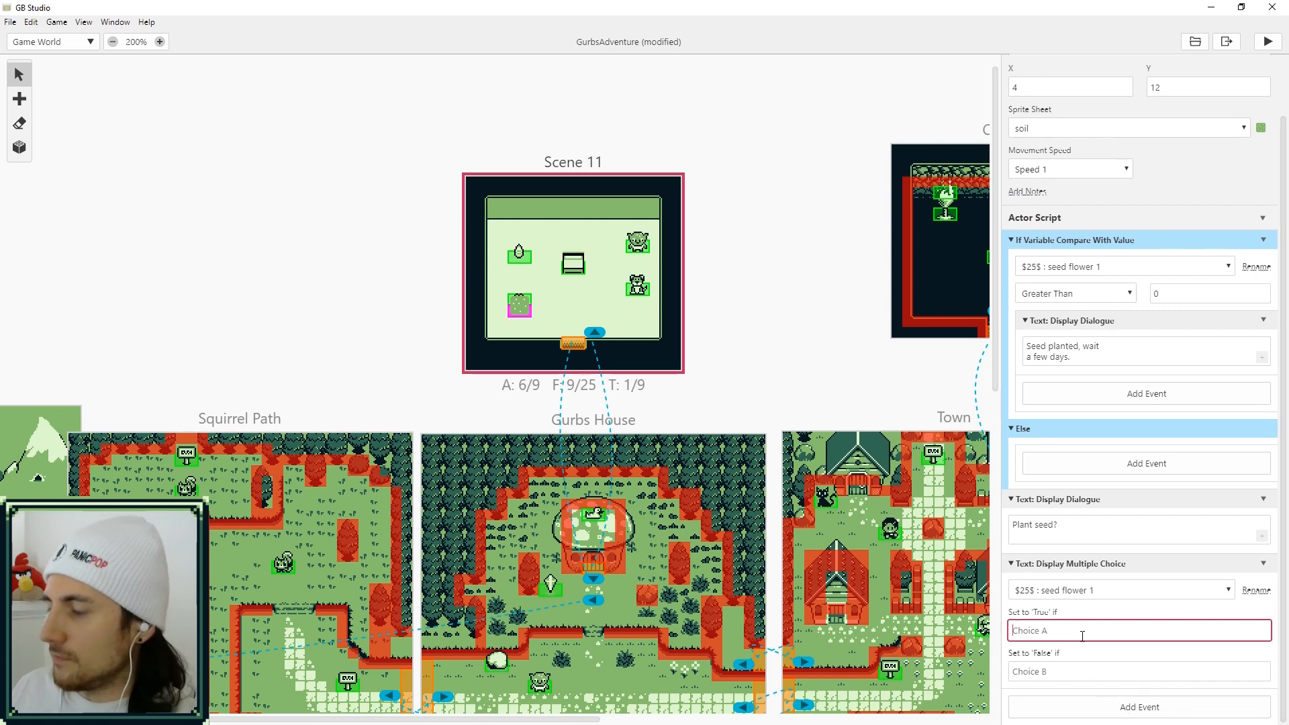
{"action": "type", "text": "Yes"}
{"action": "left_click", "coordinate": [1140, 671]}
{"action": "type", "text": "No"}
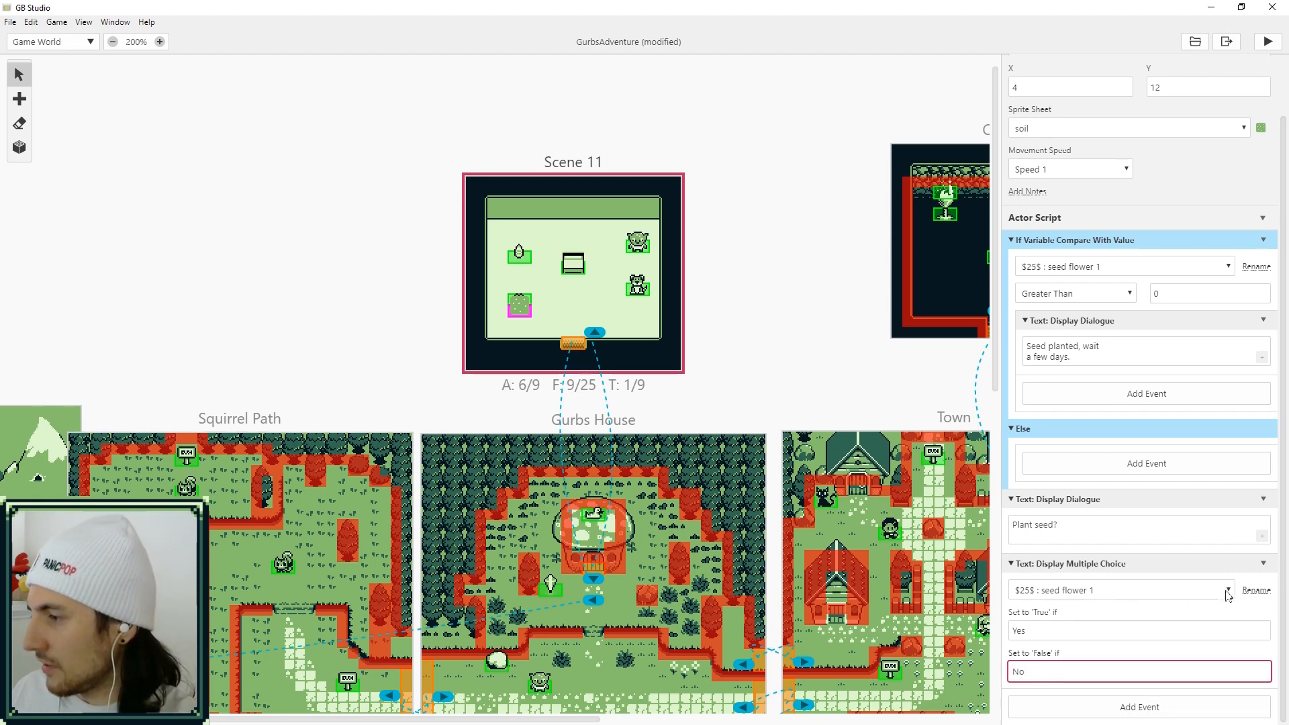
Store the choice's answer in a new variable renamed Plant Seed
{"action": "left_click", "coordinate": [1119, 589]}
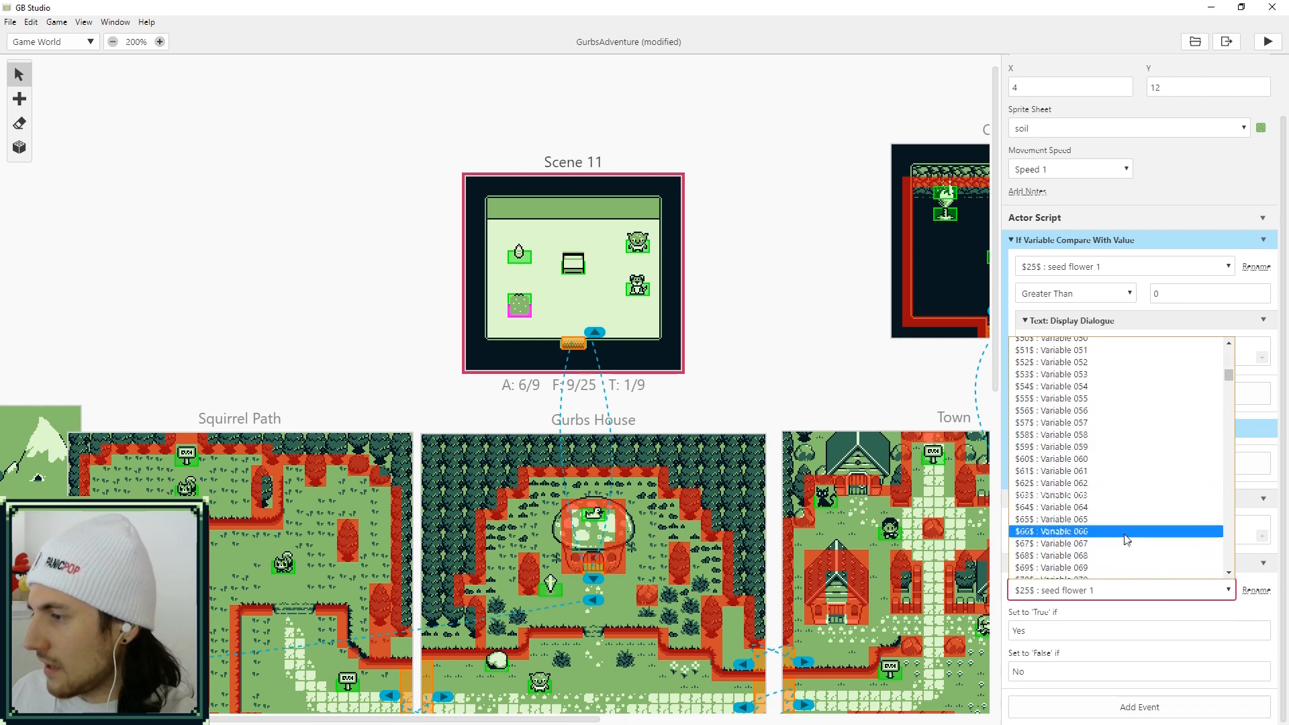
{"action": "scroll", "scroll_direction": "down", "scroll_amount": 3}
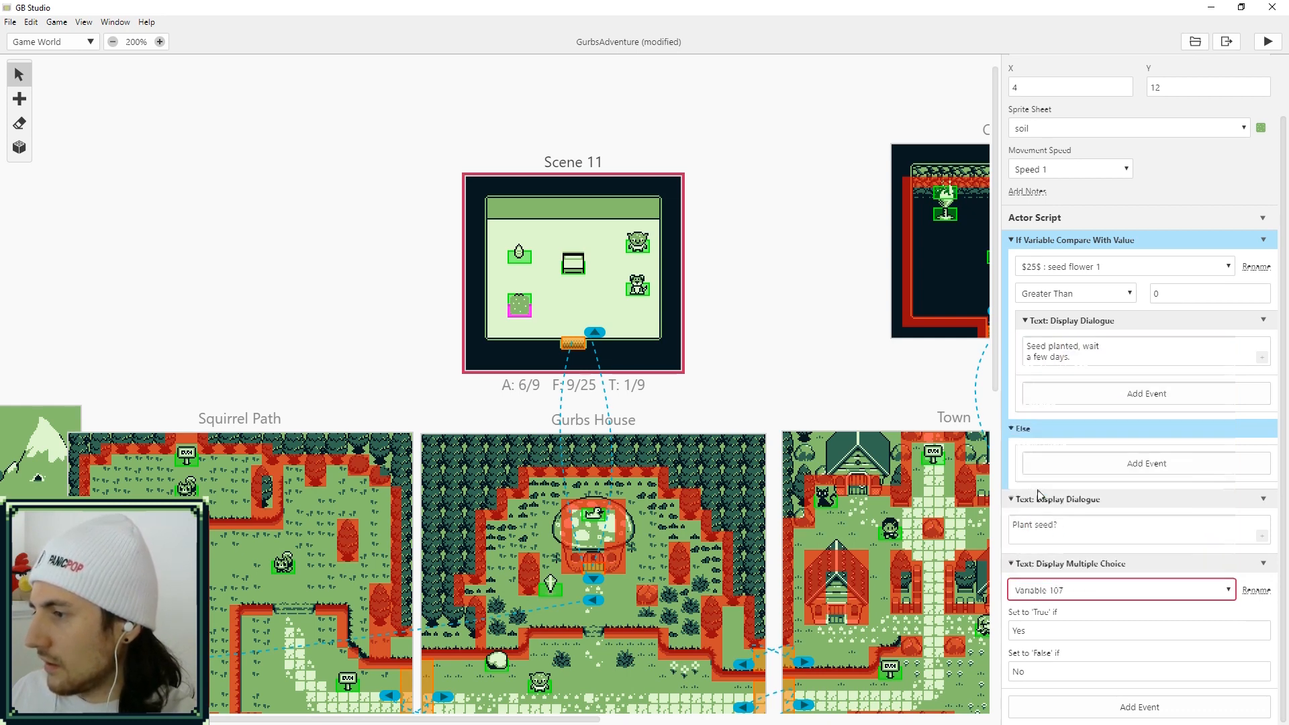
{"action": "left_click", "coordinate": [1119, 589]}
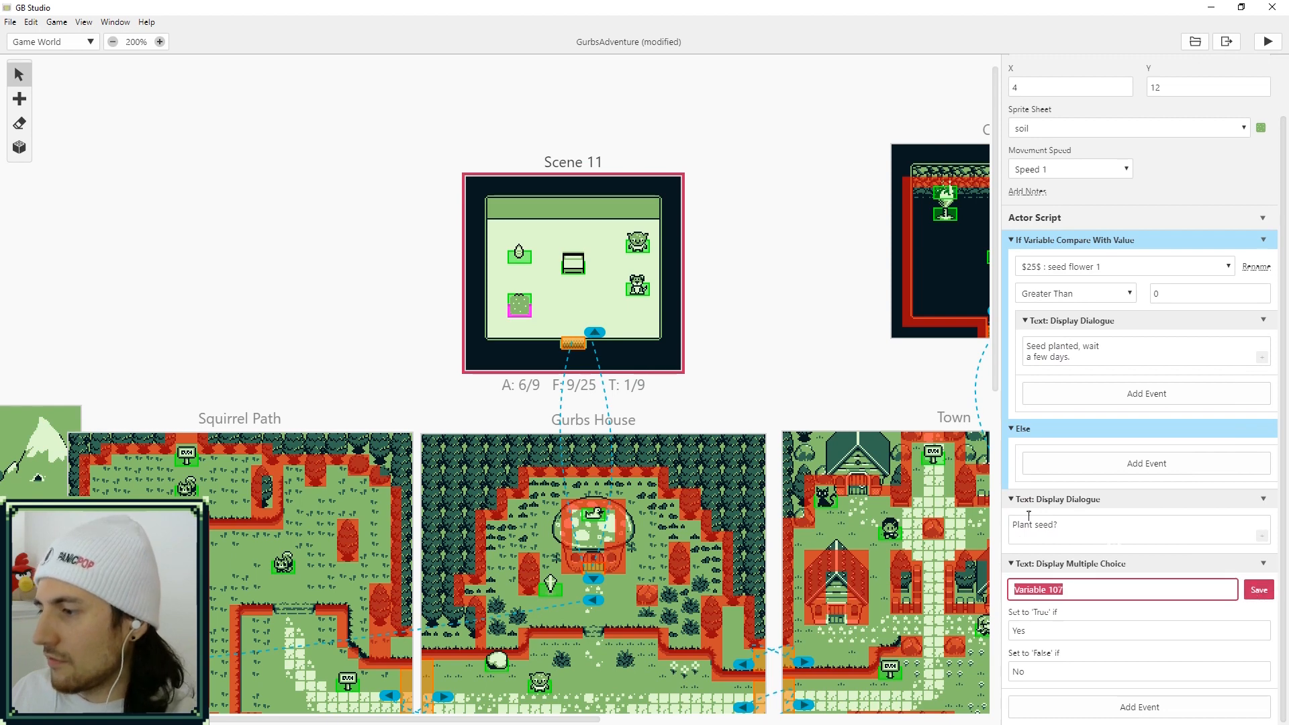
{"action": "type", "text": "Plant Seed"}
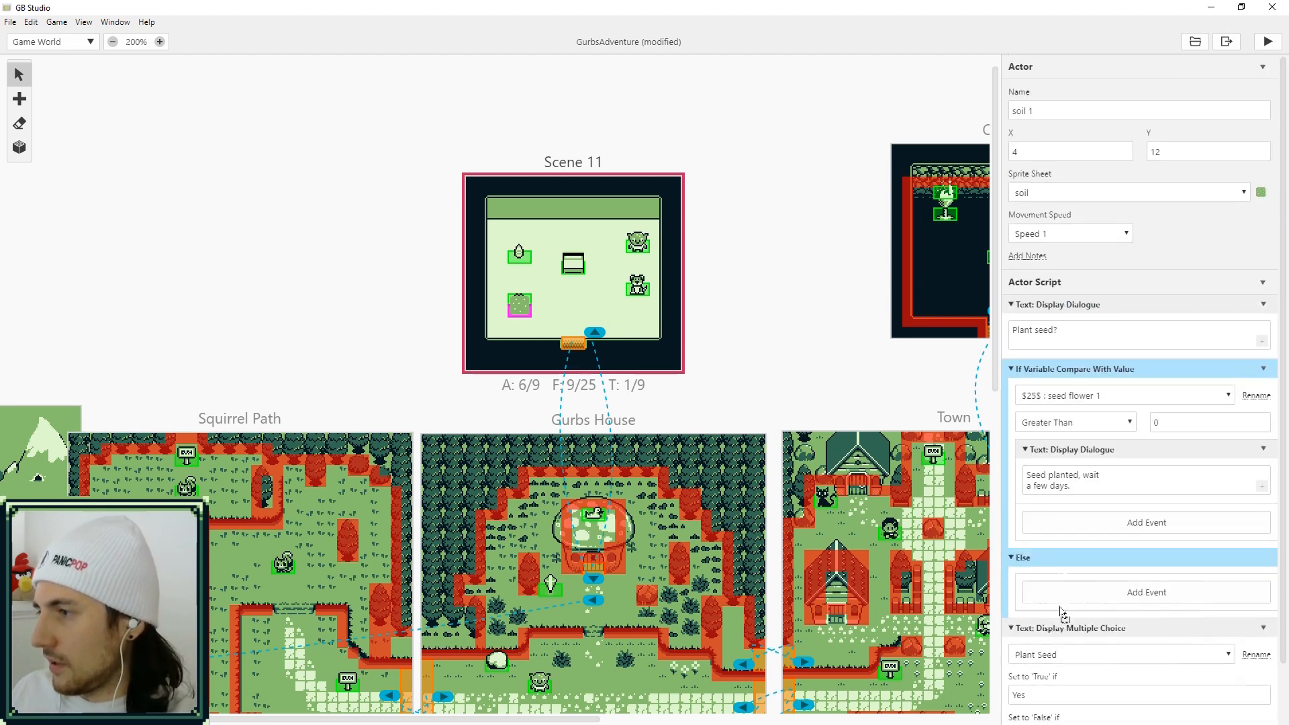
{"action": "scroll", "scroll_direction": "down", "scroll_amount": 3}
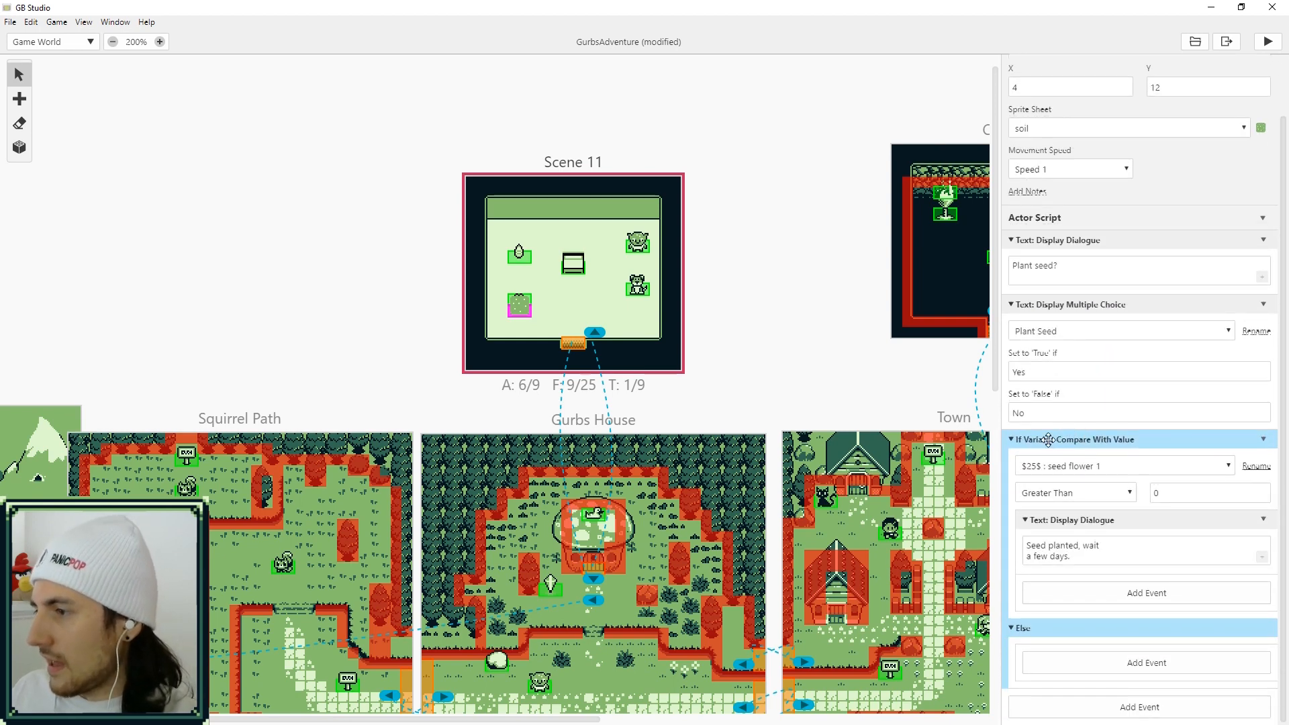
Add an If Variable Is True check on Plant Seed around the seed-count compare
{"action": "left_click", "coordinate": [1144, 708]}
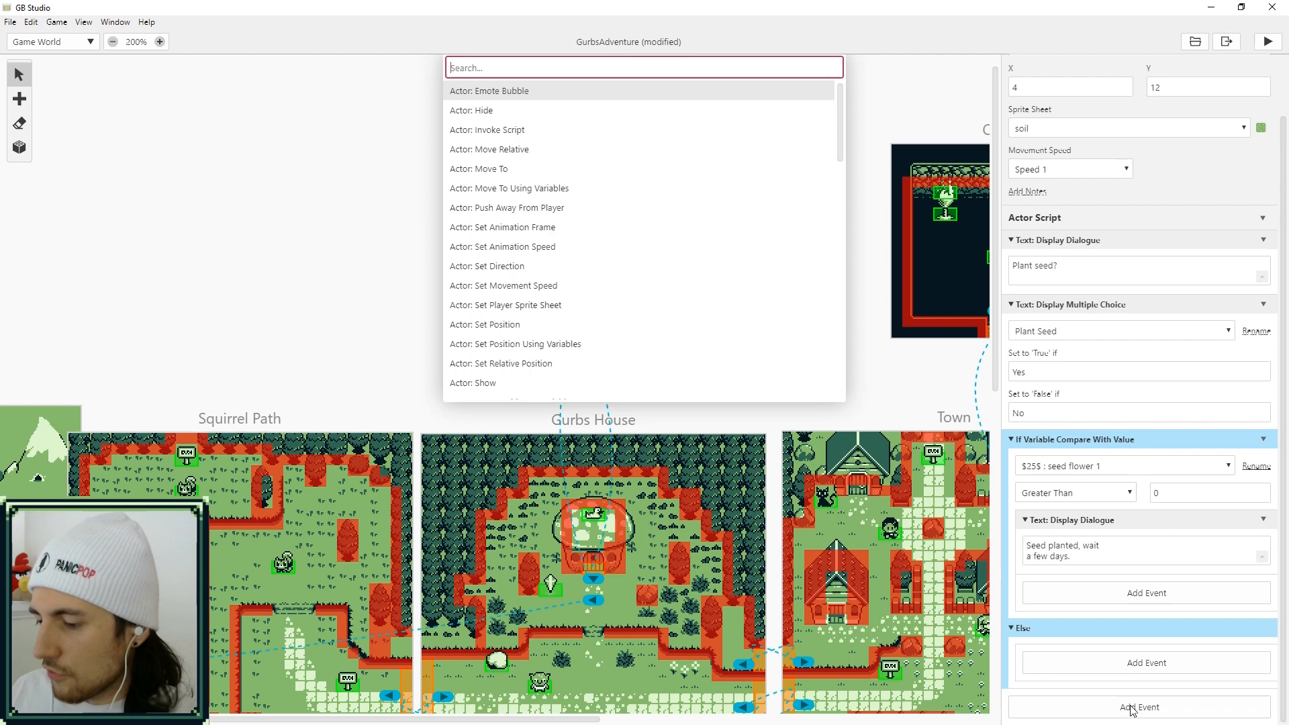
{"action": "type", "text": "if"}
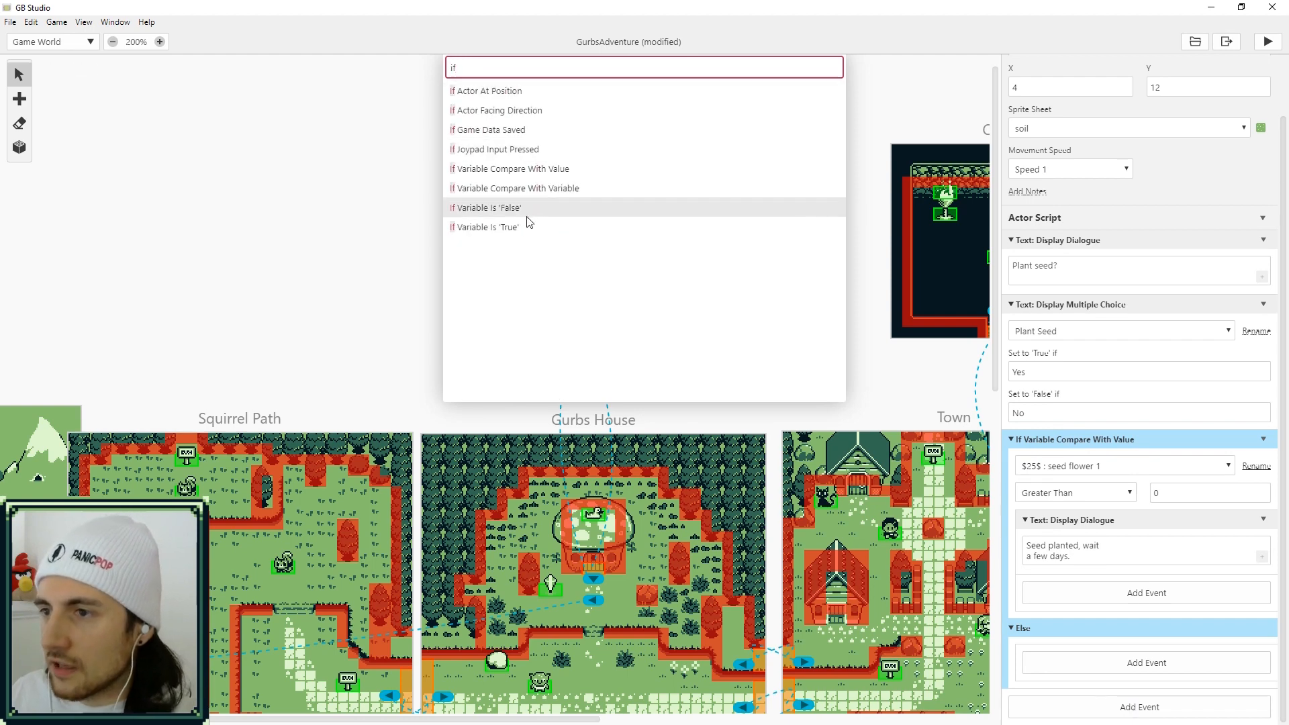
{"action": "left_click", "coordinate": [490, 227]}
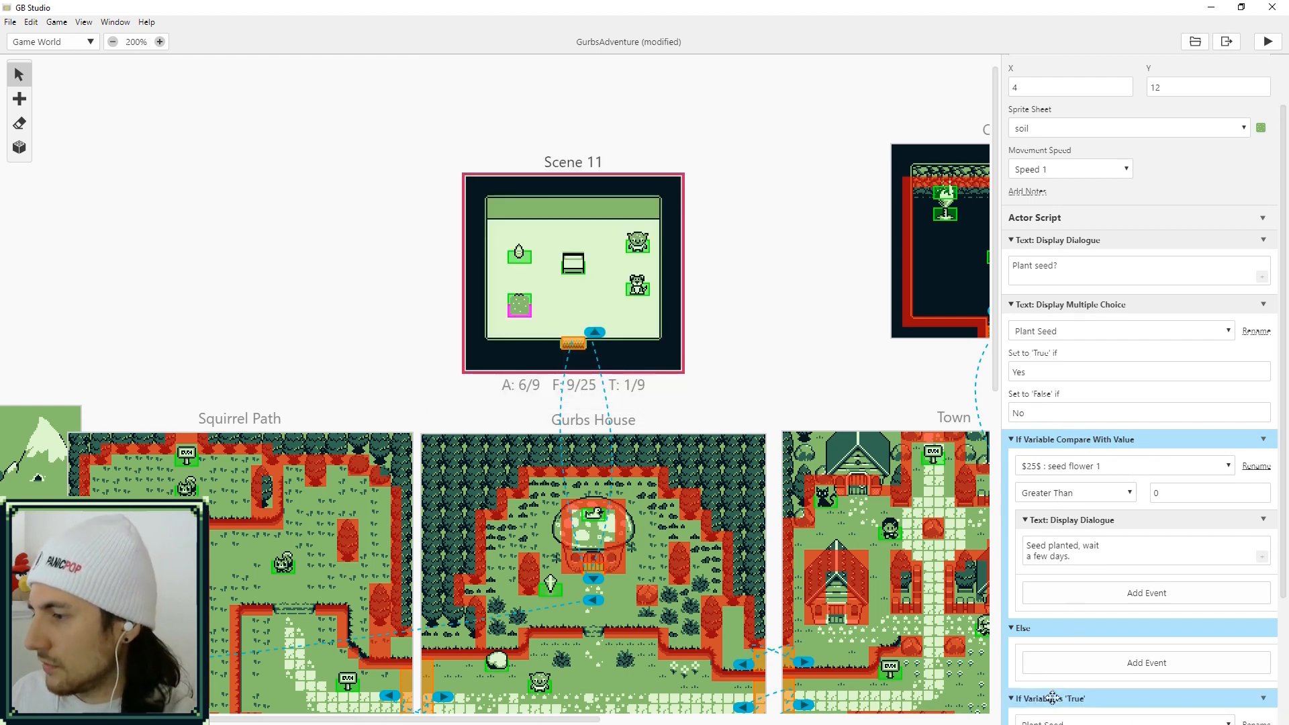
{"action": "scroll", "scroll_direction": "down", "scroll_amount": 3}
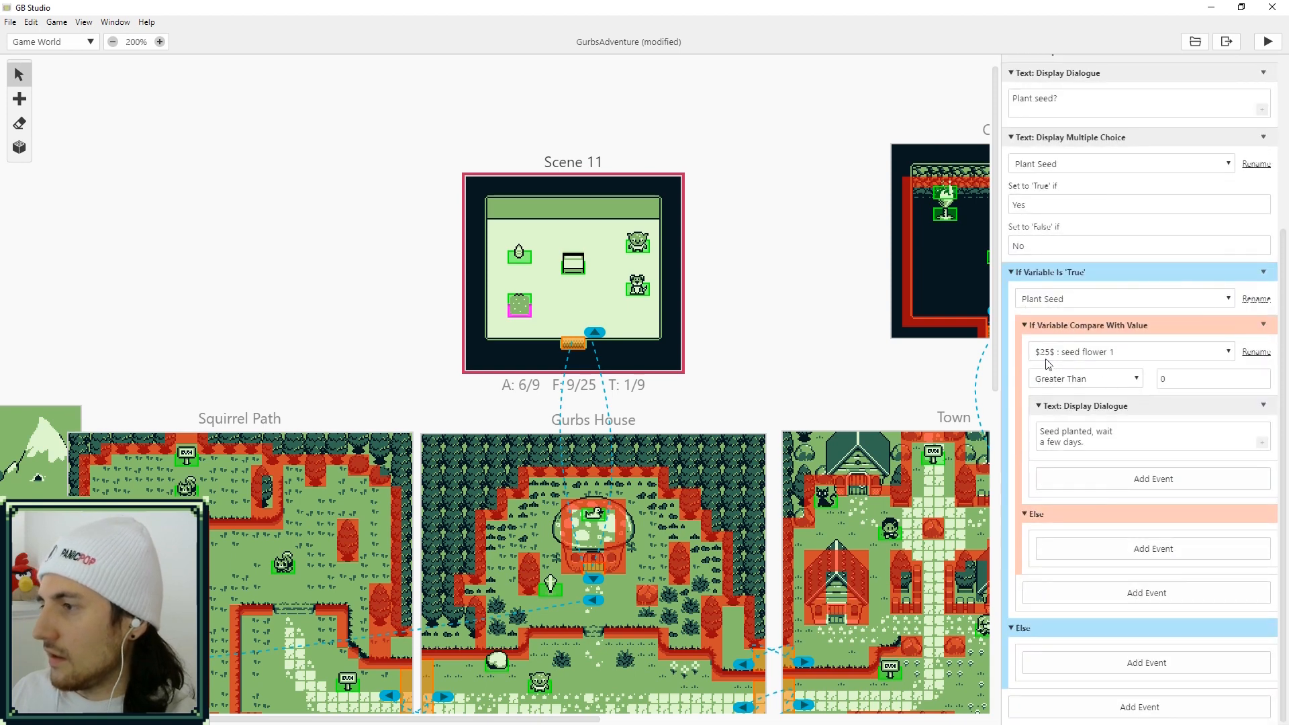
{"action": "mouse_move", "coordinate": [1060, 638]}
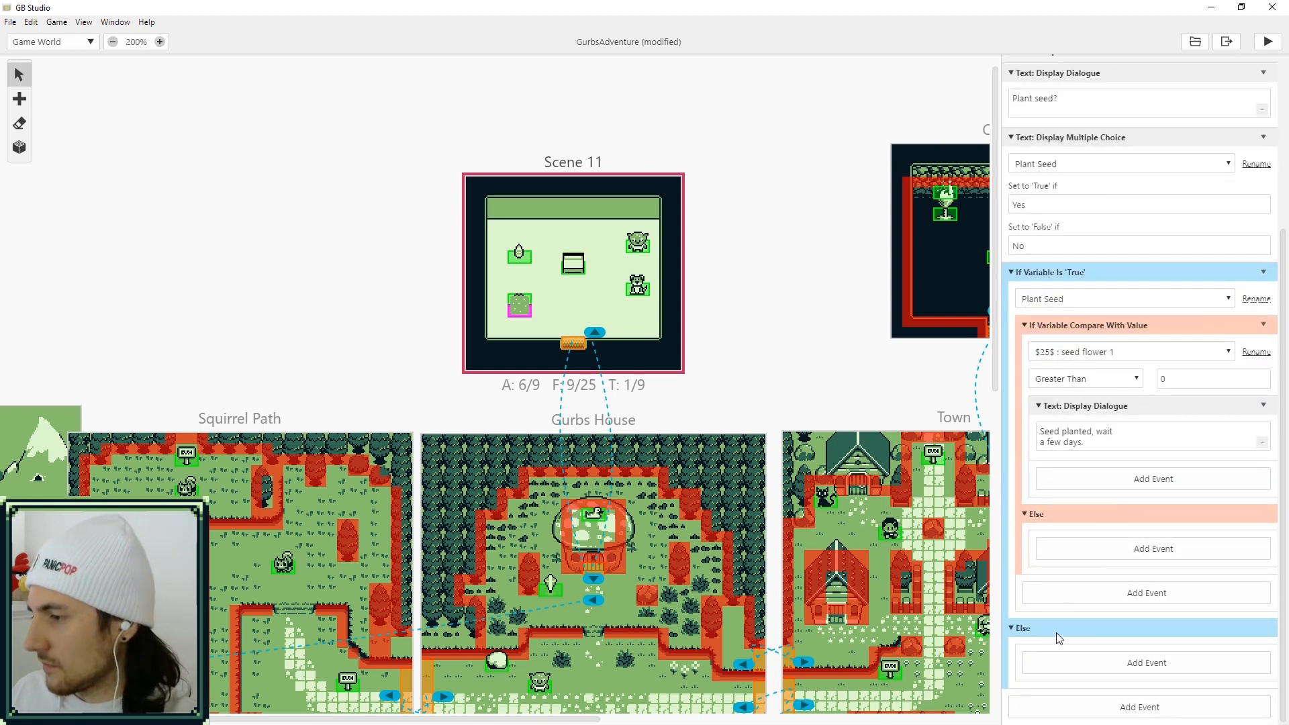
Give its Else branch the dialogue 'Sorry you need a seed.'
{"action": "left_click", "coordinate": [1154, 548]}
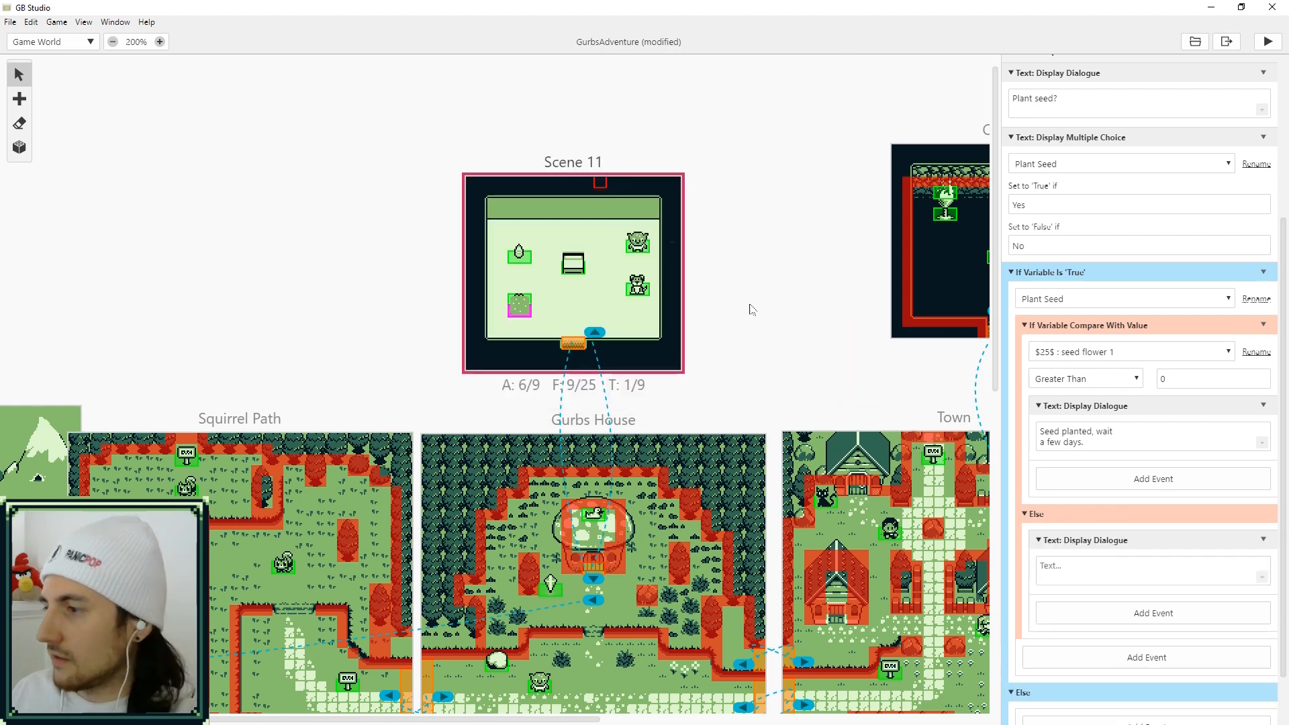
{"action": "type", "text": "Sorry you nee"}
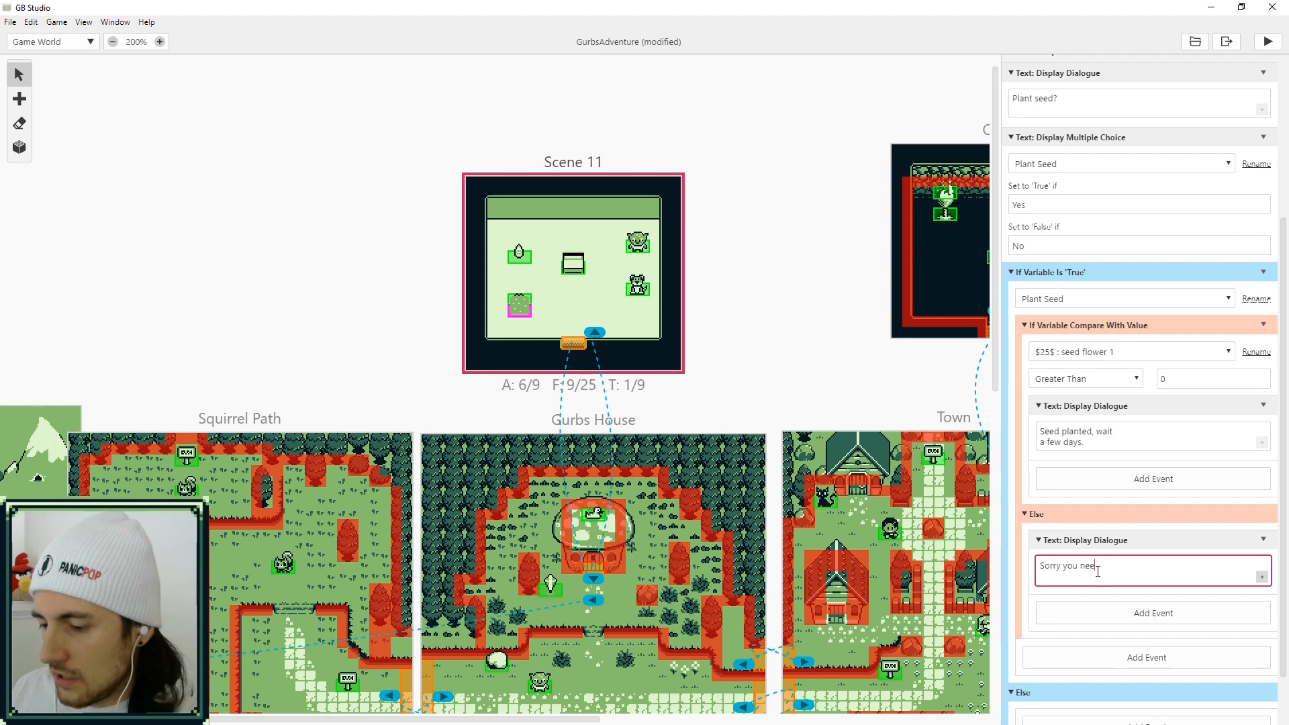
{"action": "type", "text": "more"}
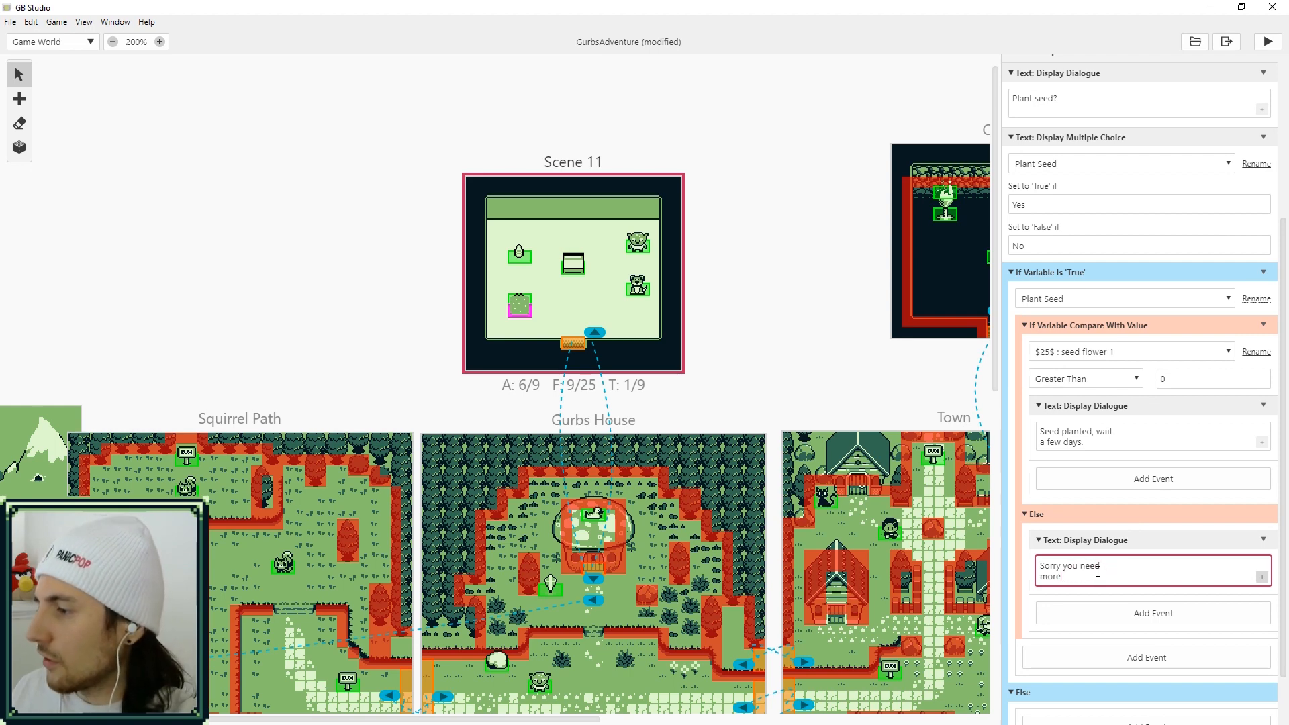
{"action": "type", "text": "a seed."}
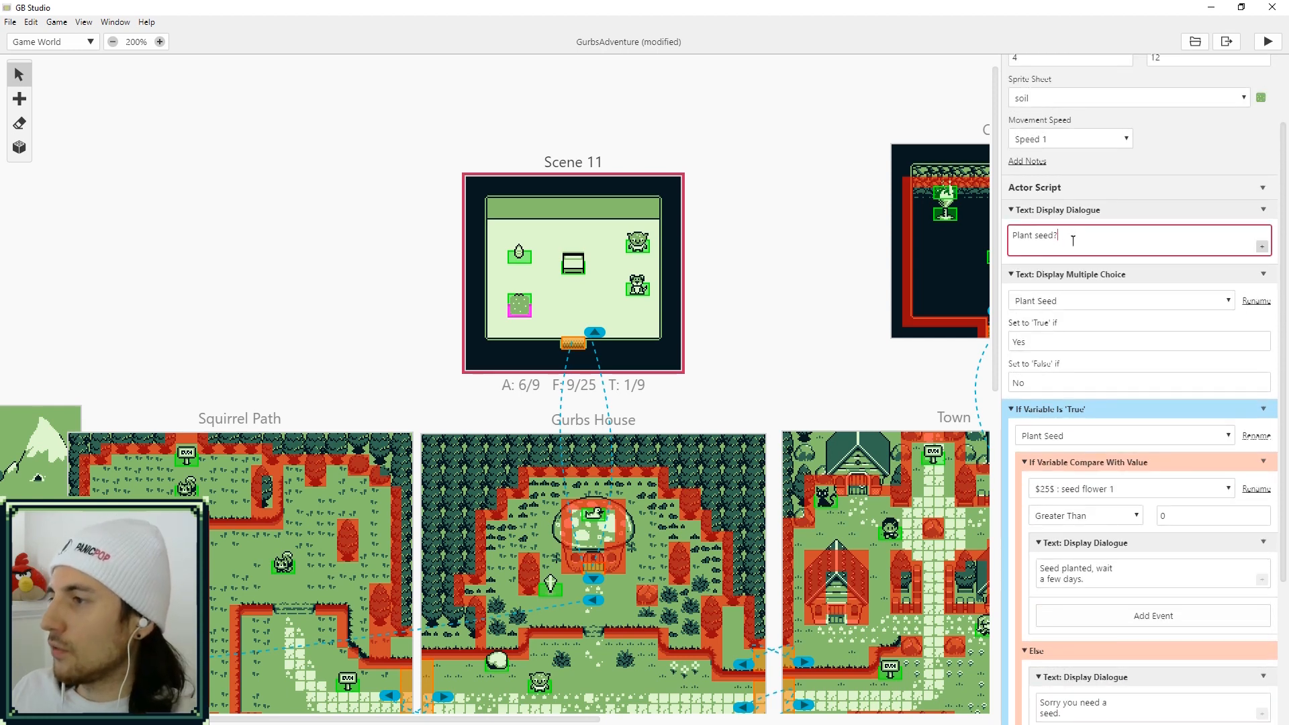
{"action": "scroll", "scroll_direction": "down", "scroll_amount": 3}
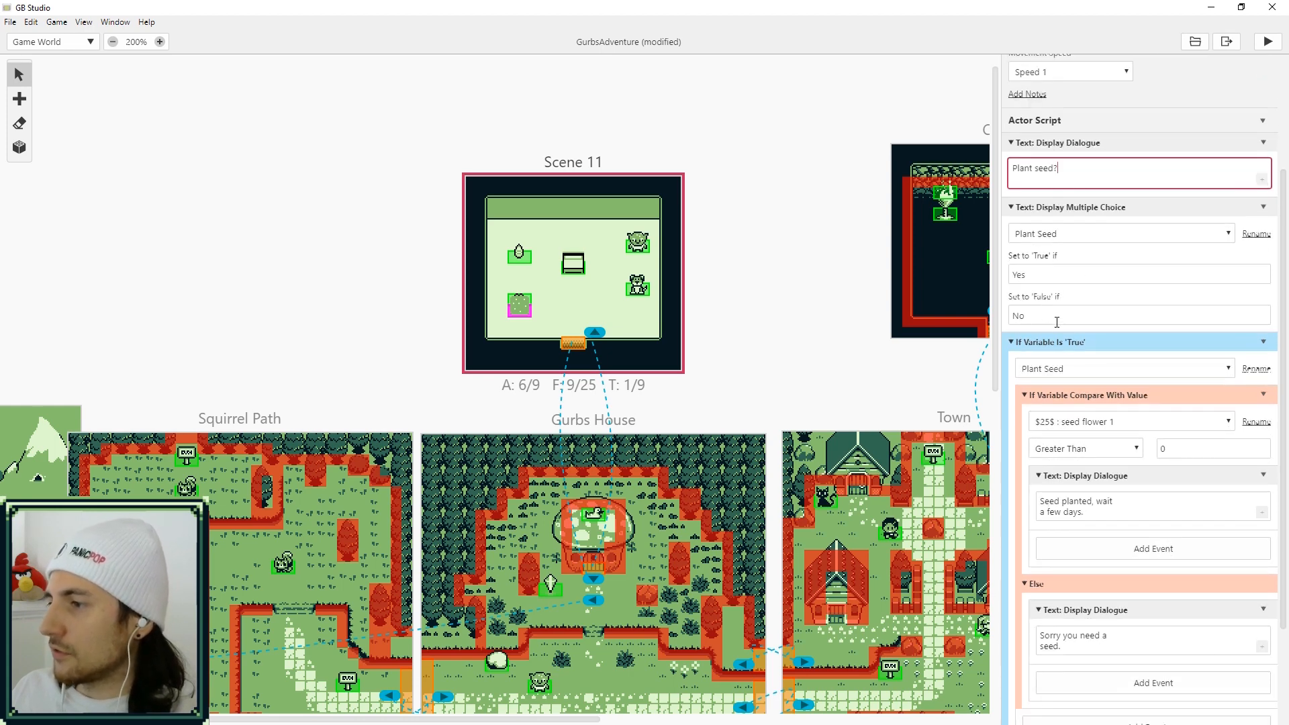
{"action": "scroll", "scroll_direction": "down", "scroll_amount": 3}
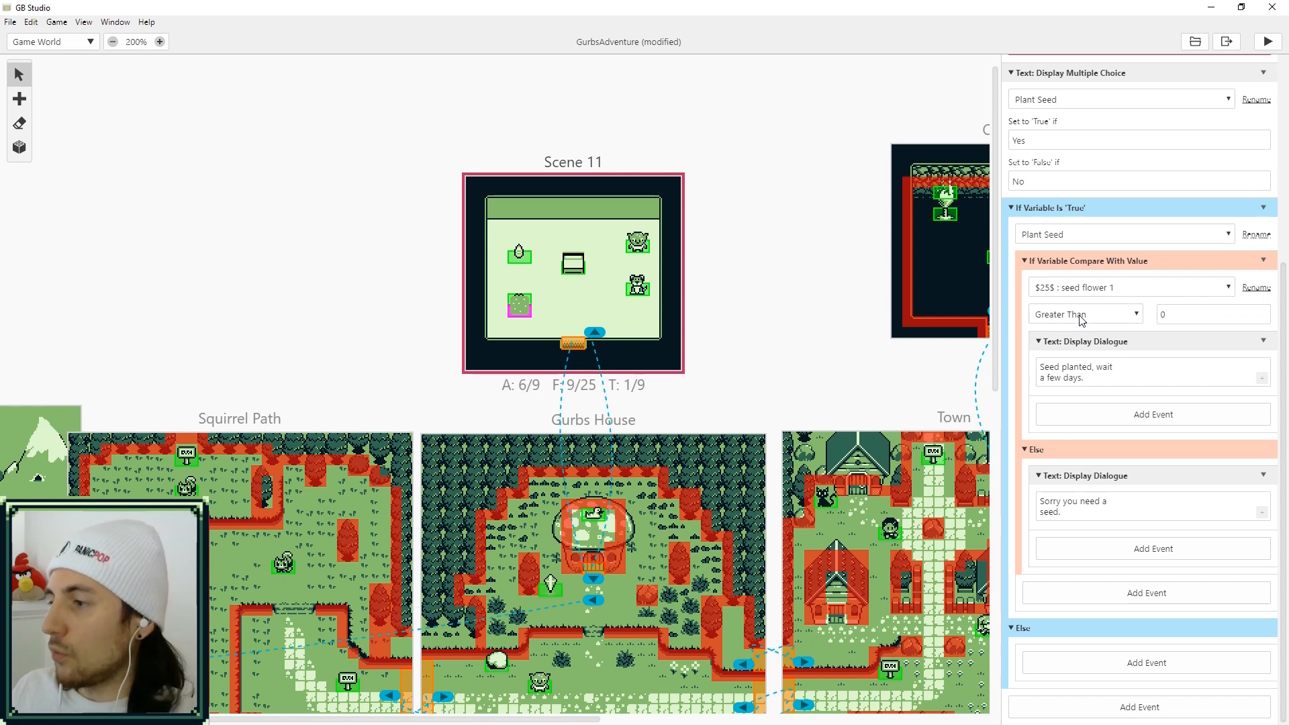
{"action": "left_click", "coordinate": [1151, 372]}
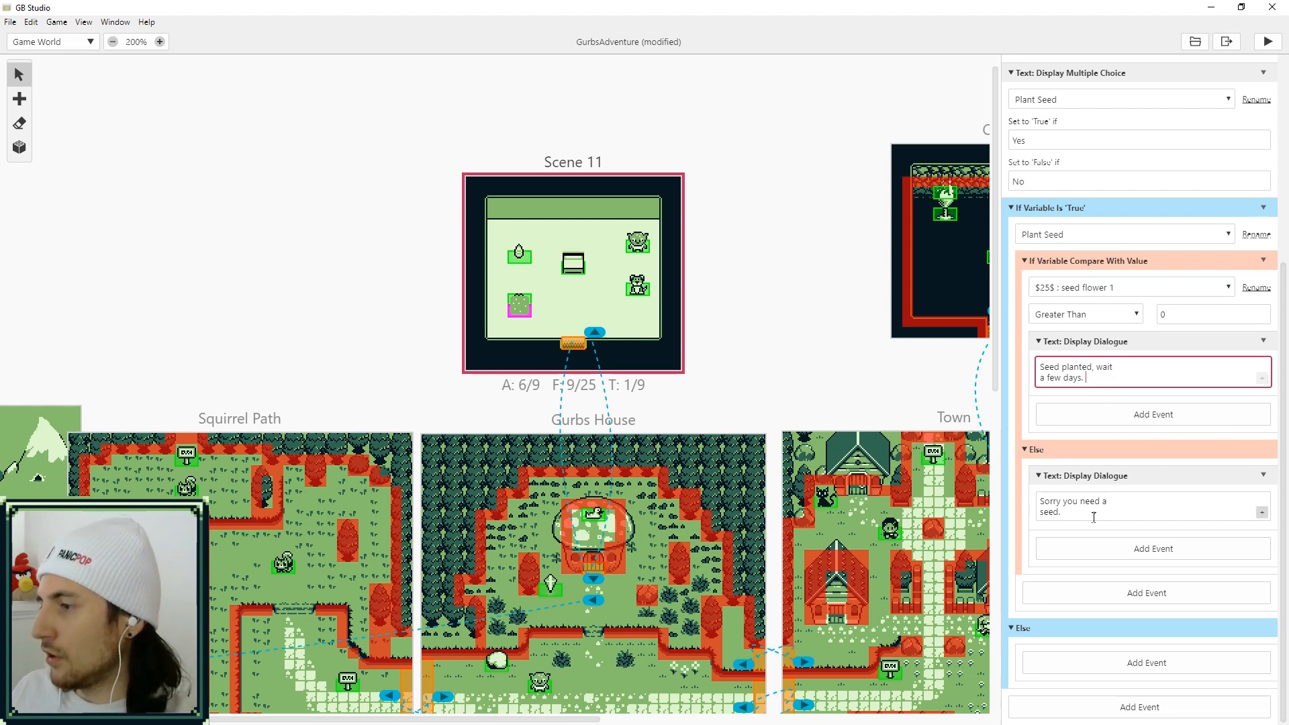
{"action": "mouse_move", "coordinate": [1064, 426]}
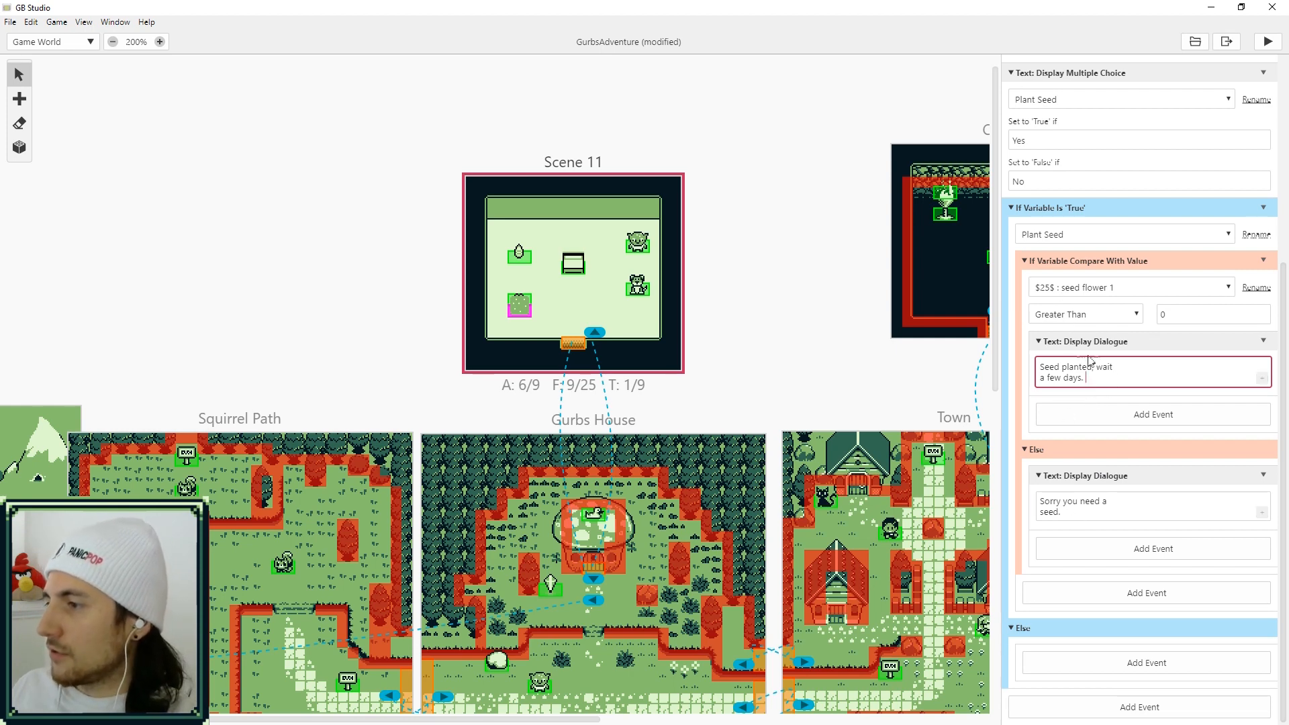
Decrement seed flower 1 by one after the planted message
{"action": "left_click", "coordinate": [1152, 414]}
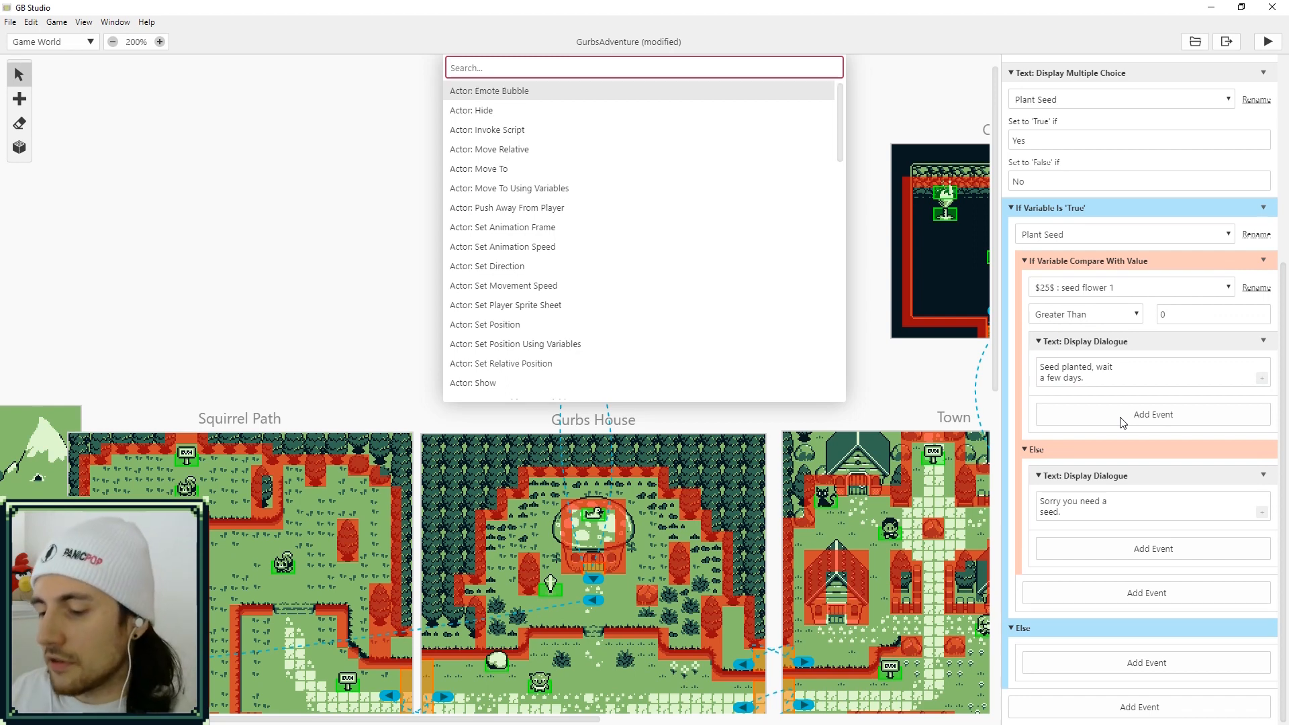
{"action": "type", "text": "dec"}
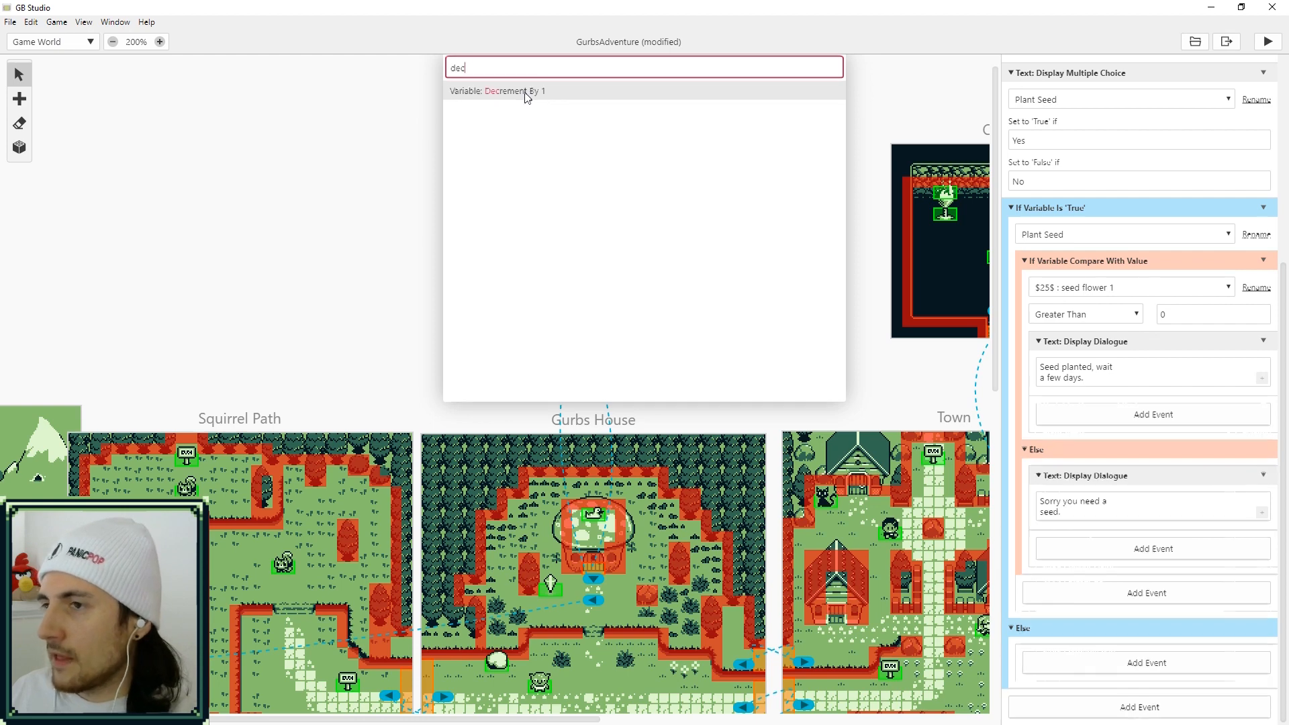
{"action": "left_click", "coordinate": [498, 90]}
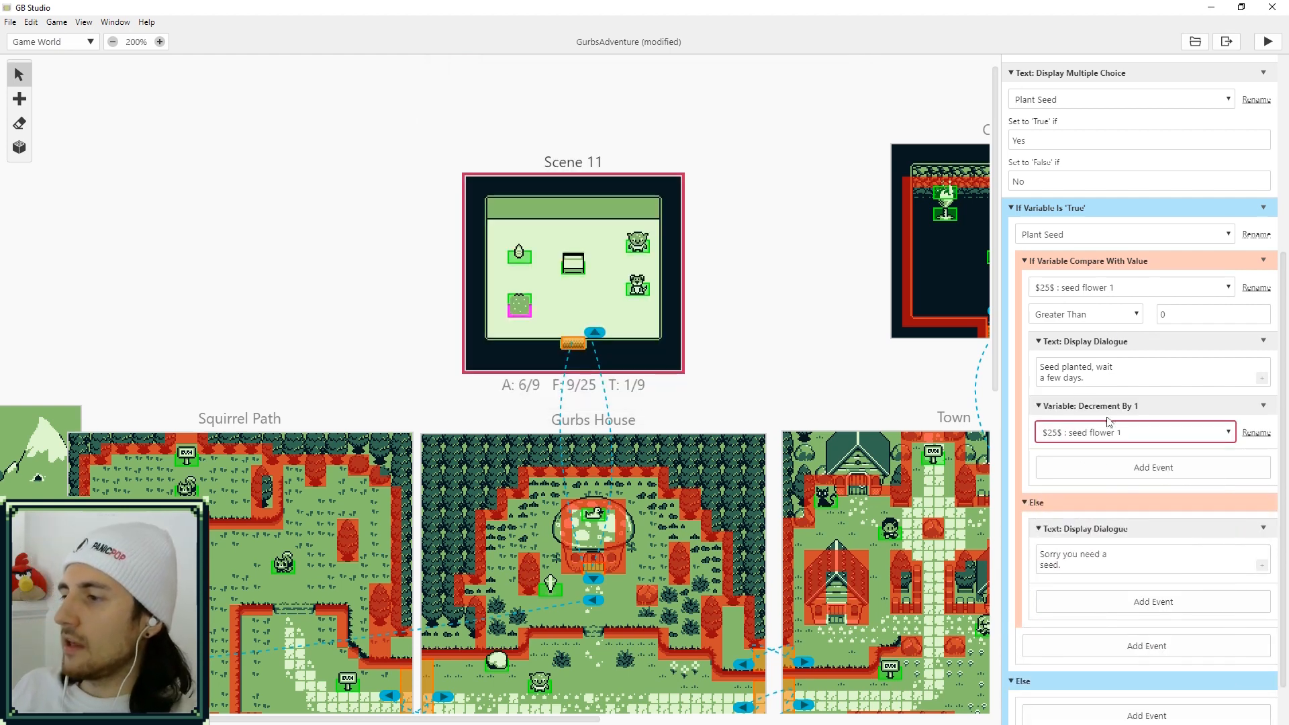
{"action": "mouse_move", "coordinate": [1105, 458]}
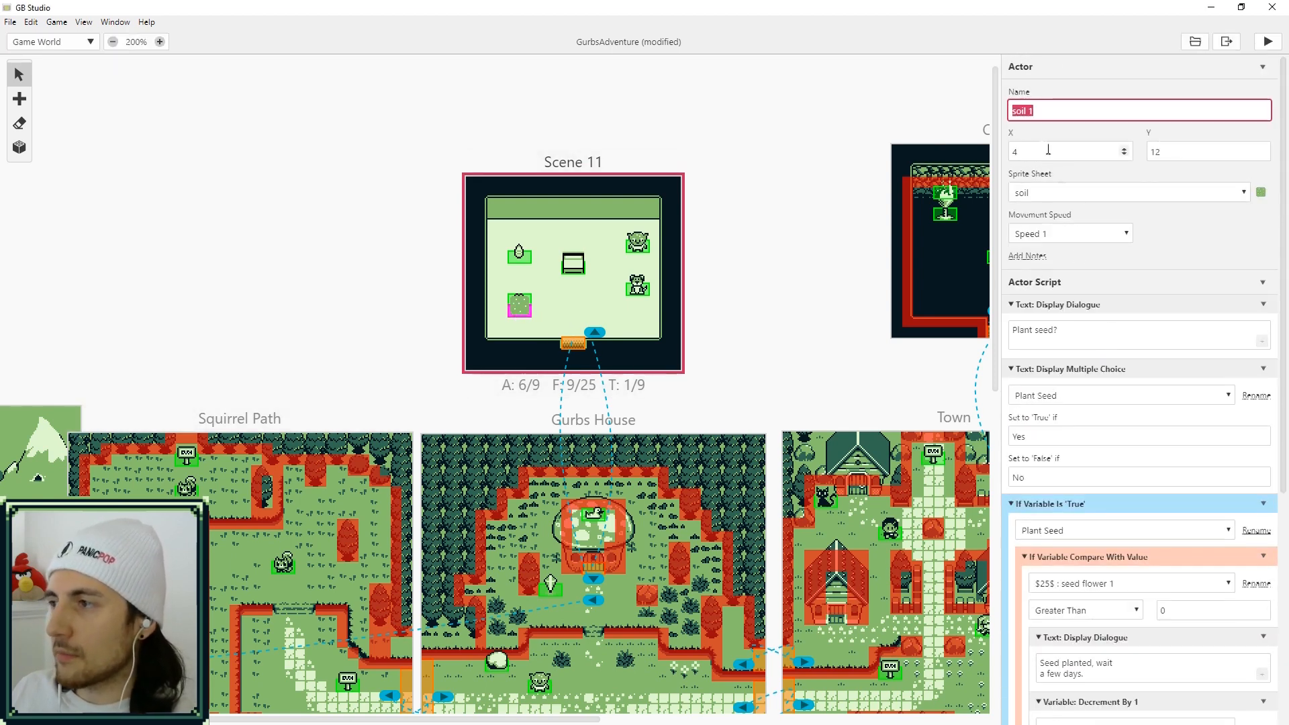
{"action": "scroll", "scroll_direction": "down", "scroll_amount": 3}
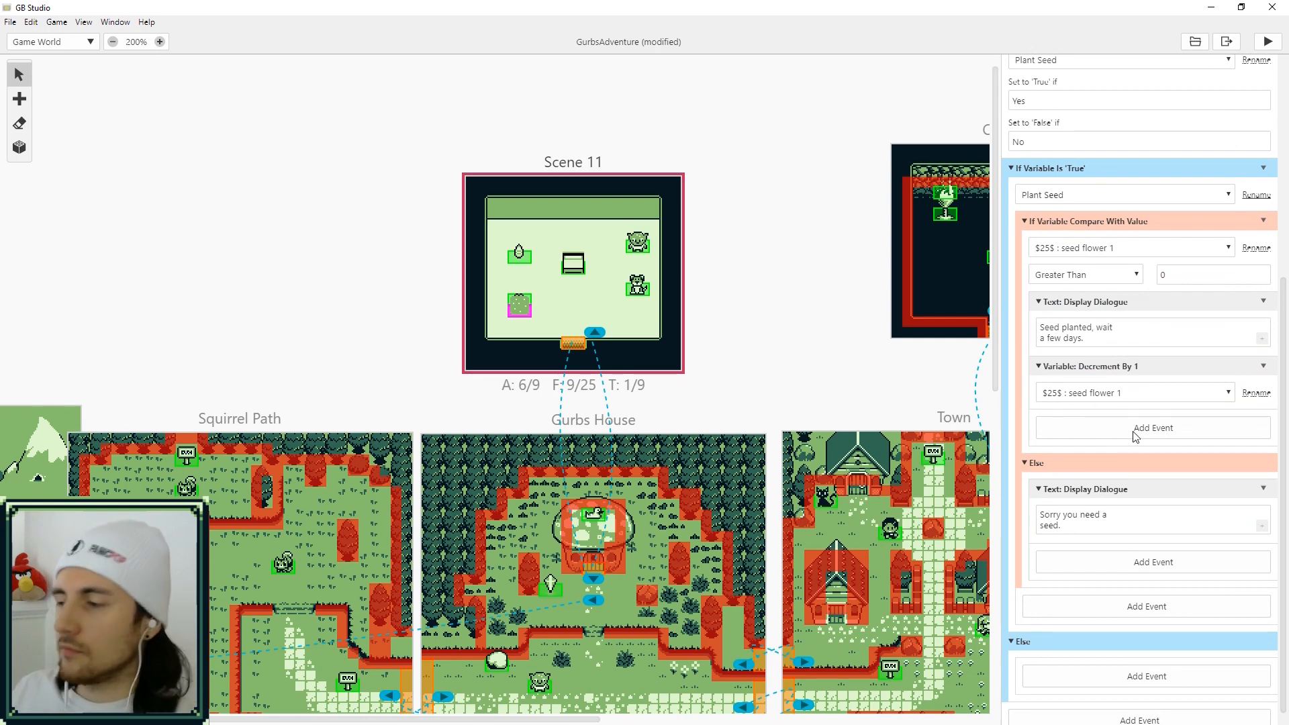
Increment soil 1 by one right after the decrement
{"action": "left_click", "coordinate": [1152, 427]}
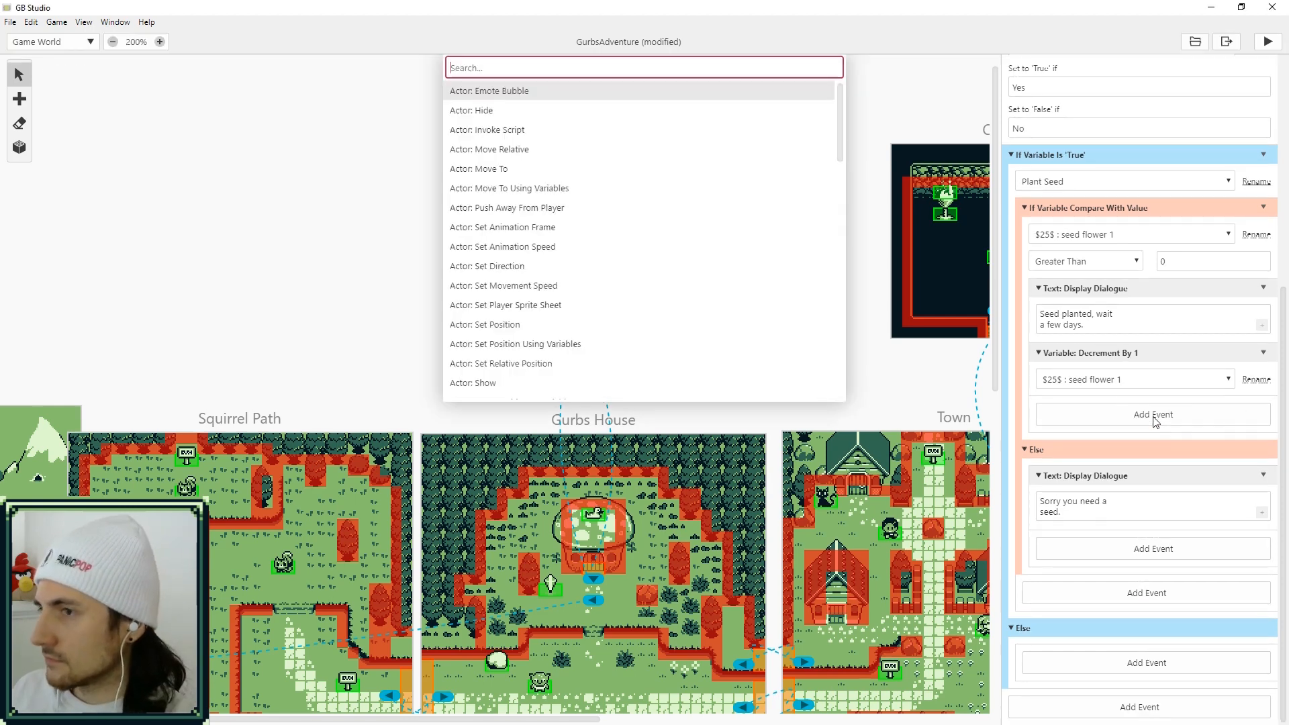
{"action": "type", "text": "incr"}
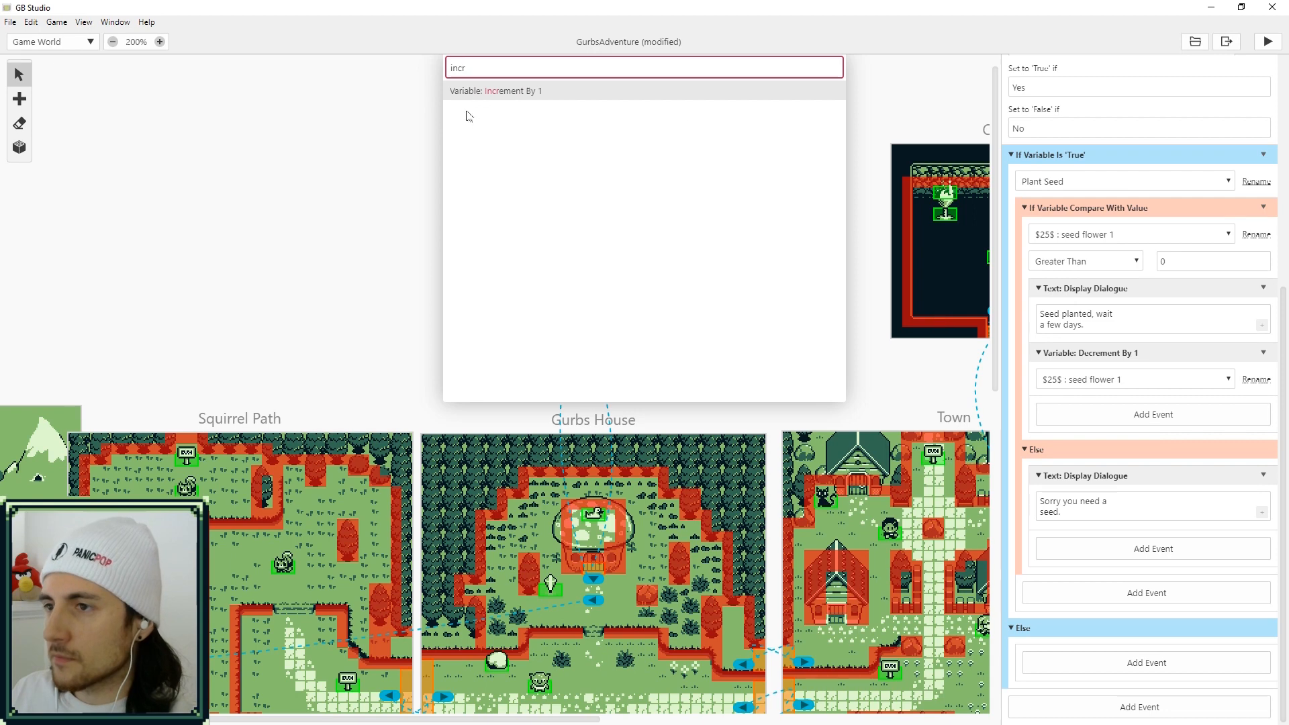
{"action": "left_click", "coordinate": [496, 90]}
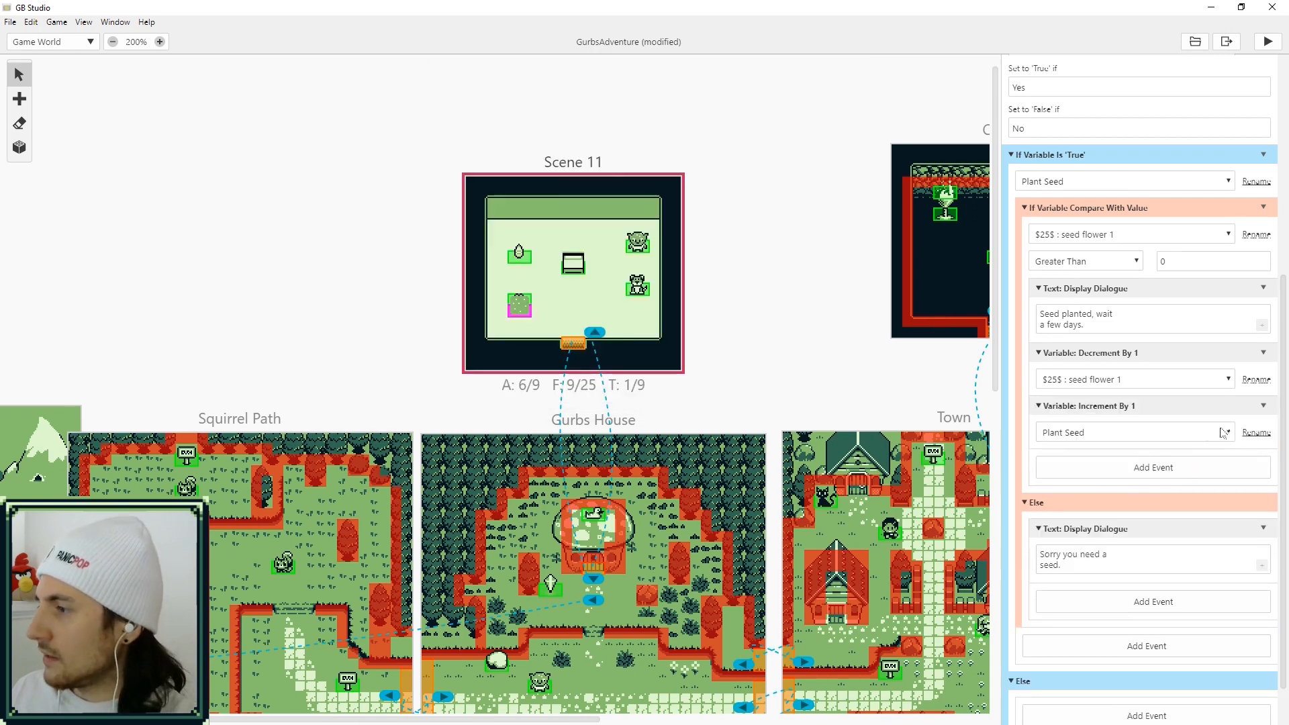
{"action": "left_click", "coordinate": [1133, 431]}
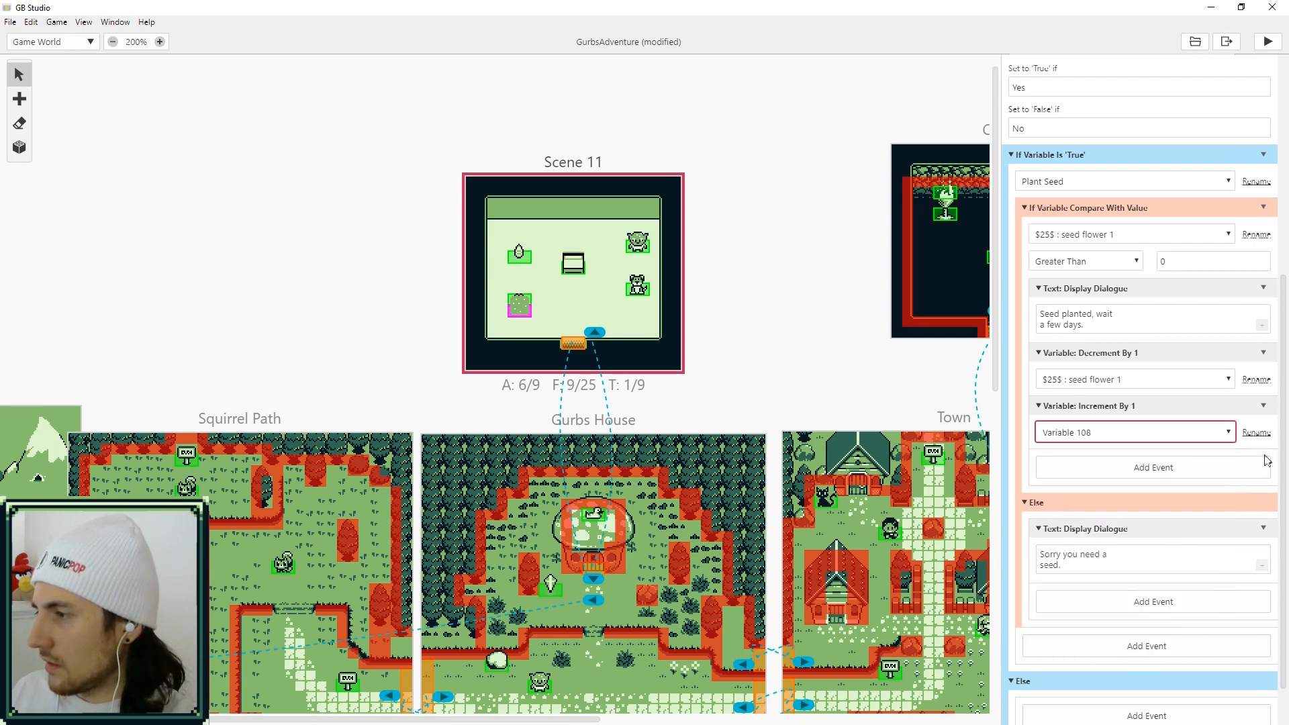
{"action": "type", "text": "soil 1"}
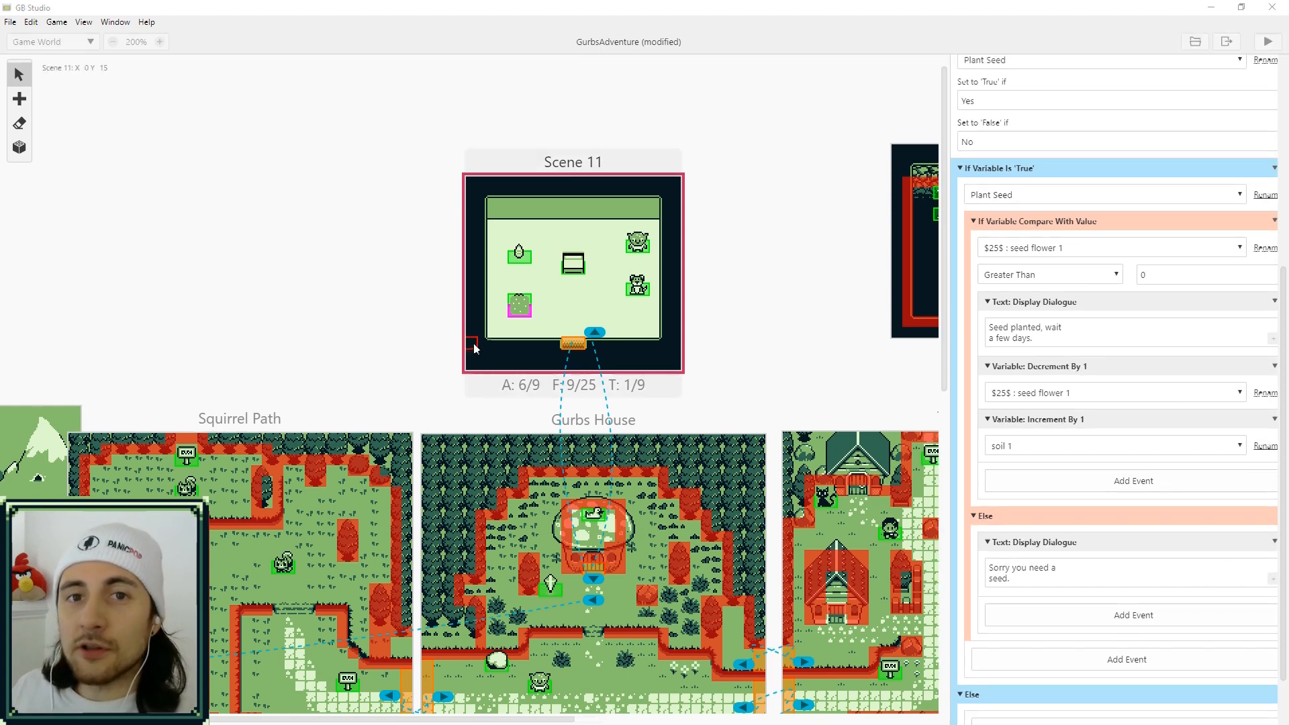
In the plant actor's script, nest variable compares on soil 1 for values 0 and 1
{"action": "left_click", "coordinate": [518, 305]}
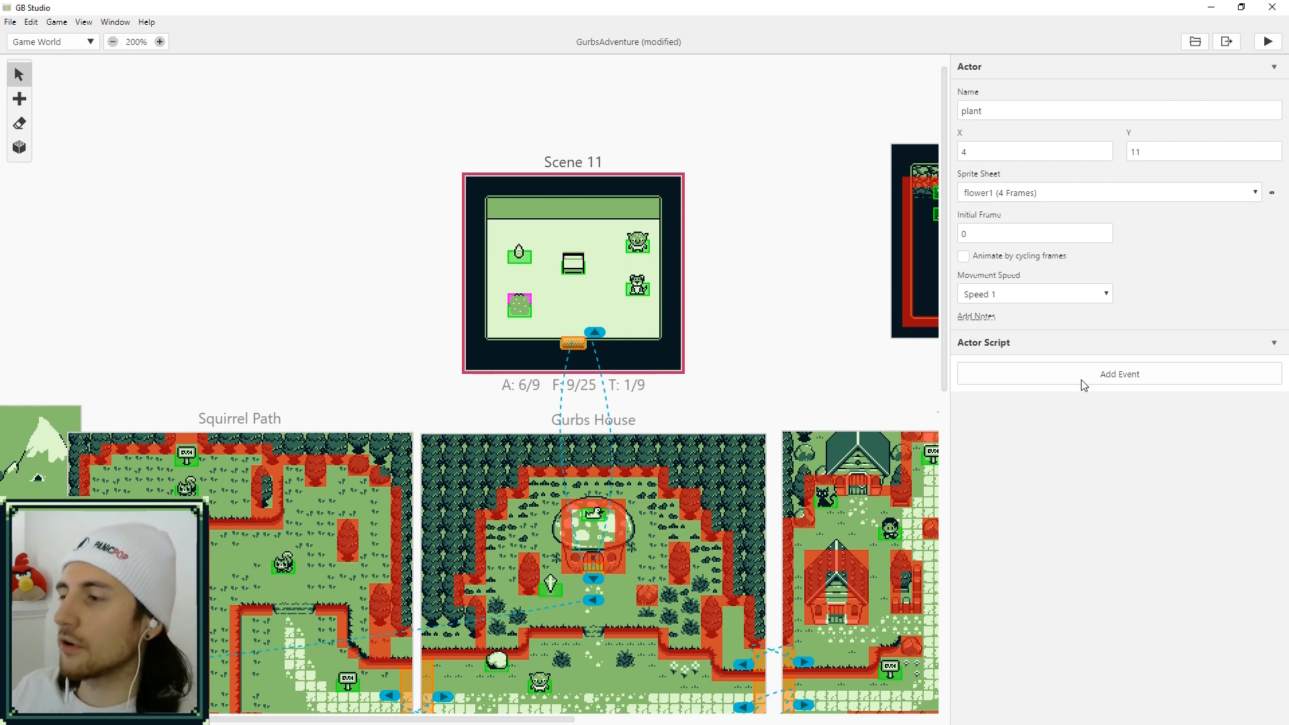
{"action": "mouse_move", "coordinate": [1087, 386]}
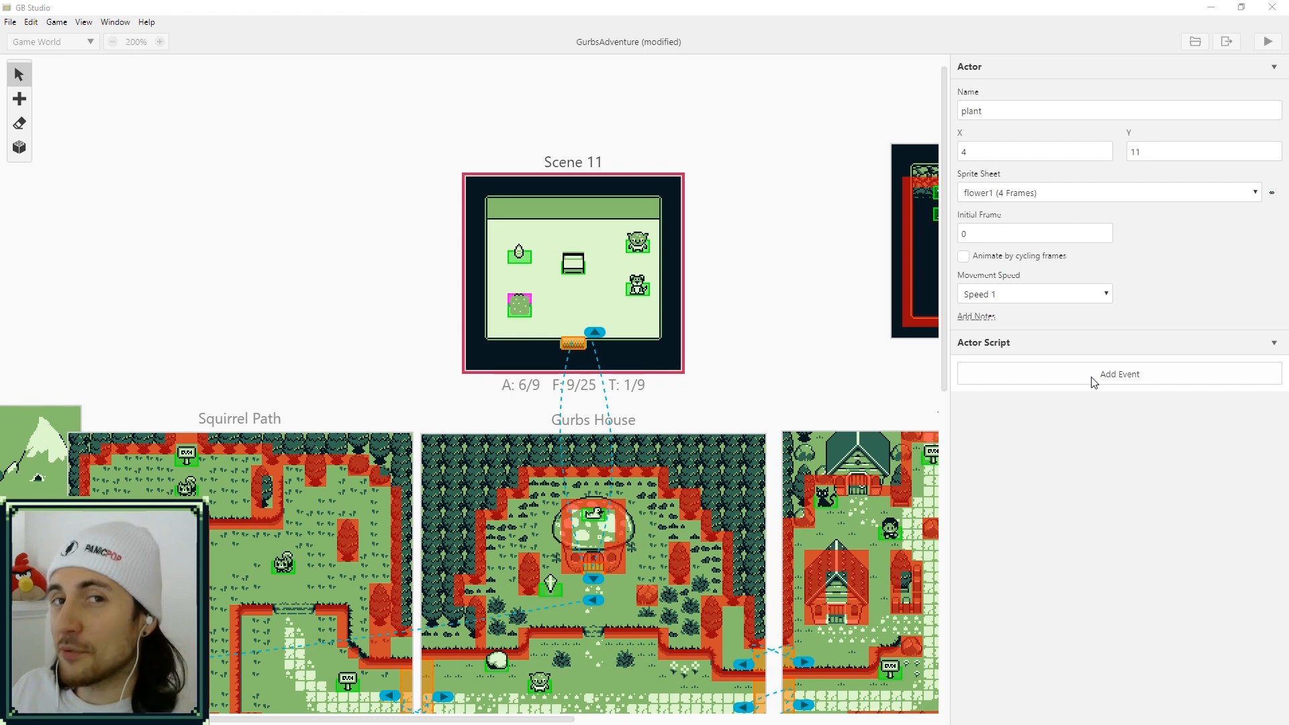
{"action": "left_click", "coordinate": [1119, 374]}
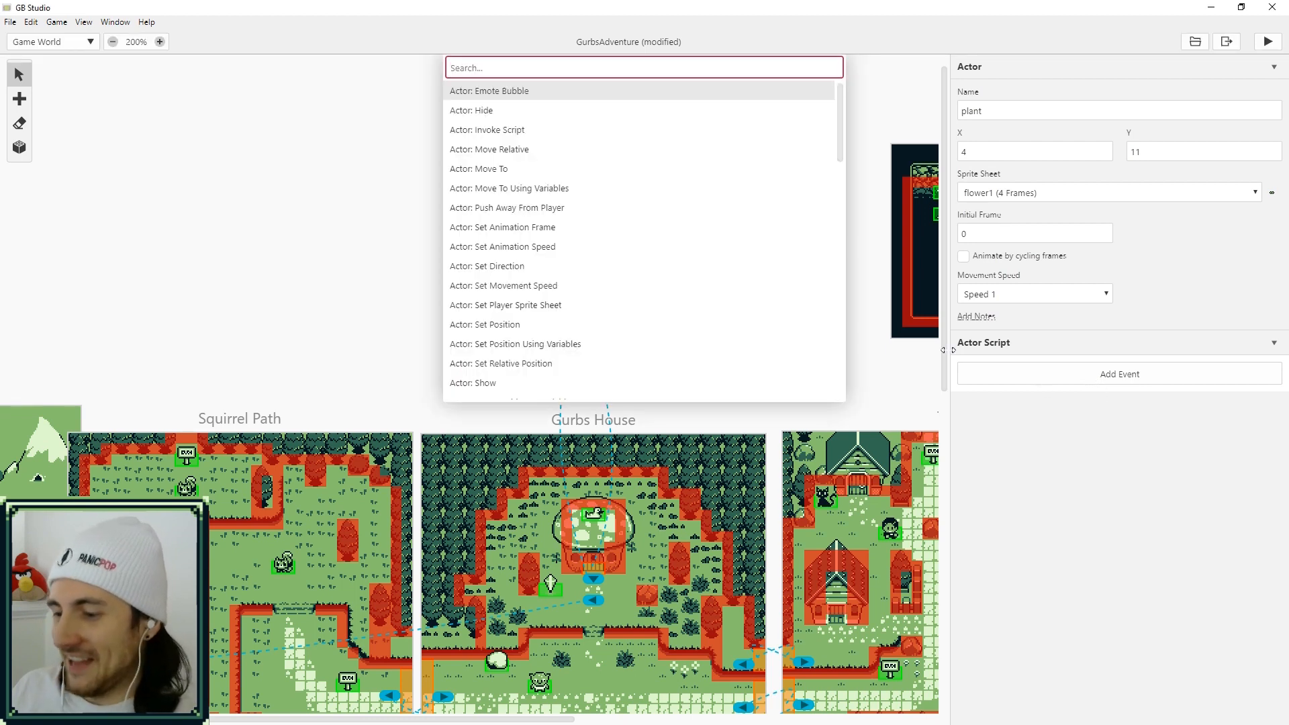
{"action": "type", "text": "if"}
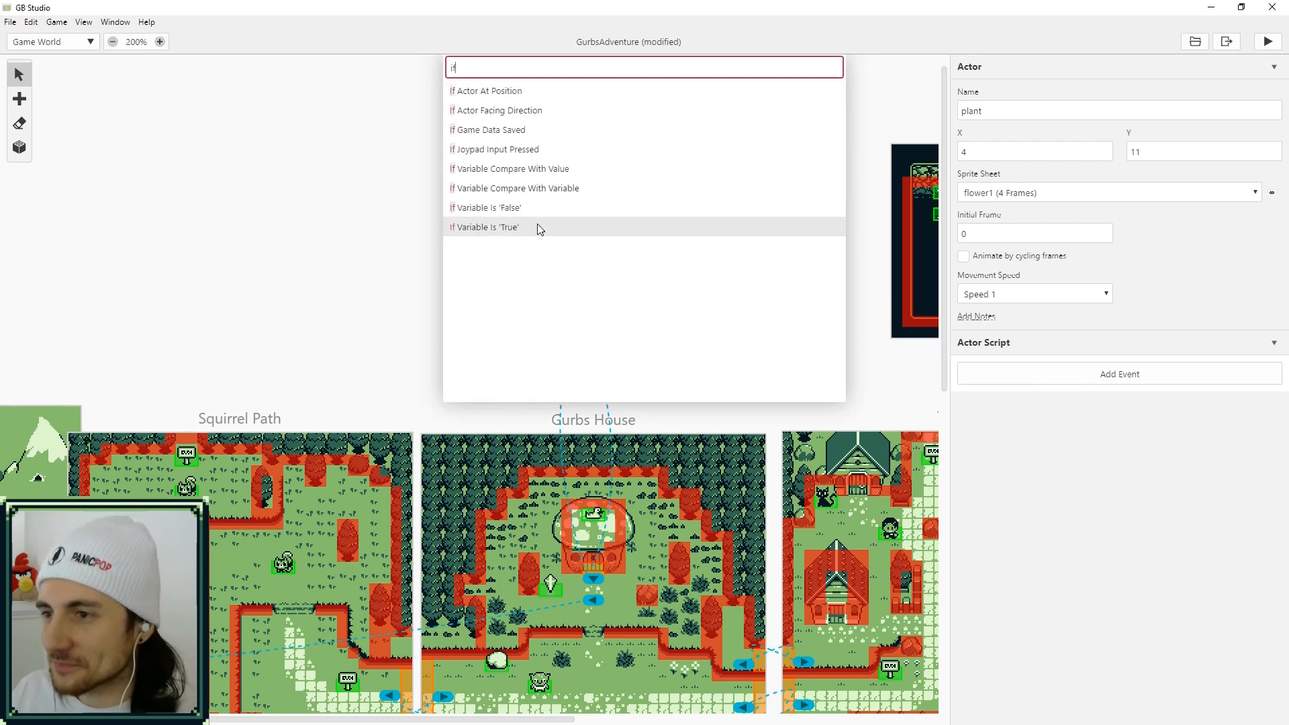
{"action": "mouse_move", "coordinate": [529, 233]}
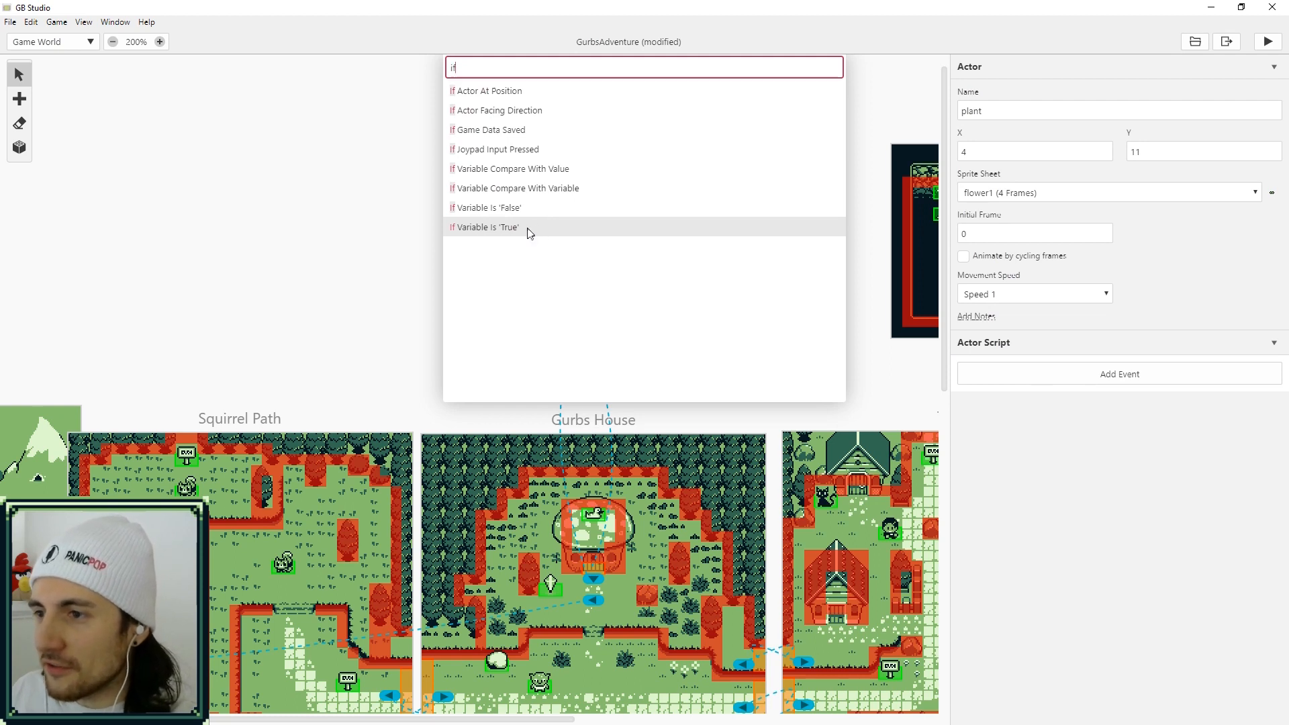
{"action": "left_click", "coordinate": [512, 169]}
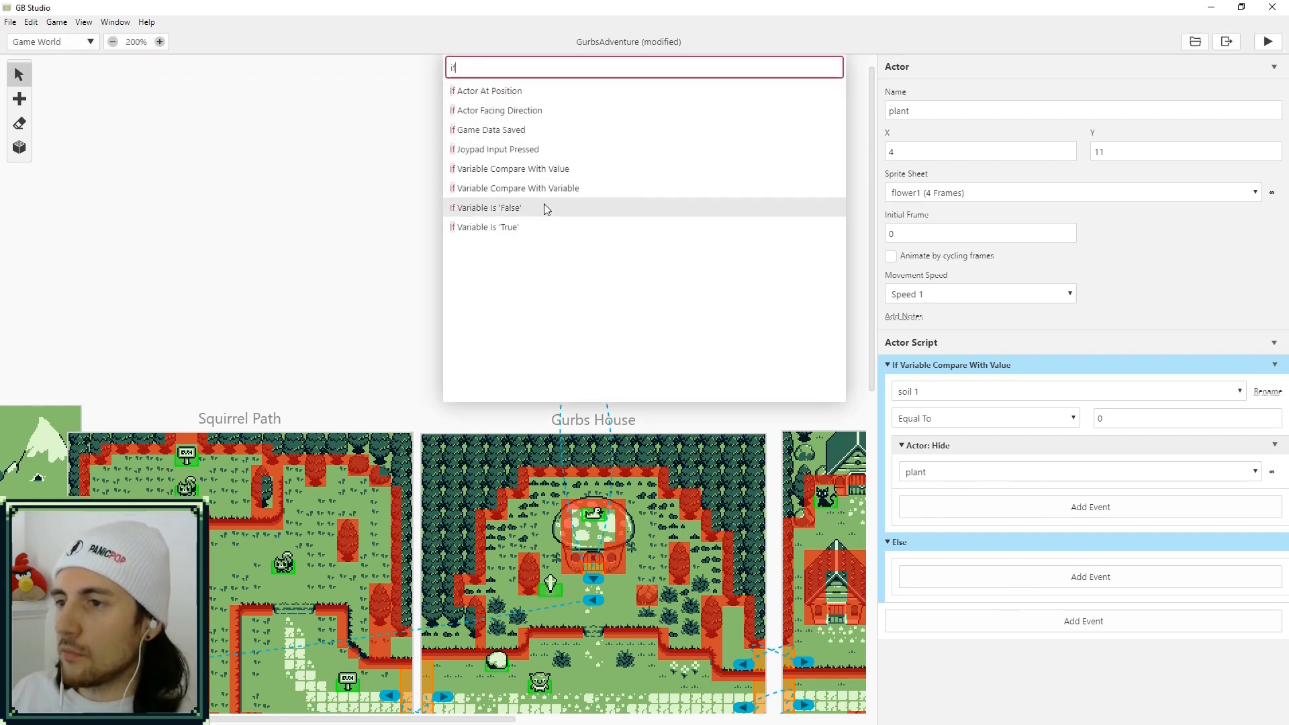
{"action": "left_click", "coordinate": [513, 169]}
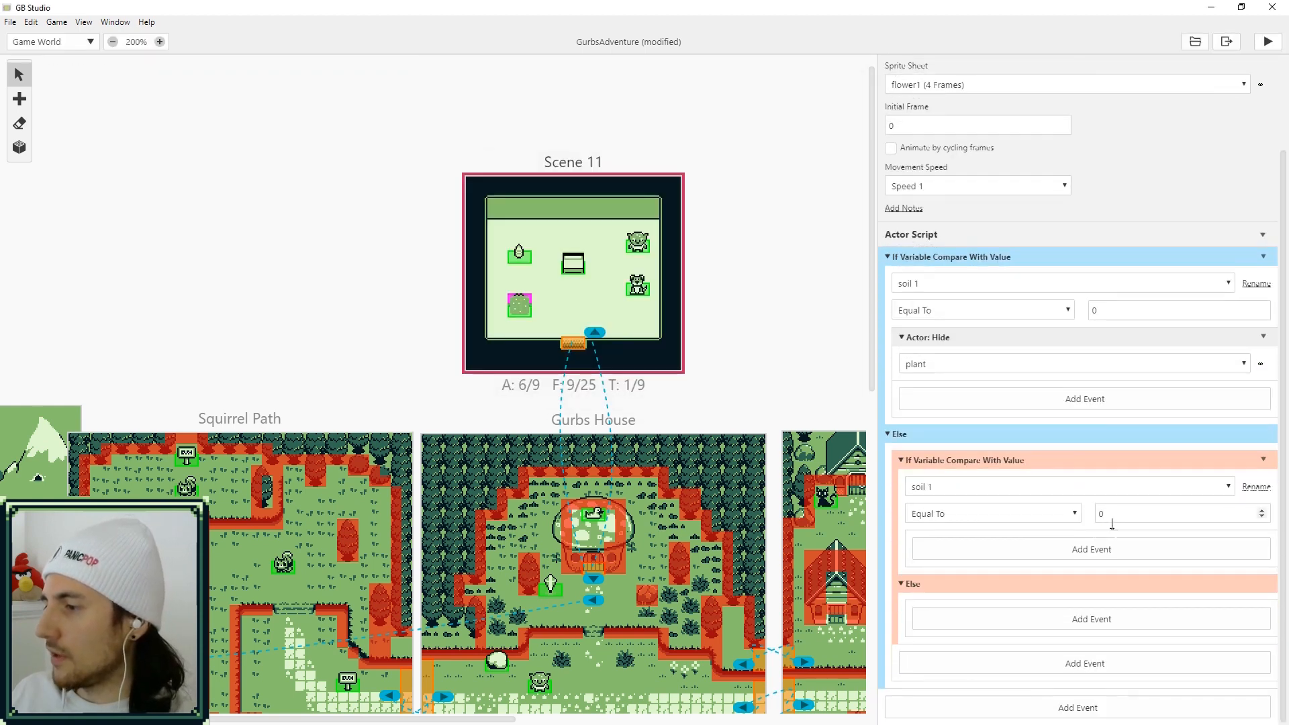
{"action": "type", "text": "1"}
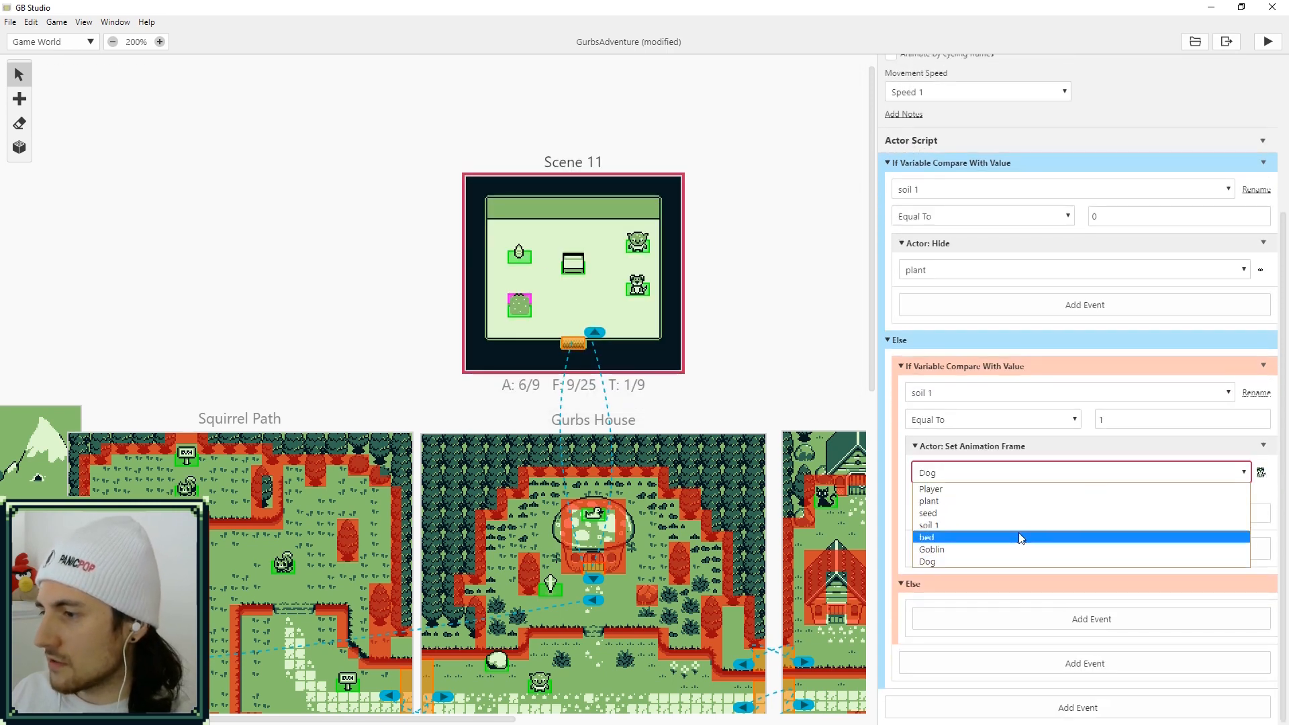
Set the plant's animation frame to 1 when soil 1 equals 1
{"action": "left_click", "coordinate": [929, 501]}
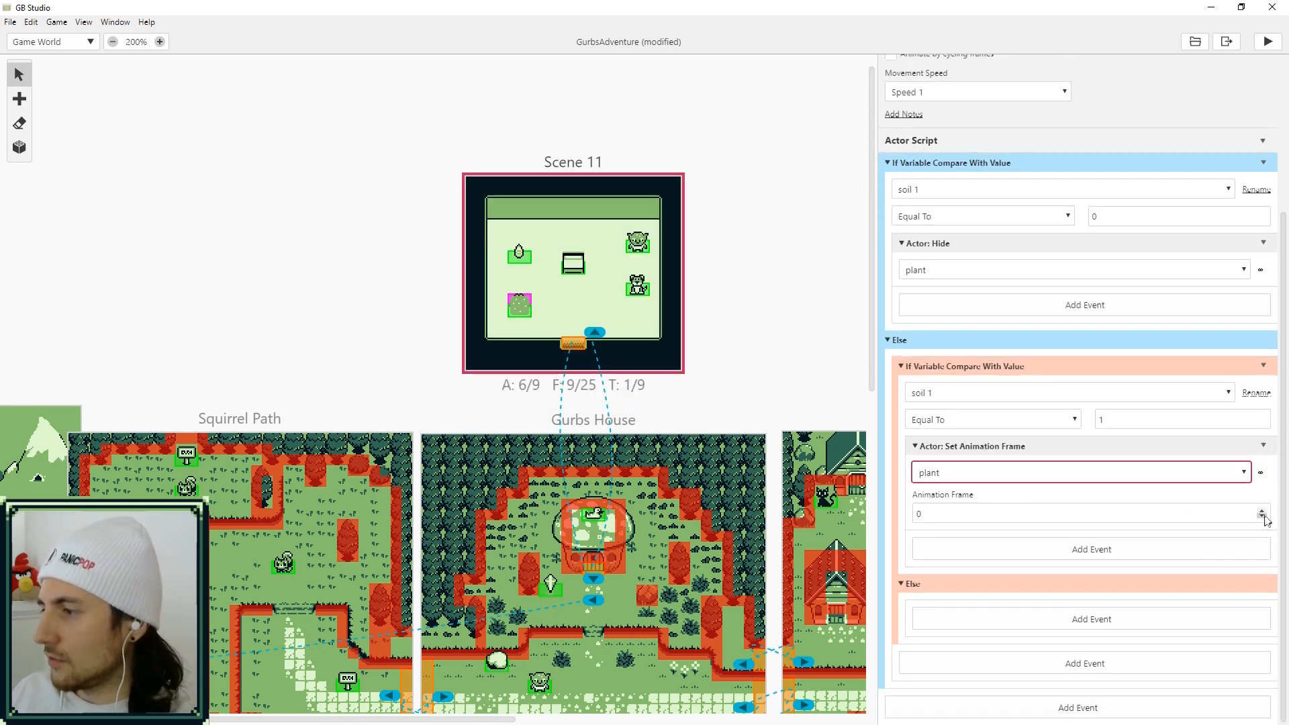
{"action": "left_click", "coordinate": [1266, 511]}
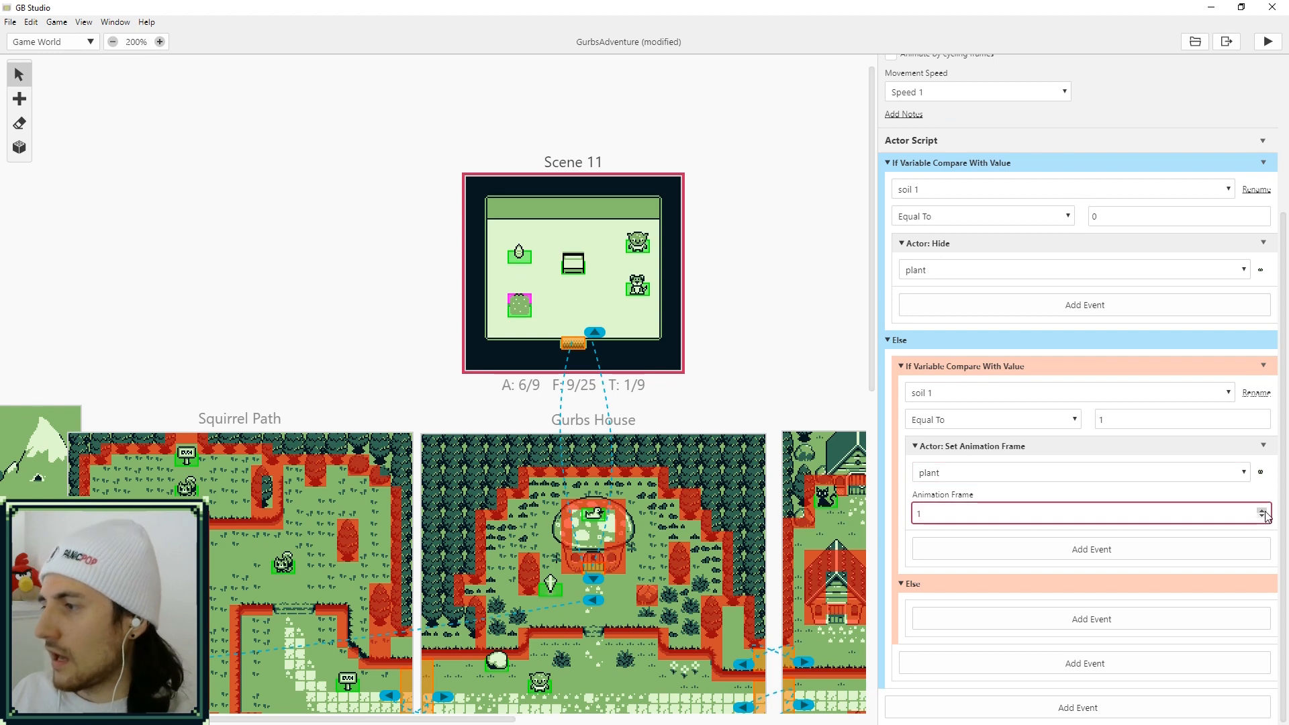
{"action": "left_click", "coordinate": [1265, 518]}
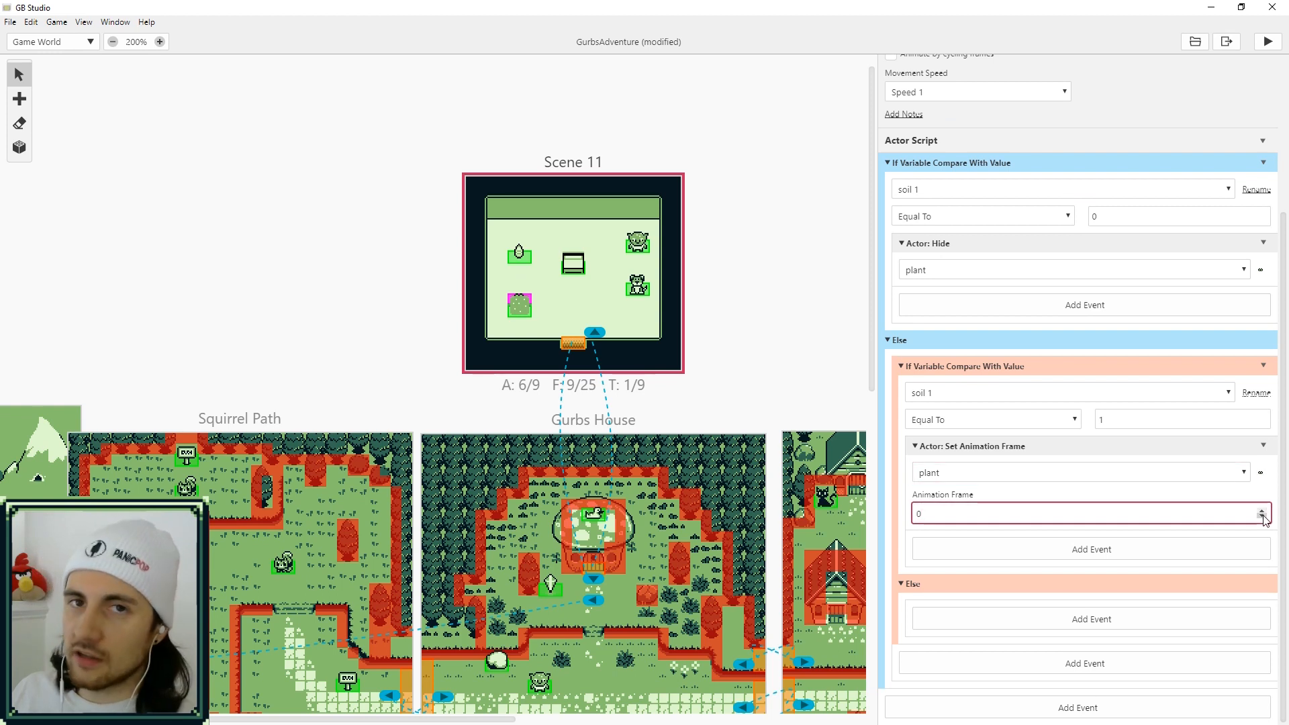
{"action": "left_click", "coordinate": [1264, 511]}
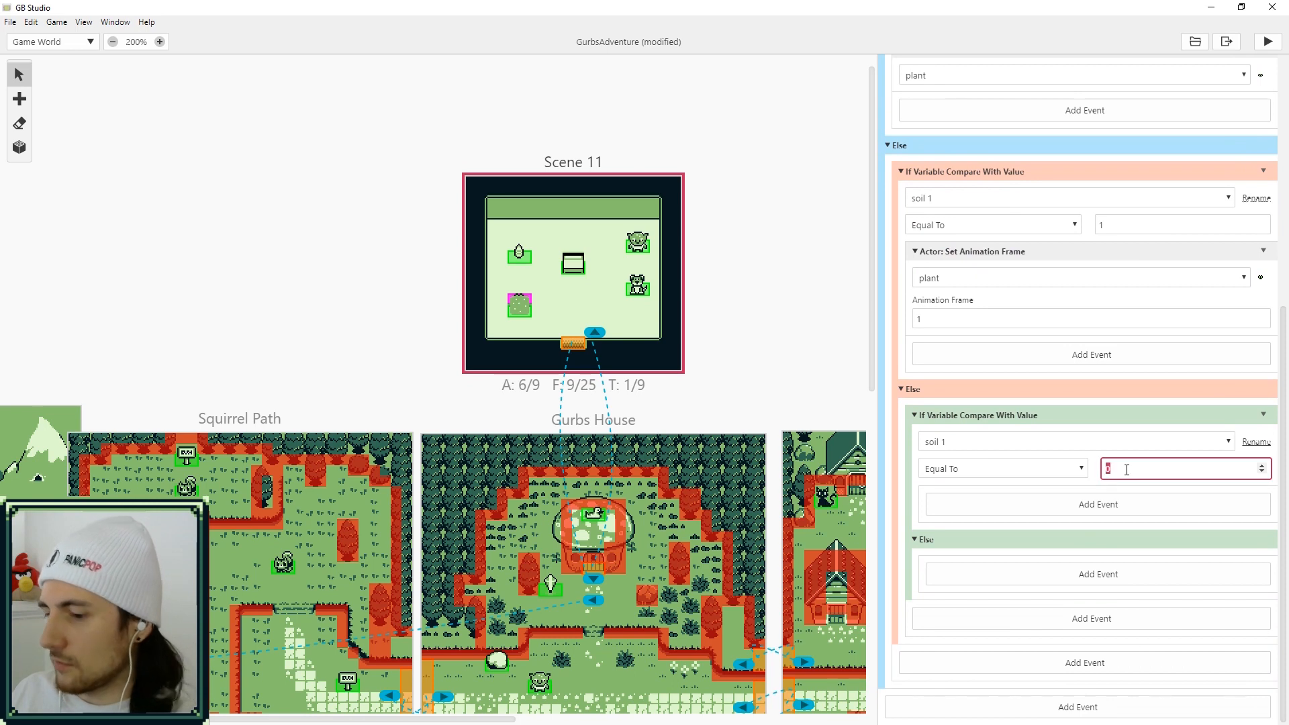
Add a soil 1 equals 2 branch stepping the plant's animation frame up
{"action": "type", "text": "2"}
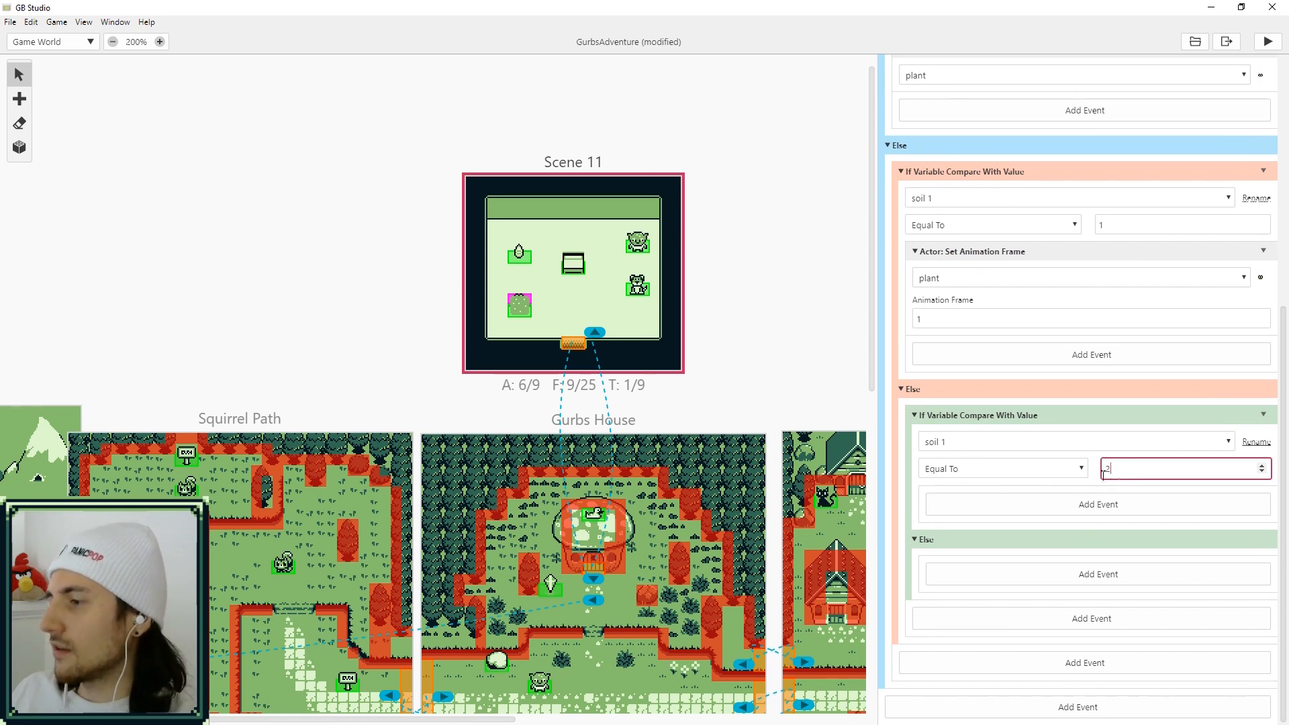
{"action": "left_click", "coordinate": [1098, 504]}
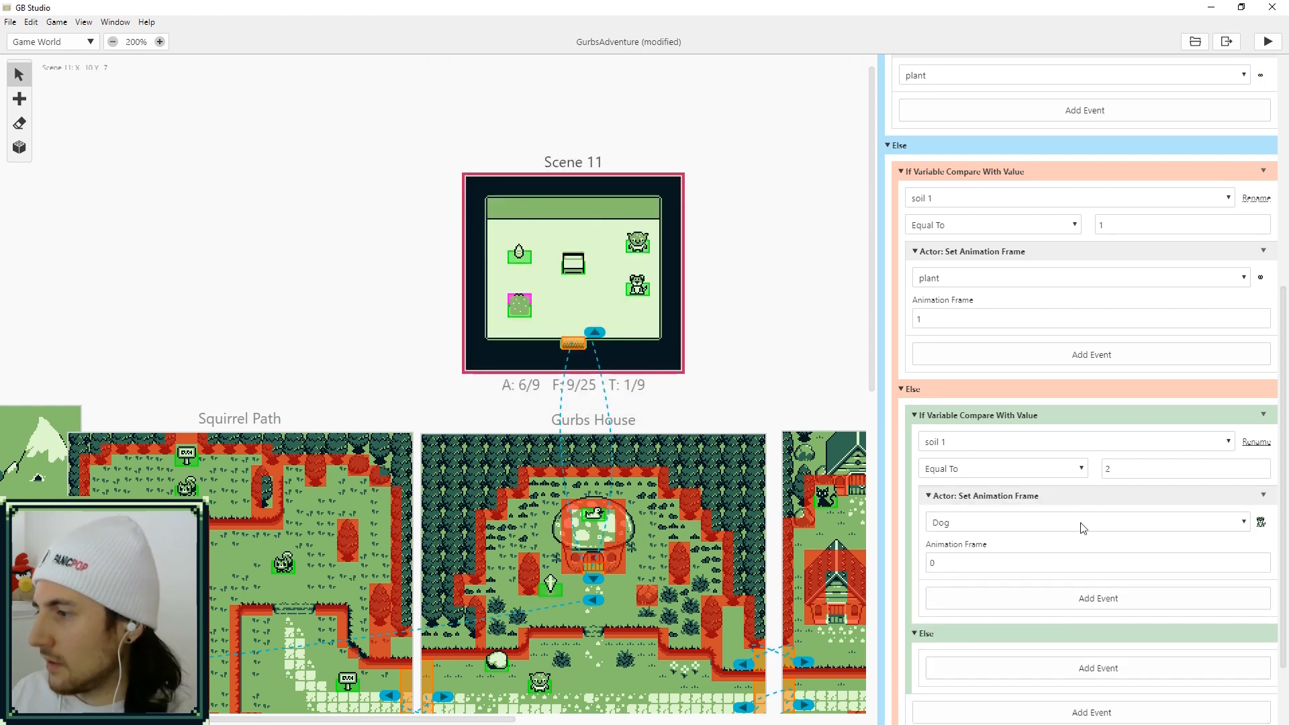
{"action": "left_click", "coordinate": [1086, 523]}
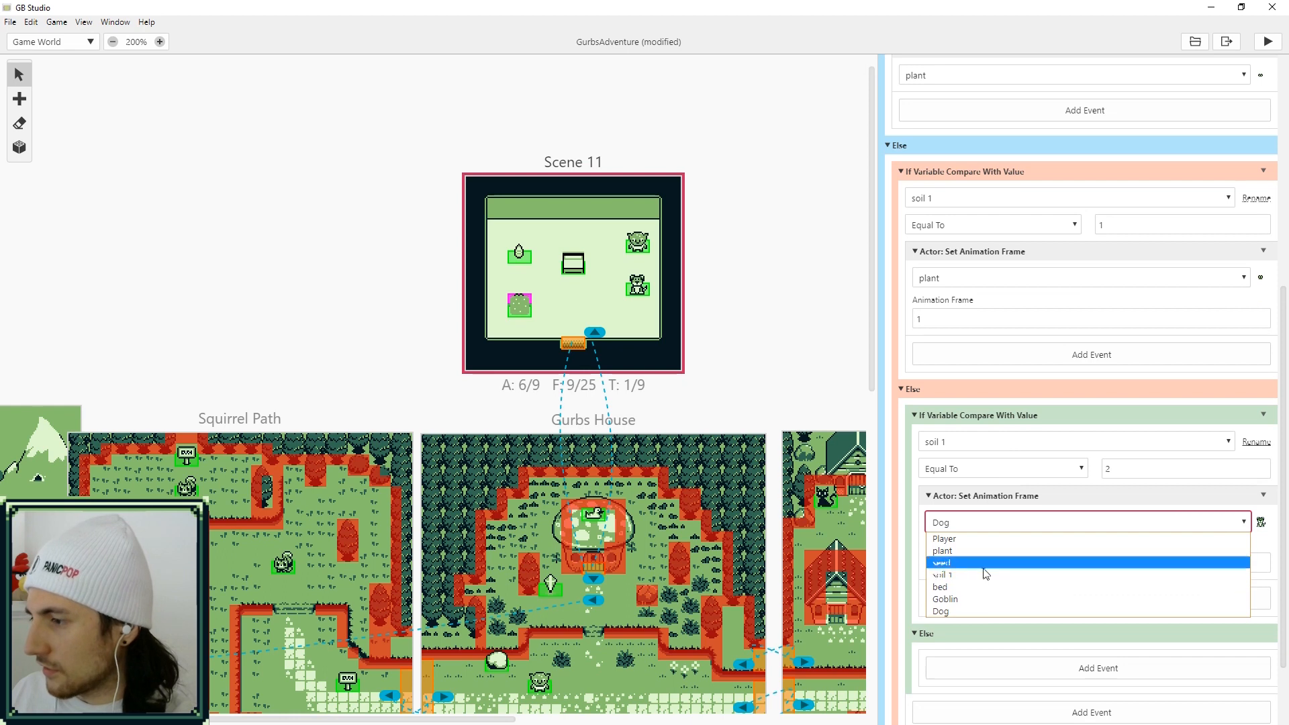
{"action": "left_click", "coordinate": [943, 550]}
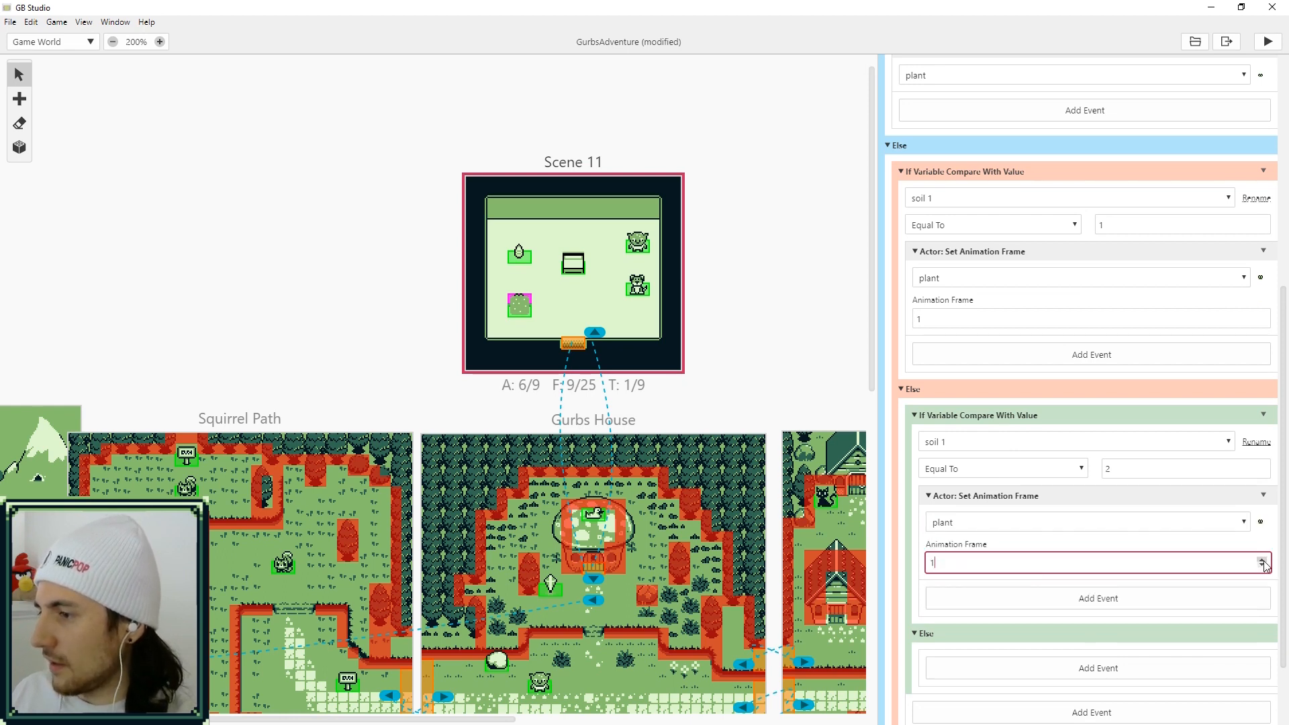
{"action": "left_click", "coordinate": [1097, 573]}
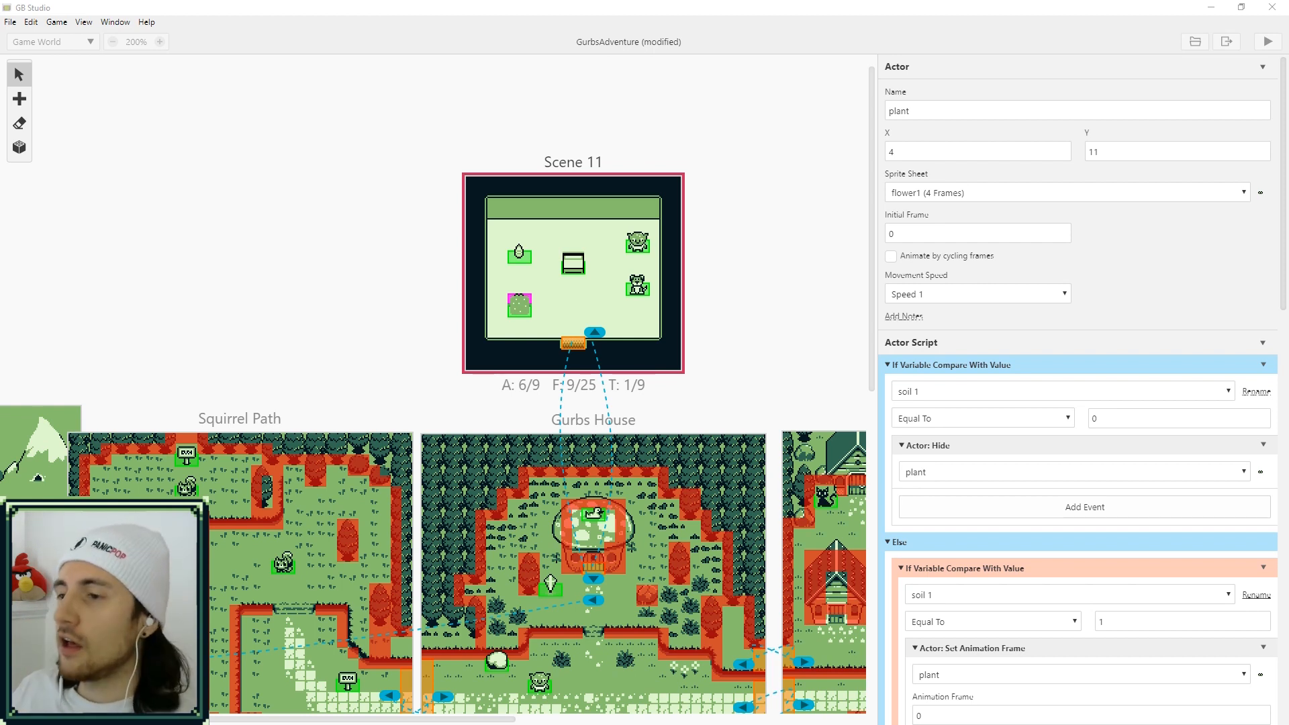
In the bed's sleep script, increment soil 1 by one when it is greater than 0
{"action": "left_click", "coordinate": [573, 261]}
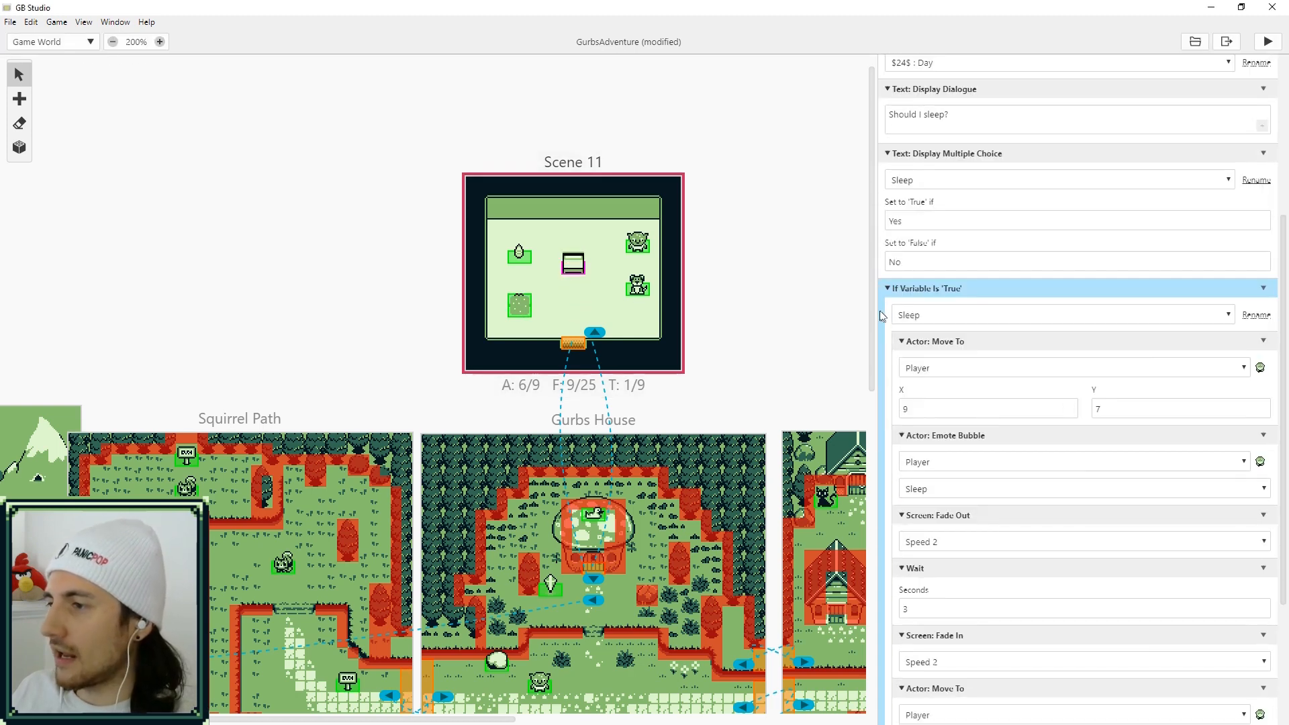
{"action": "scroll", "scroll_direction": "down", "scroll_amount": 3}
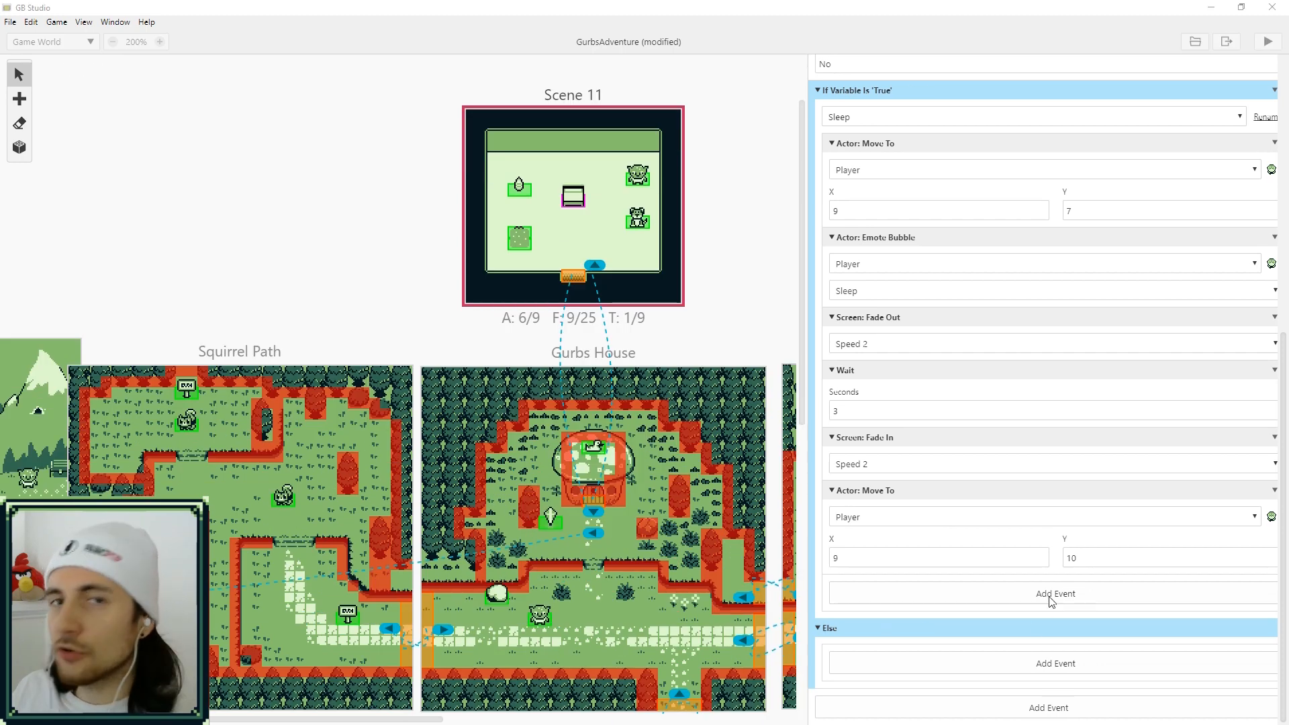
{"action": "left_click", "coordinate": [1049, 592]}
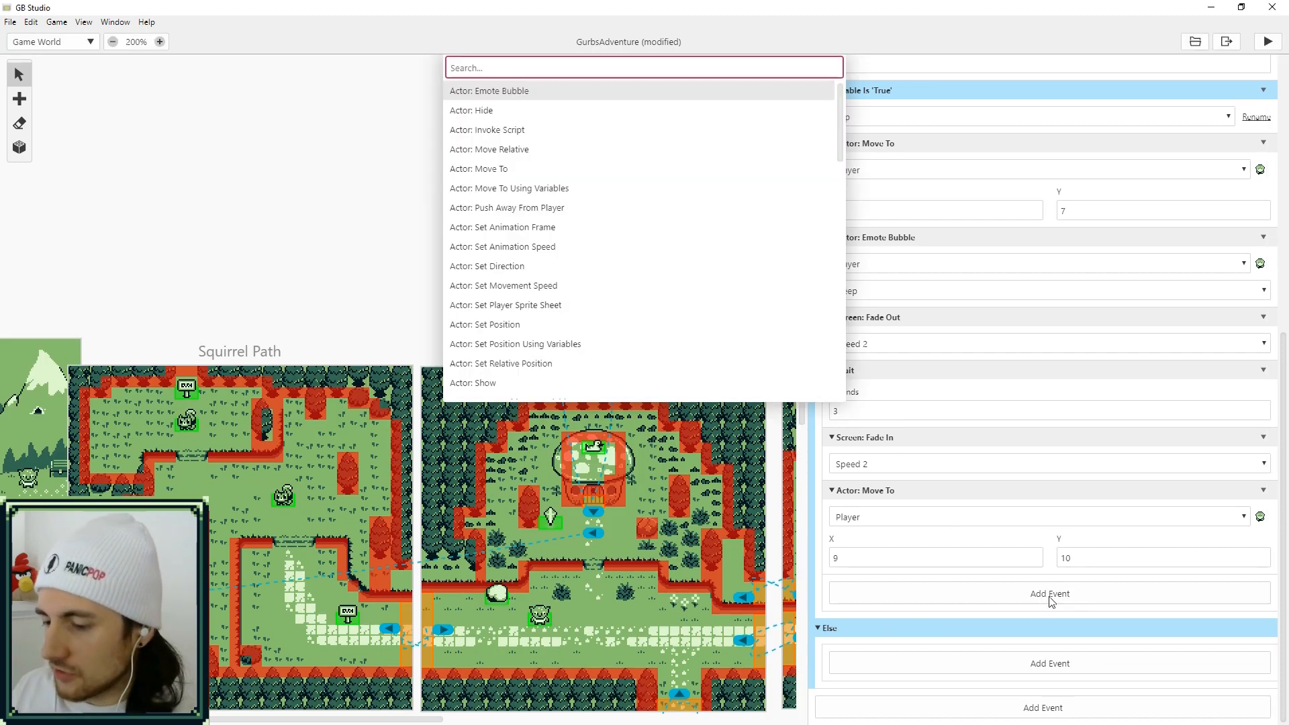
{"action": "type", "text": "if"}
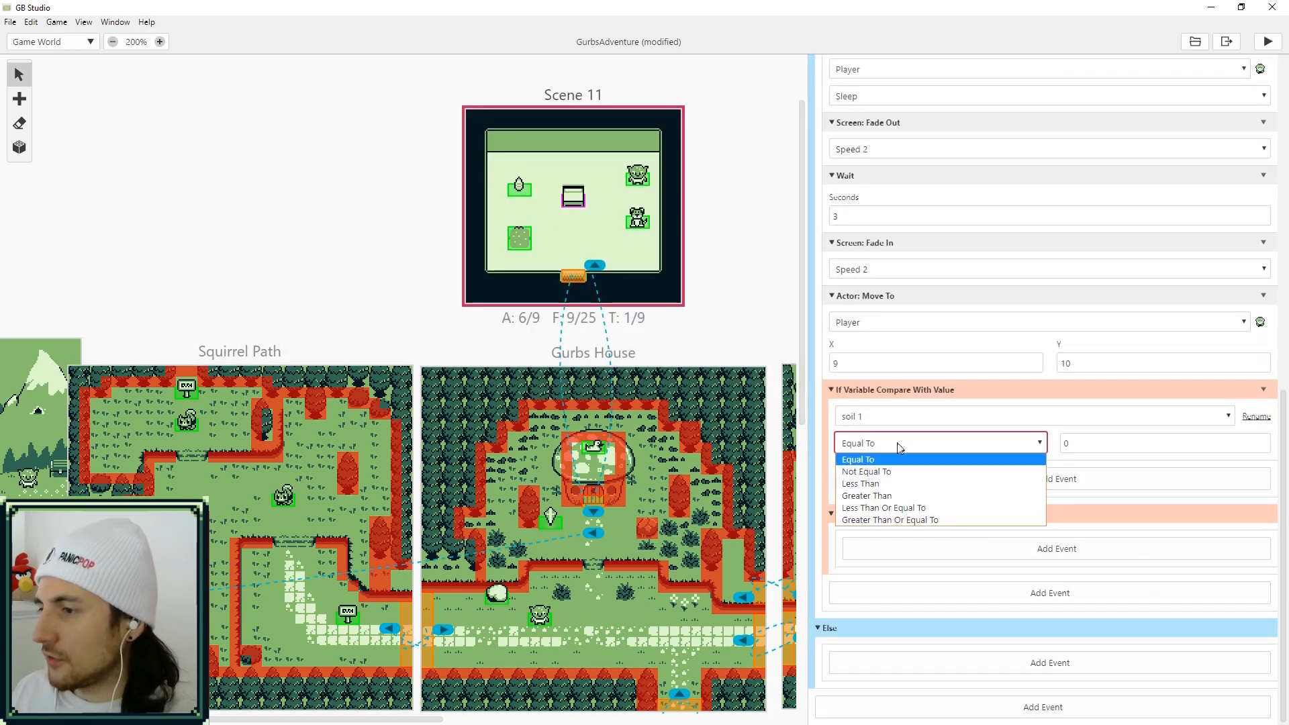
{"action": "left_click", "coordinate": [867, 495]}
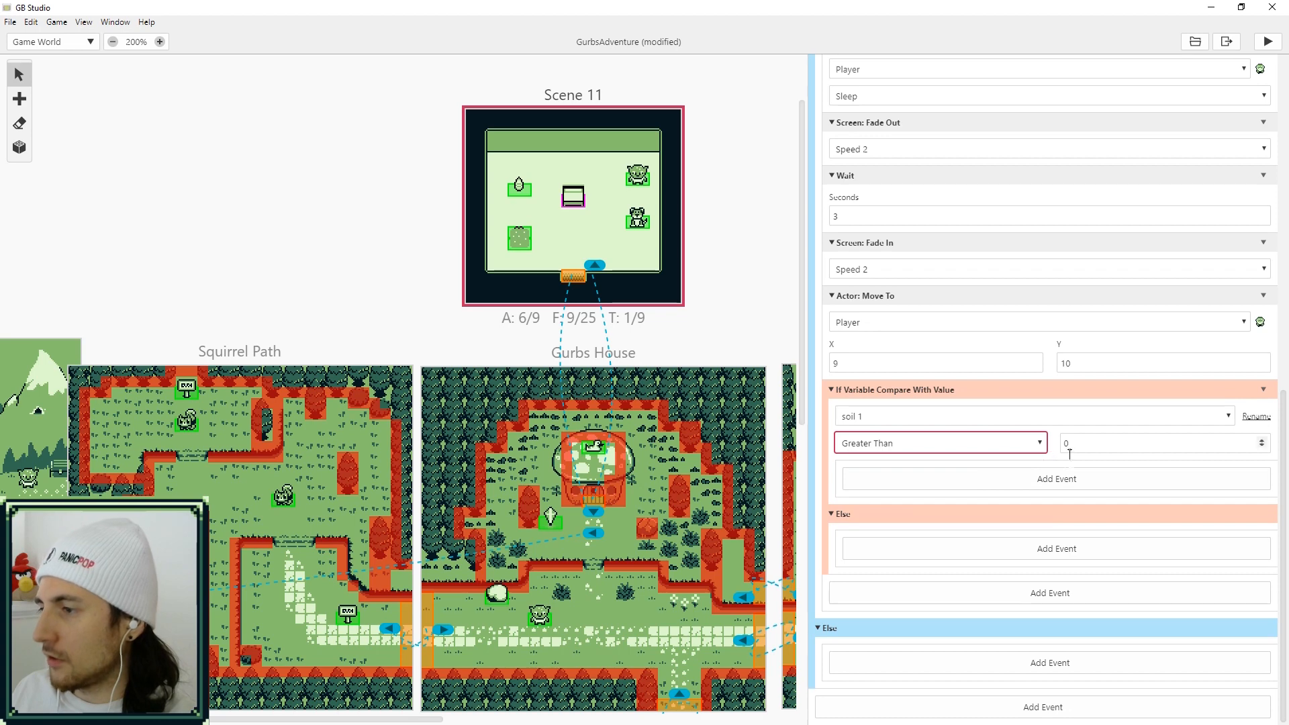
{"action": "left_click", "coordinate": [1056, 478]}
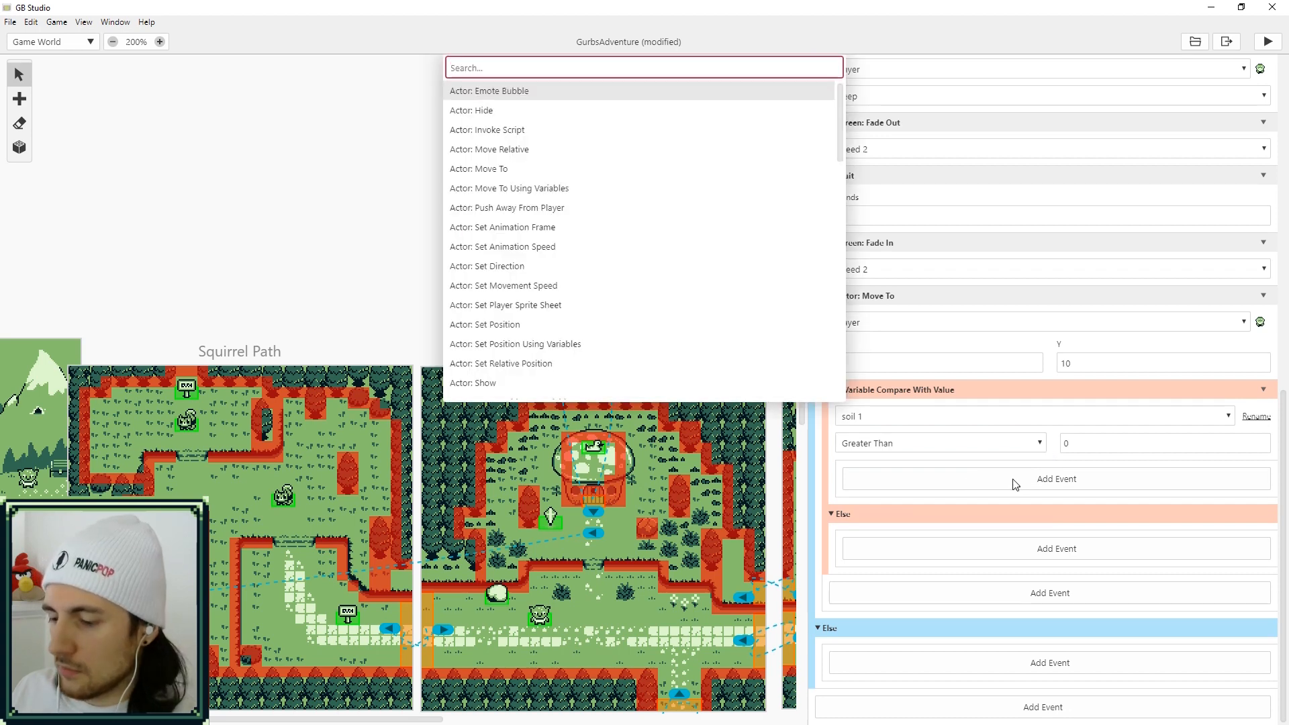
{"action": "type", "text": "incr"}
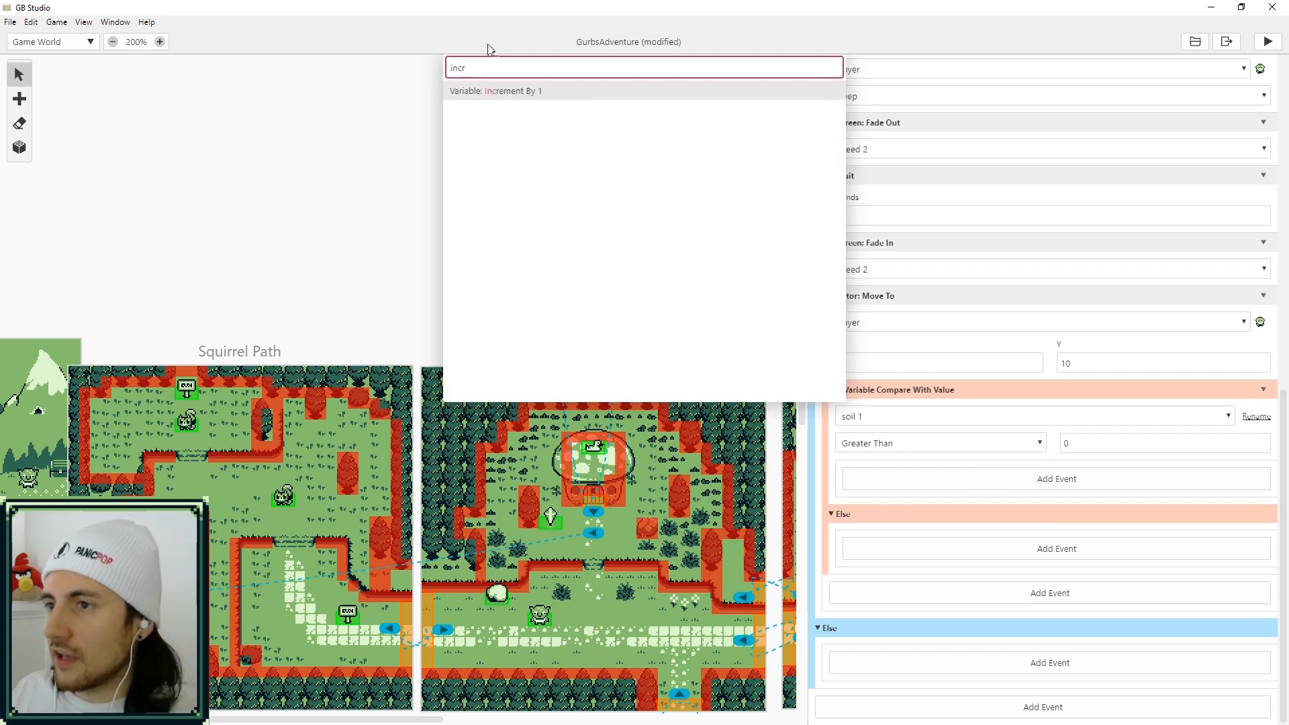
{"action": "left_click", "coordinate": [496, 90]}
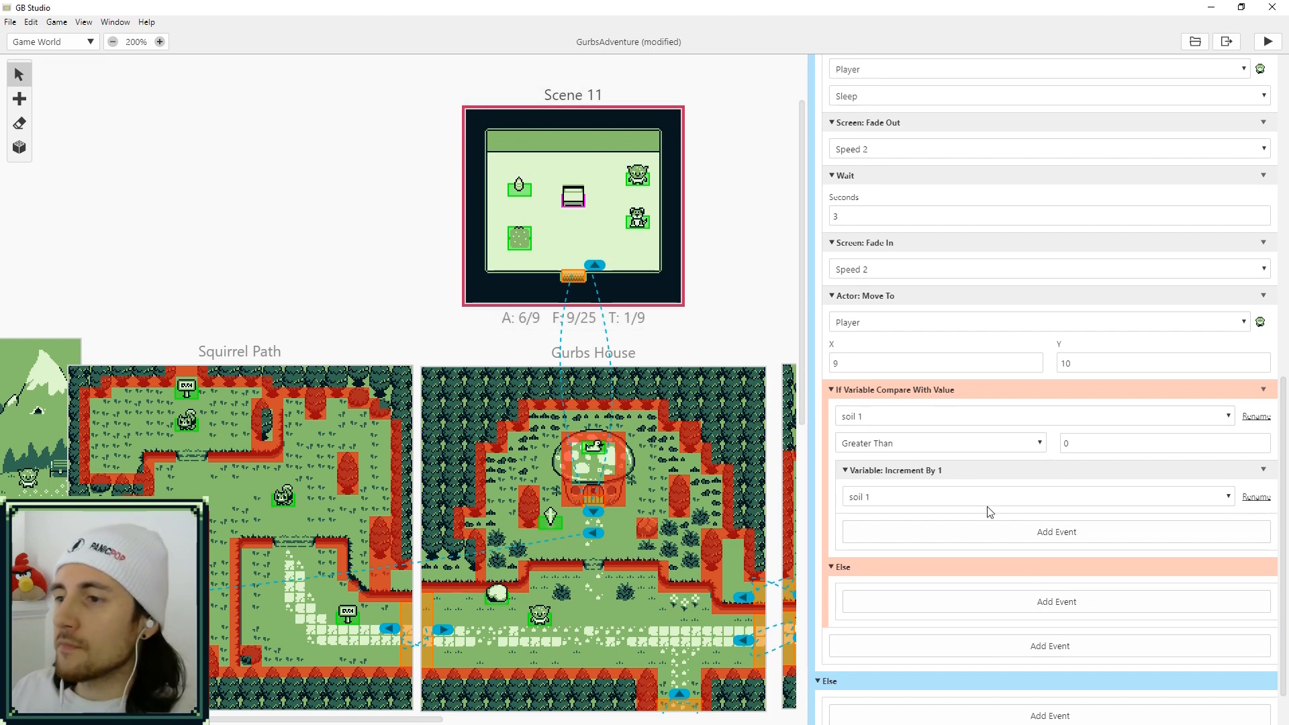
Set the plant's animation frame in the plant script's final Else, using value 4
{"action": "scroll", "scroll_direction": "down", "scroll_amount": 3}
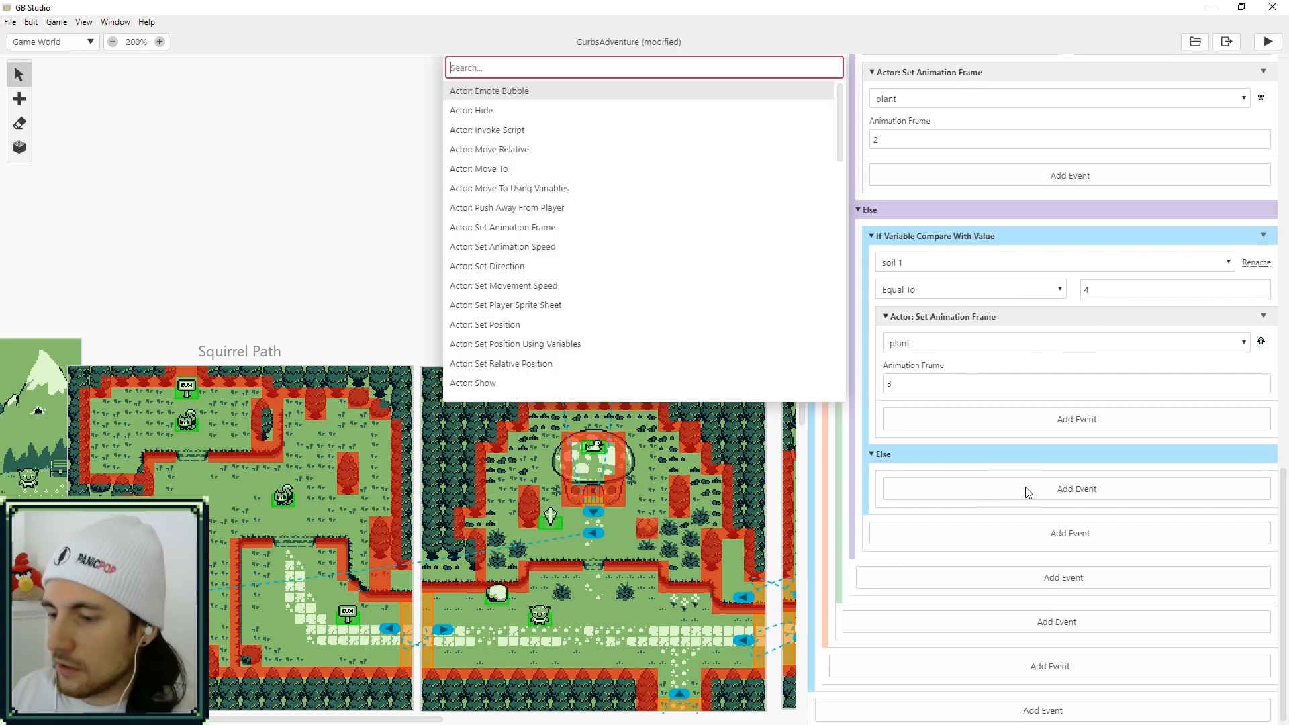
{"action": "type", "text": "set"}
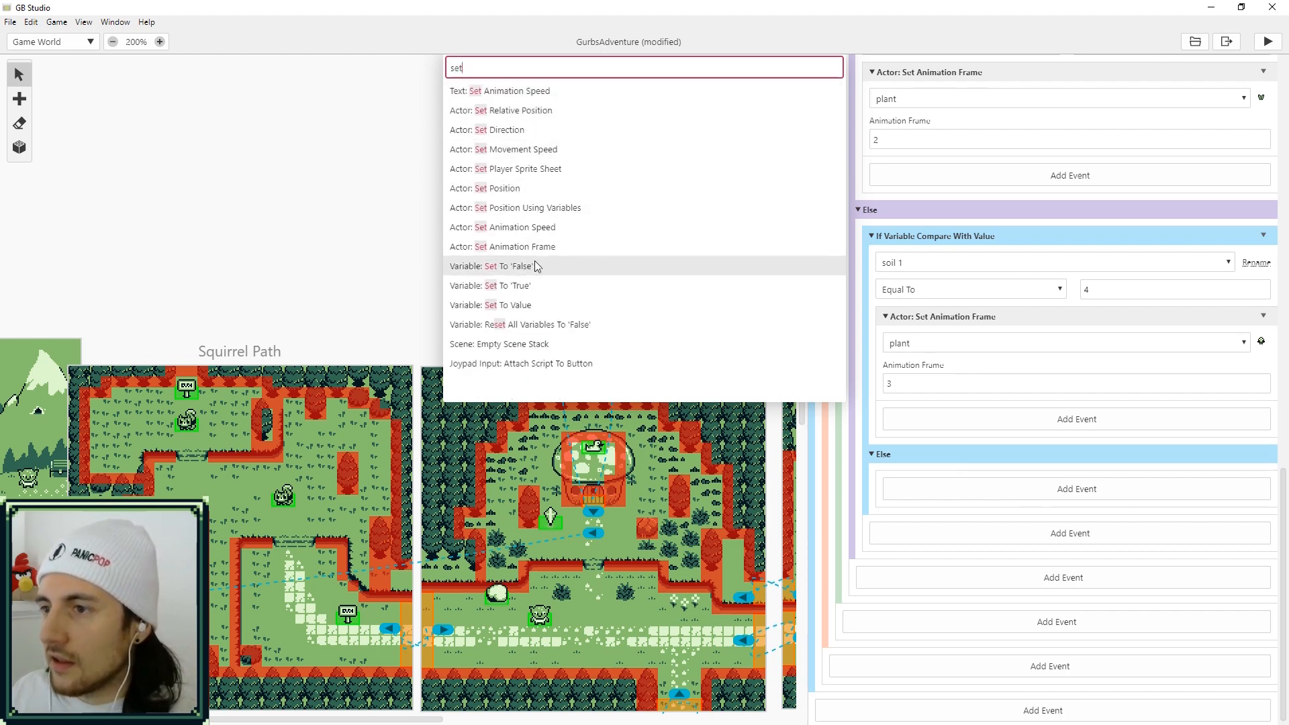
{"action": "left_click", "coordinate": [1061, 507]}
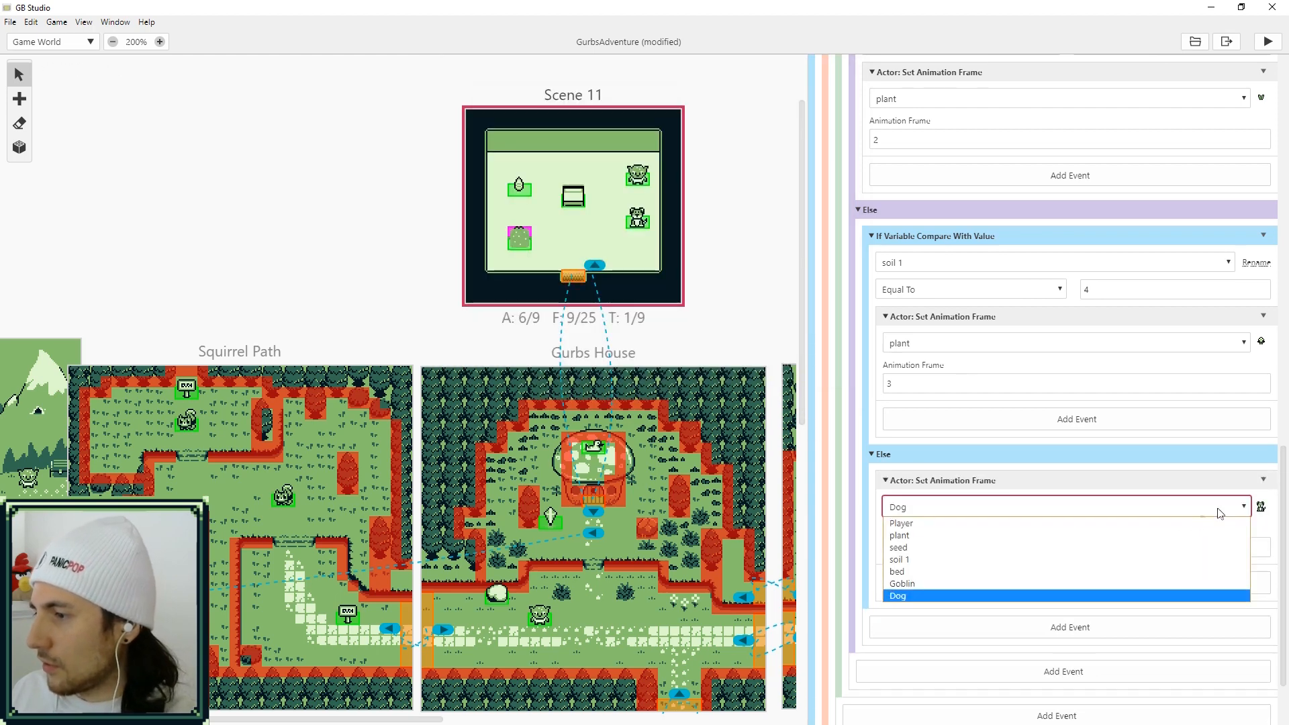
{"action": "left_click", "coordinate": [899, 536]}
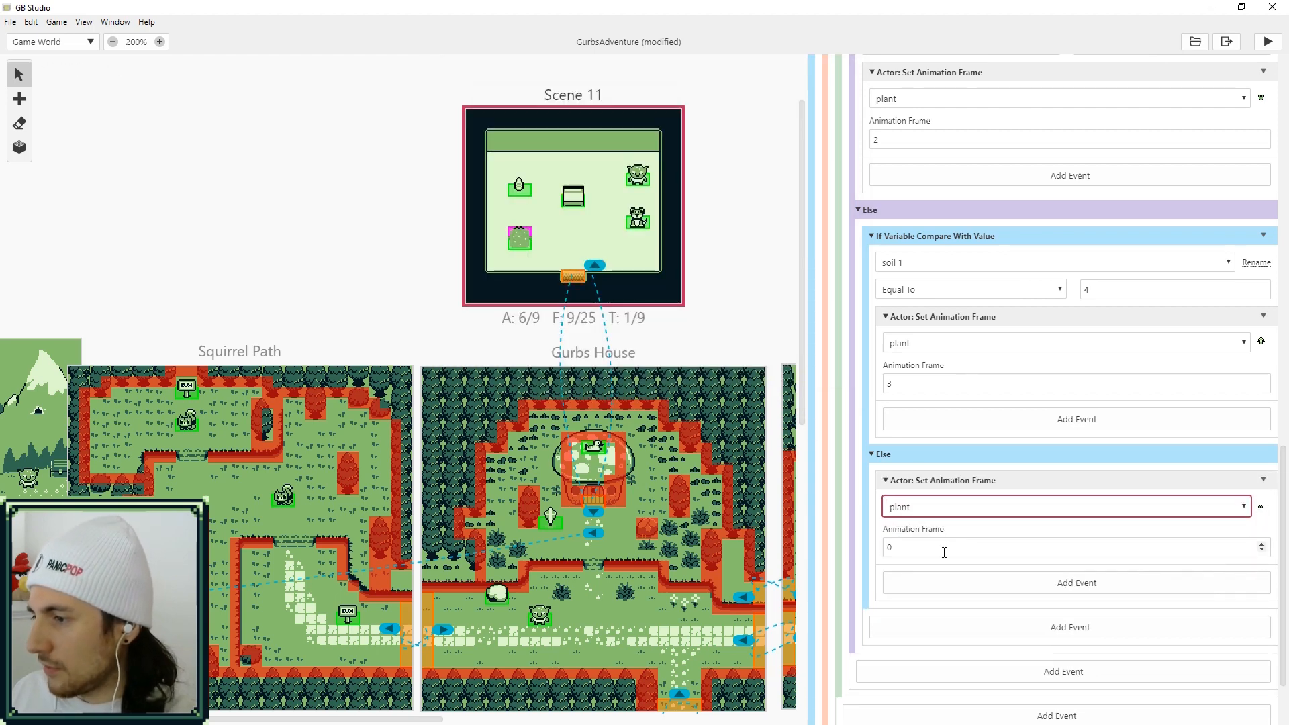
{"action": "type", "text": "4"}
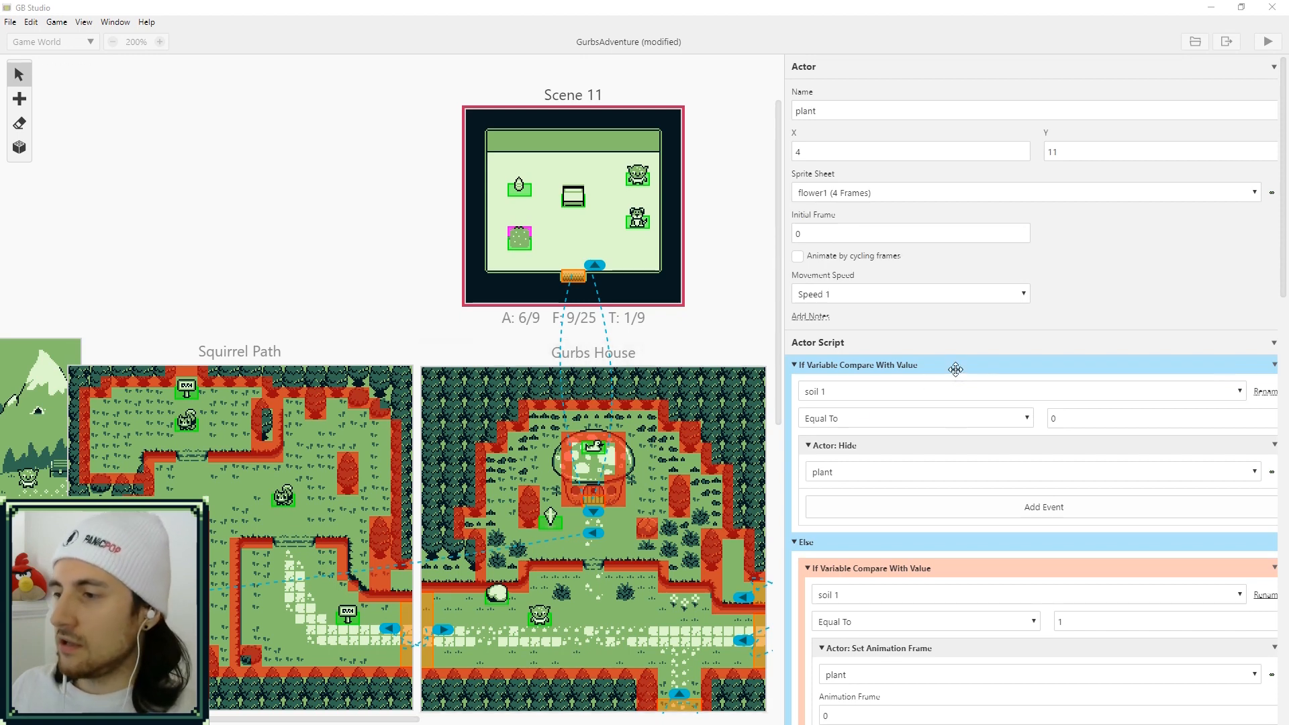
Invoke the plant actor's script right after incrementing soil 1 in the sleep branch
{"action": "scroll", "scroll_direction": "down", "scroll_amount": 3}
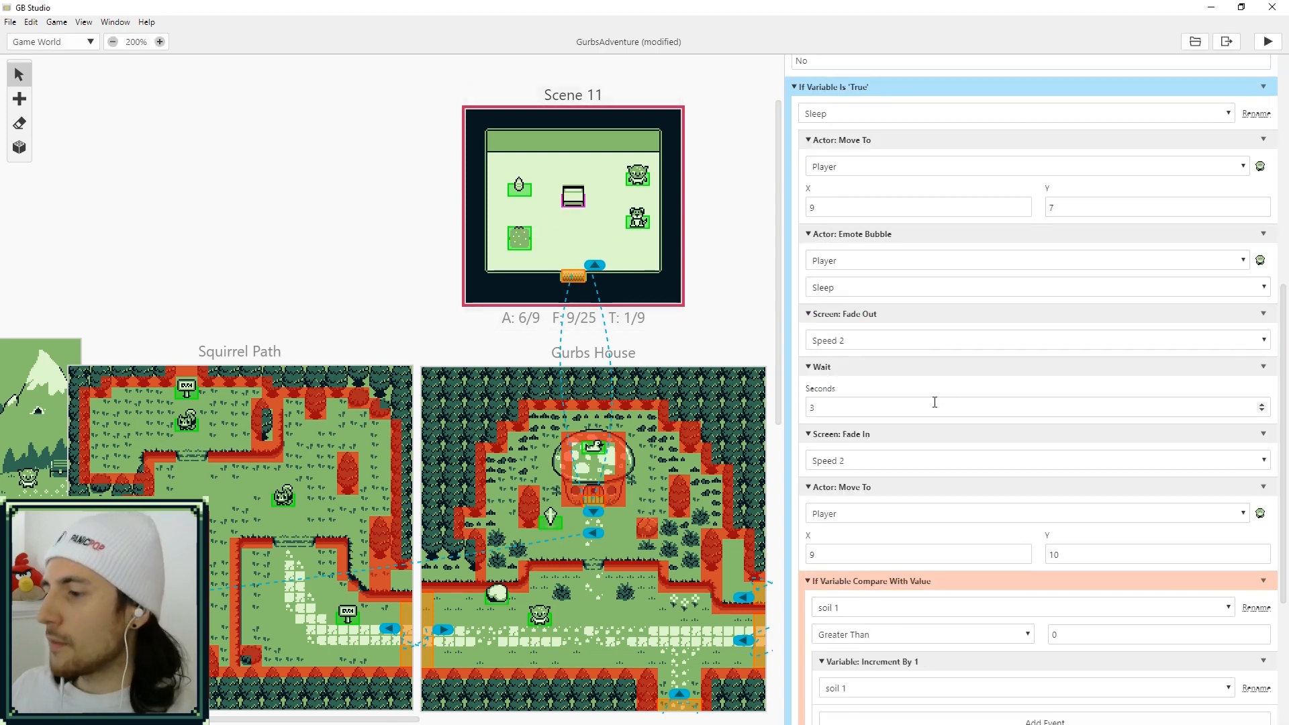
{"action": "scroll", "scroll_direction": "down", "scroll_amount": 3}
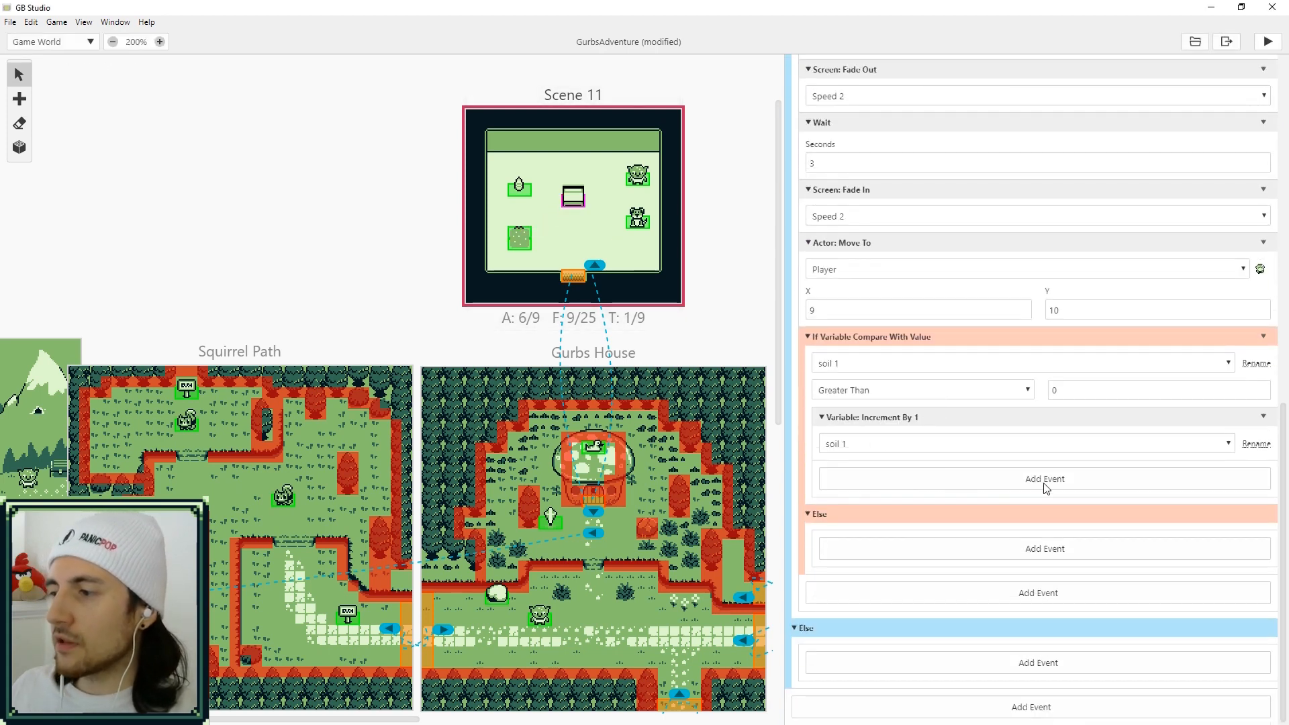
{"action": "type", "text": "invo"}
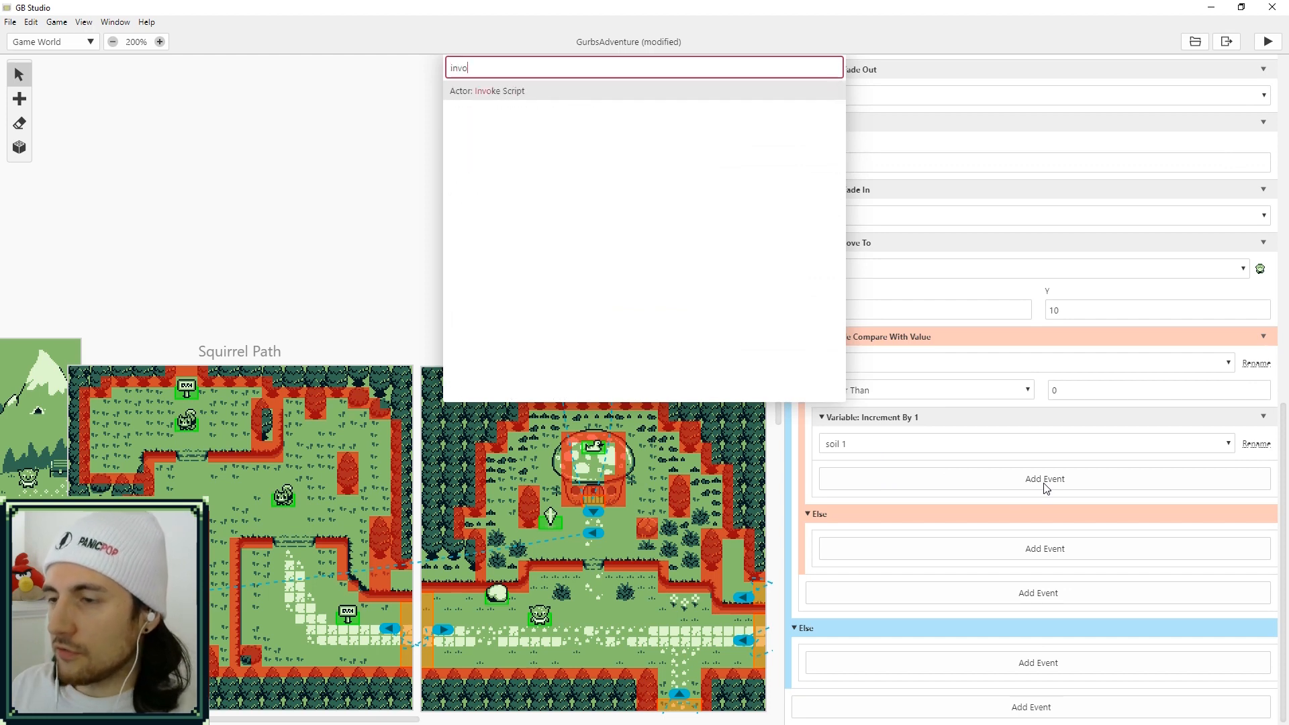
{"action": "left_click", "coordinate": [486, 90]}
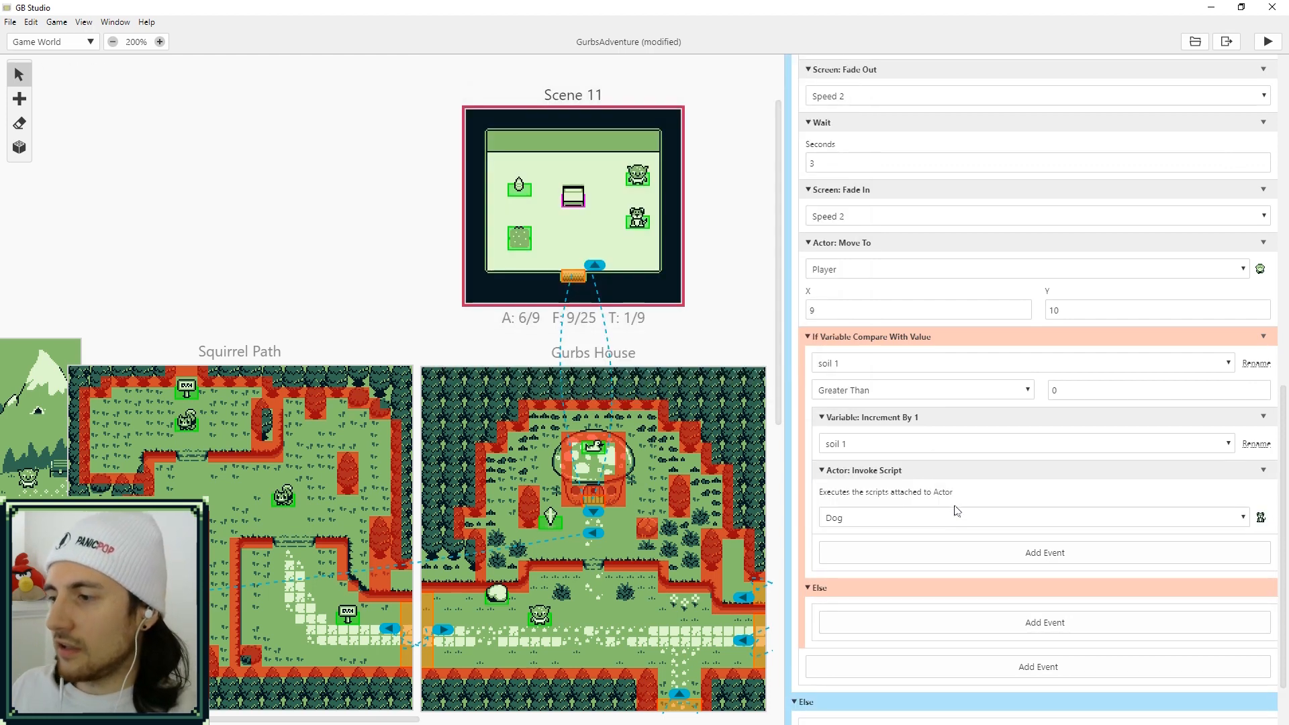
{"action": "mouse_move", "coordinate": [955, 535]}
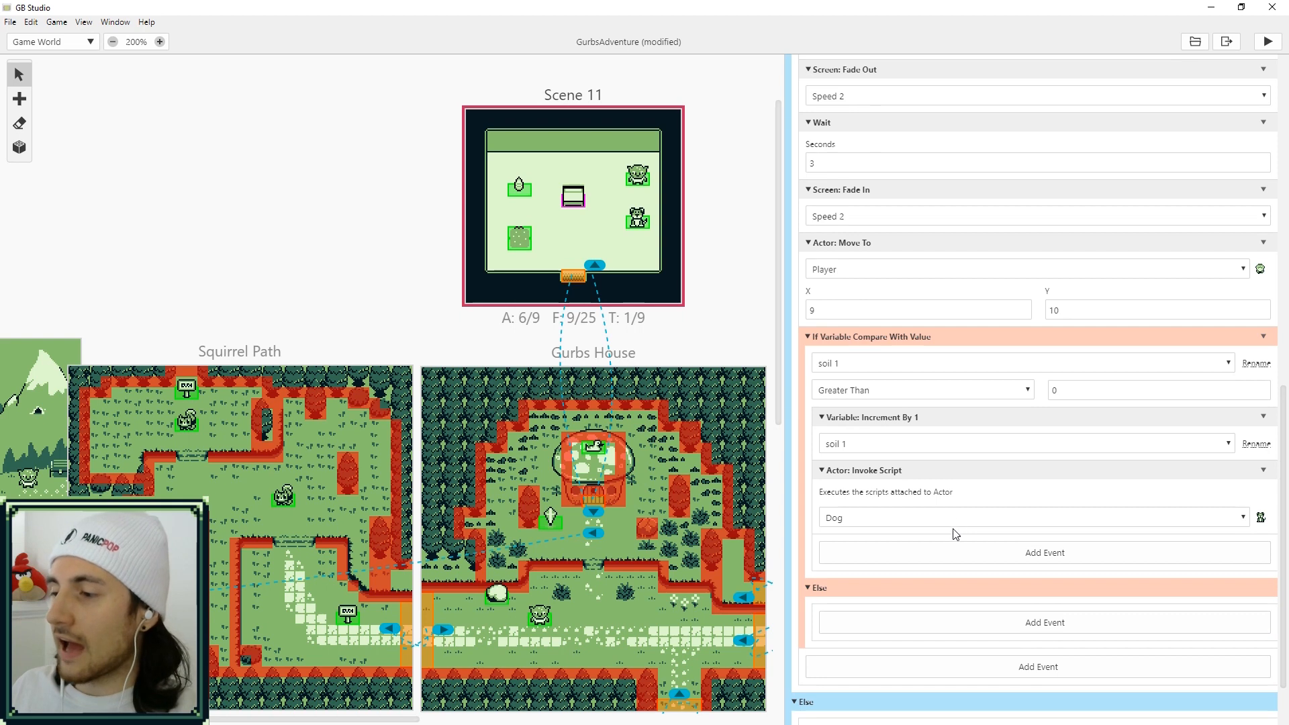
{"action": "left_click", "coordinate": [1028, 517]}
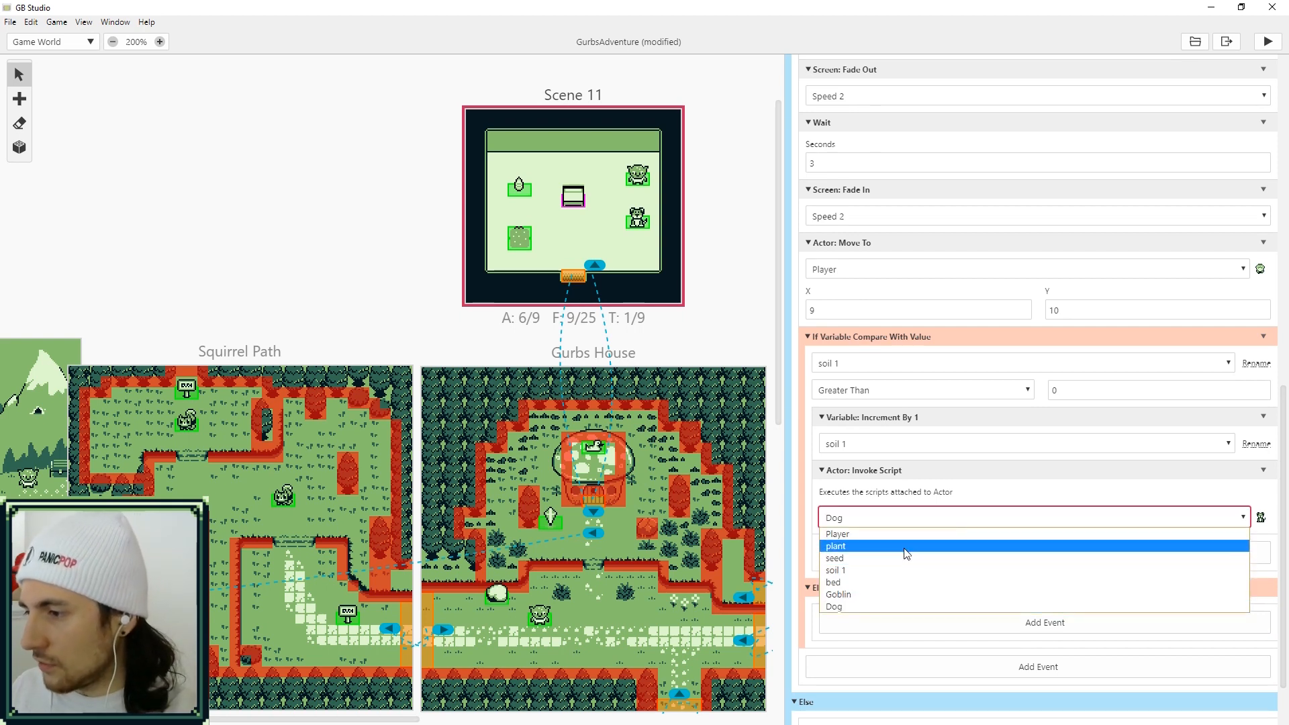
{"action": "left_click", "coordinate": [837, 546]}
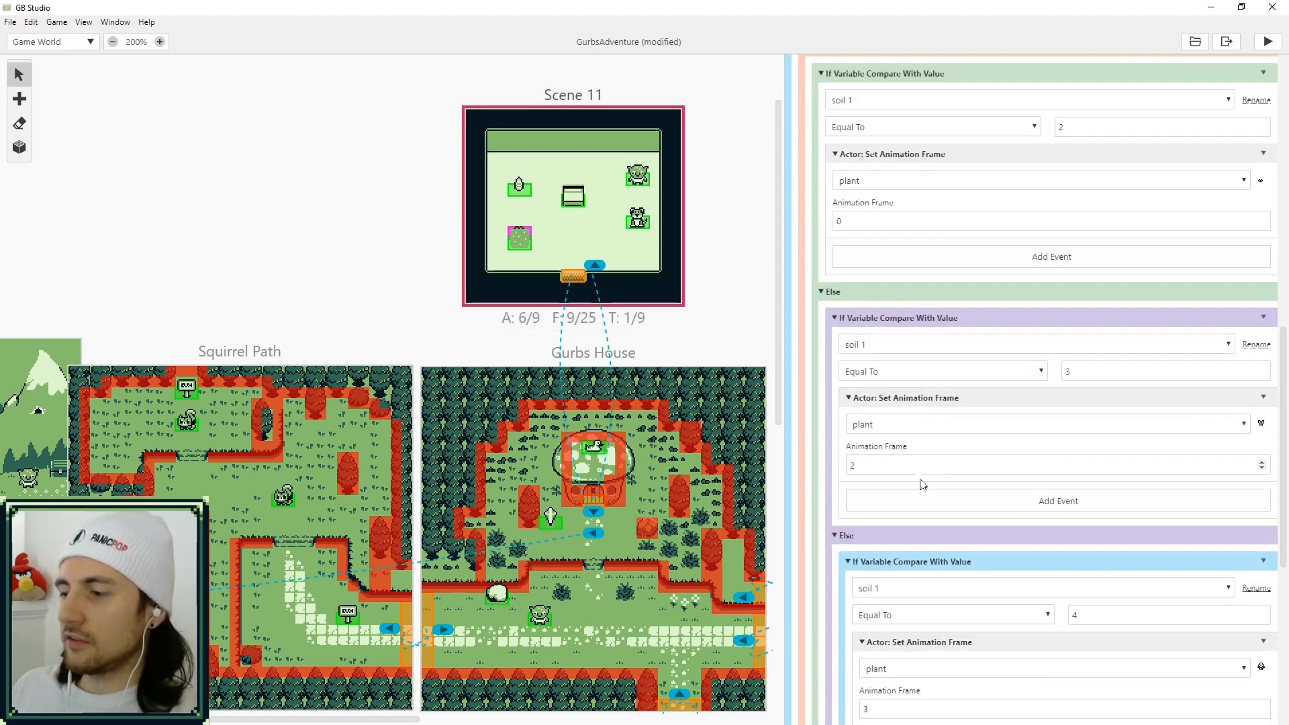
{"action": "scroll", "scroll_direction": "down", "scroll_amount": 3}
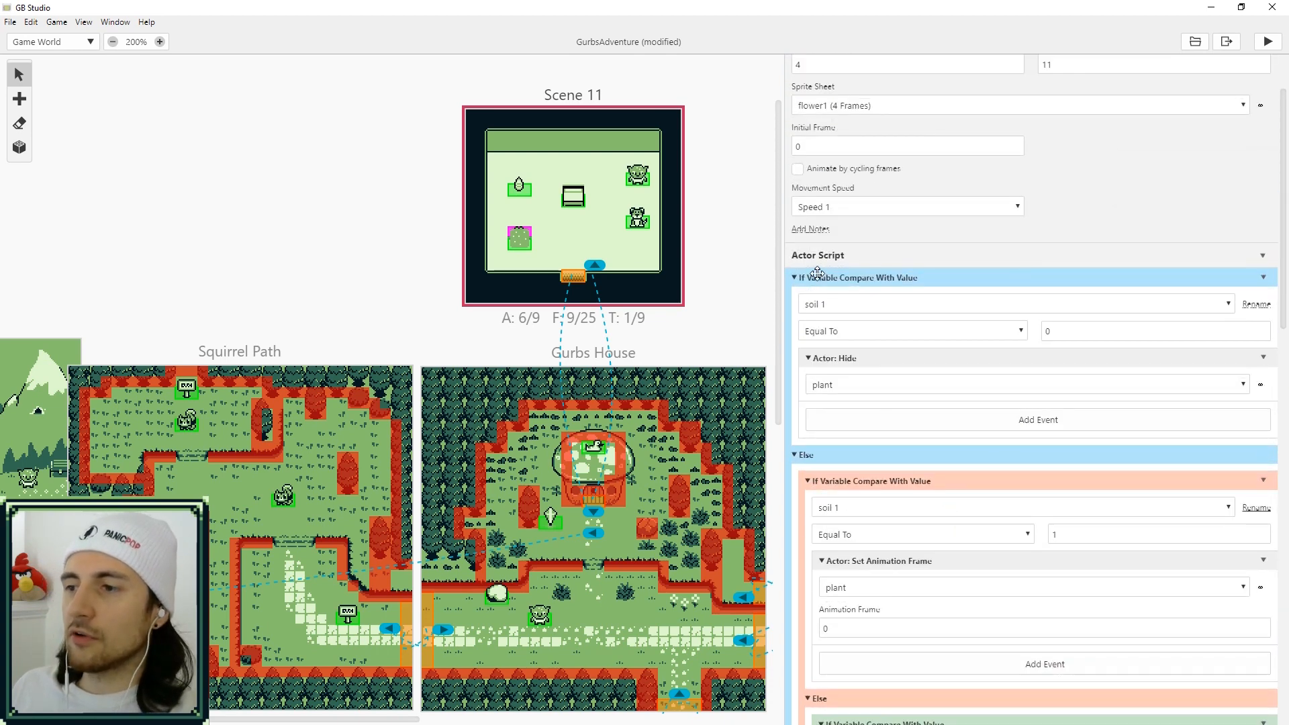
{"action": "mouse_move", "coordinate": [847, 419]}
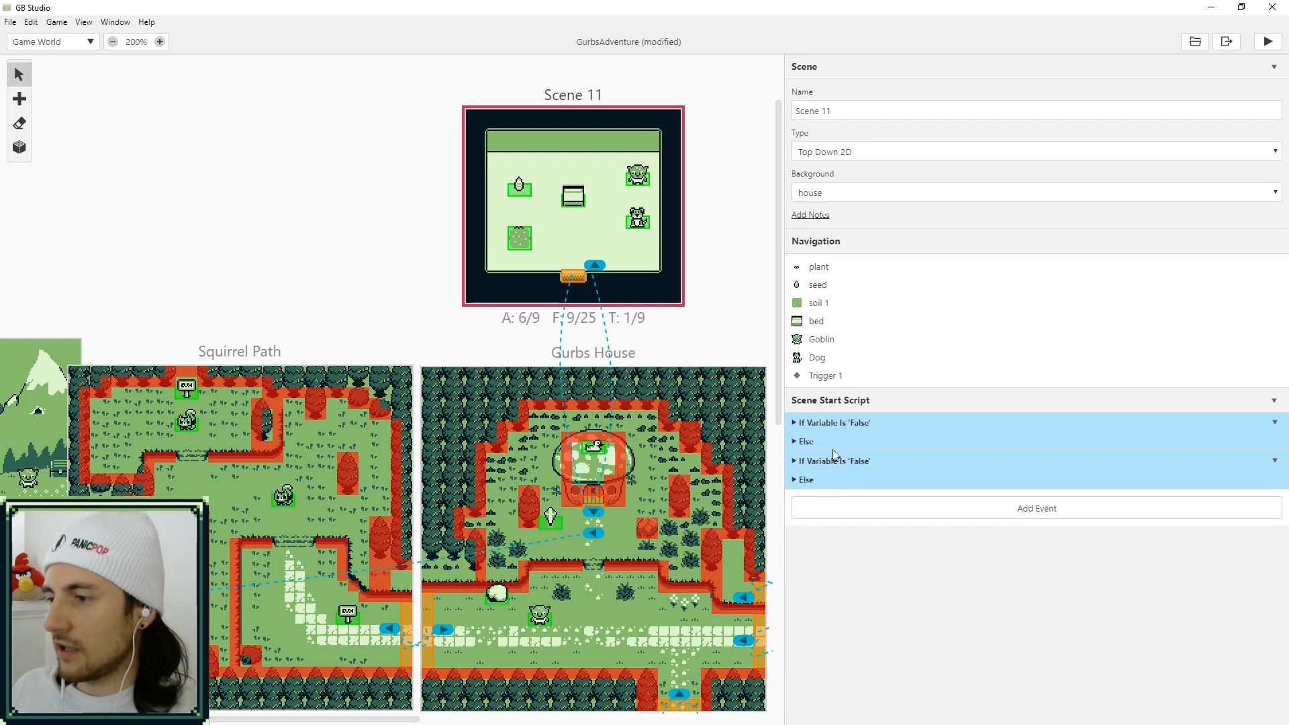
{"action": "mouse_move", "coordinate": [655, 190]}
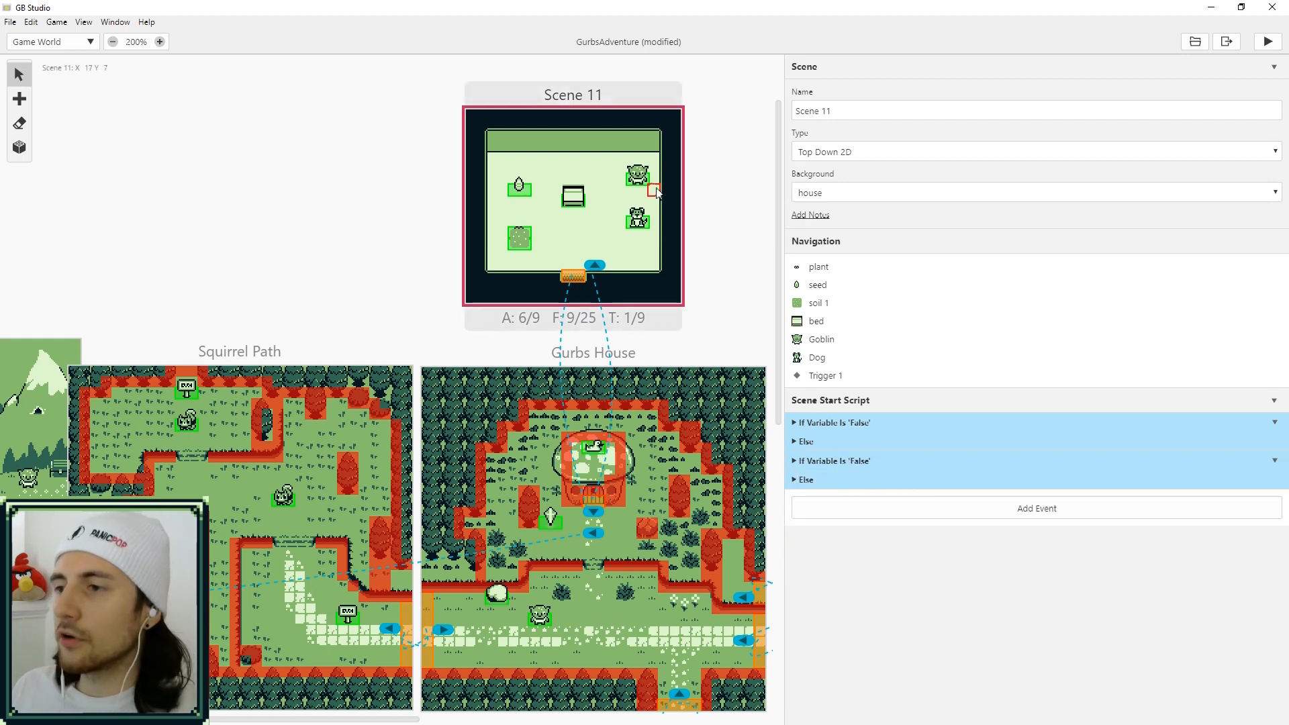
Add an Invoke Script event to Scene 11's start script and pick its actor
{"action": "left_click", "coordinate": [637, 175]}
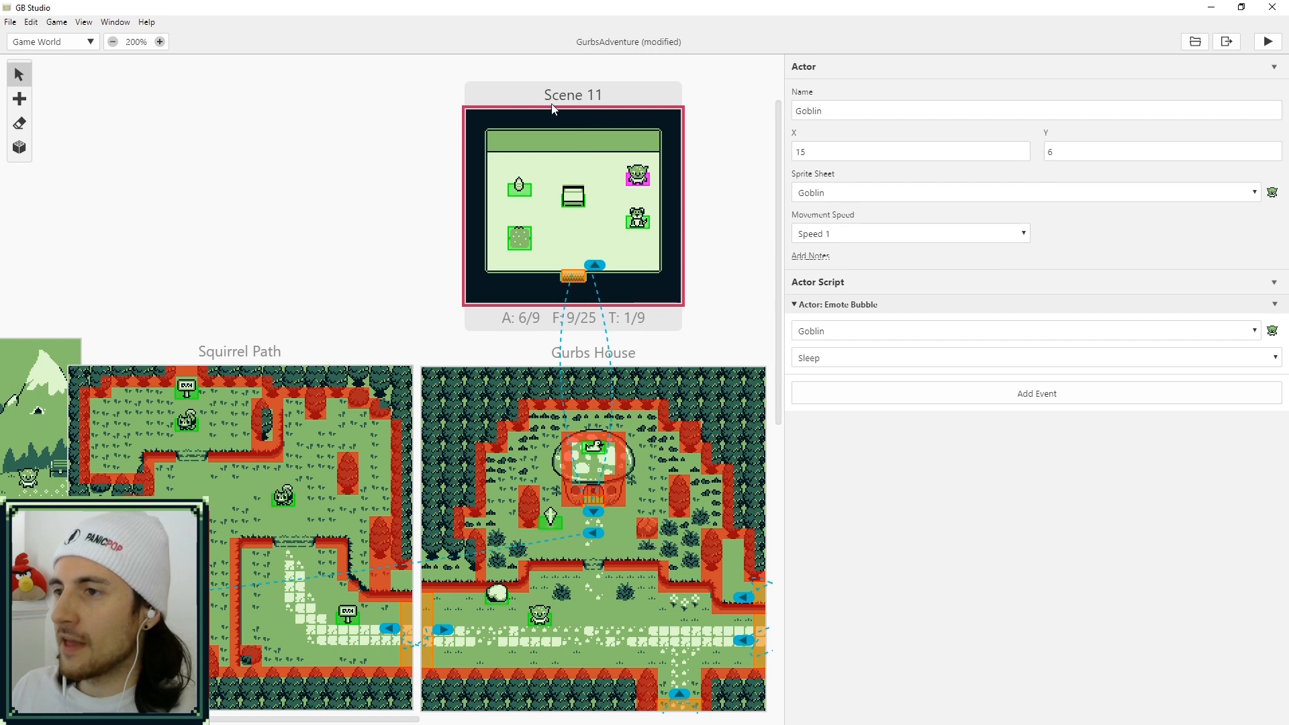
{"action": "left_click", "coordinate": [1036, 394]}
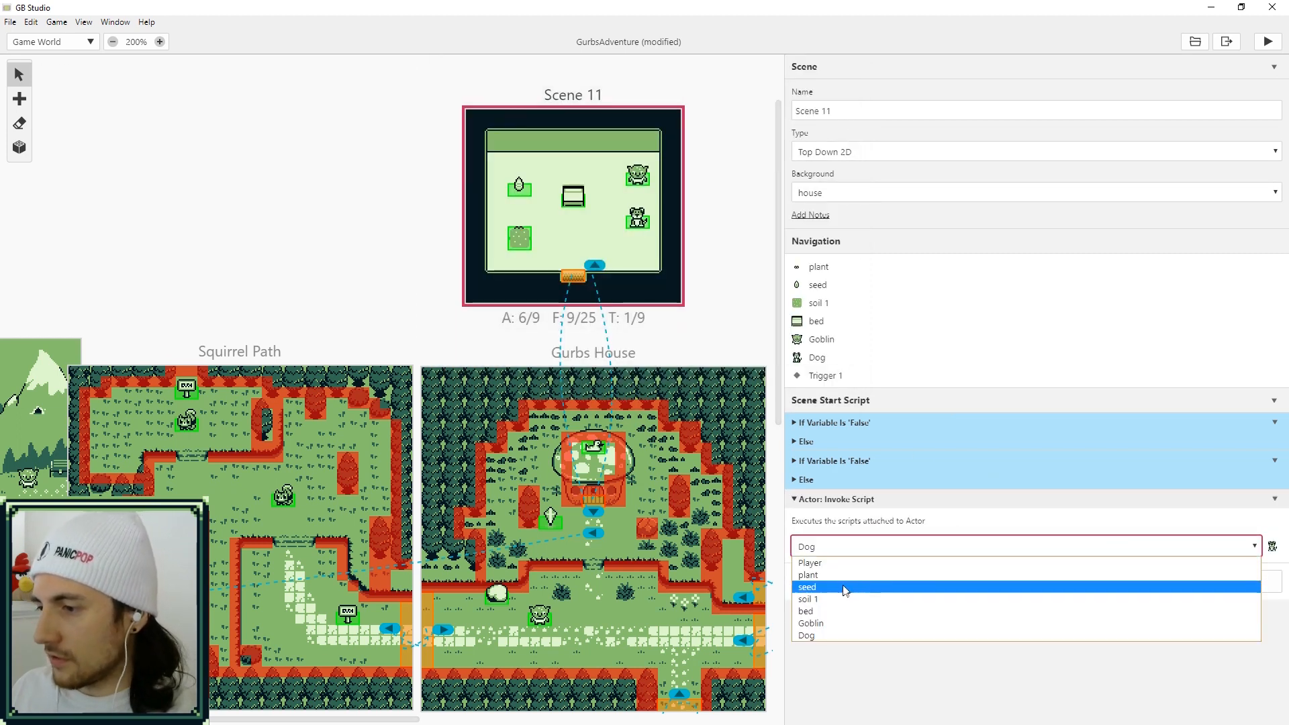
{"action": "left_click", "coordinate": [807, 574]}
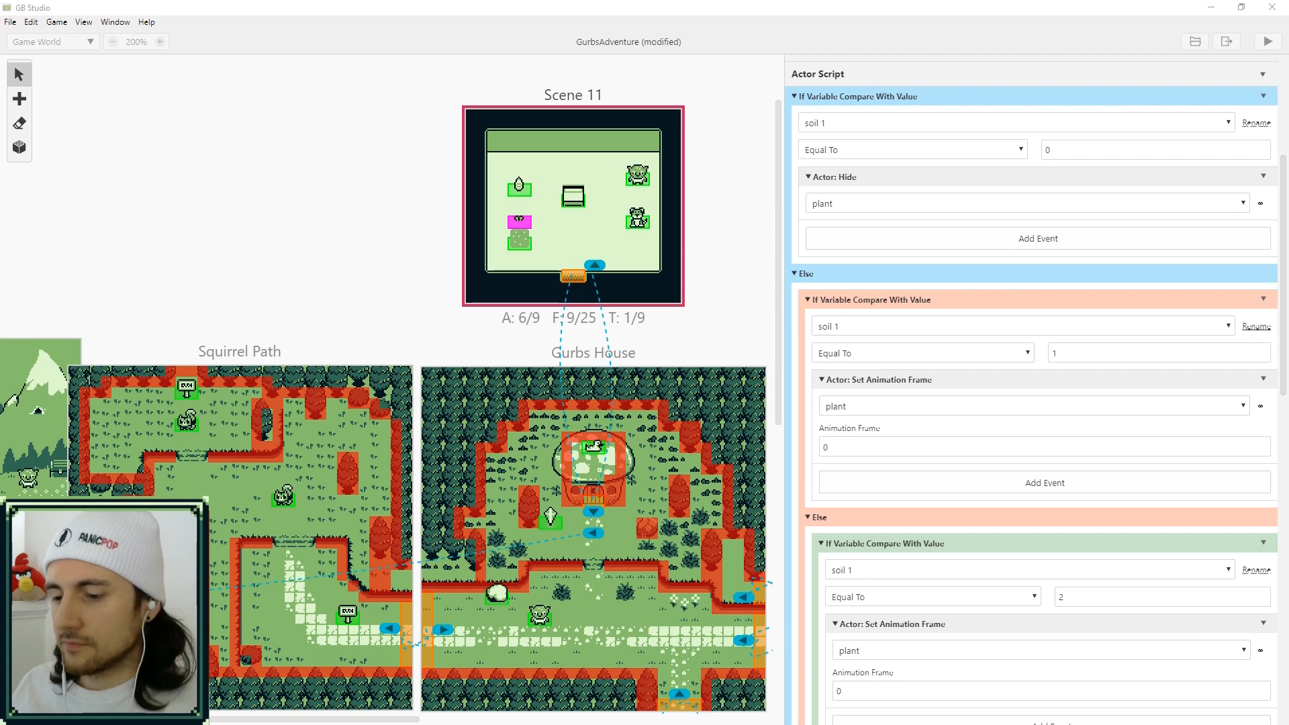
{"action": "mouse_move", "coordinate": [929, 248]}
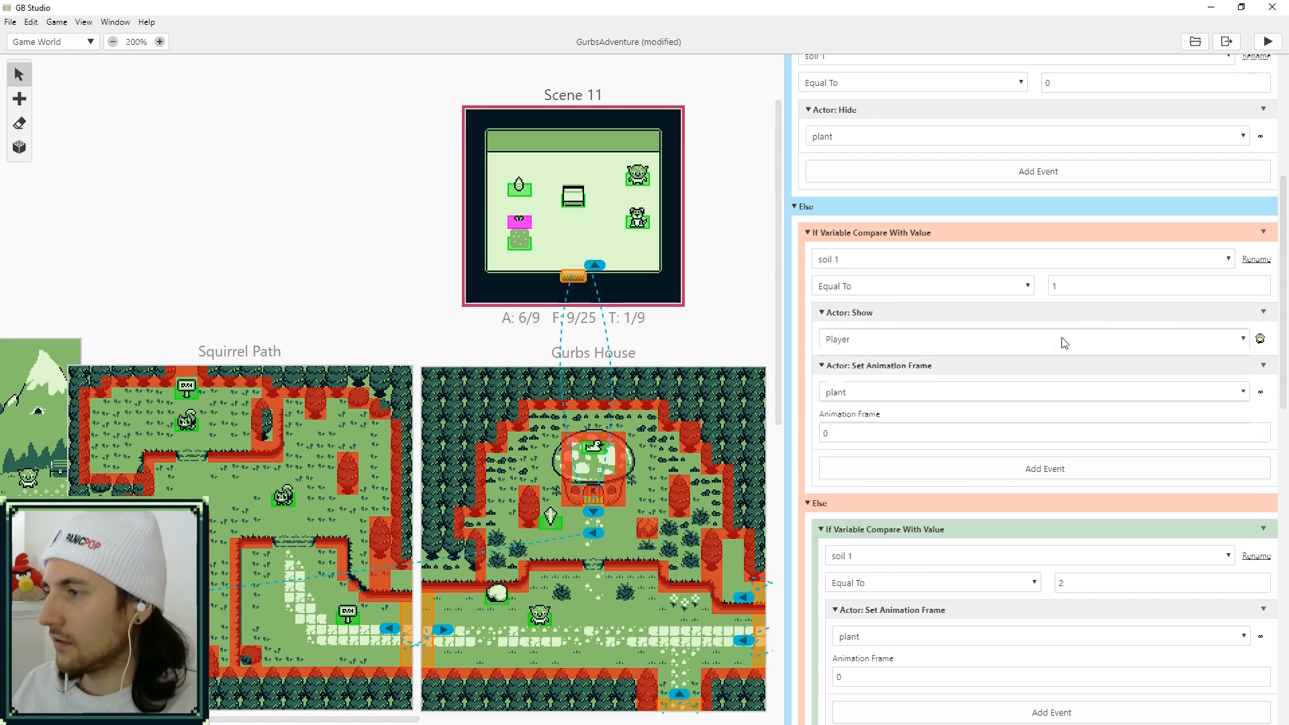
Show the plant actor before setting frames in the first two growth branches
{"action": "left_click", "coordinate": [1027, 338]}
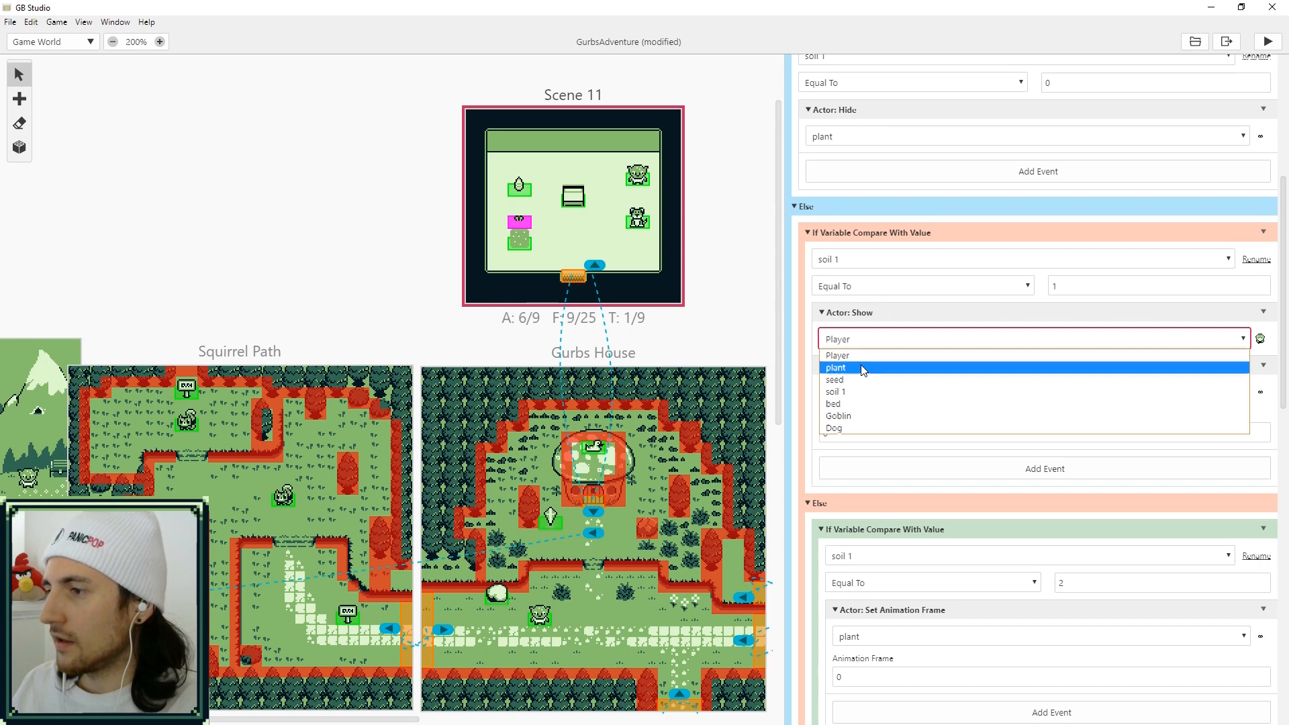
{"action": "left_click", "coordinate": [835, 367]}
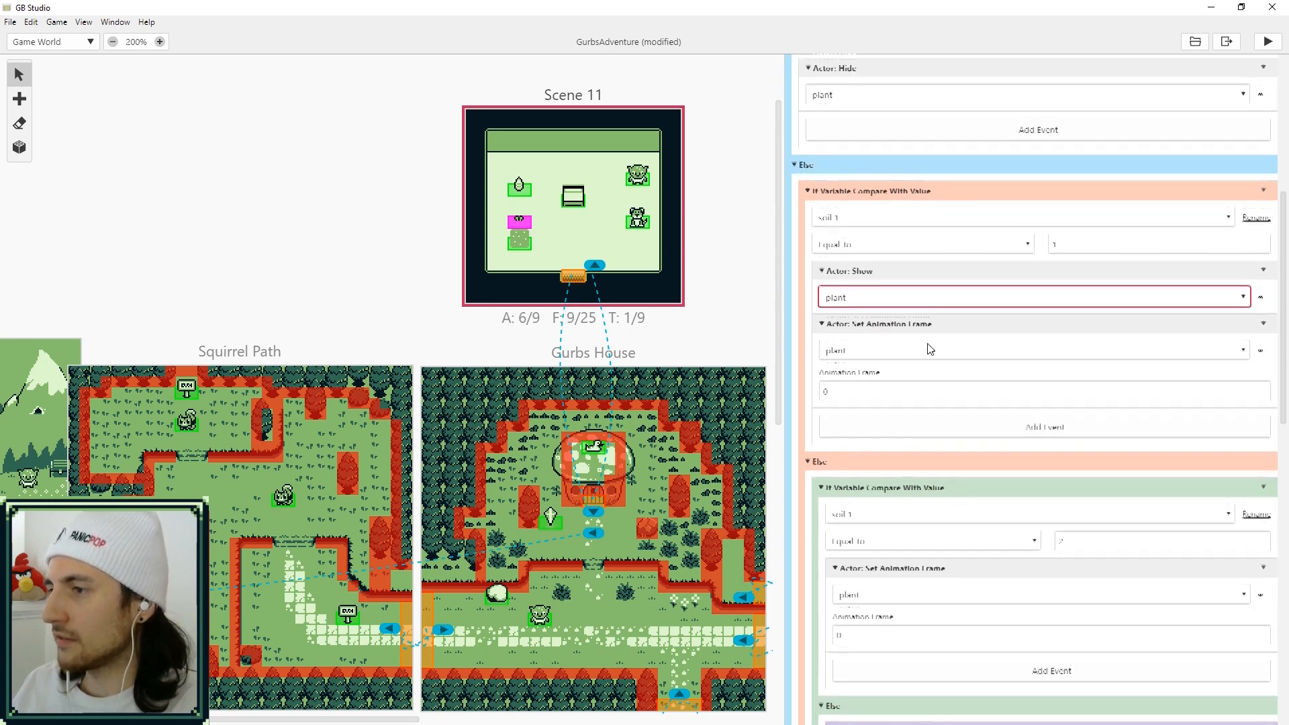
{"action": "left_click", "coordinate": [1037, 427]}
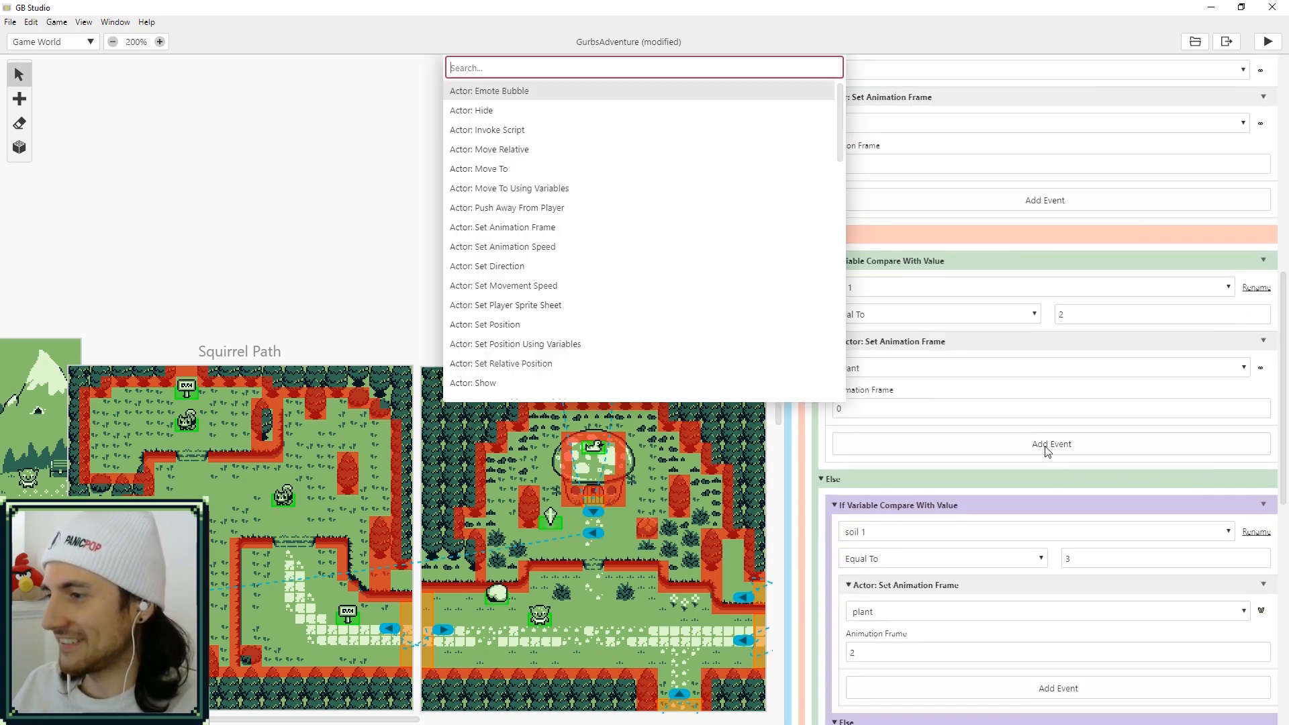
{"action": "type", "text": "show"}
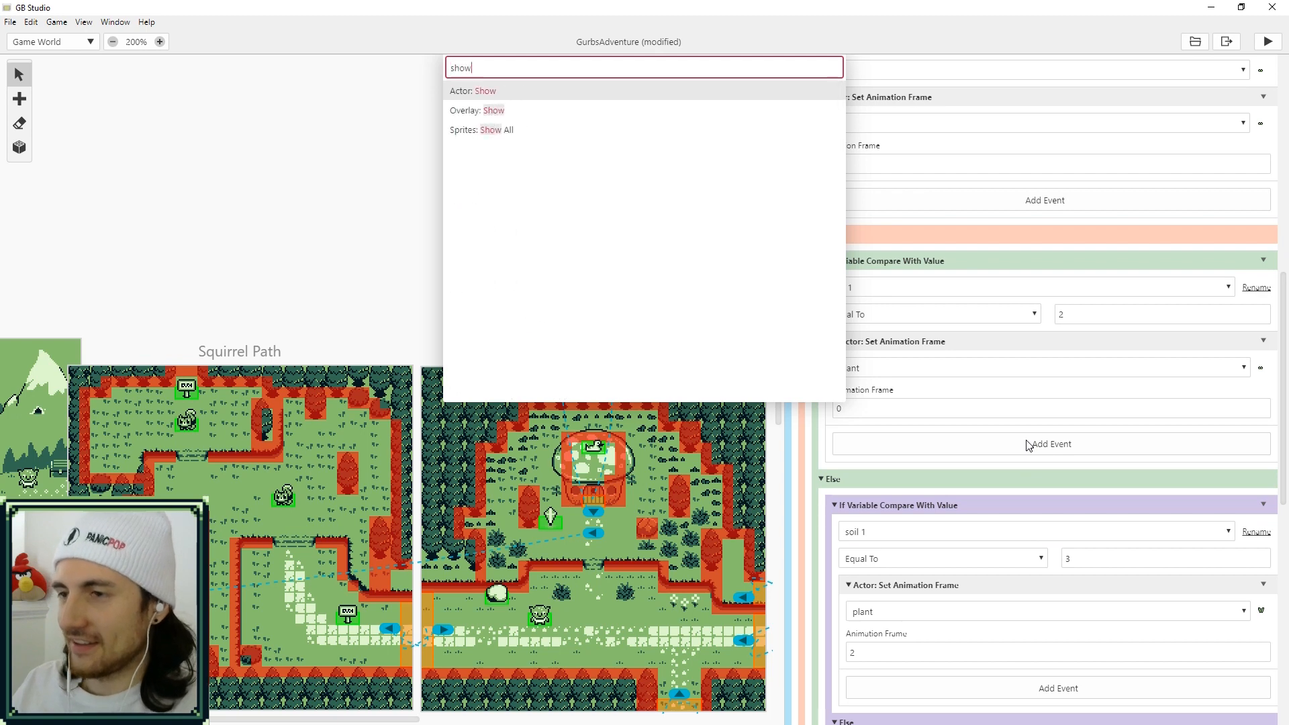
{"action": "left_click", "coordinate": [484, 90]}
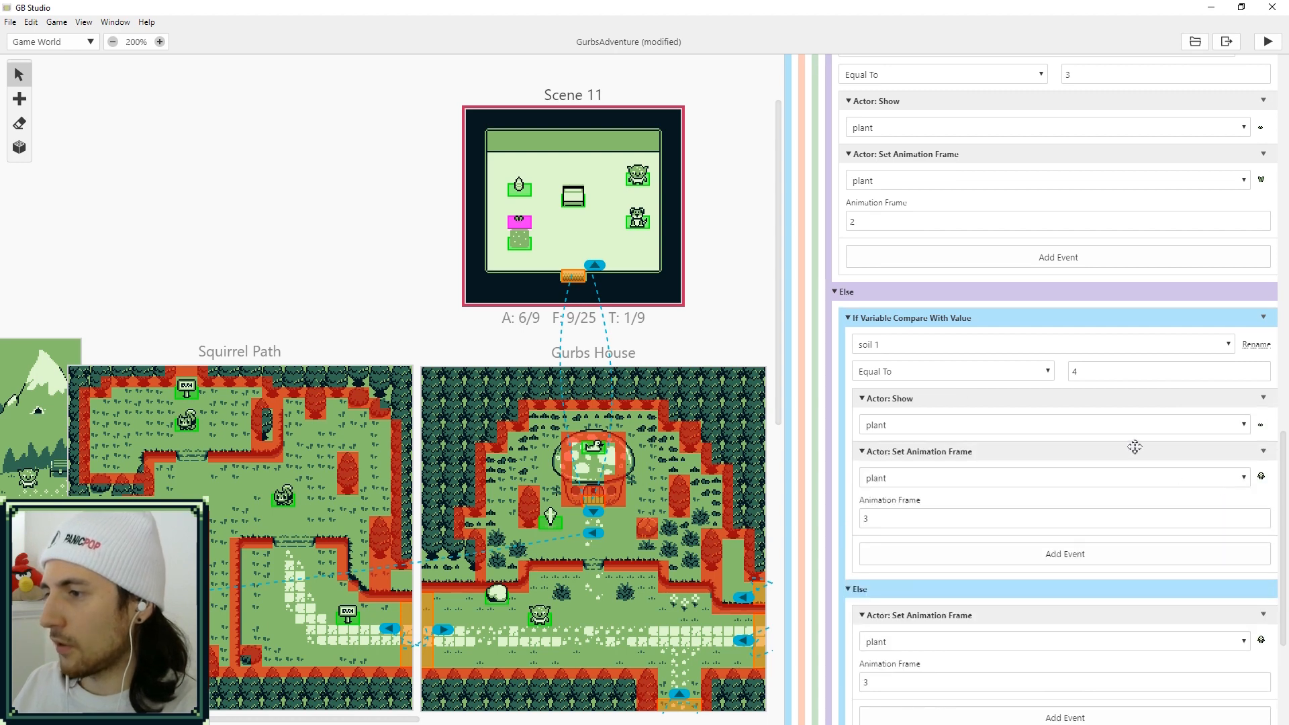
Paste the show event before the final Else's frame-setting event
{"action": "left_click", "coordinate": [1264, 419]}
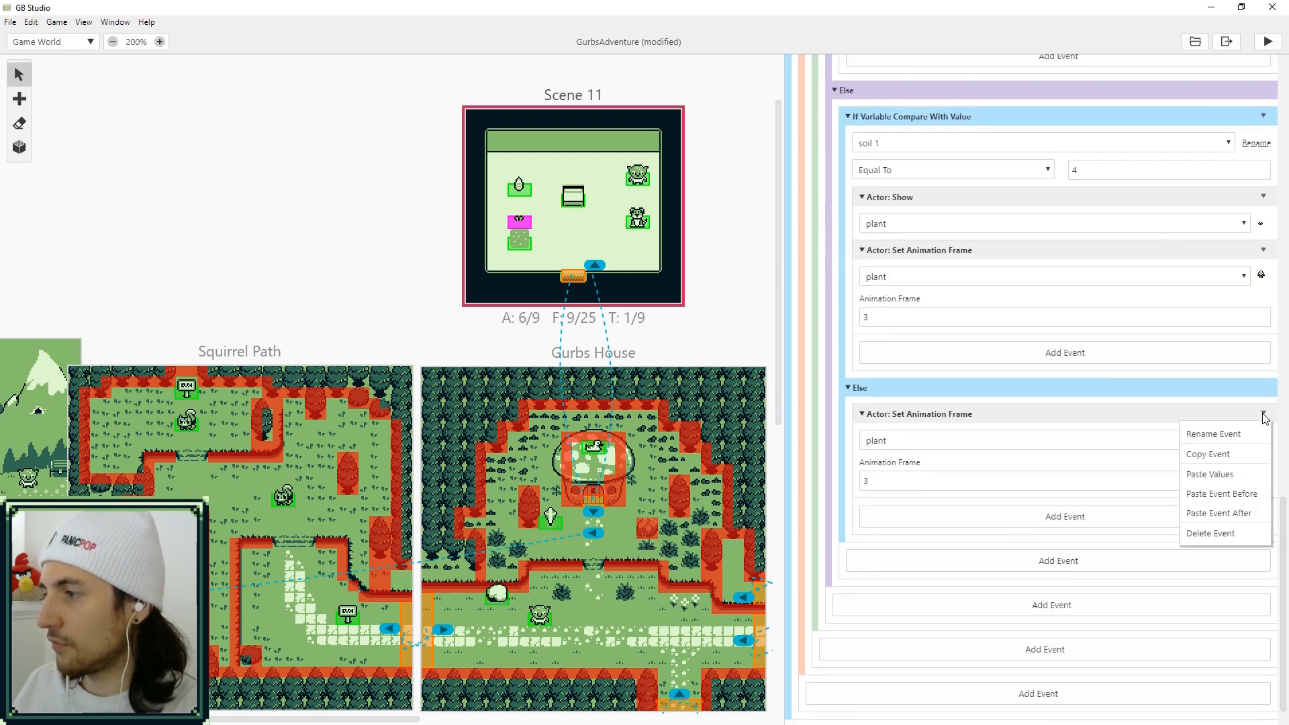
{"action": "mouse_move", "coordinate": [1222, 493]}
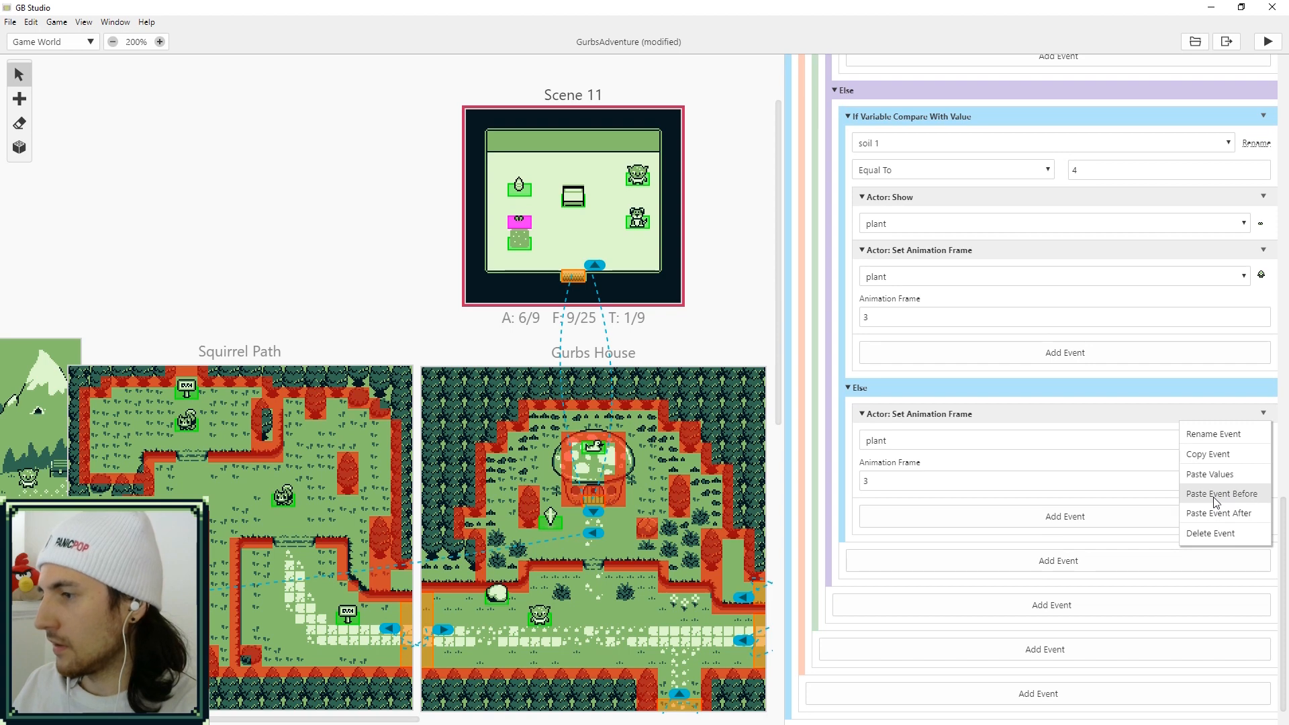
{"action": "left_click", "coordinate": [1222, 493]}
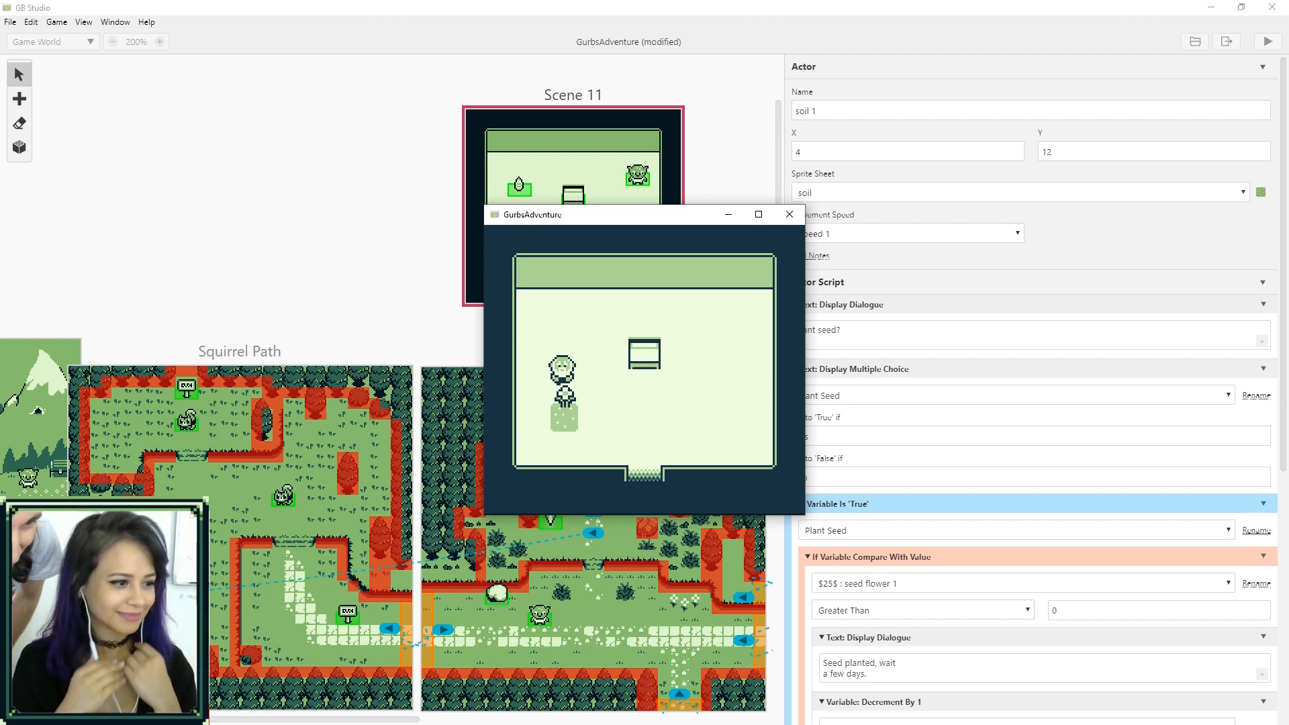
Play-test planting and sleeping, then close the game window
{"action": "left_click", "coordinate": [788, 215]}
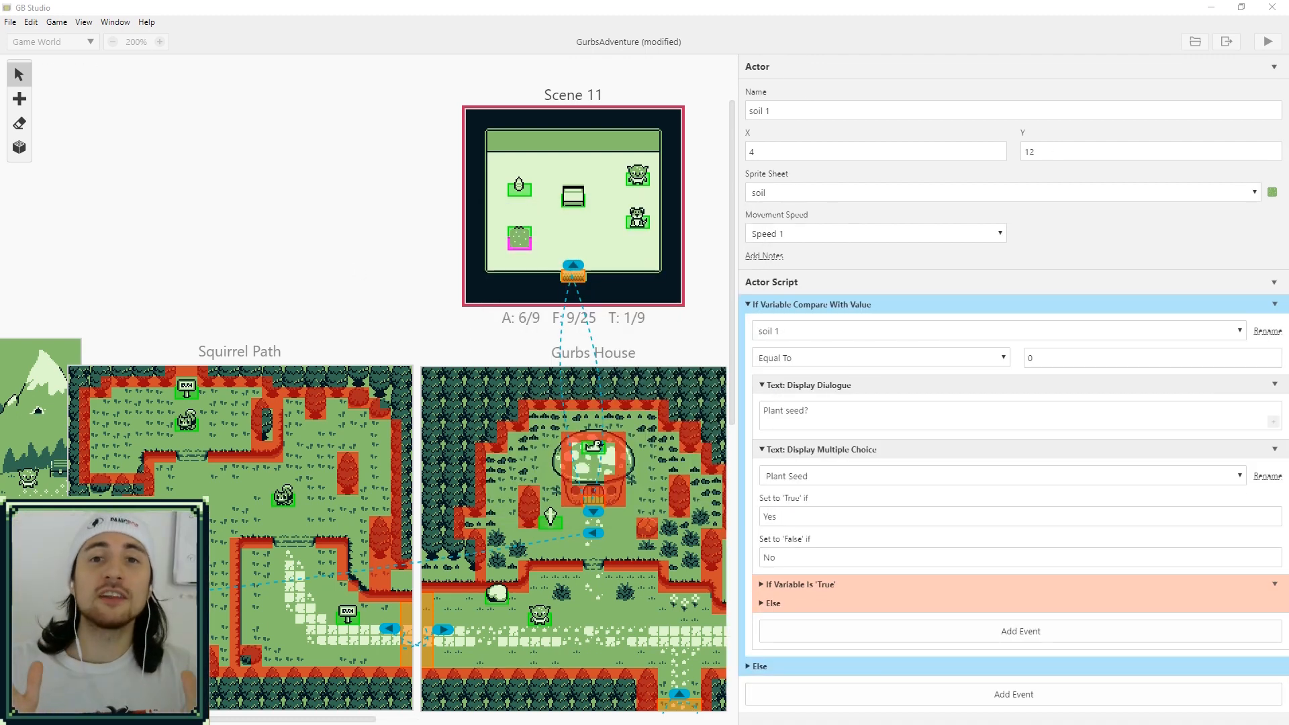